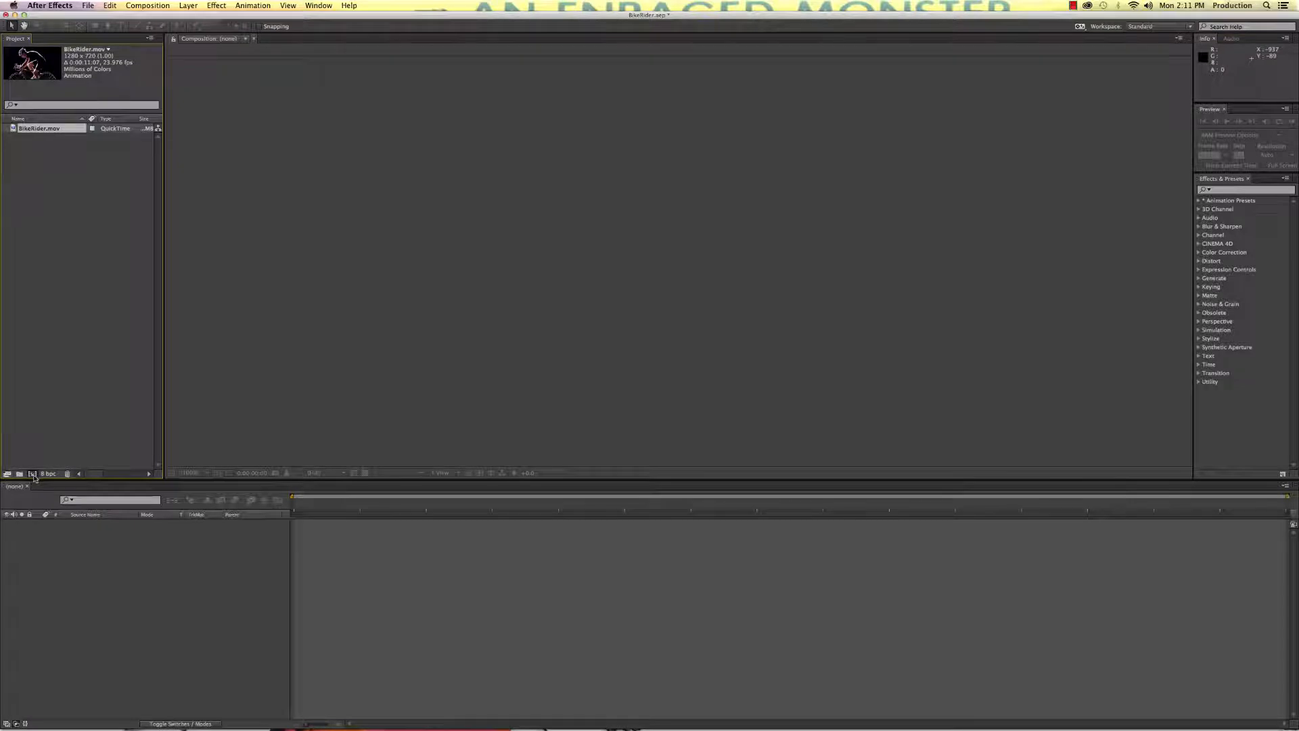
Step: Build a composition from BikeRider.mov and widen it to a 10000-pixel strip
left_click(32, 474)
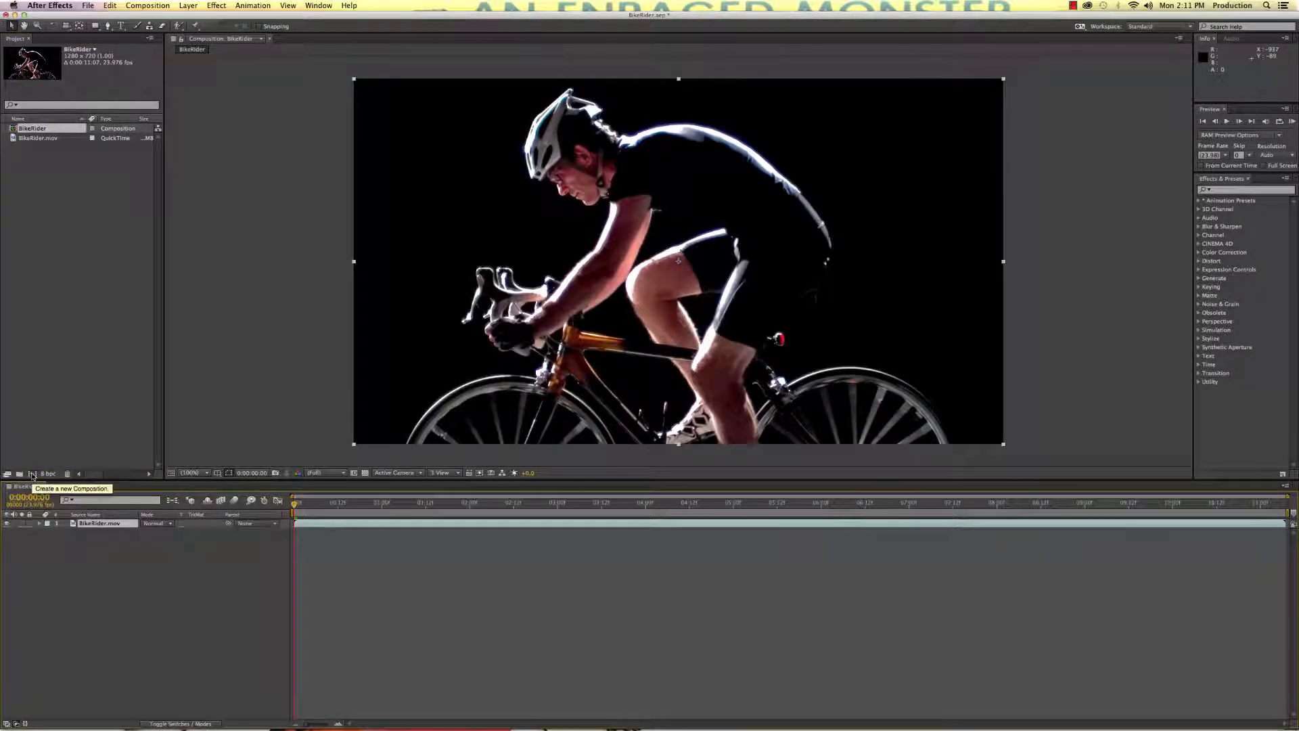
left_click(148, 5)
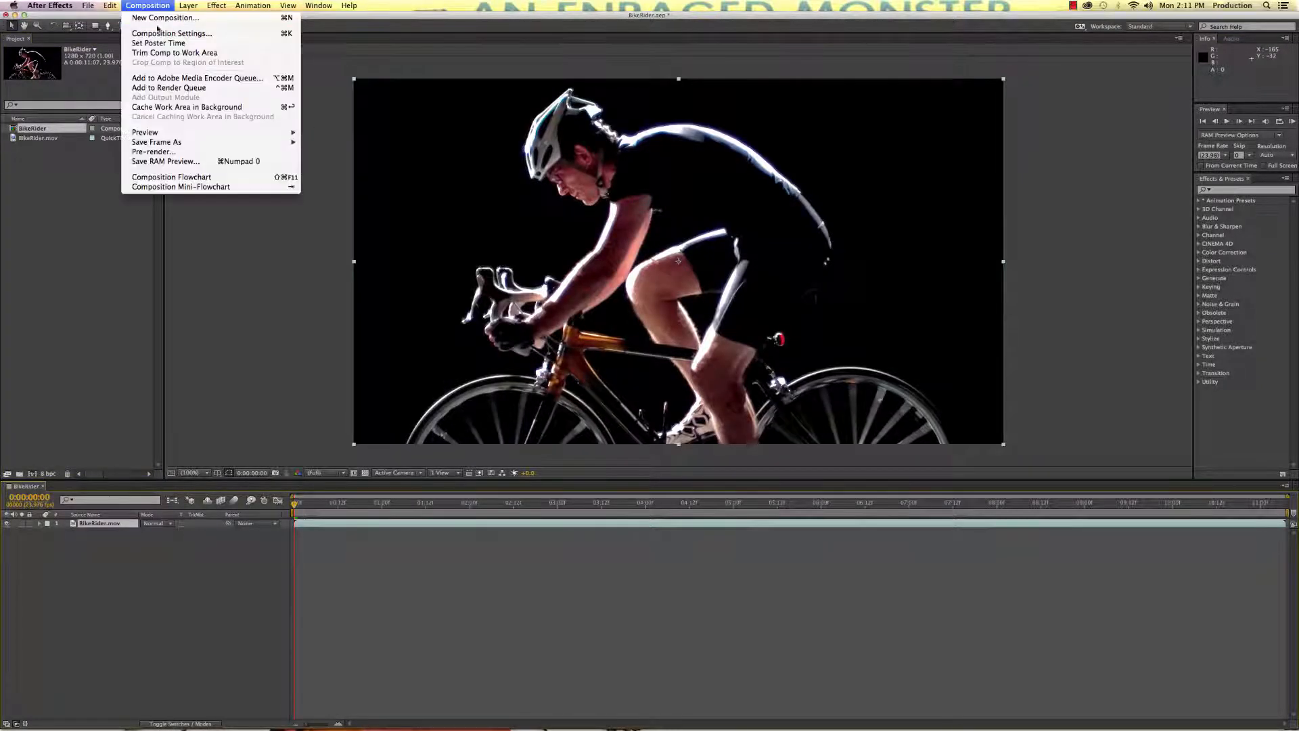
left_click(172, 33)
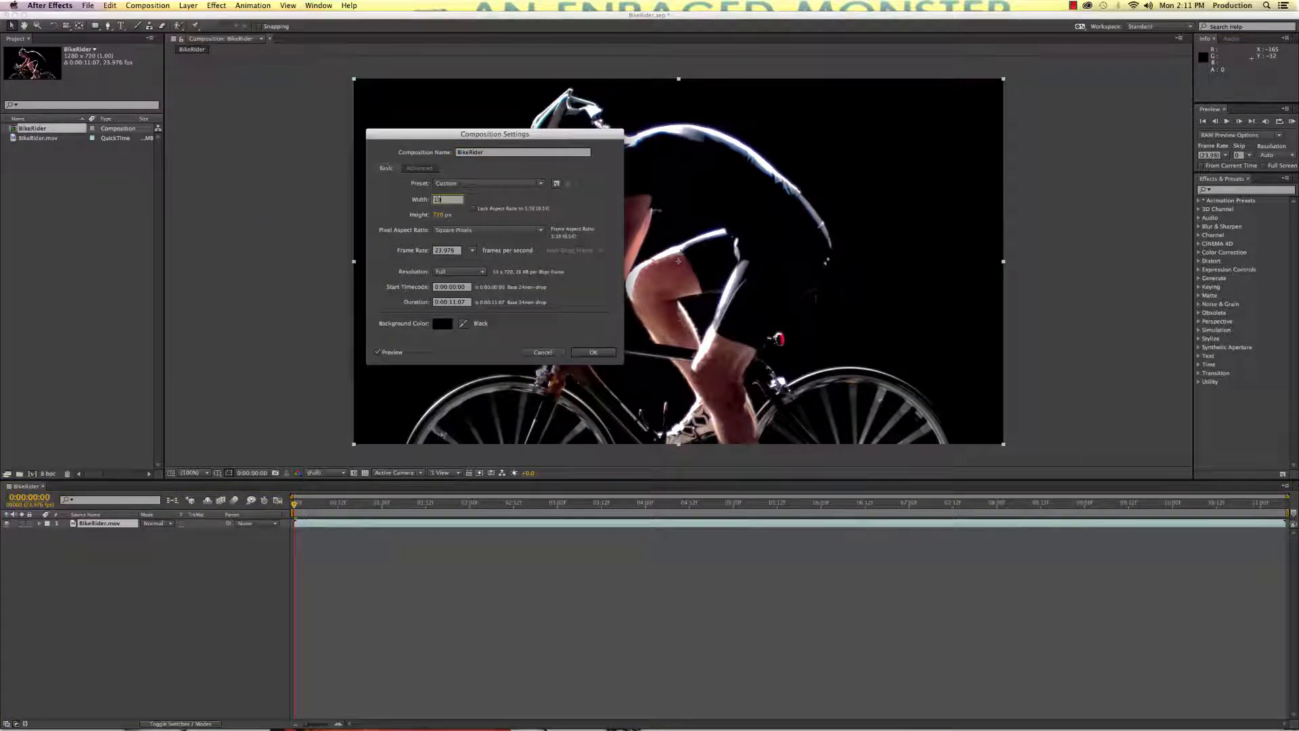
type("10000")
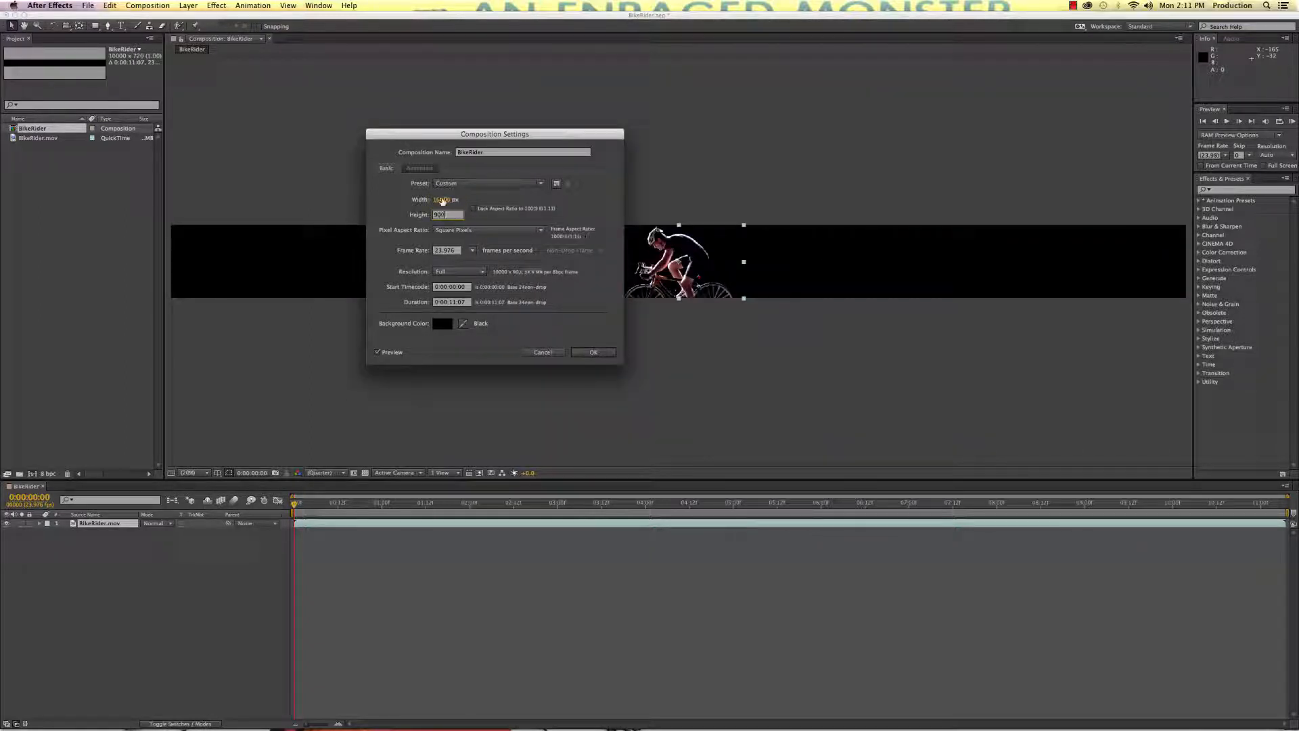
left_click(593, 352)
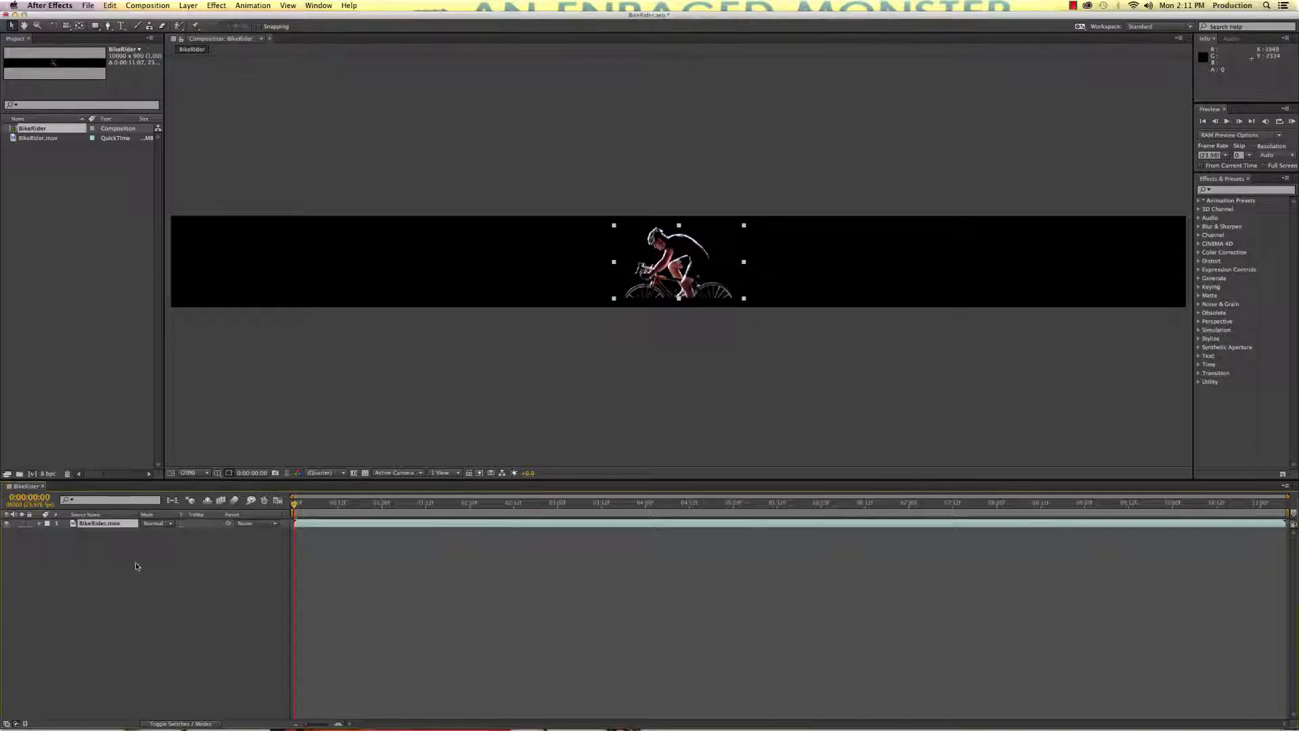
Step: Keyframe the rider's Position from the strip's right end to its left end
left_click_drag(677, 261, 969, 261)
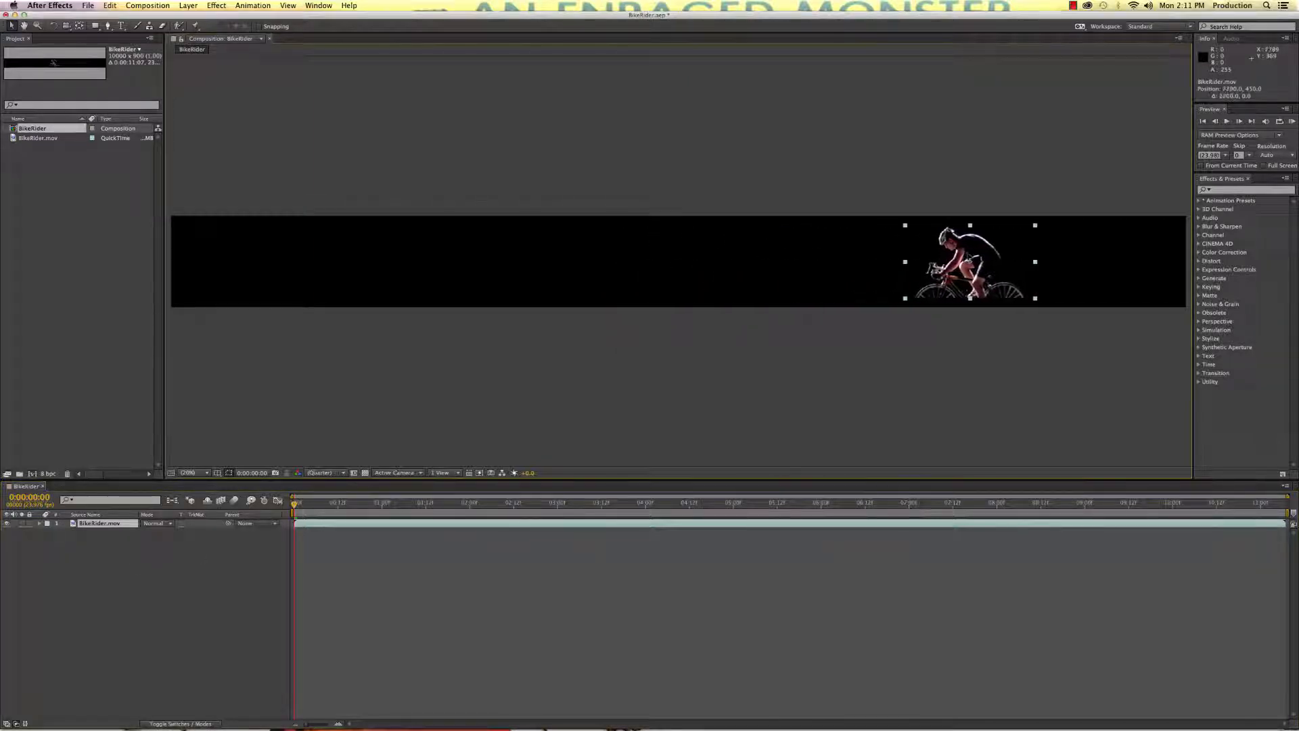
left_click_drag(969, 261, 1119, 261)
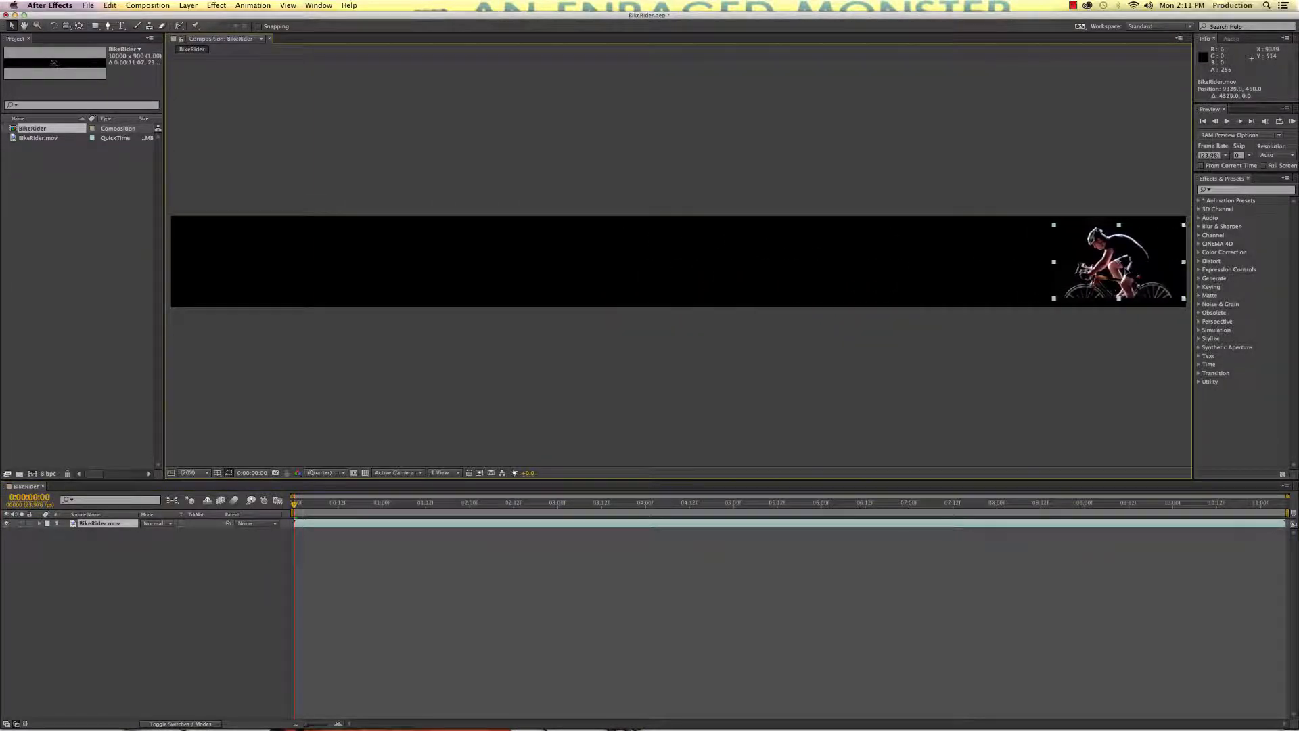
double_click(99, 522)
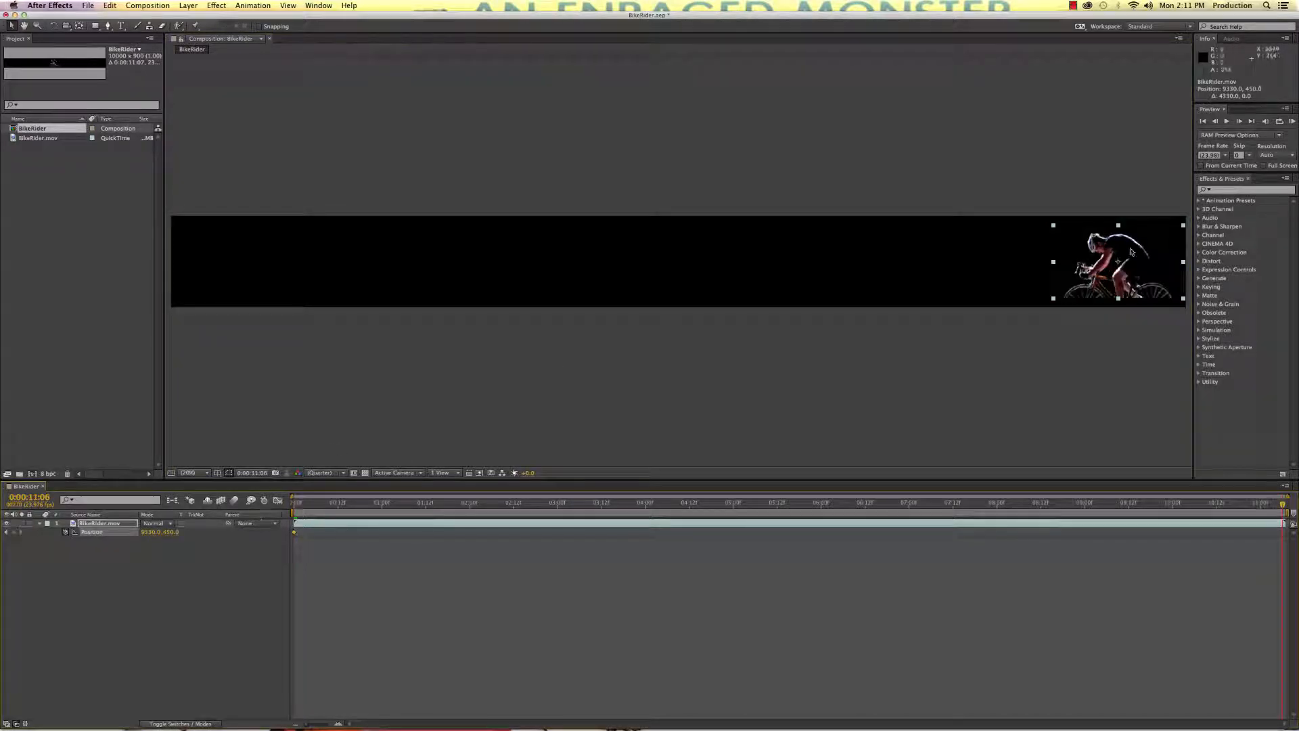
left_click_drag(1119, 261, 341, 261)
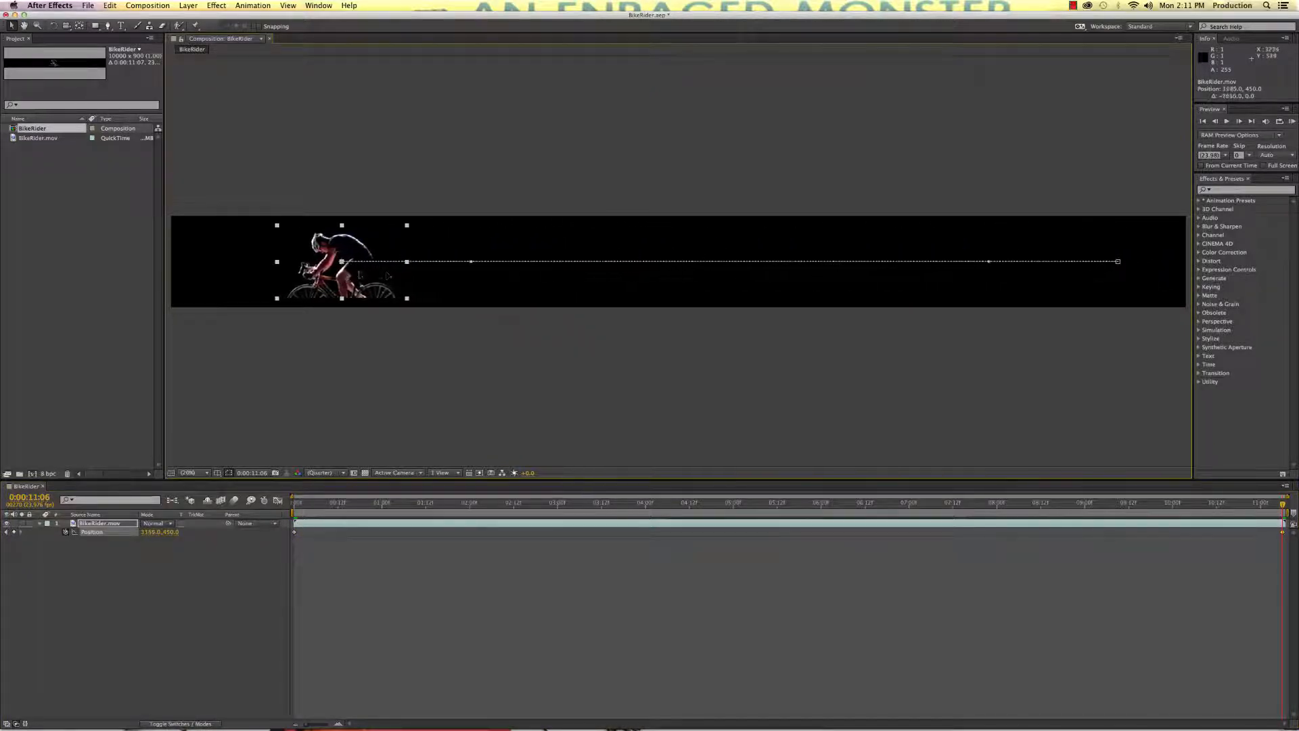
left_click_drag(340, 261, 240, 261)
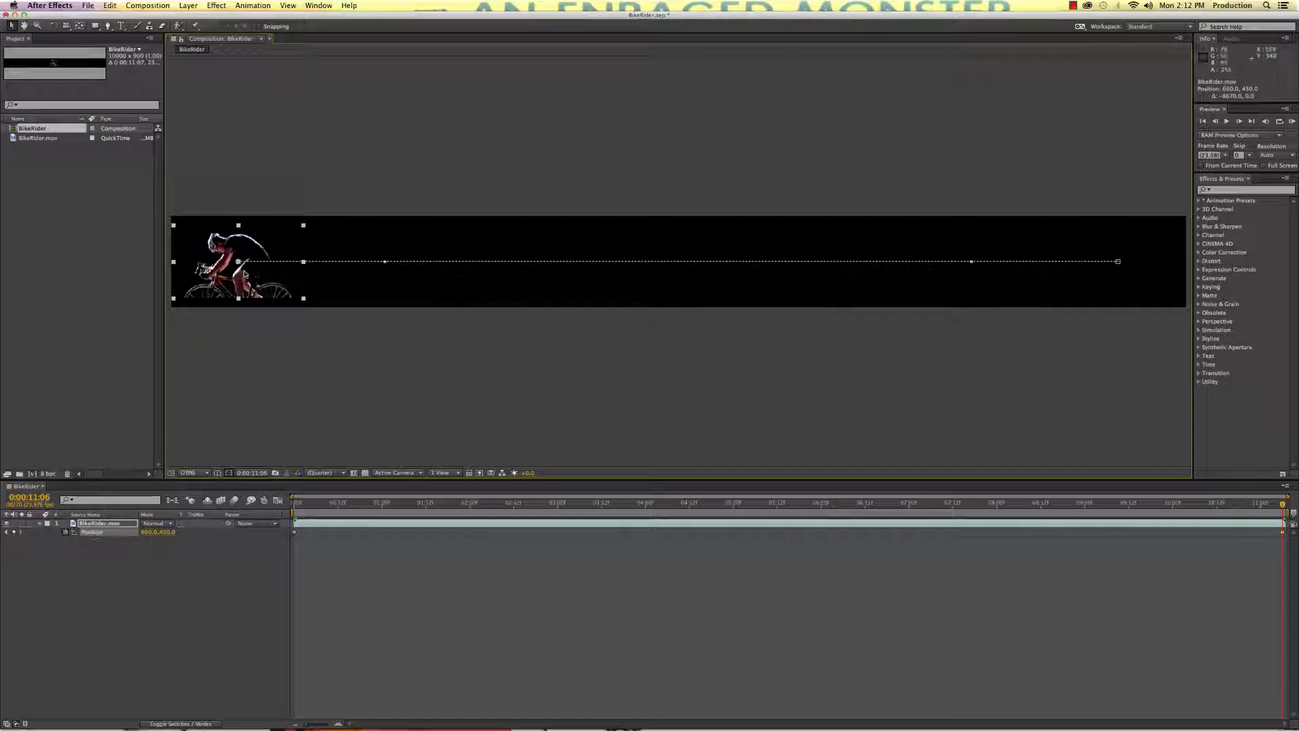
Step: Use the Wiggler to add up-and-down random bumps to the Position keyframes
left_click(317, 5)
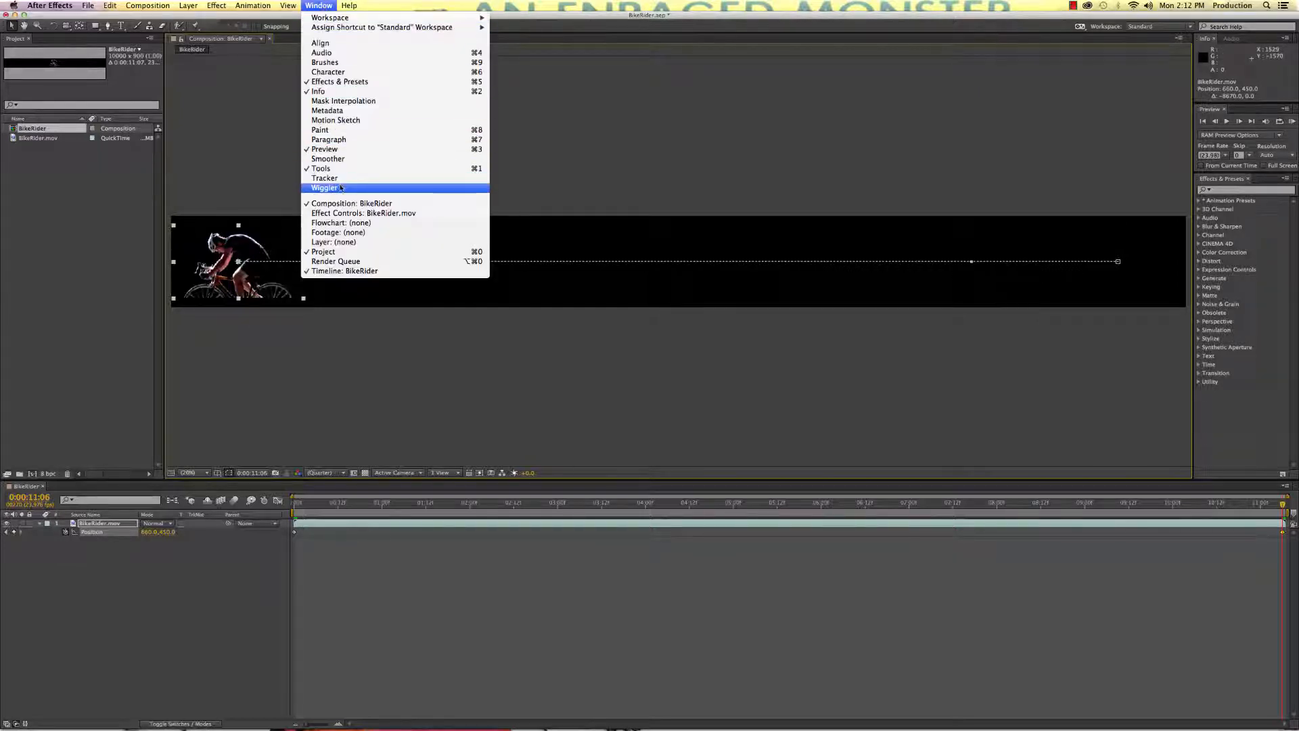
left_click(325, 186)
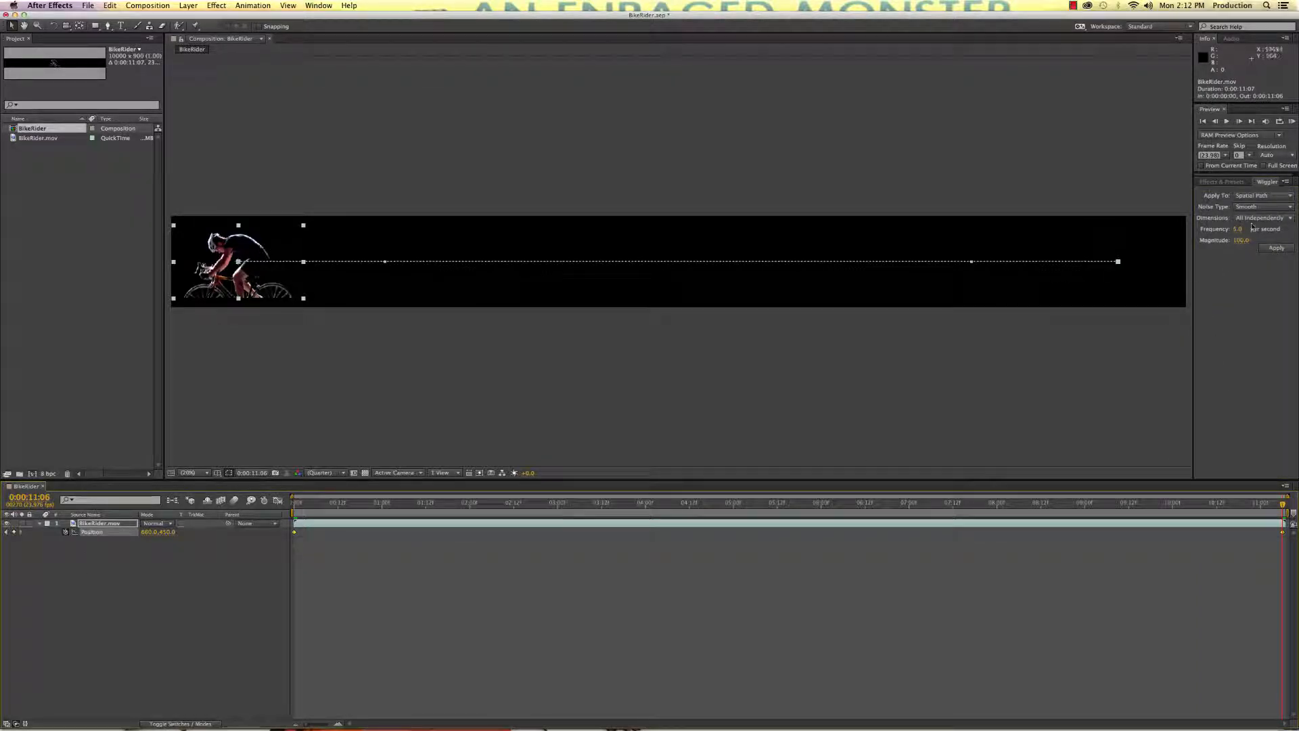
left_click(1259, 218)
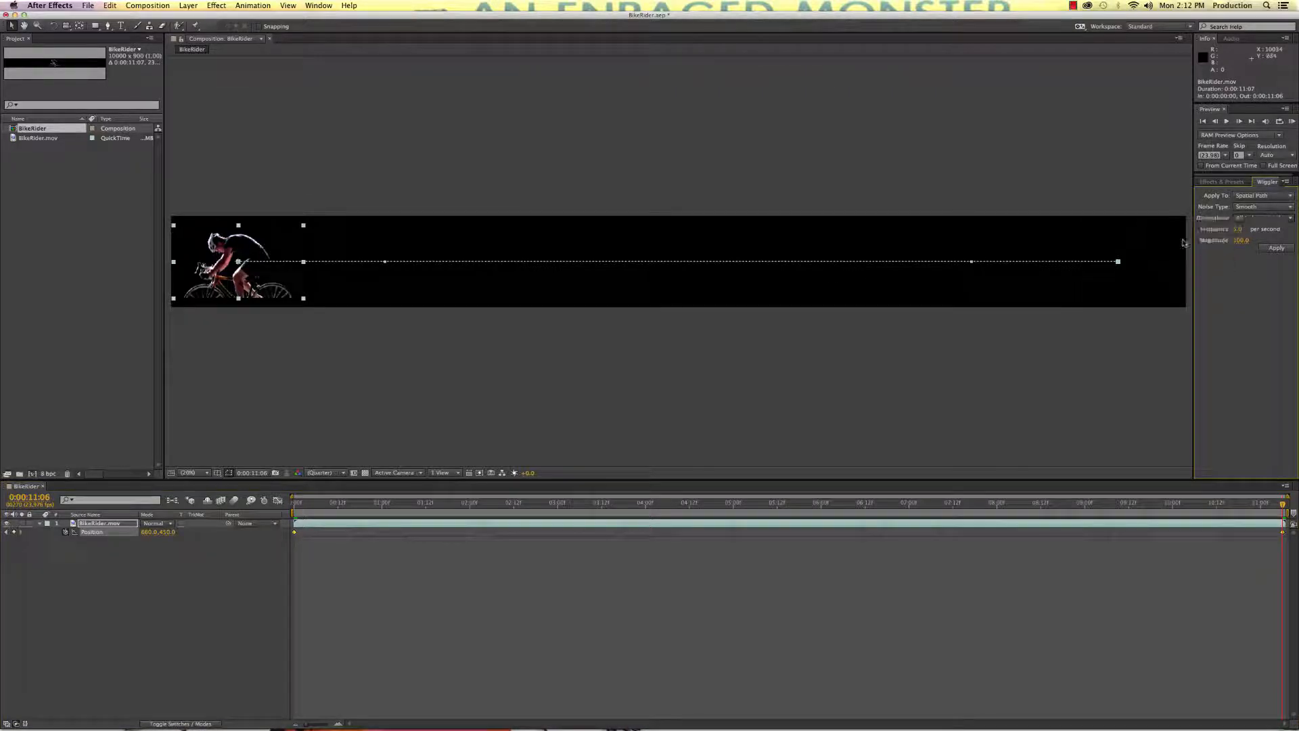
left_click(1241, 229)
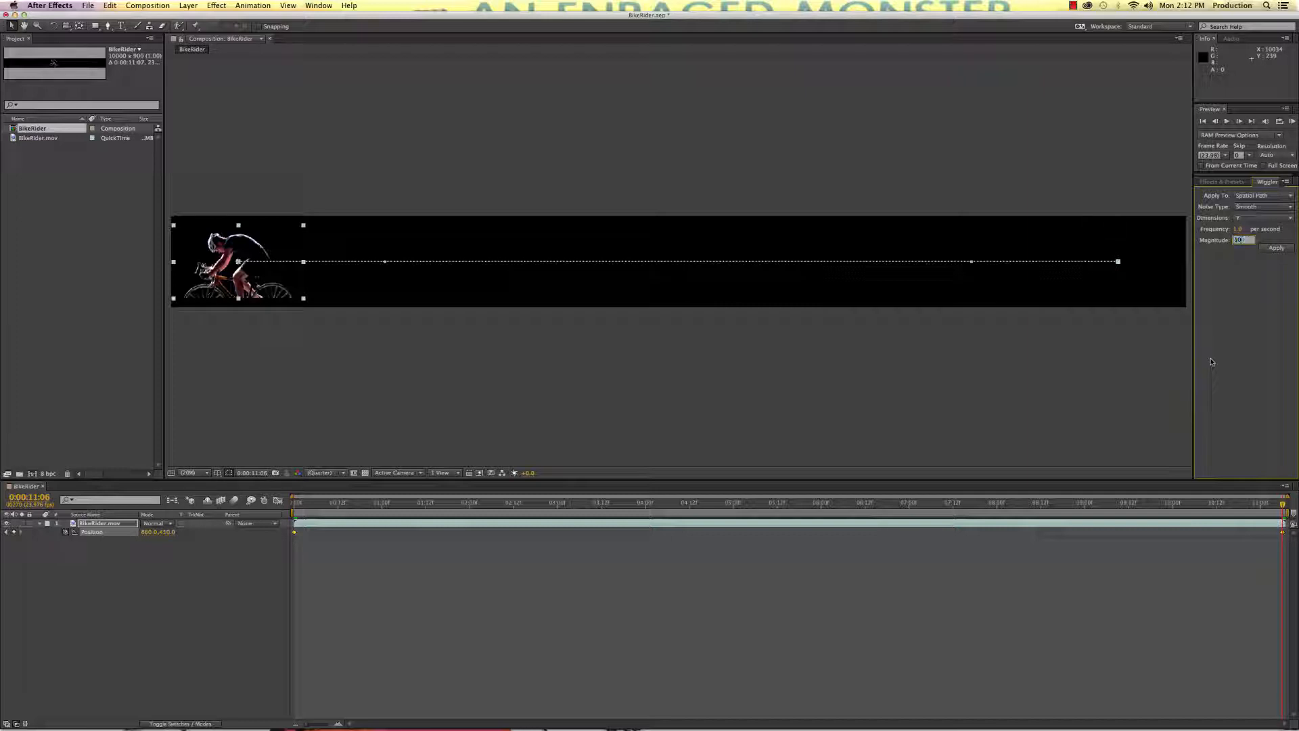
left_click(1276, 248)
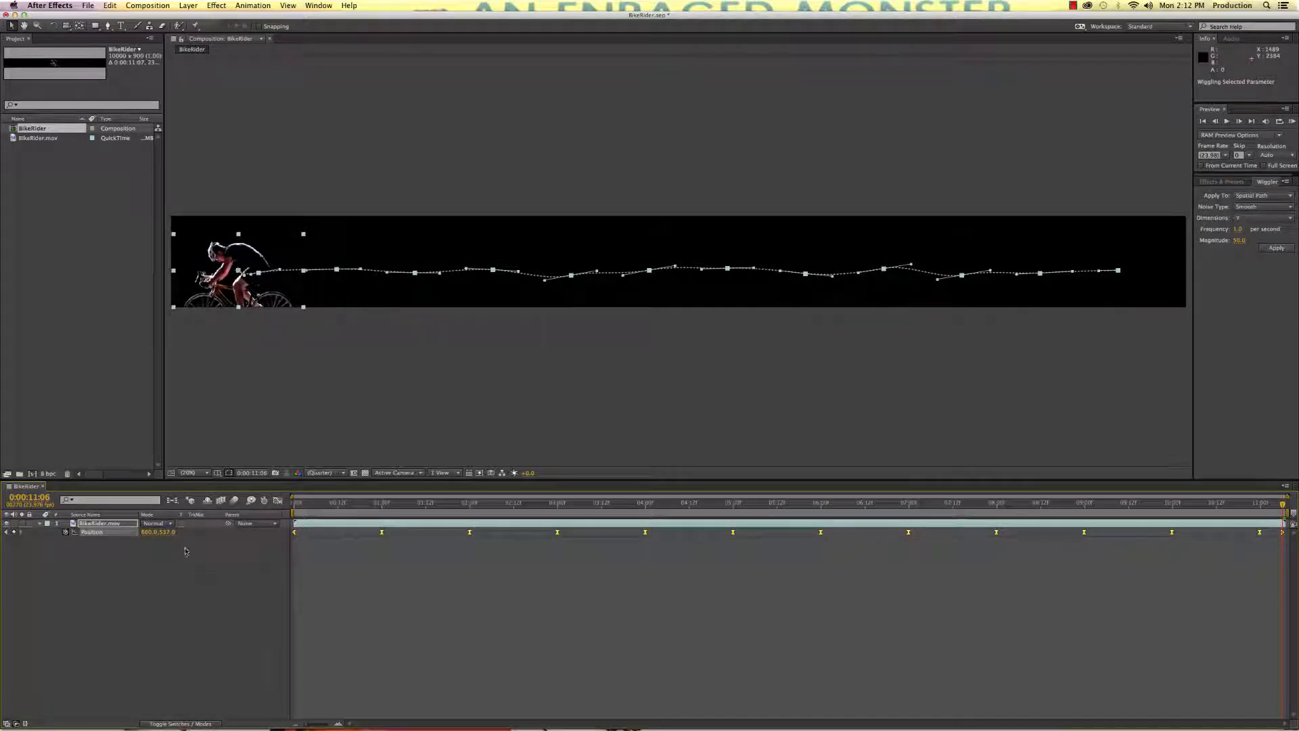
Step: Pre-compose the rider layer into BikeRider1, moving all attributes
left_click(188, 6)
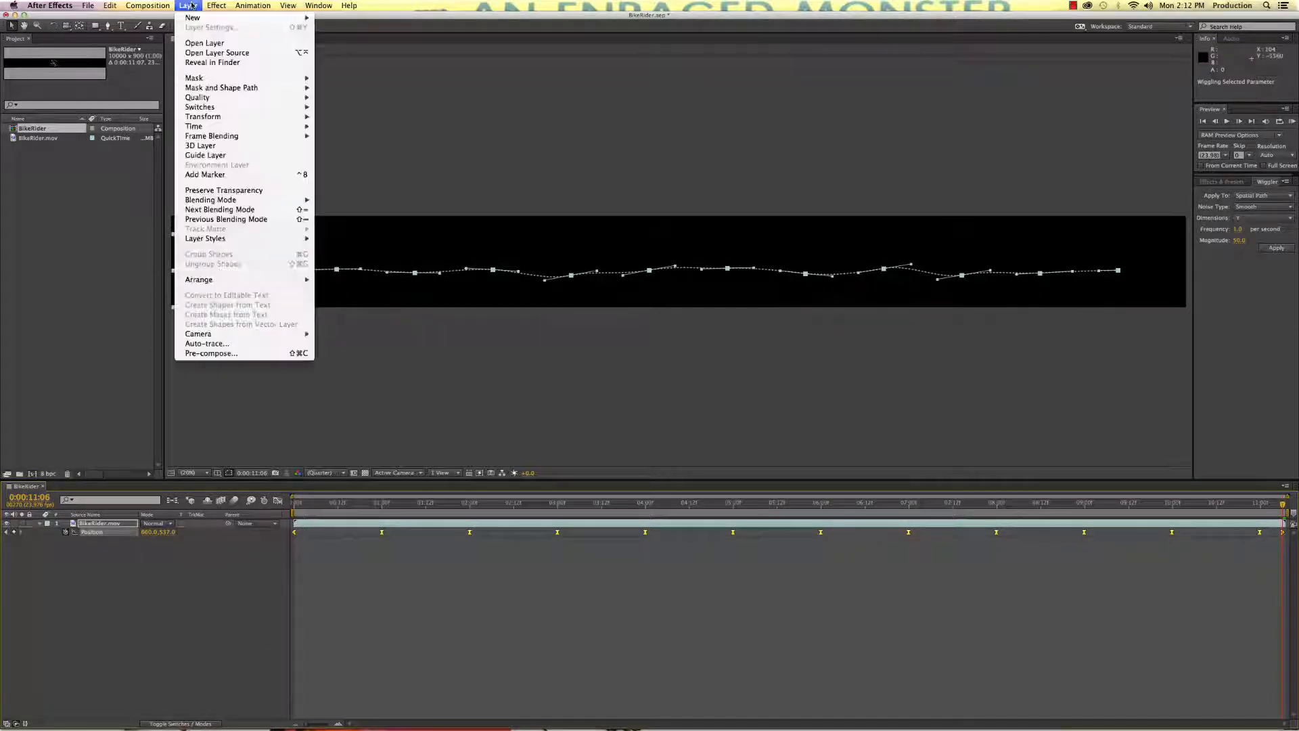
left_click(211, 353)
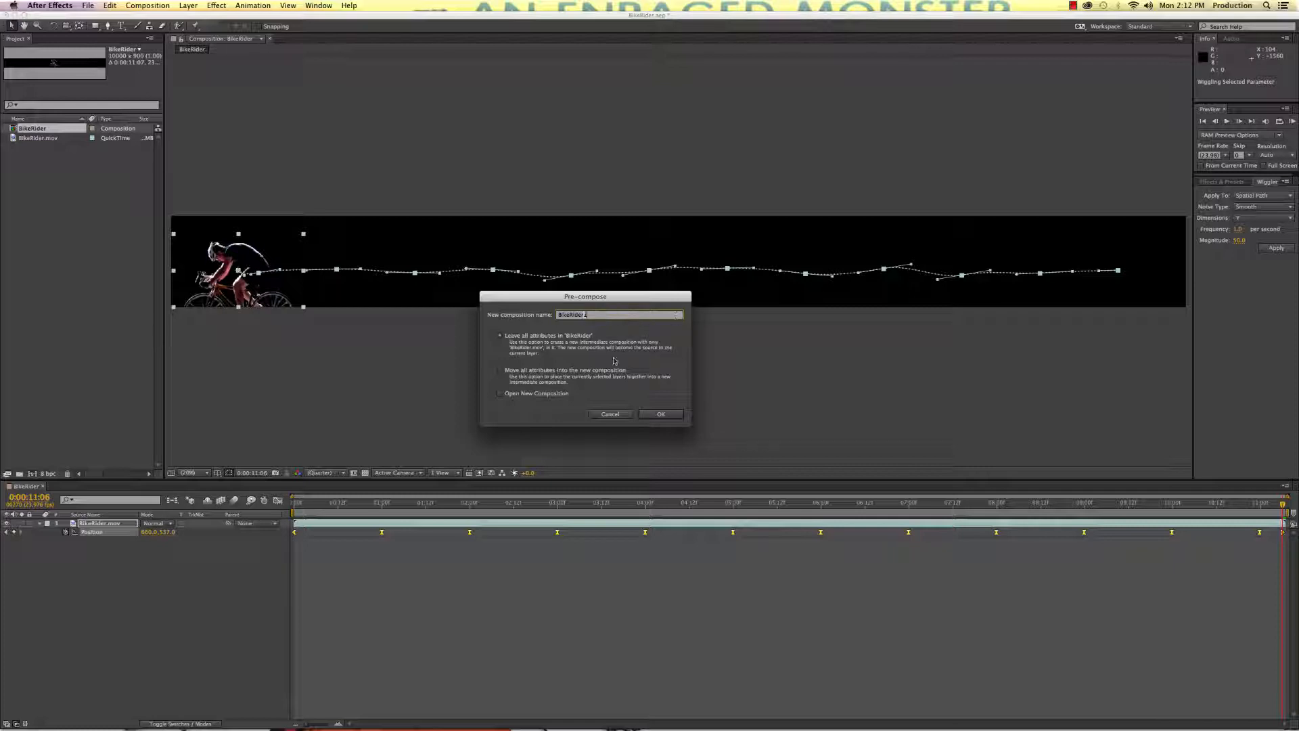
left_click(499, 369)
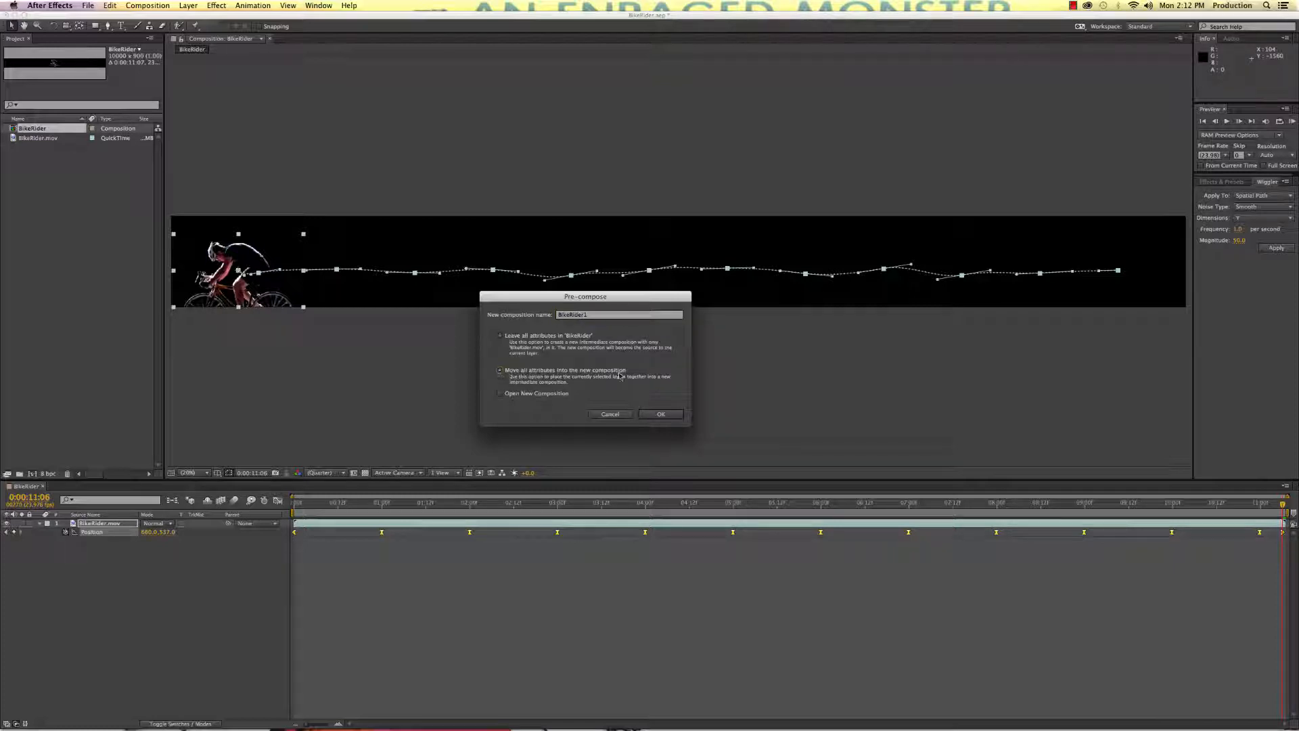
left_click(661, 414)
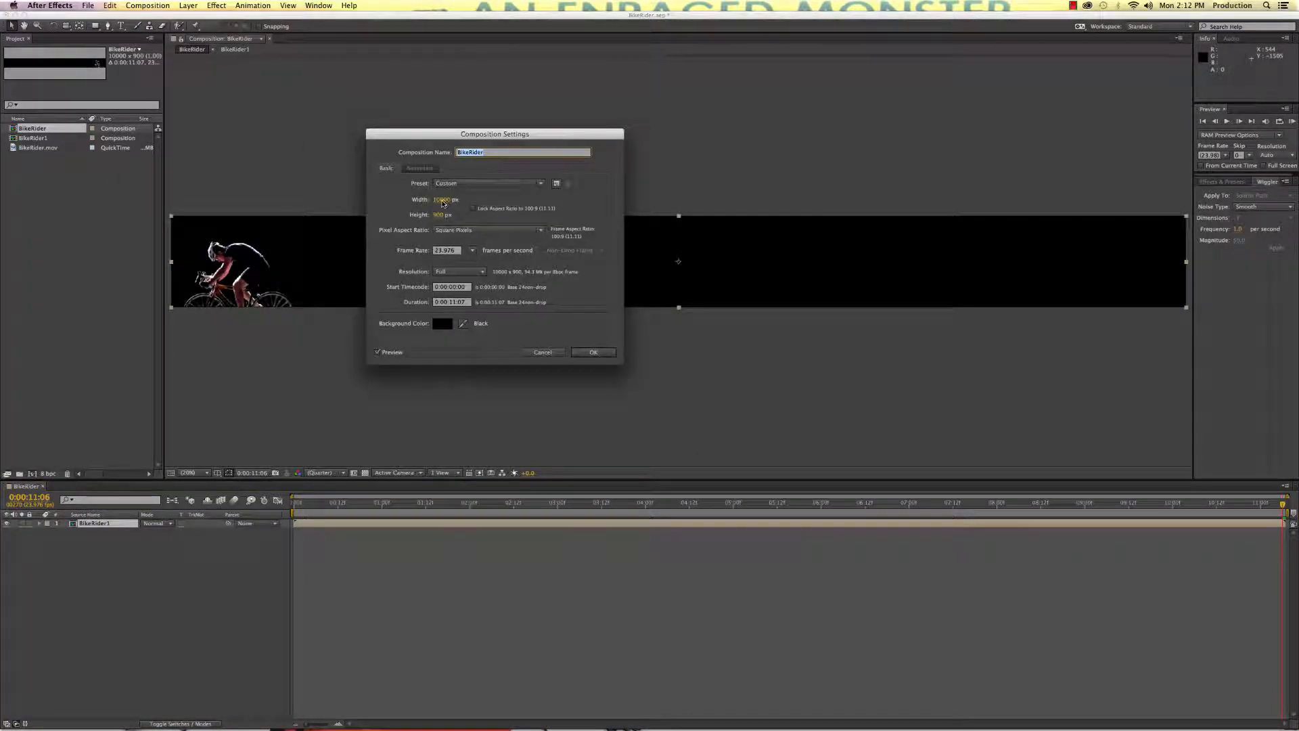
Step: Switch the comp to the HDV/HDTV 720 29.97 preset and scrub the rider's motion
left_click(489, 182)
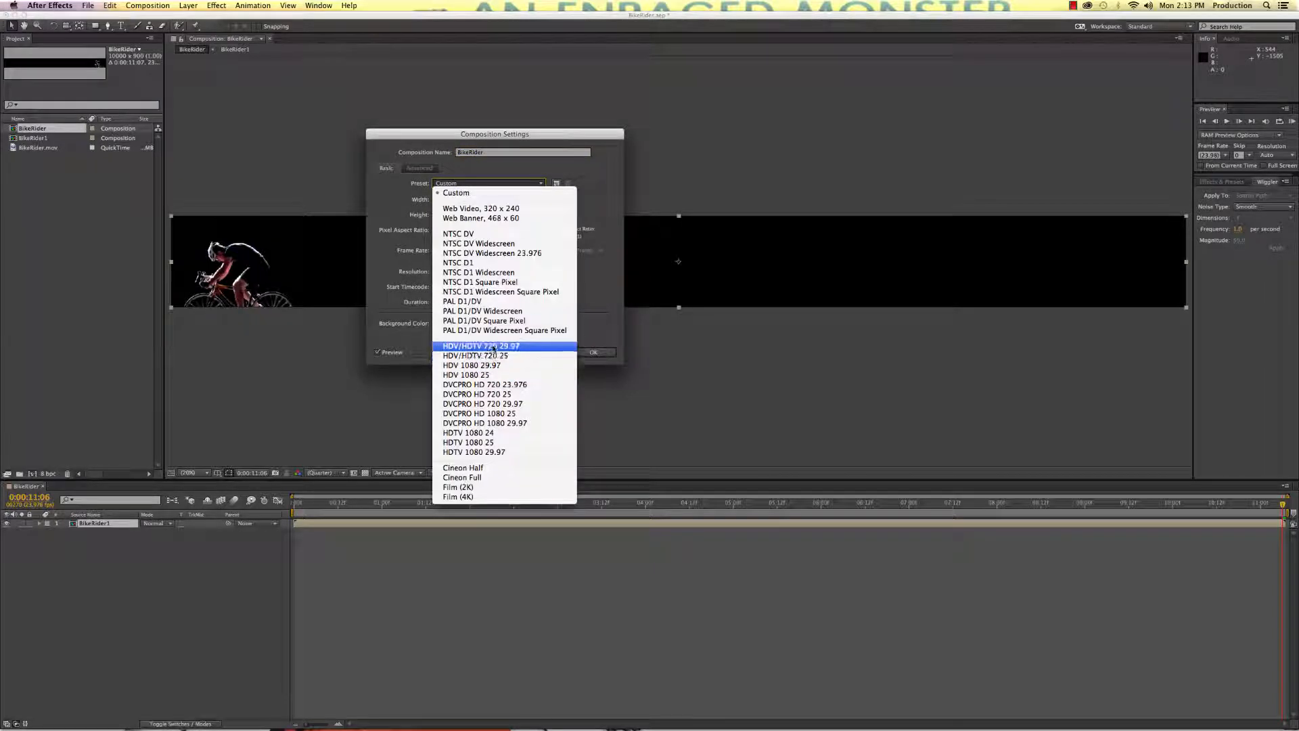
left_click(481, 345)
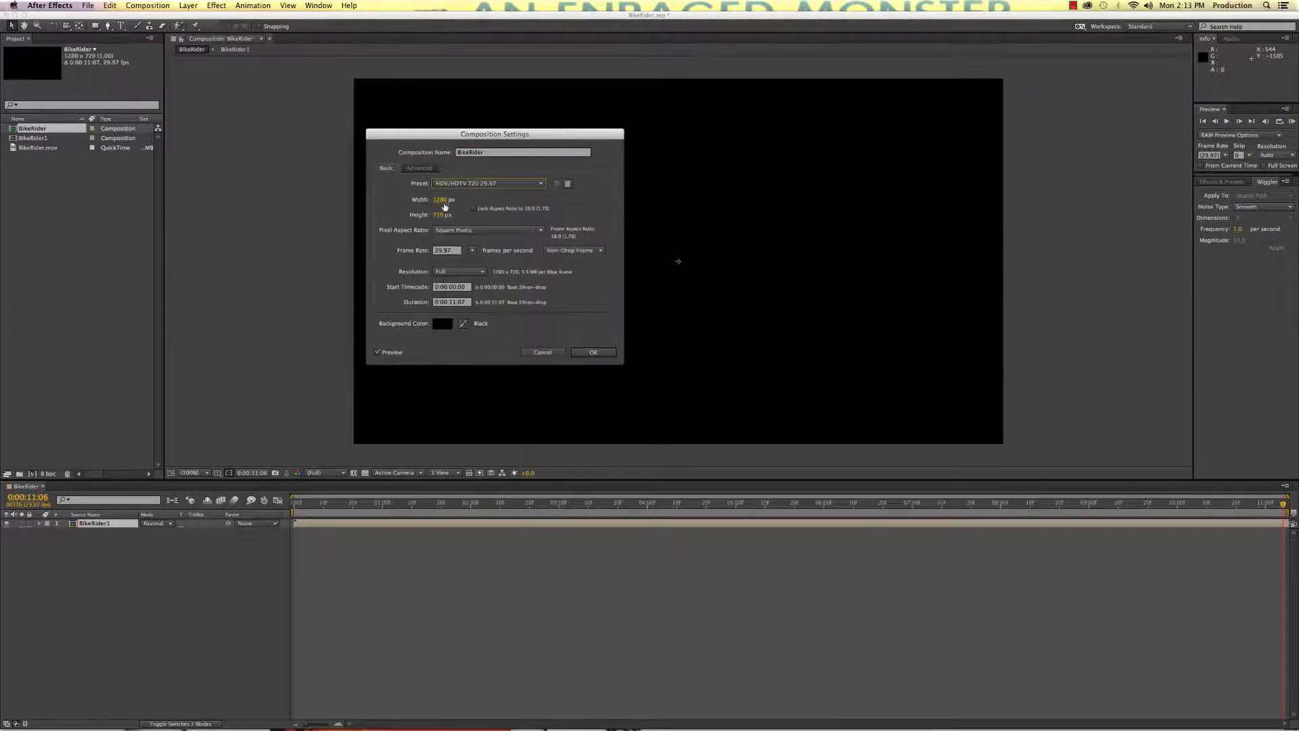
left_click(592, 351)
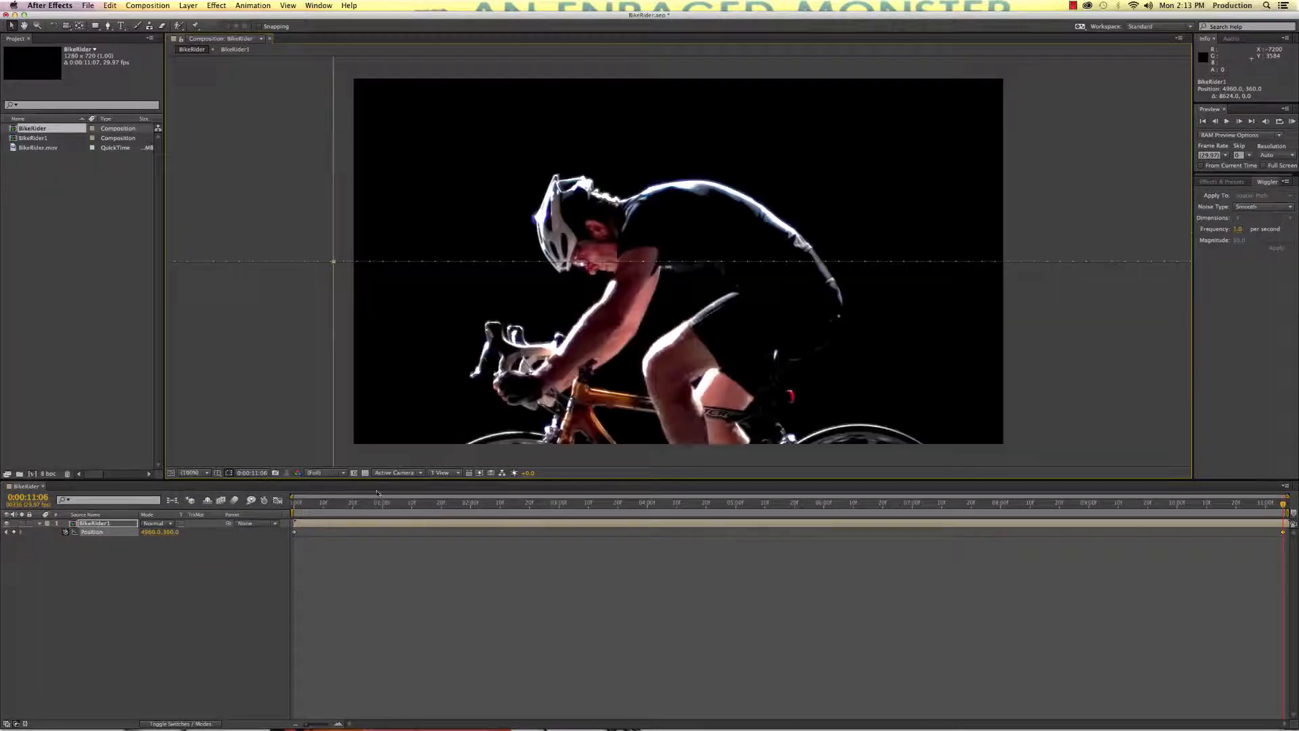
left_click(512, 504)
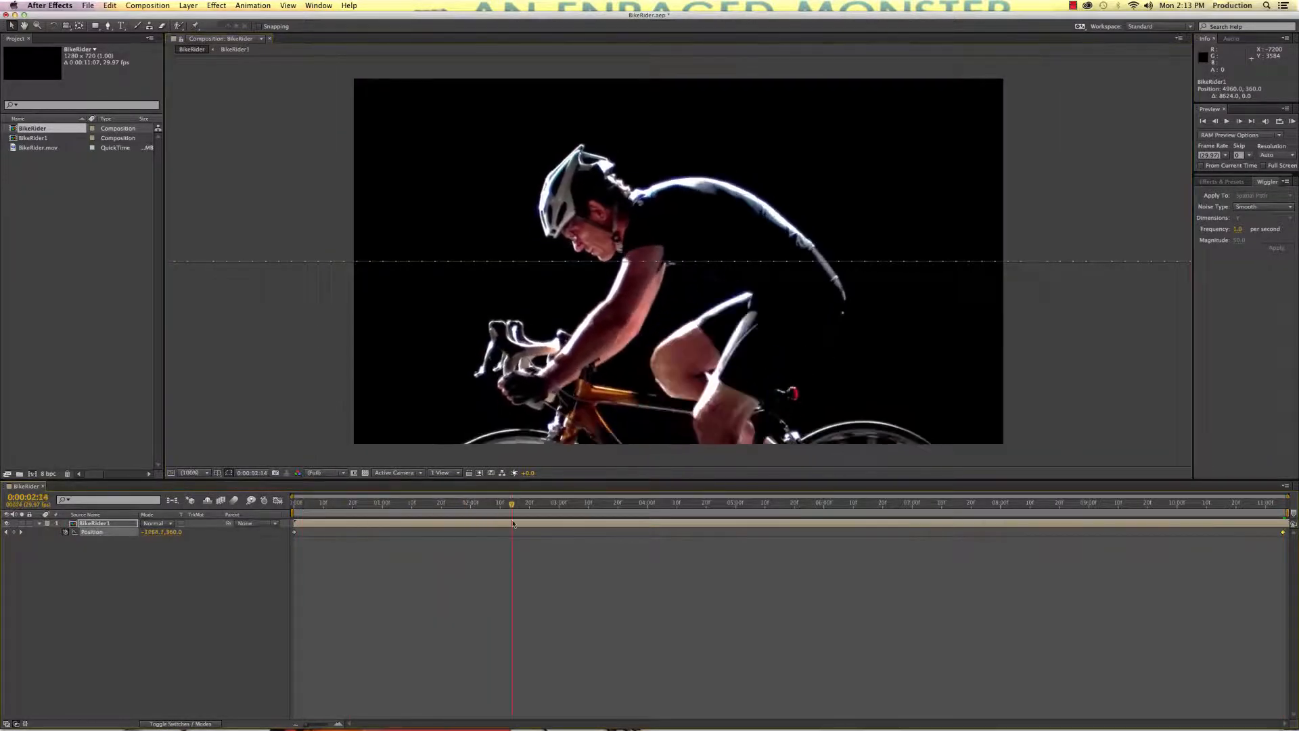
left_click(932, 504)
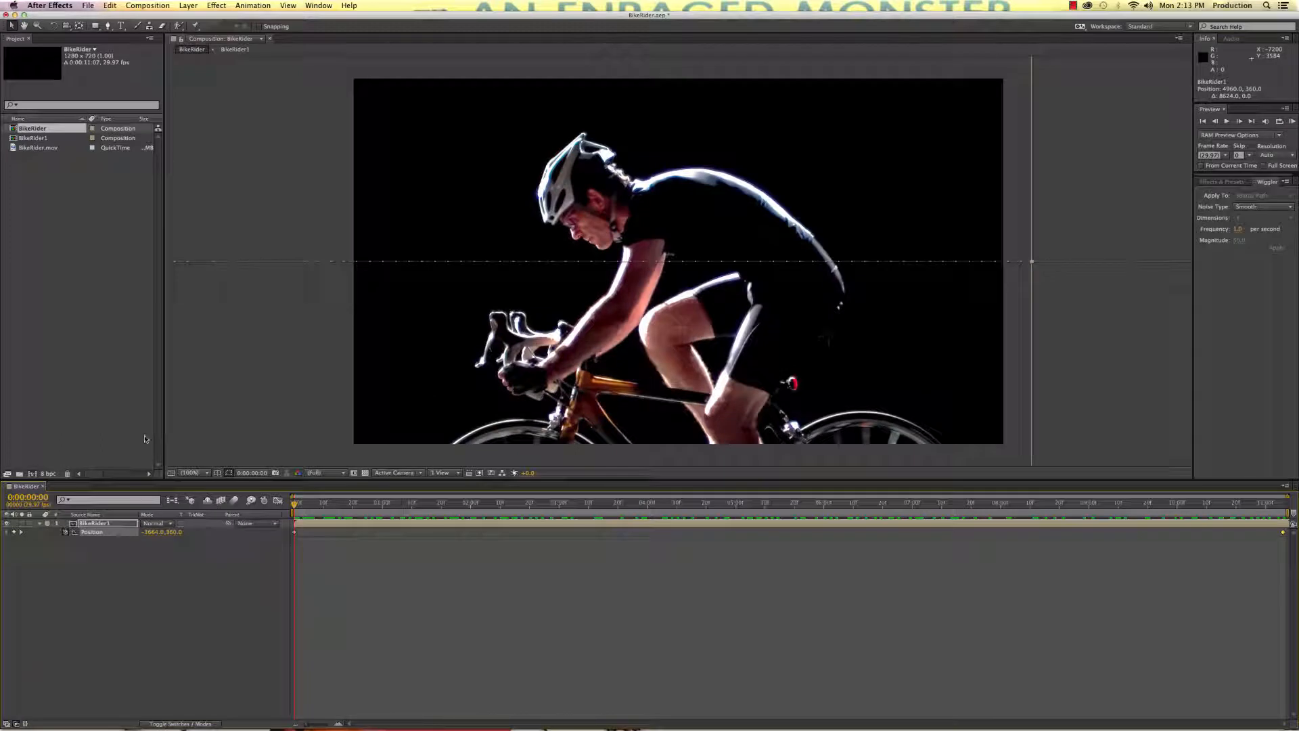
Step: Pre-compose the BikeRider1 layer into a new BikeRider2 composition
left_click(188, 5)
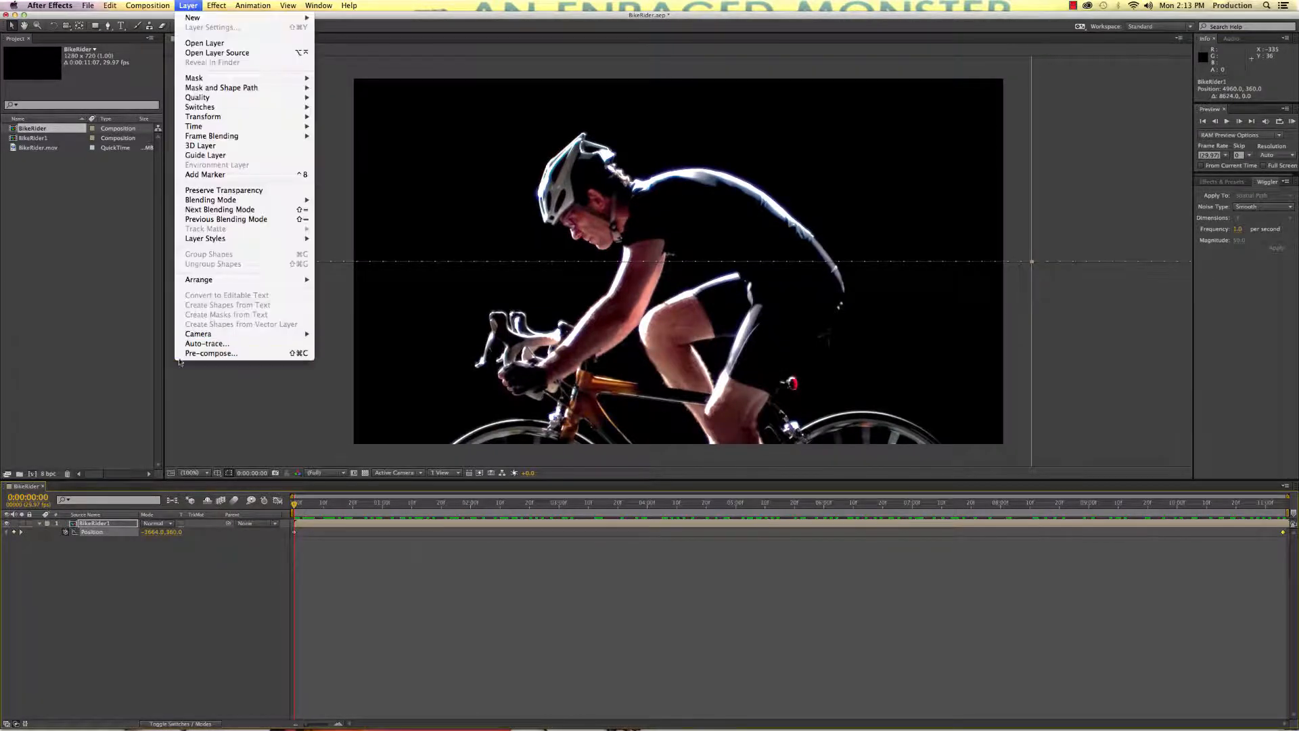
left_click(211, 354)
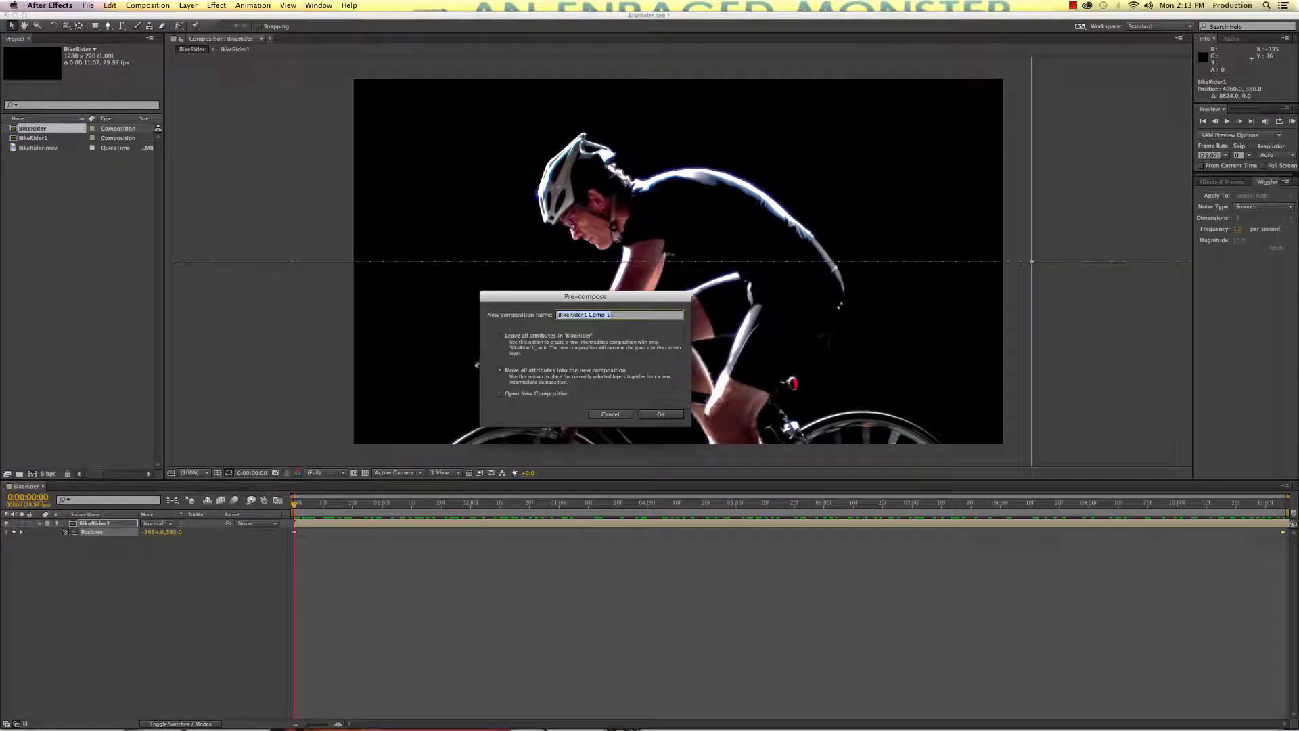
type("BikeRider1")
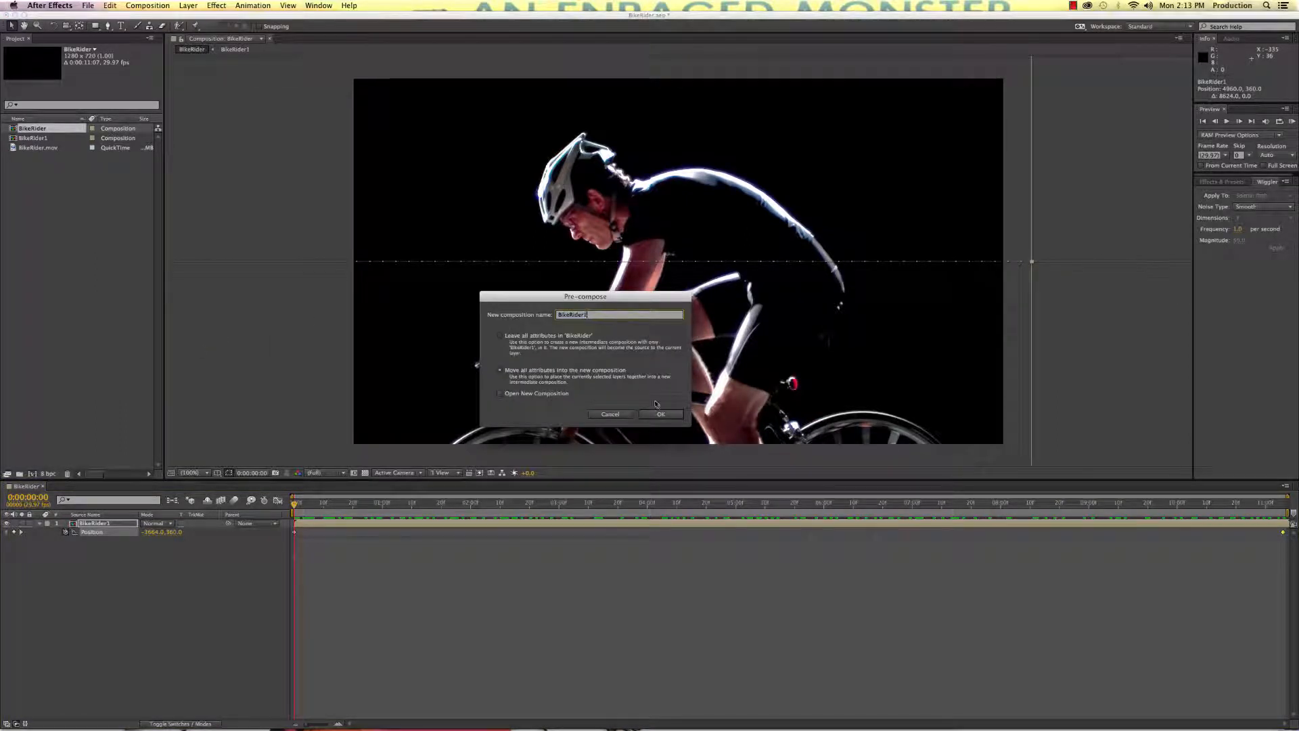
left_click(659, 414)
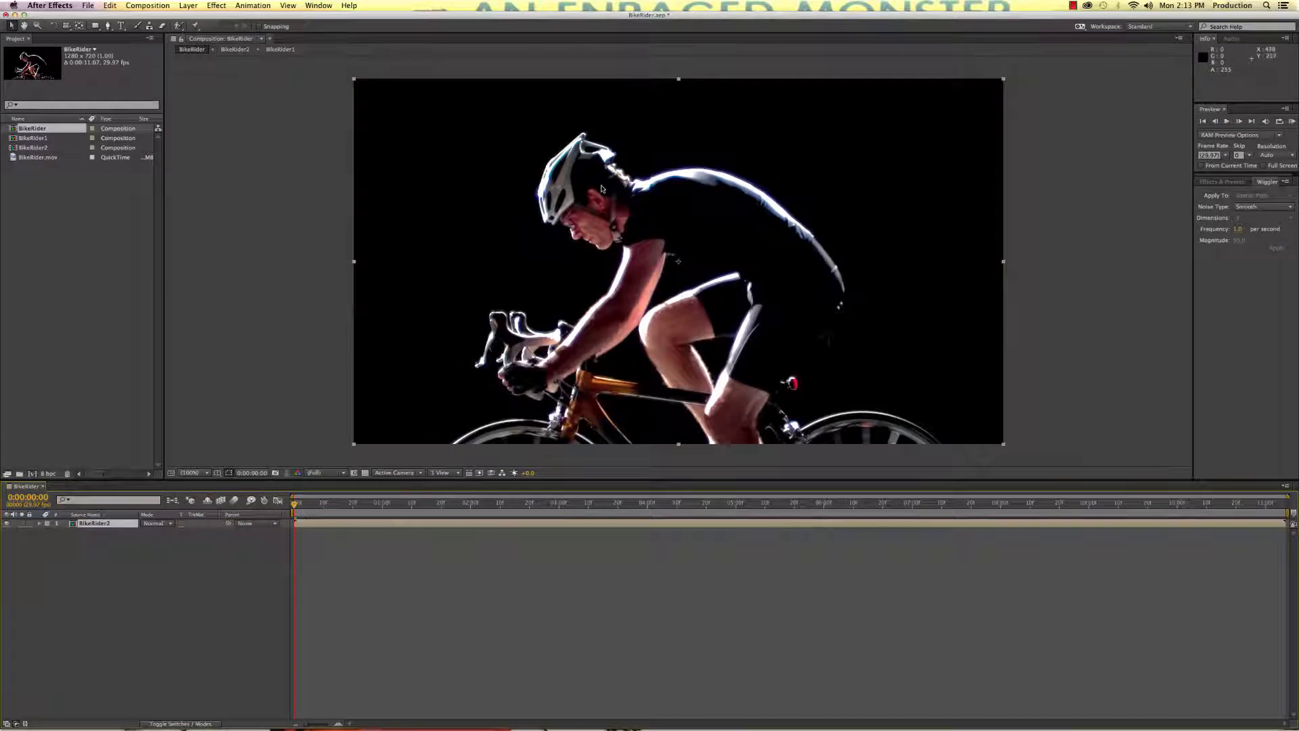
mouse_move(625, 290)
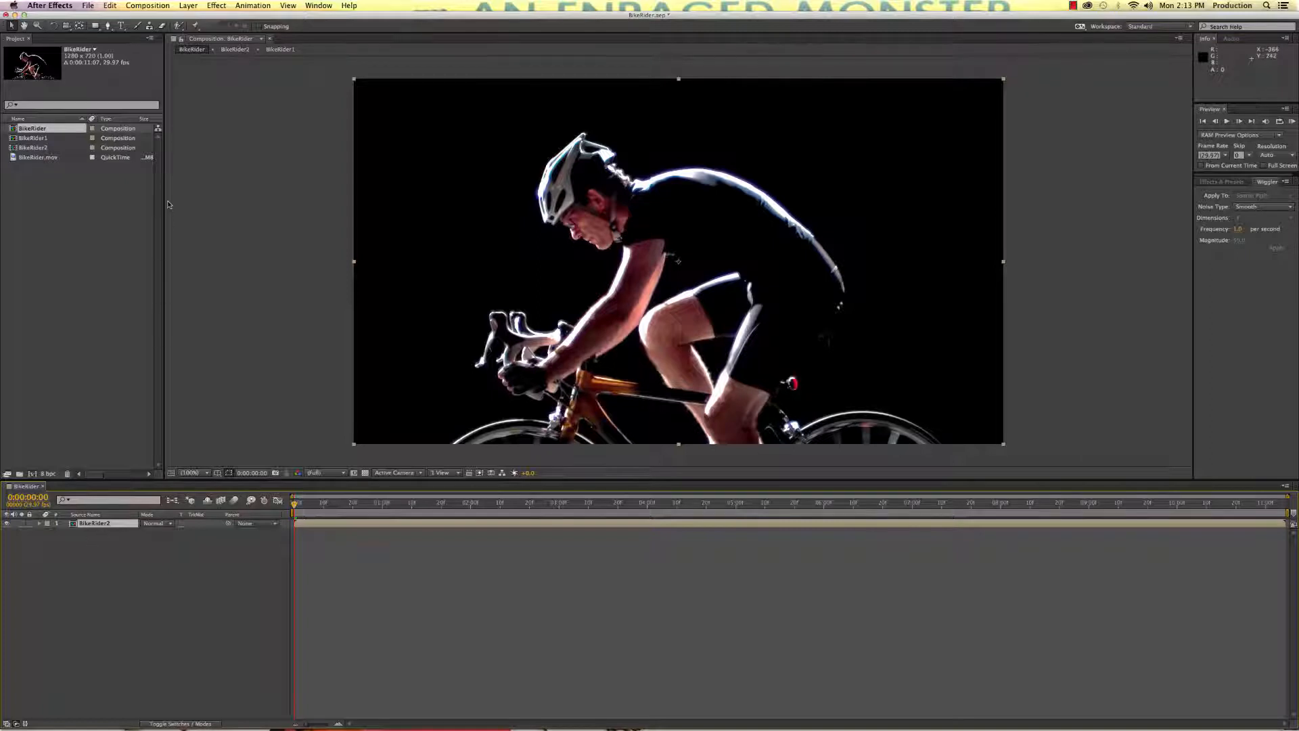
Step: Add CC Toner with green midtones to the adjustment layer and blend it in Add mode
left_click(188, 5)
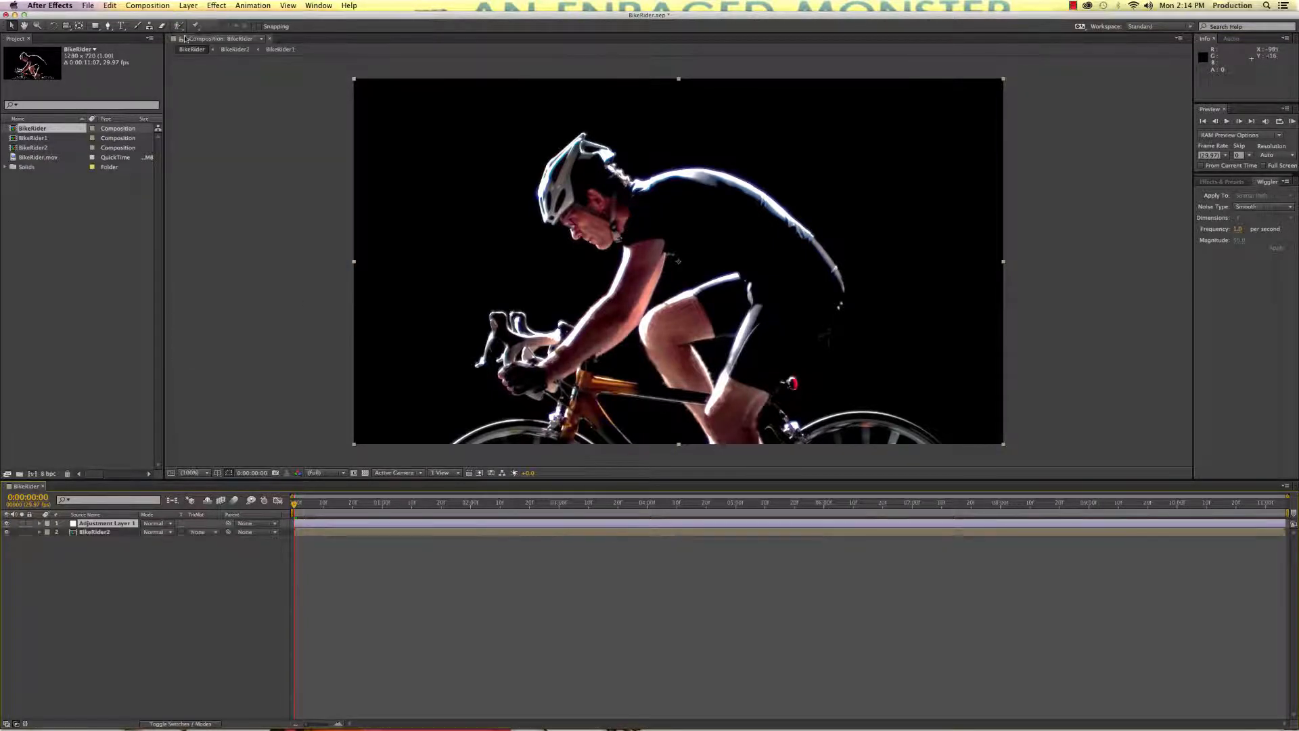
left_click(215, 6)
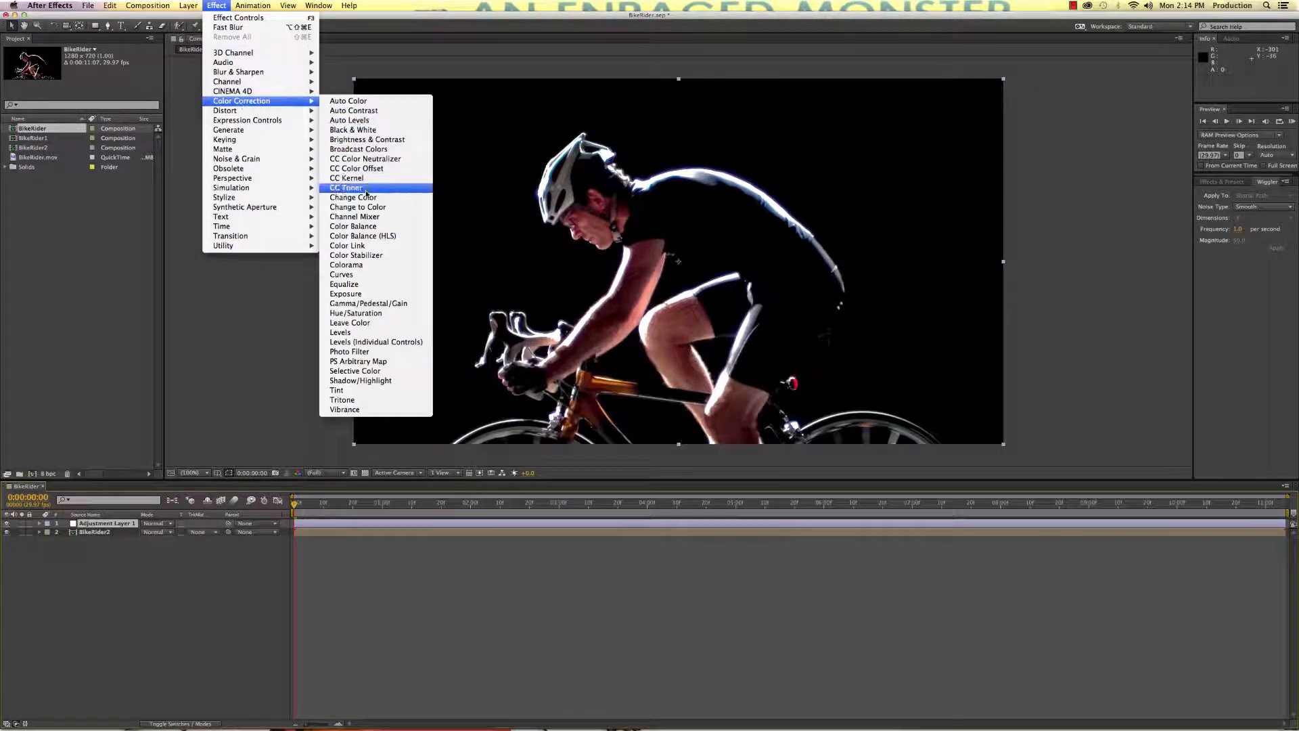
left_click(345, 187)
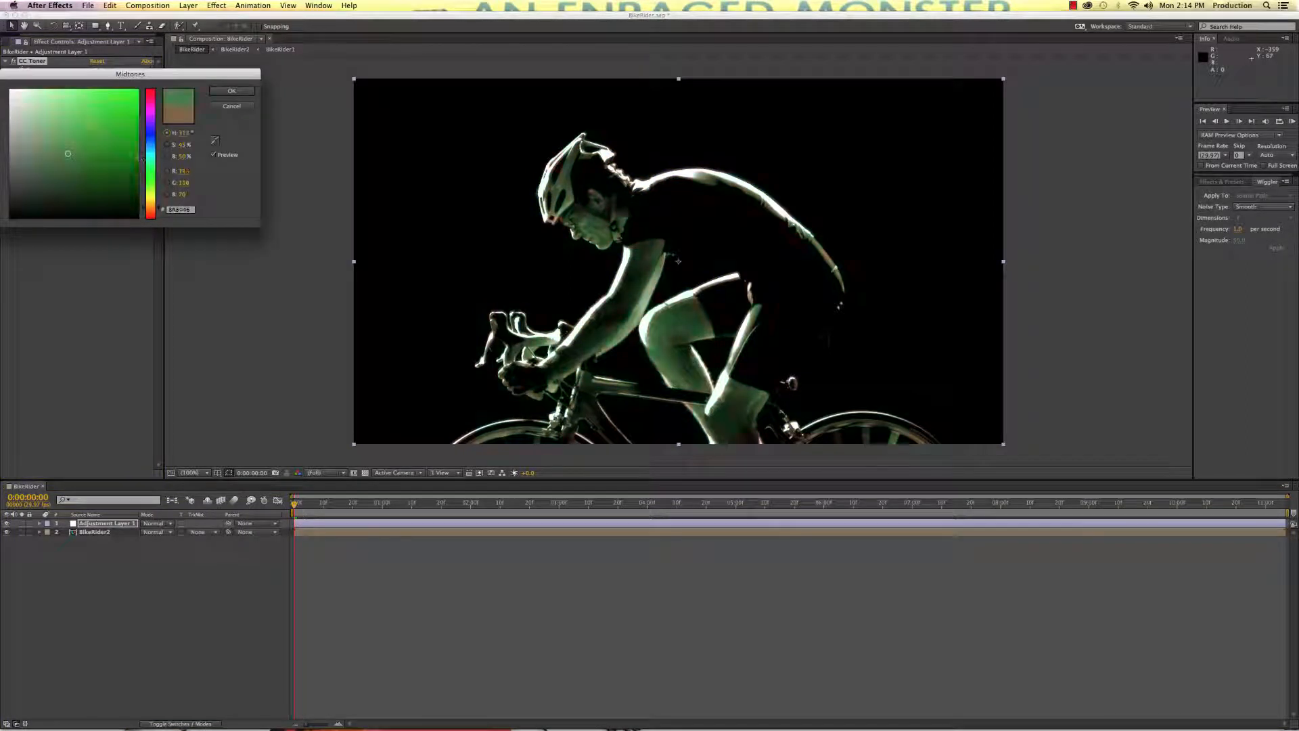
left_click(231, 91)
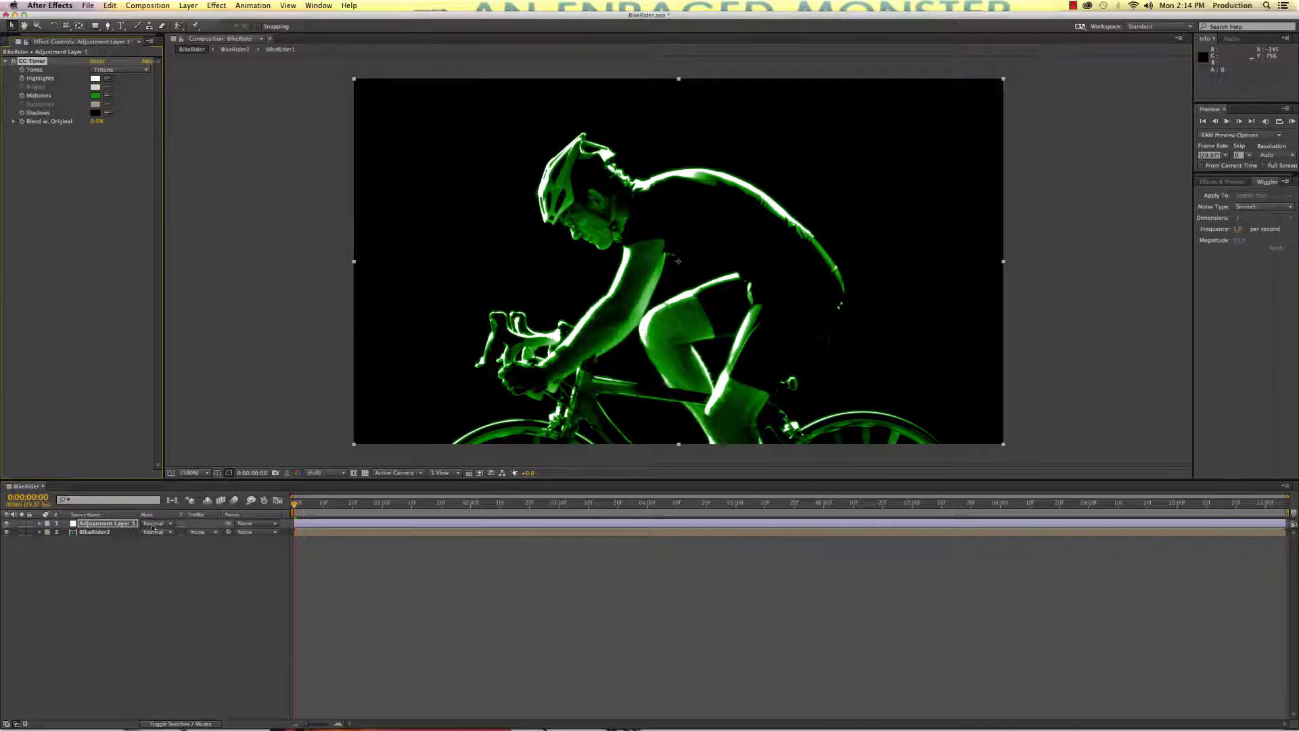
left_click(154, 522)
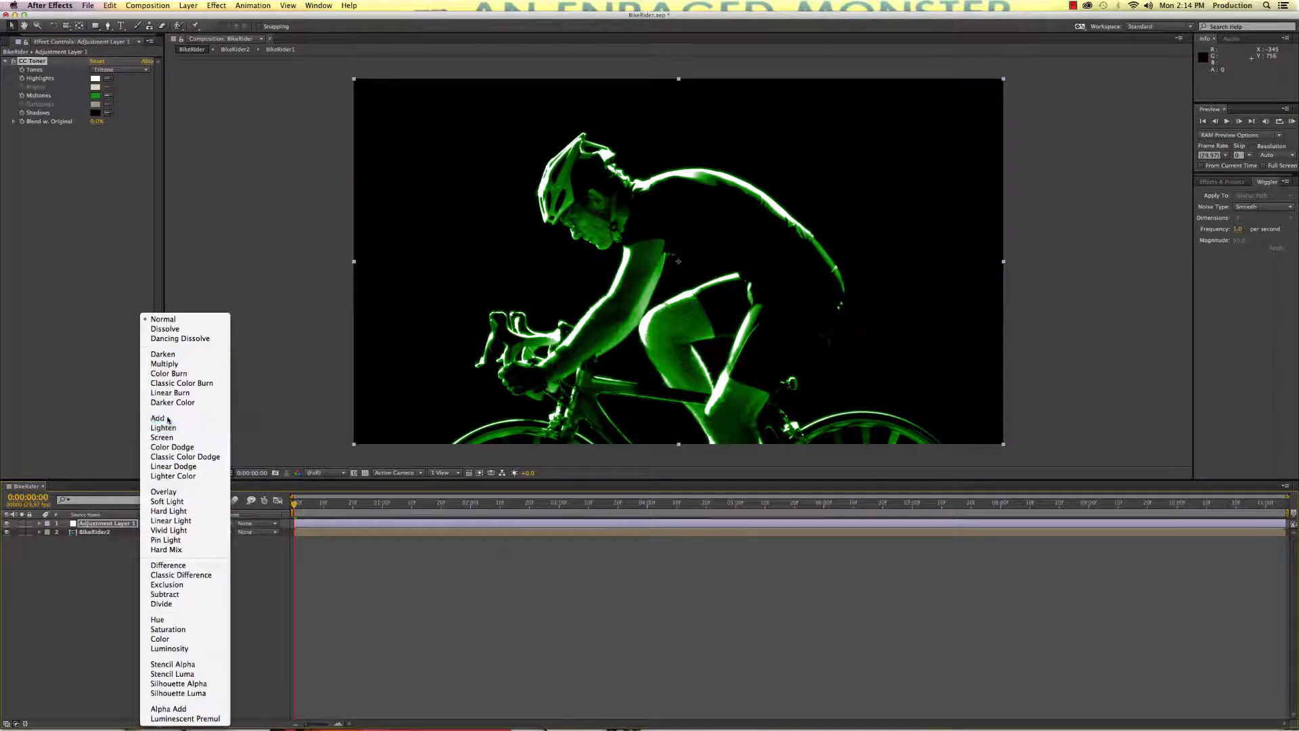
left_click(157, 419)
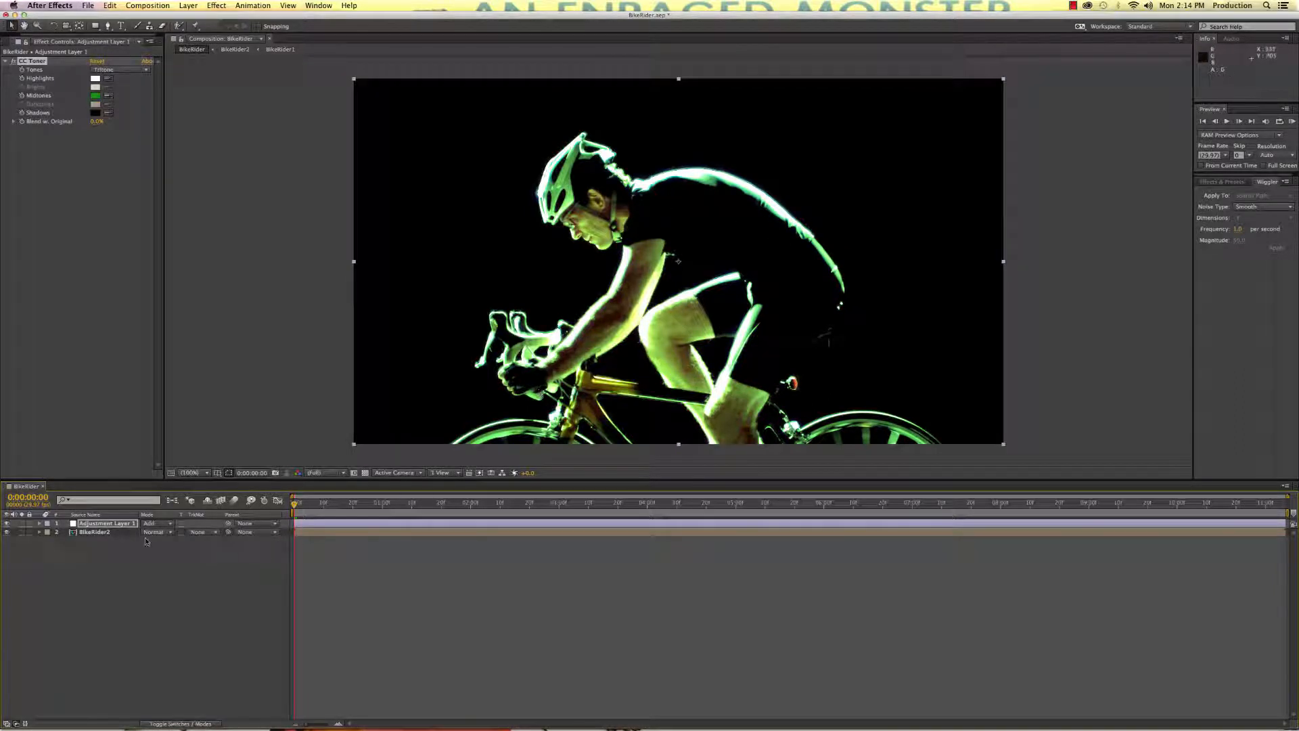
Step: Duplicate BikeRider2 and place the copy above the adjustment layer
left_click(93, 532)
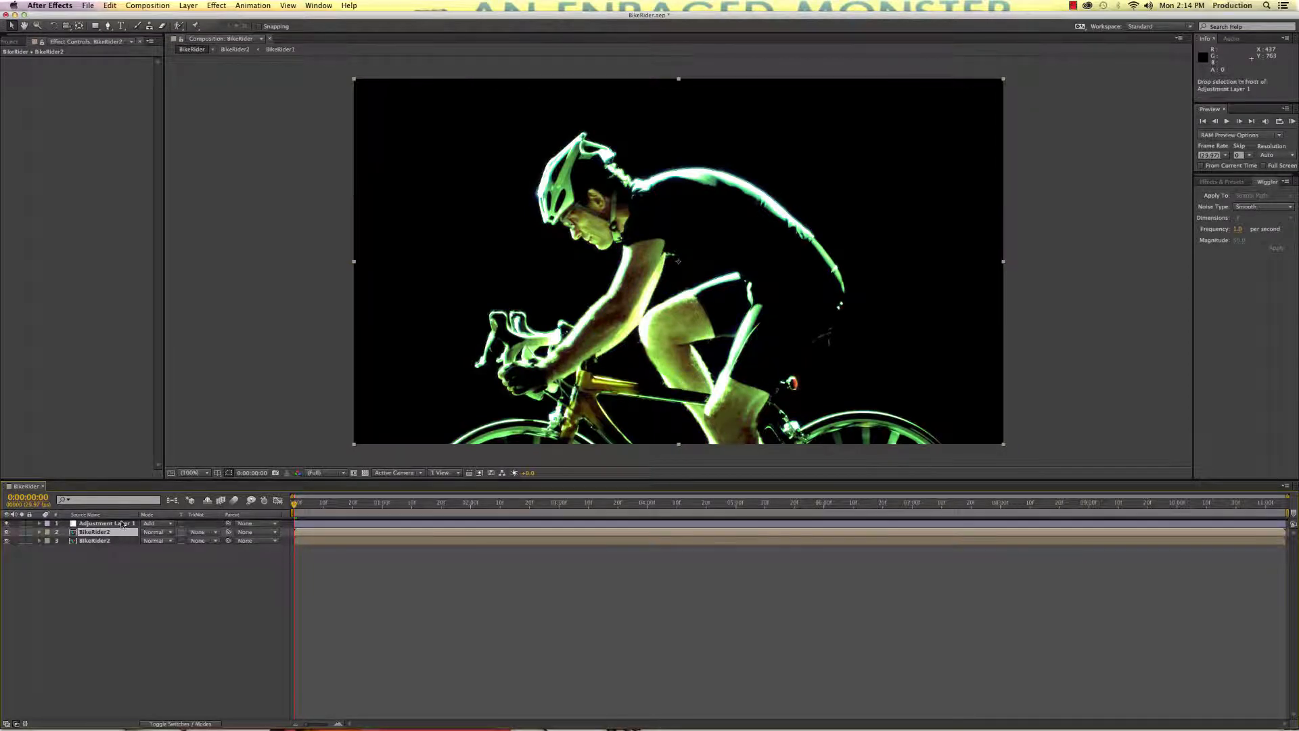
left_click_drag(99, 522, 99, 530)
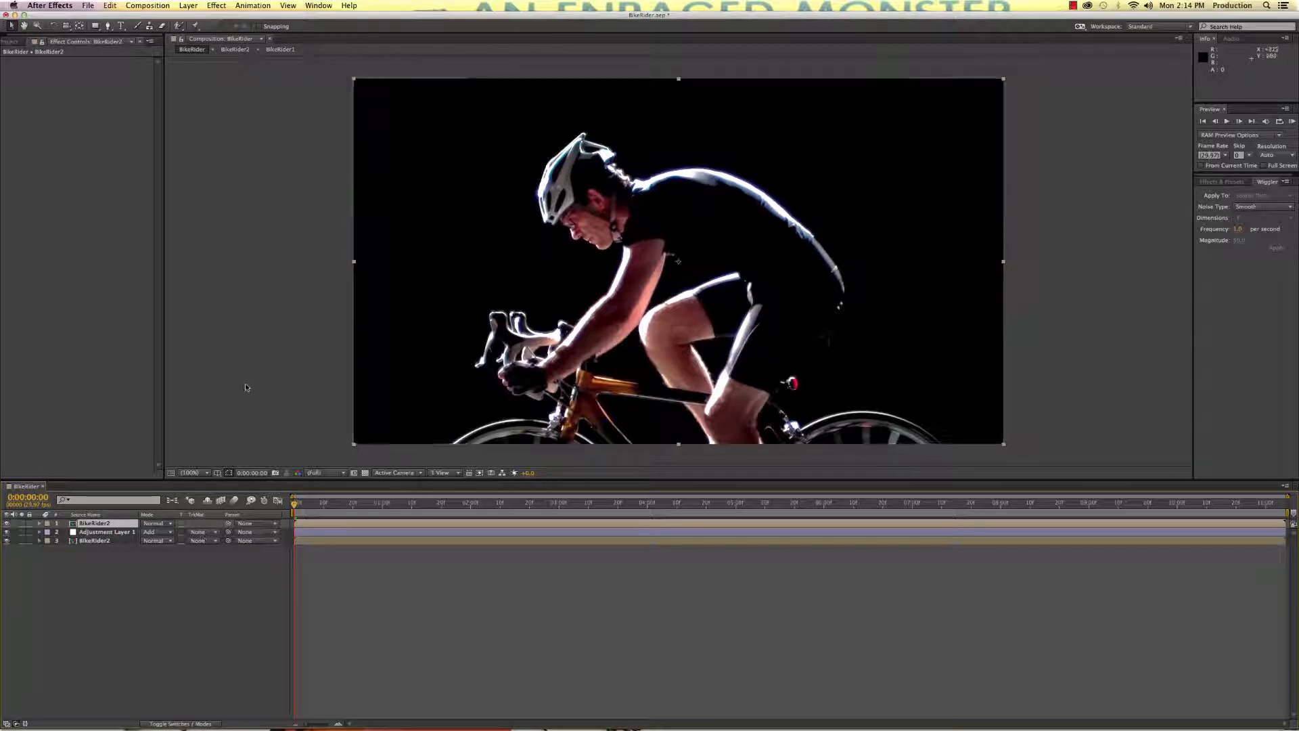
Step: Add Tint, Levels and Fast Blur to the top copy, crushing darks to a rim-light silhouette
left_click(216, 5)
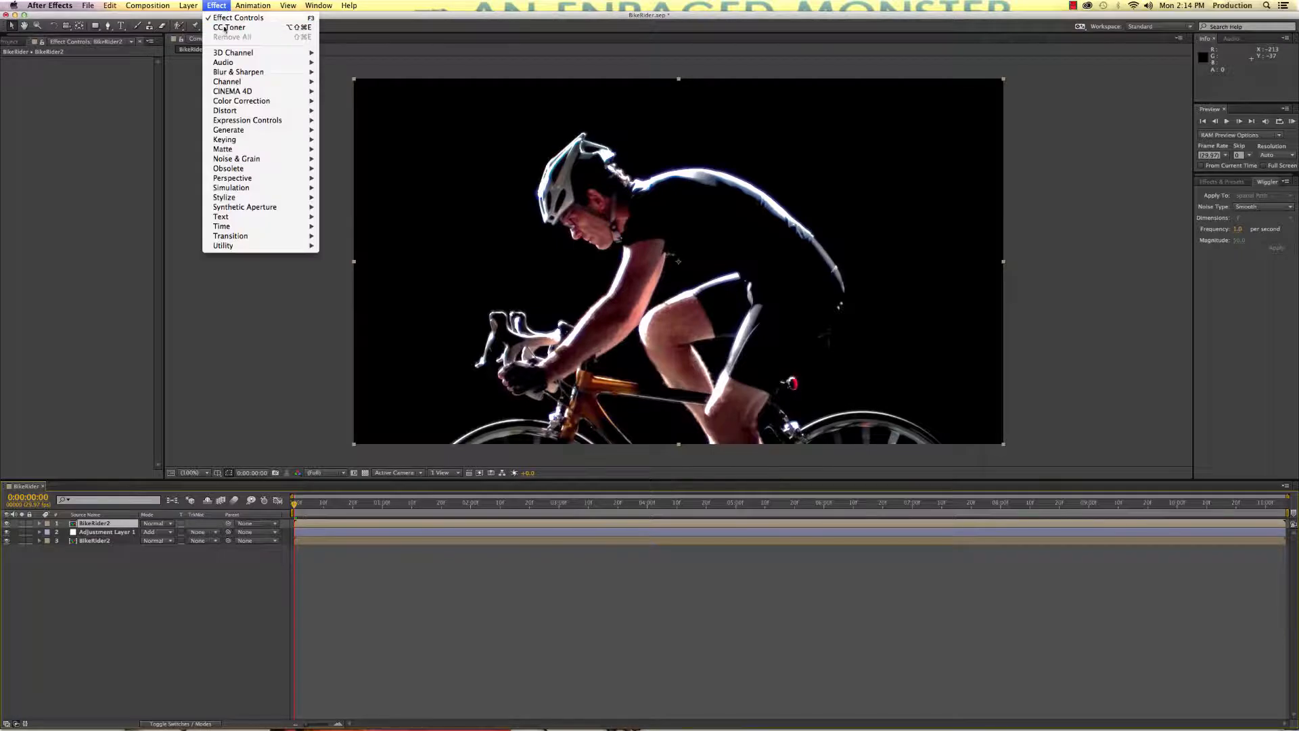
mouse_move(240, 100)
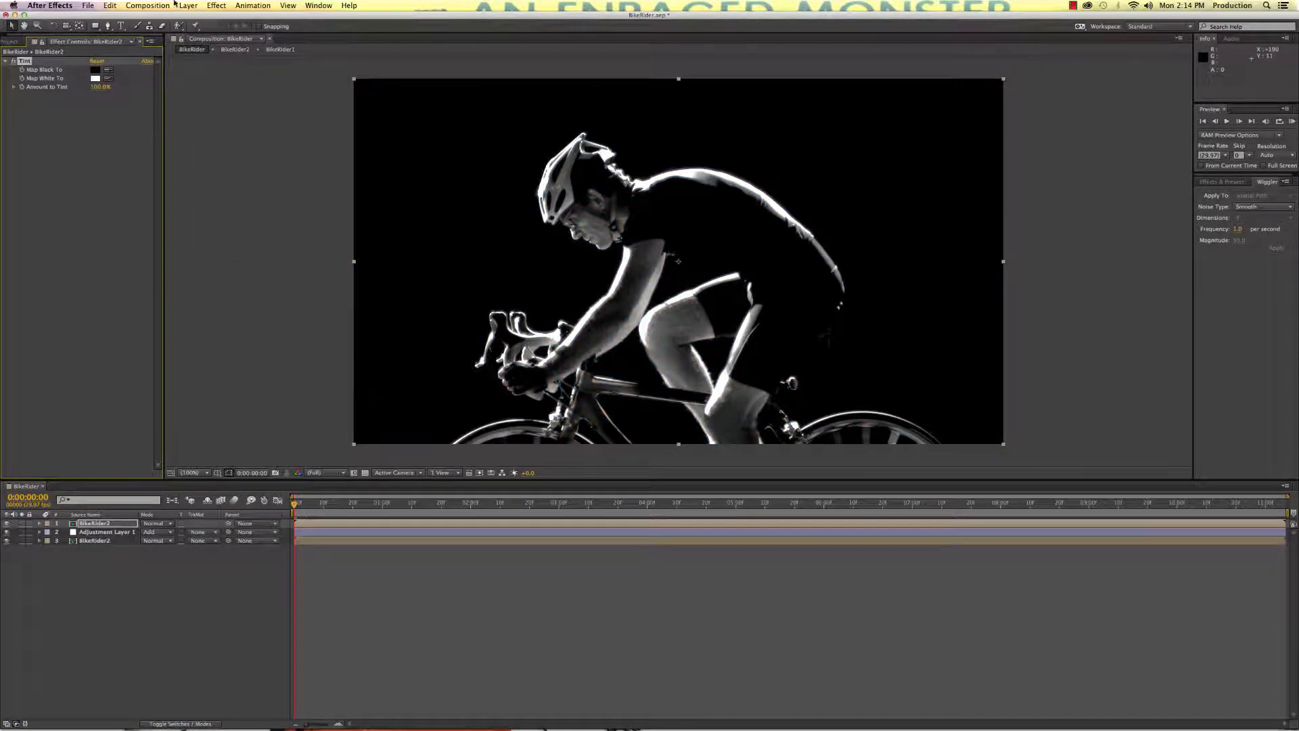
left_click(217, 5)
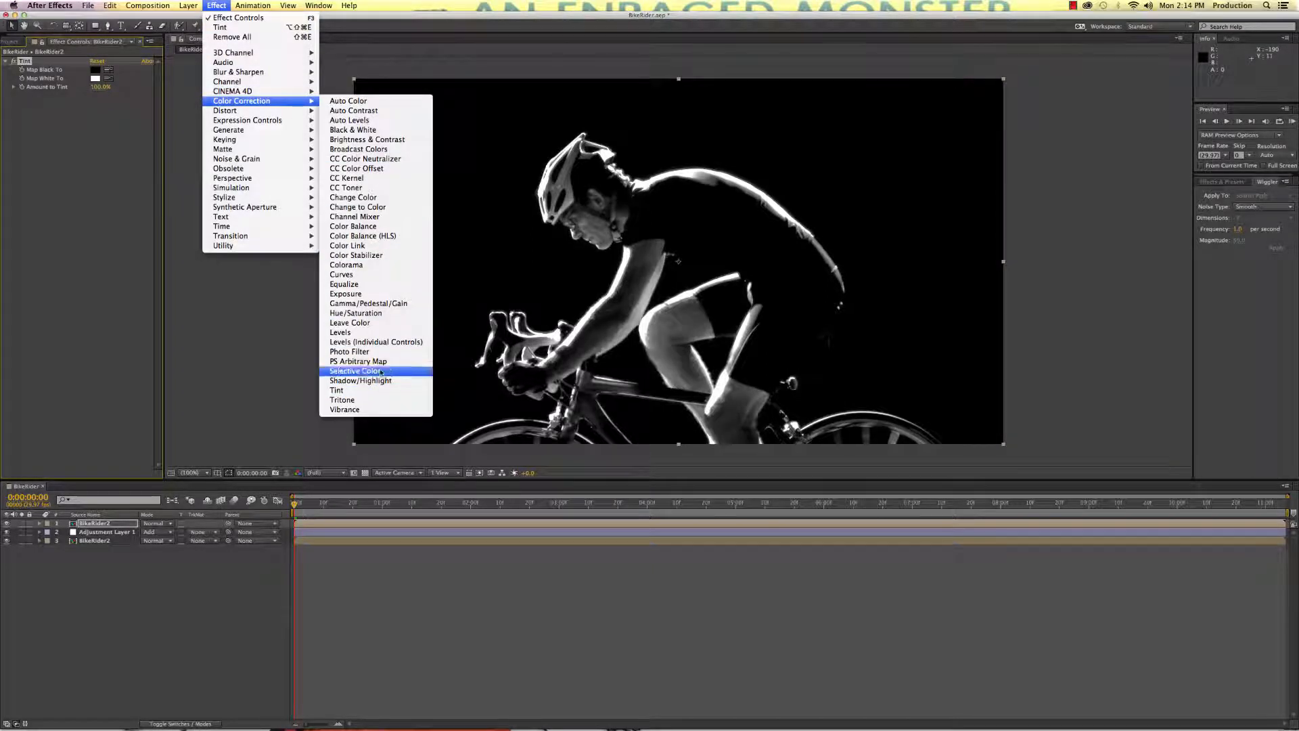
left_click(340, 332)
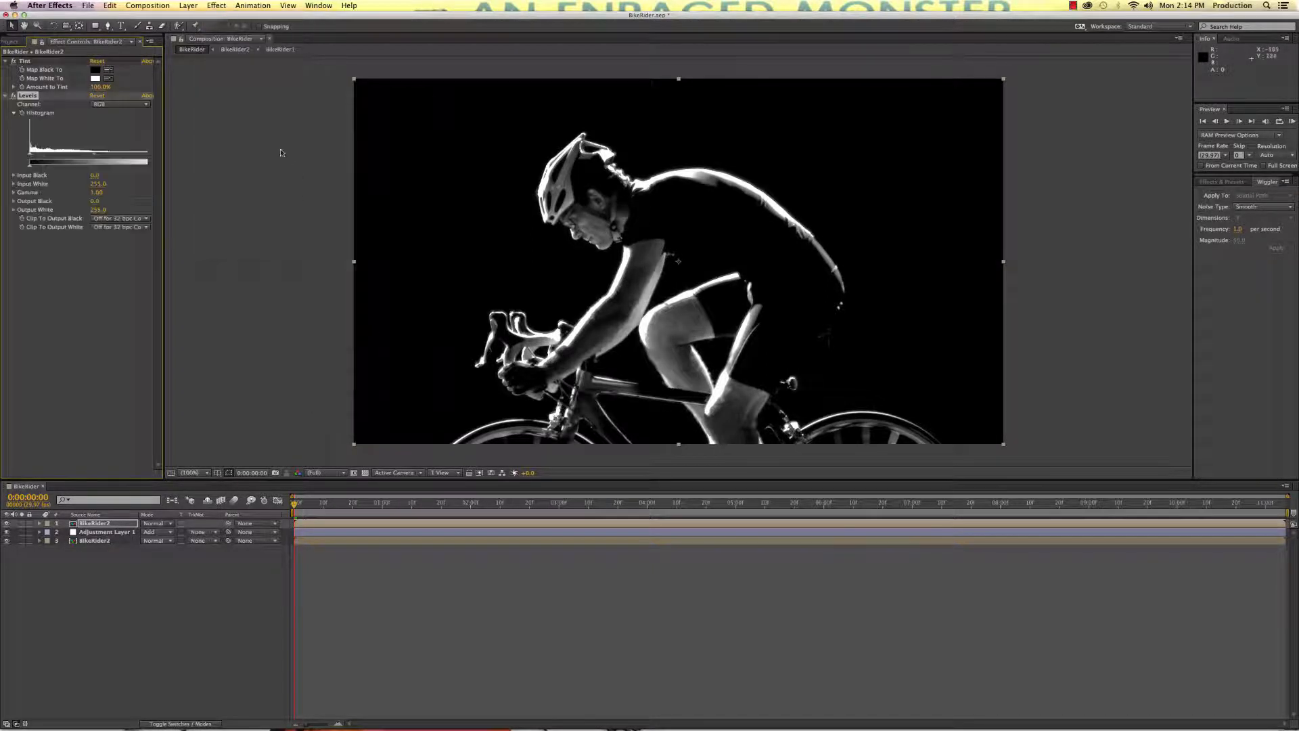
left_click(217, 5)
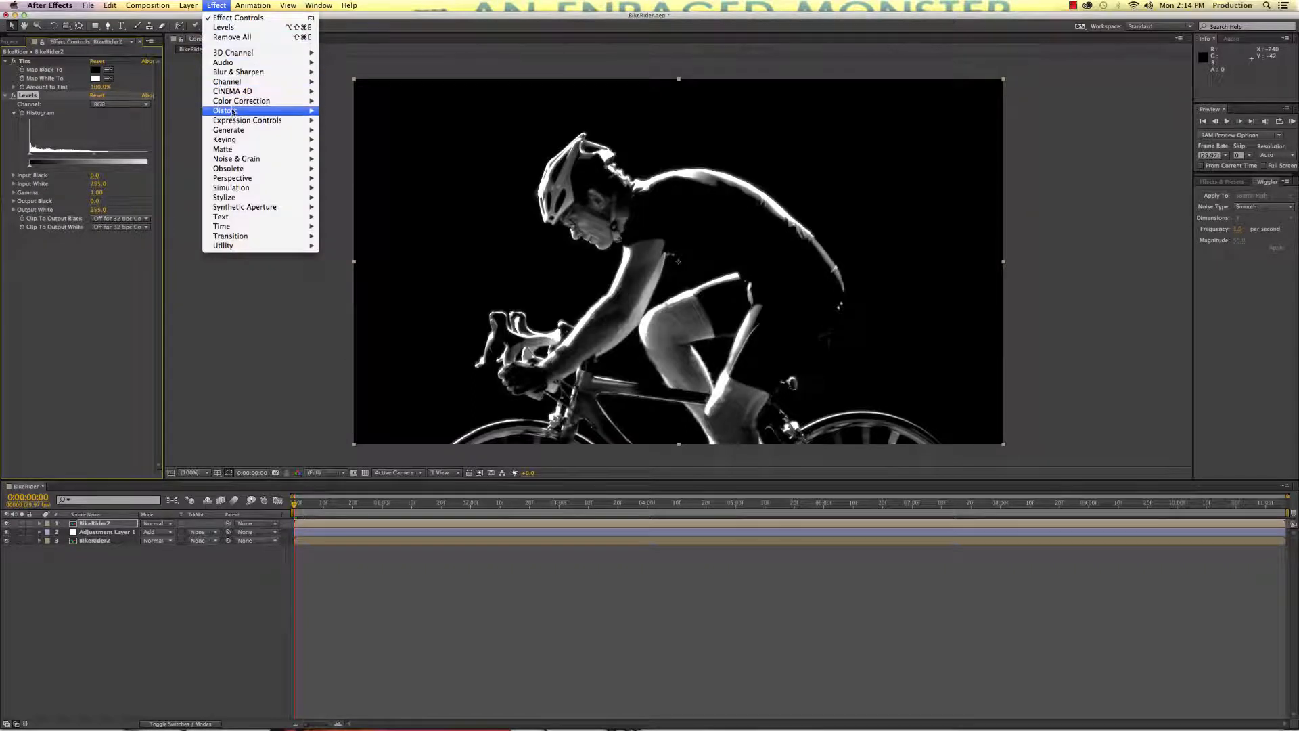
mouse_move(238, 72)
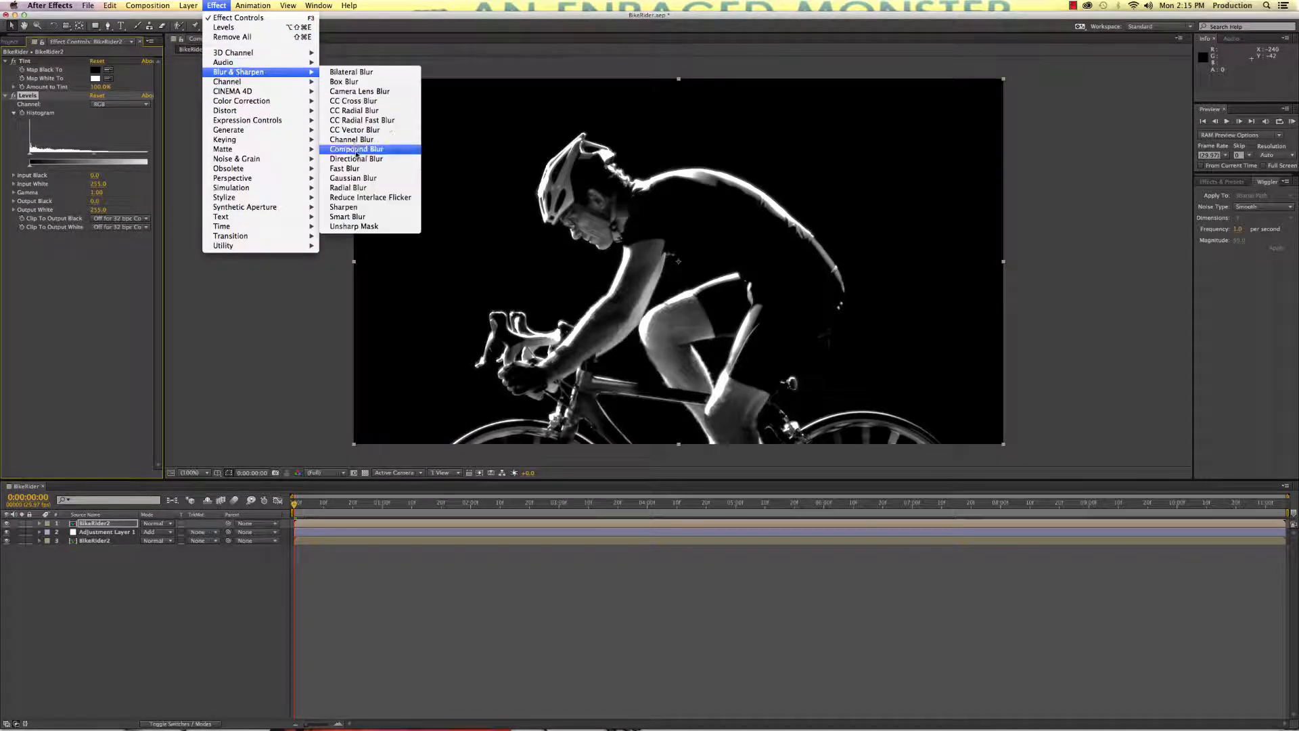
left_click(345, 167)
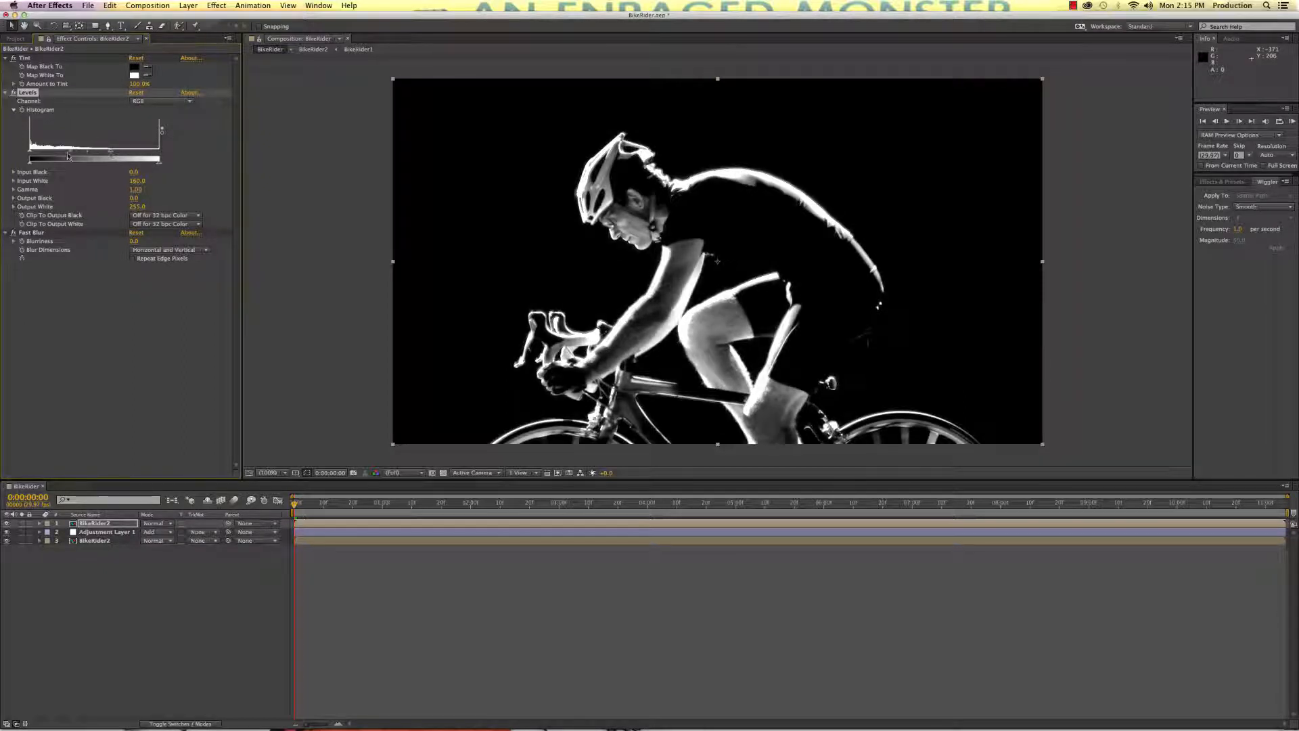
left_click_drag(29, 156, 66, 155)
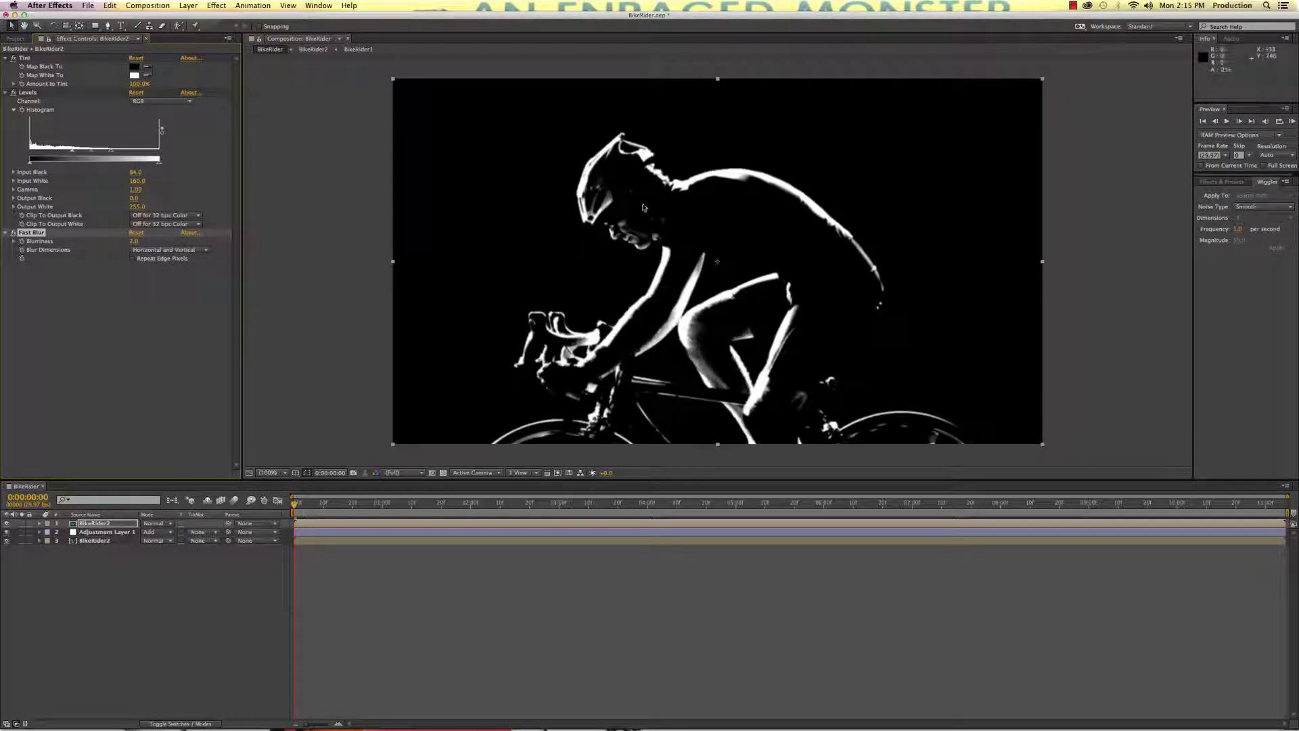
mouse_move(745, 269)
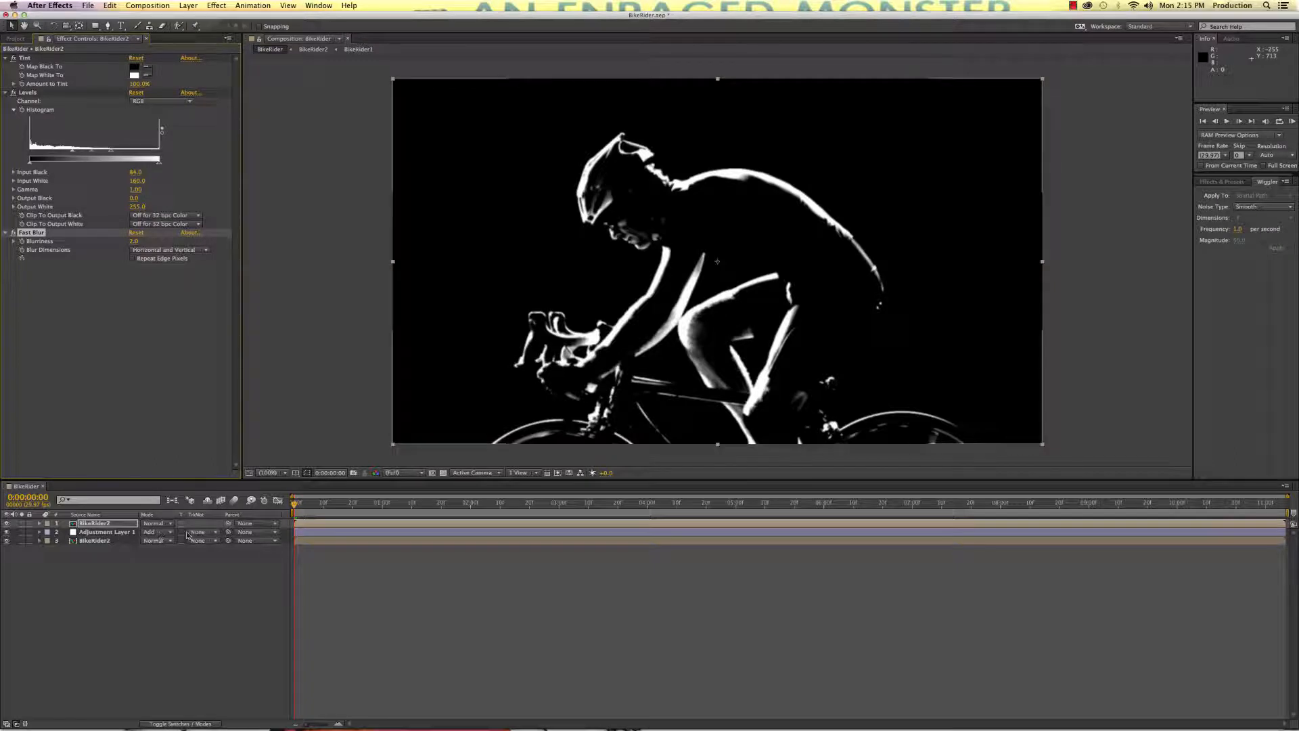
Step: Set the adjustment layer's track matte to Luma Matte BikeRider2 and preview the glow
left_click(199, 532)
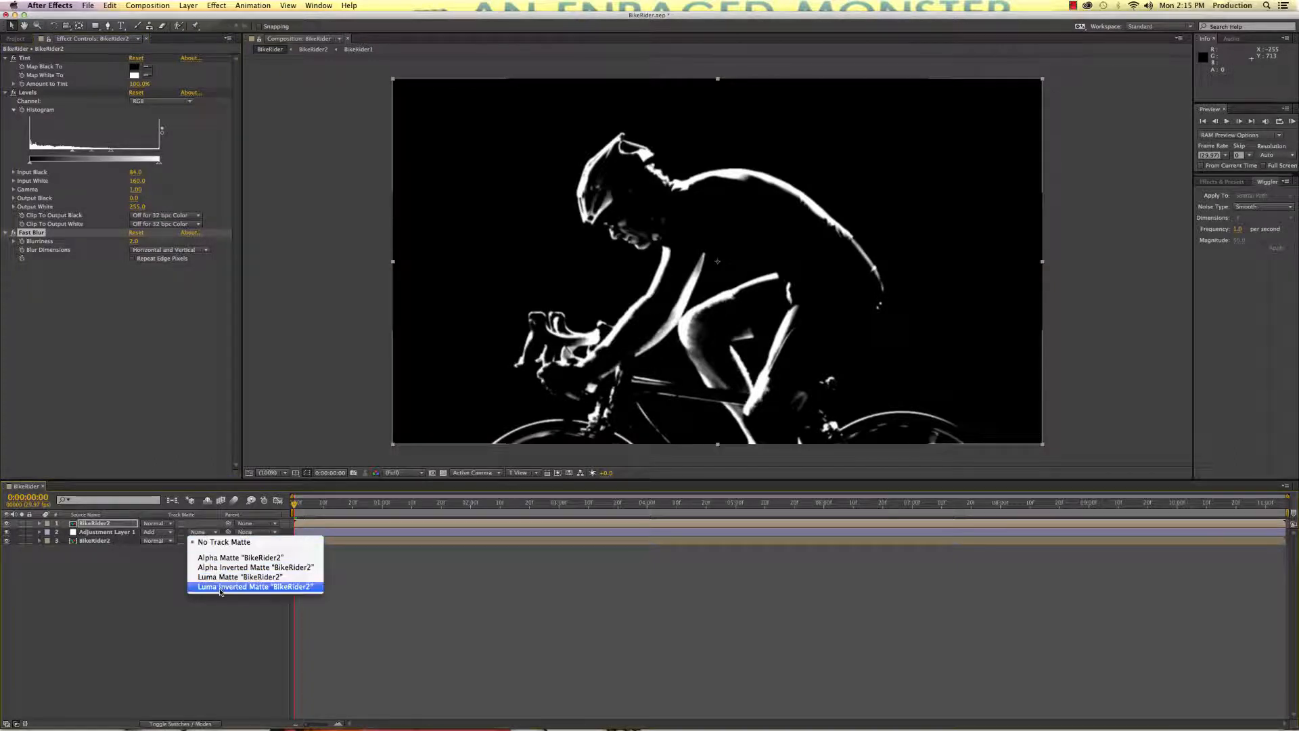
left_click(256, 586)
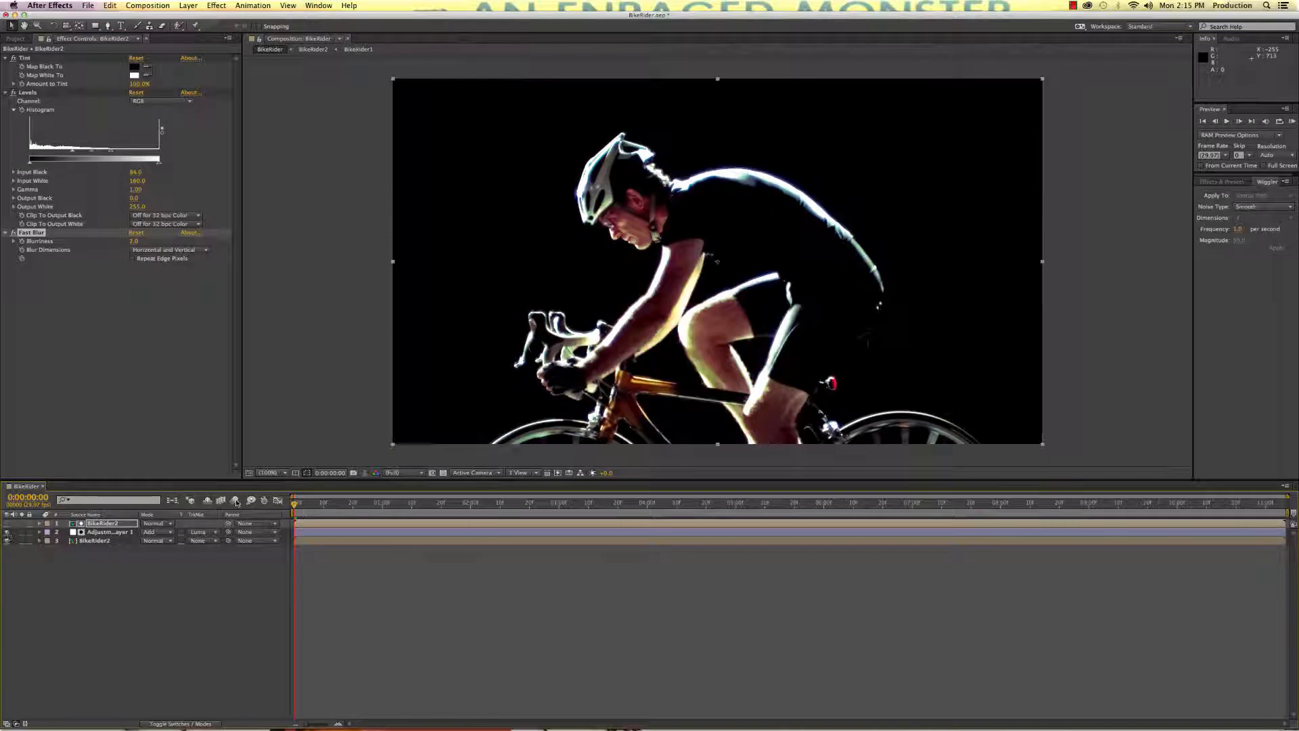
left_click(563, 504)
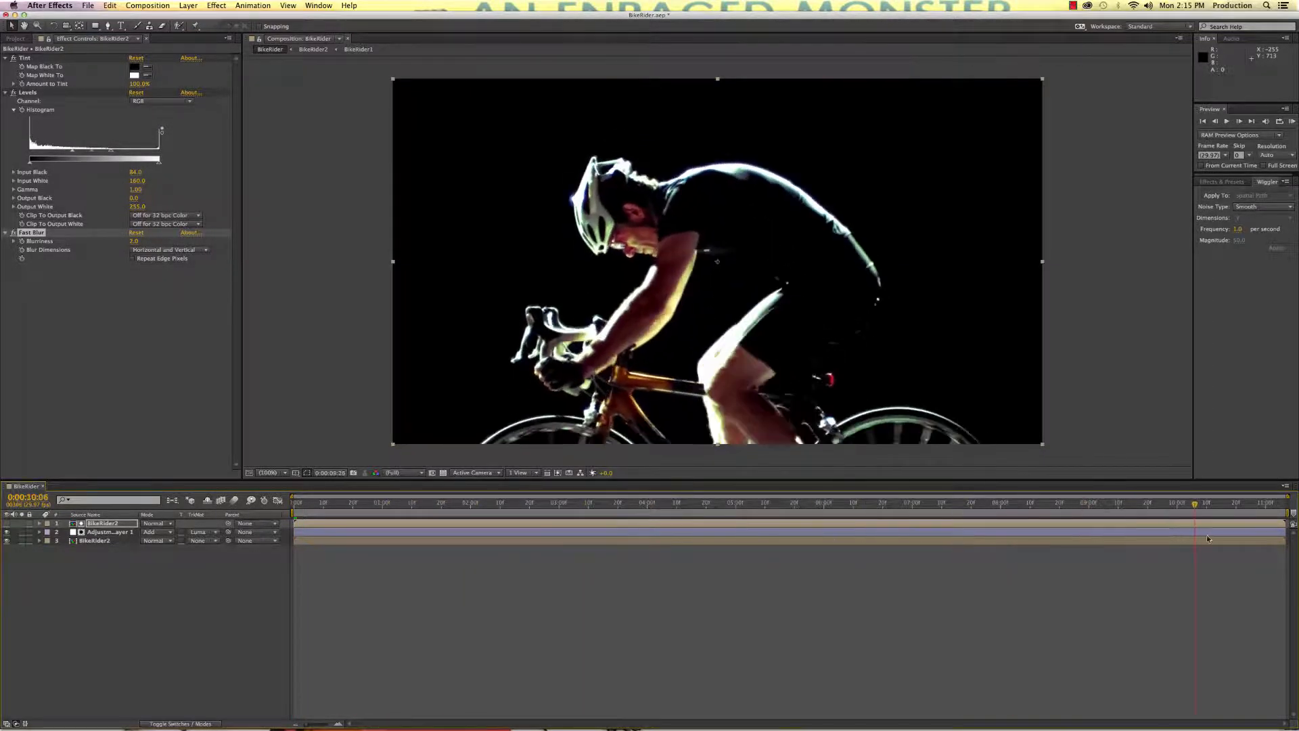
left_click(482, 503)
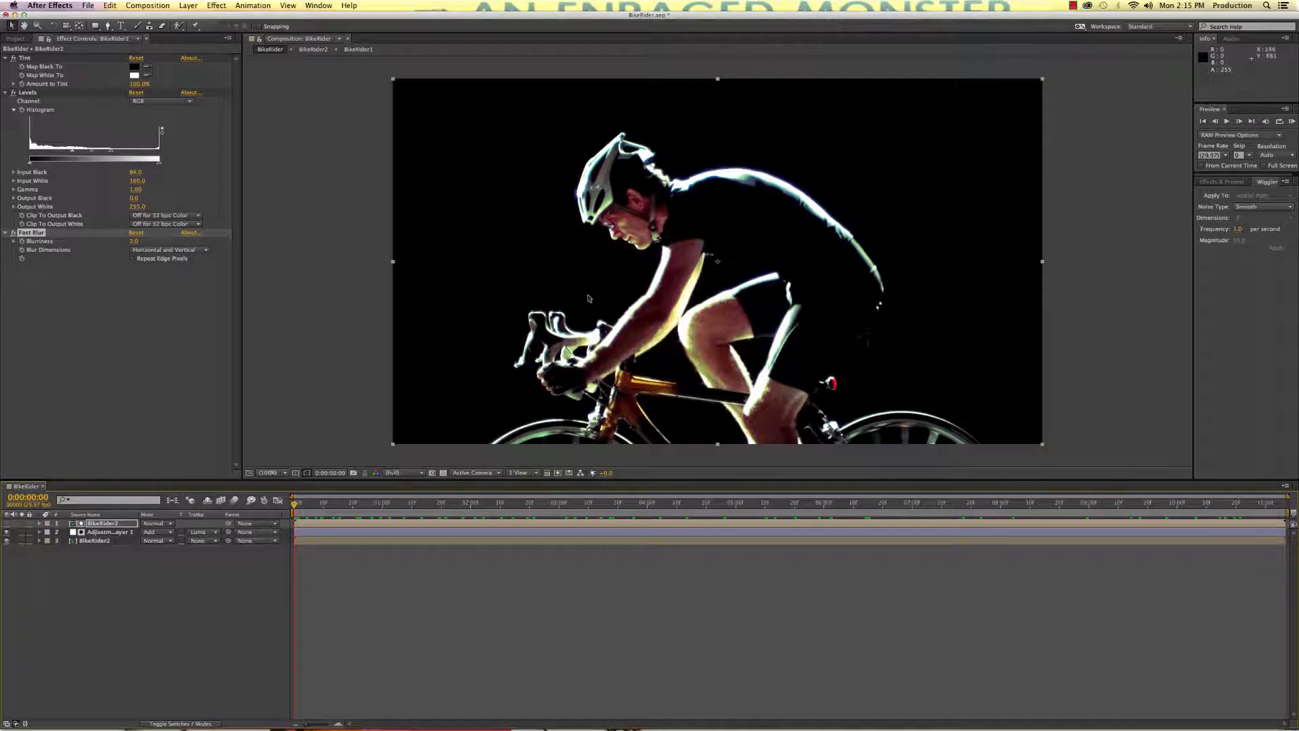
Step: Keyframe CC Toner's Blend w. Original amount at the clip's start and end
left_click(108, 530)
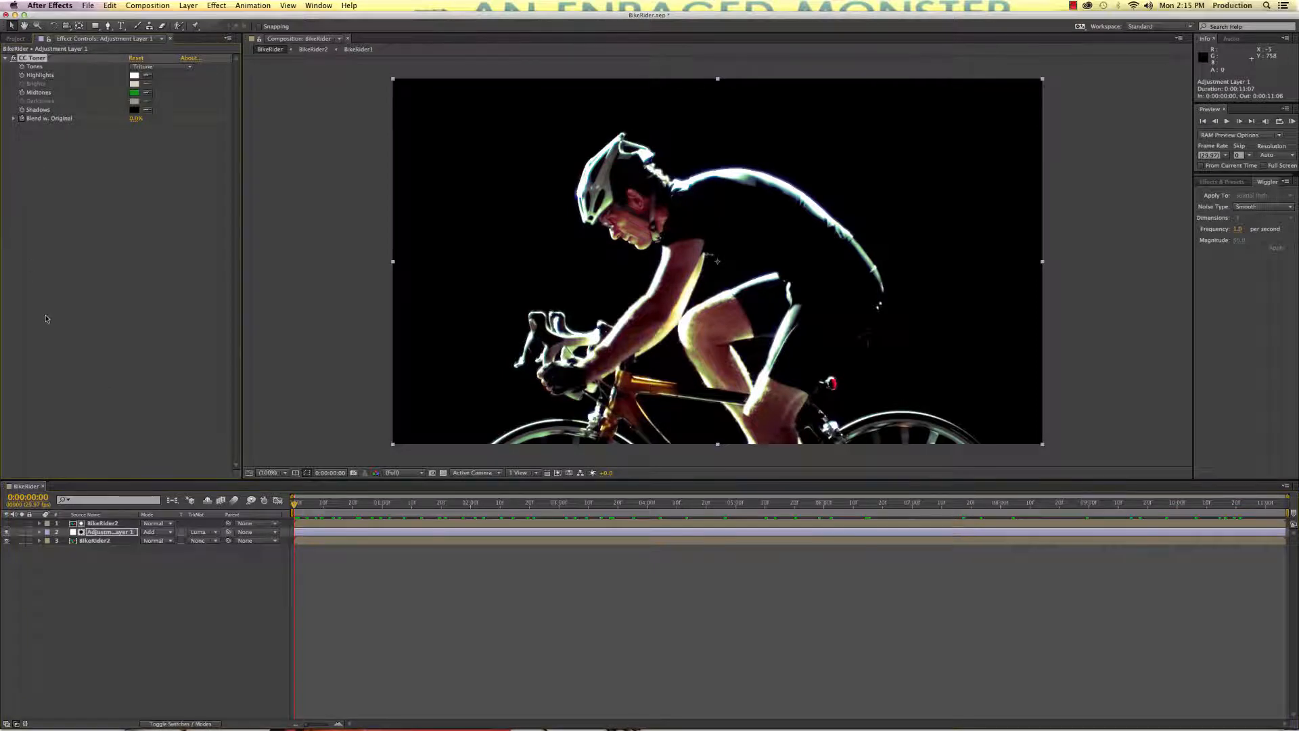
left_click(38, 532)
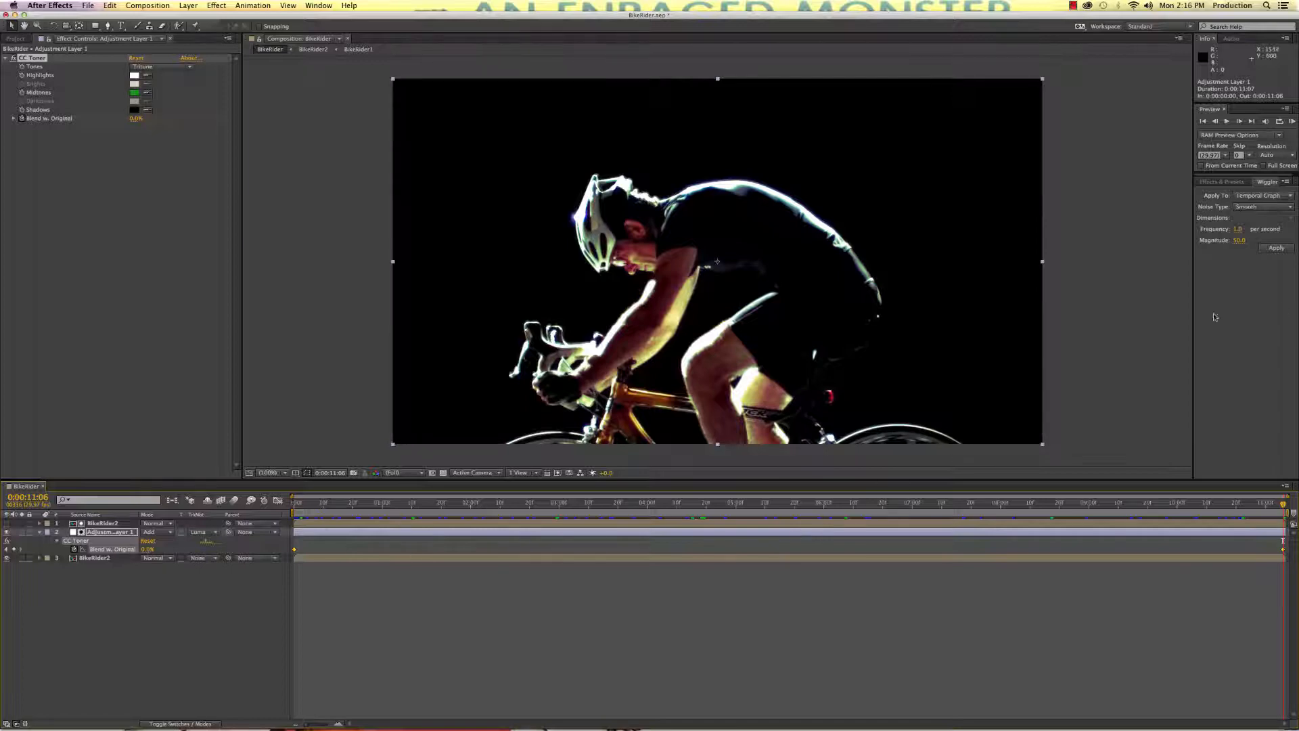
mouse_move(1242, 297)
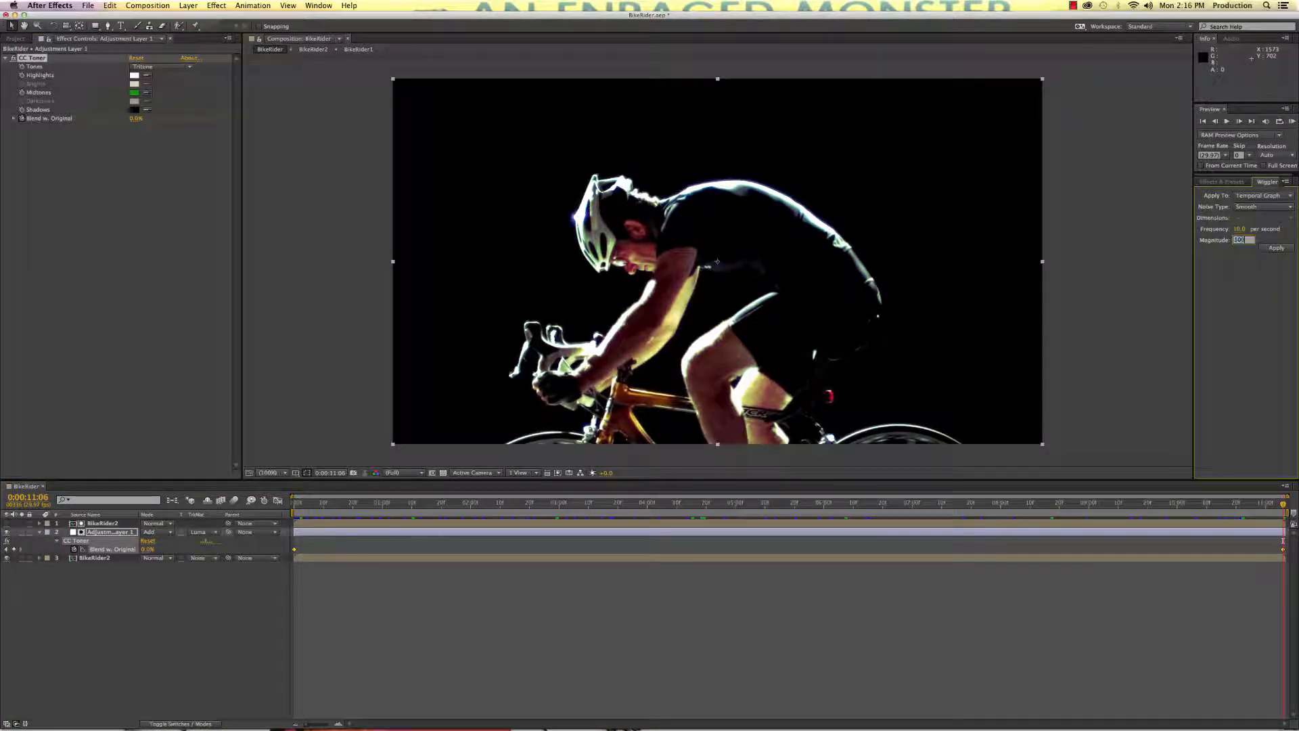
Step: Wiggle the blend keyframes, preview the flickering glow, then undo the Wiggler
left_click(1276, 247)
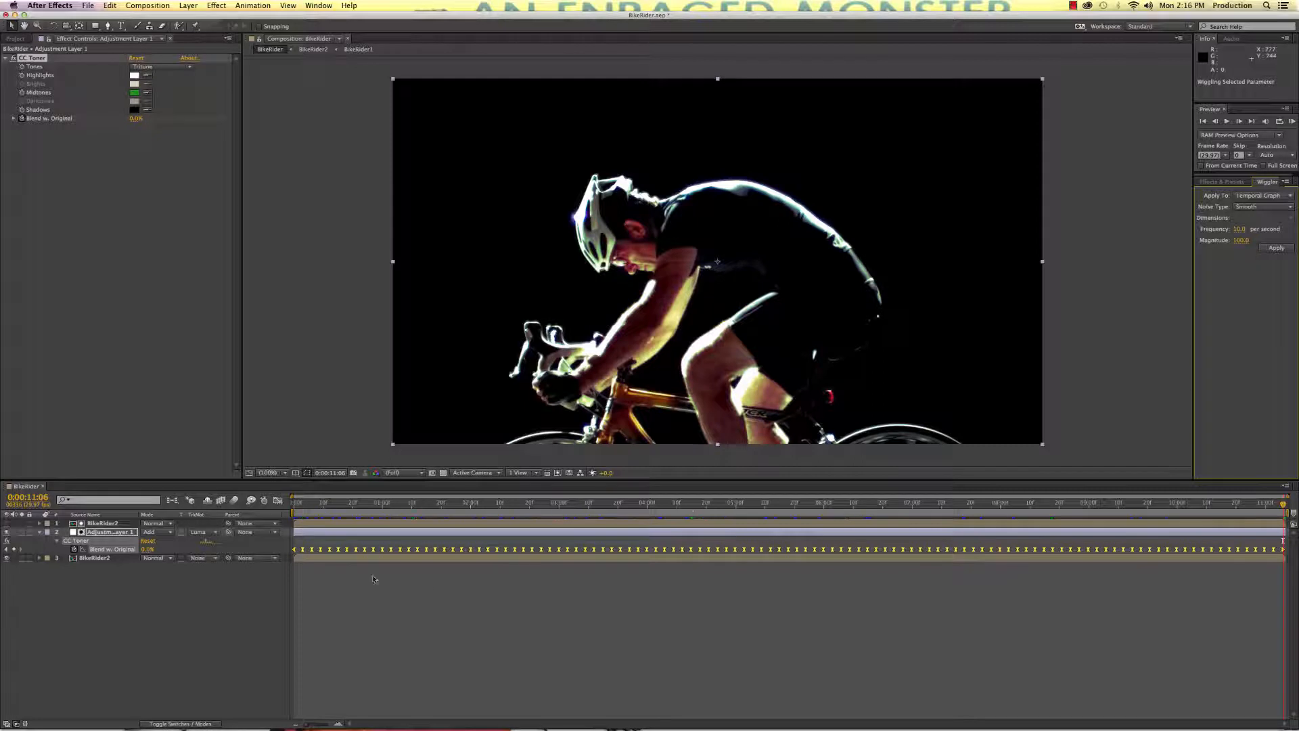
left_click(647, 503)
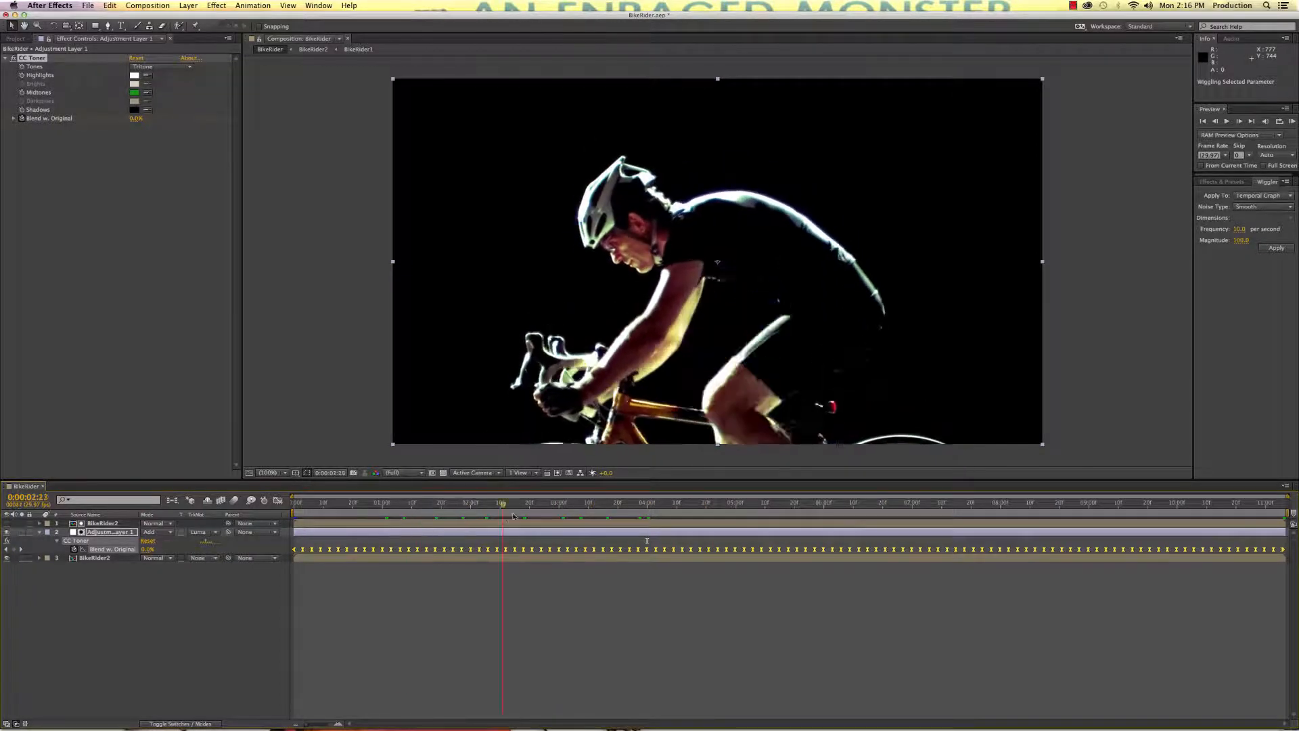
left_click(792, 504)
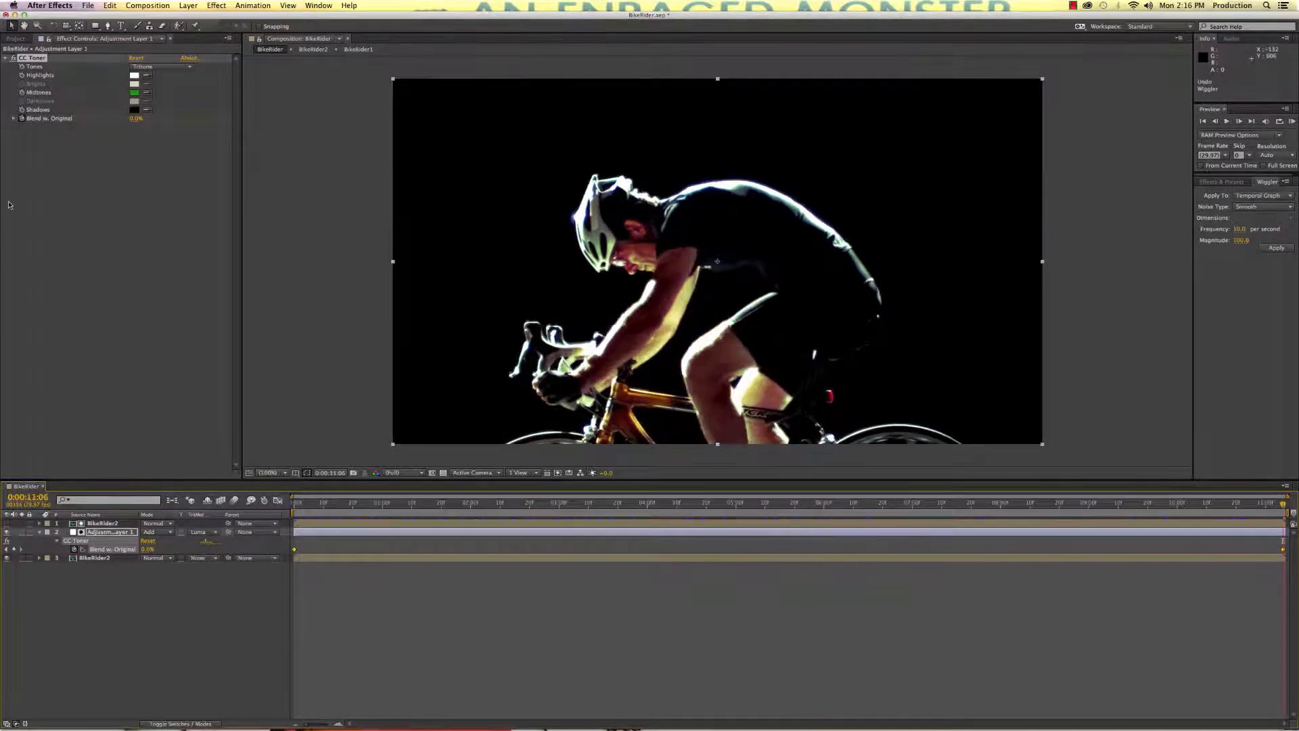
Step: Close the project and relaunch BikeRider.aep from the Desktop in Finder
left_click(87, 6)
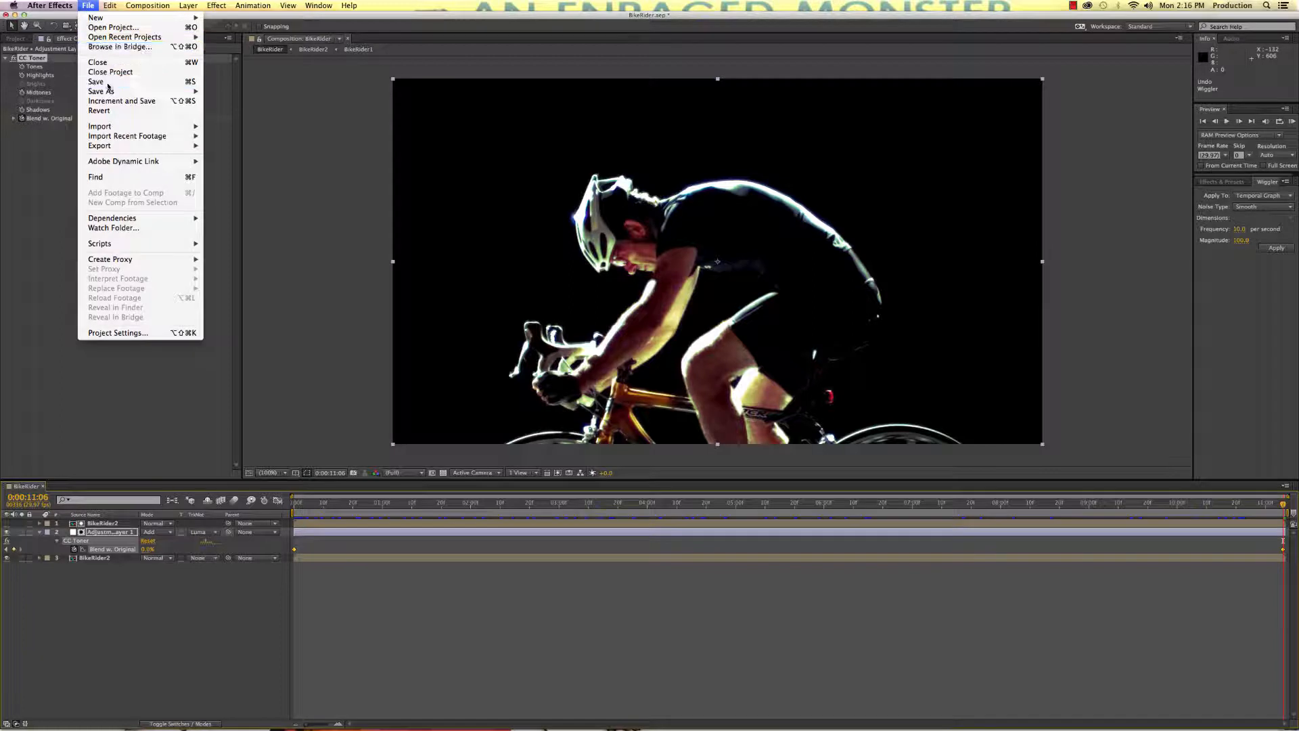
left_click(50, 5)
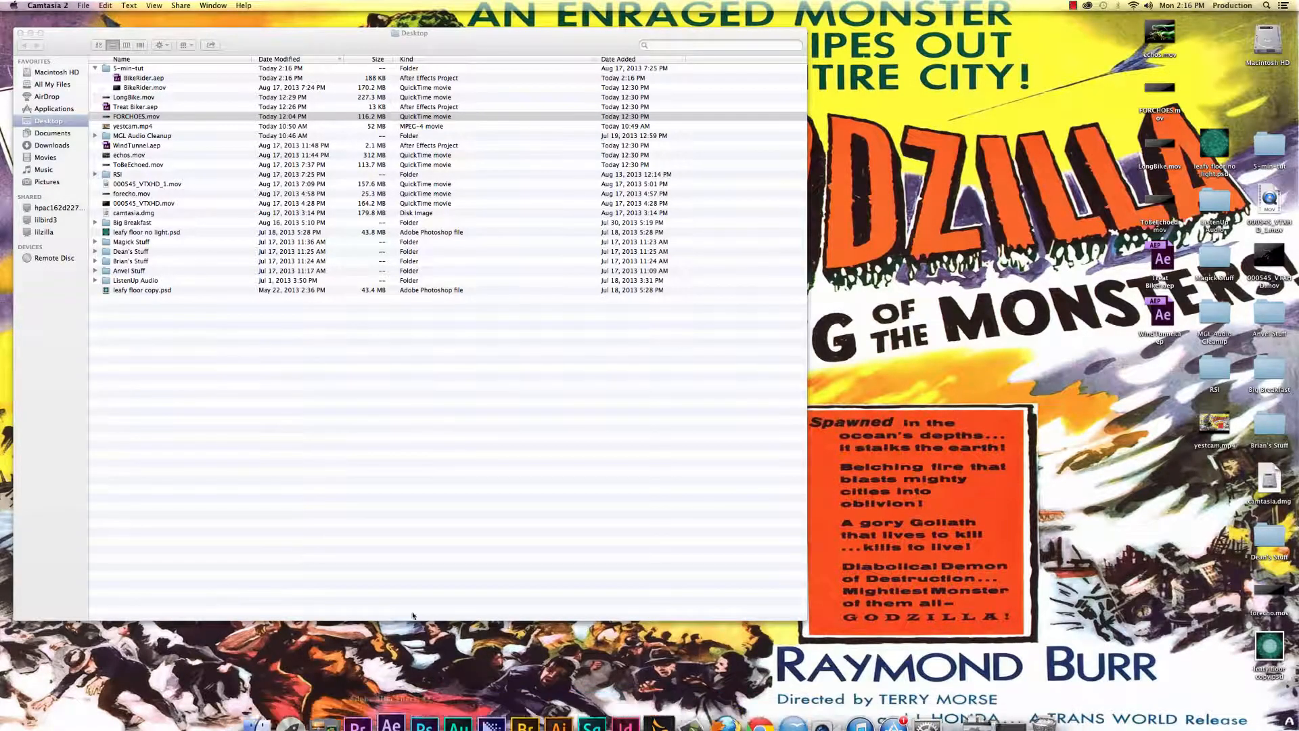
left_click(389, 723)
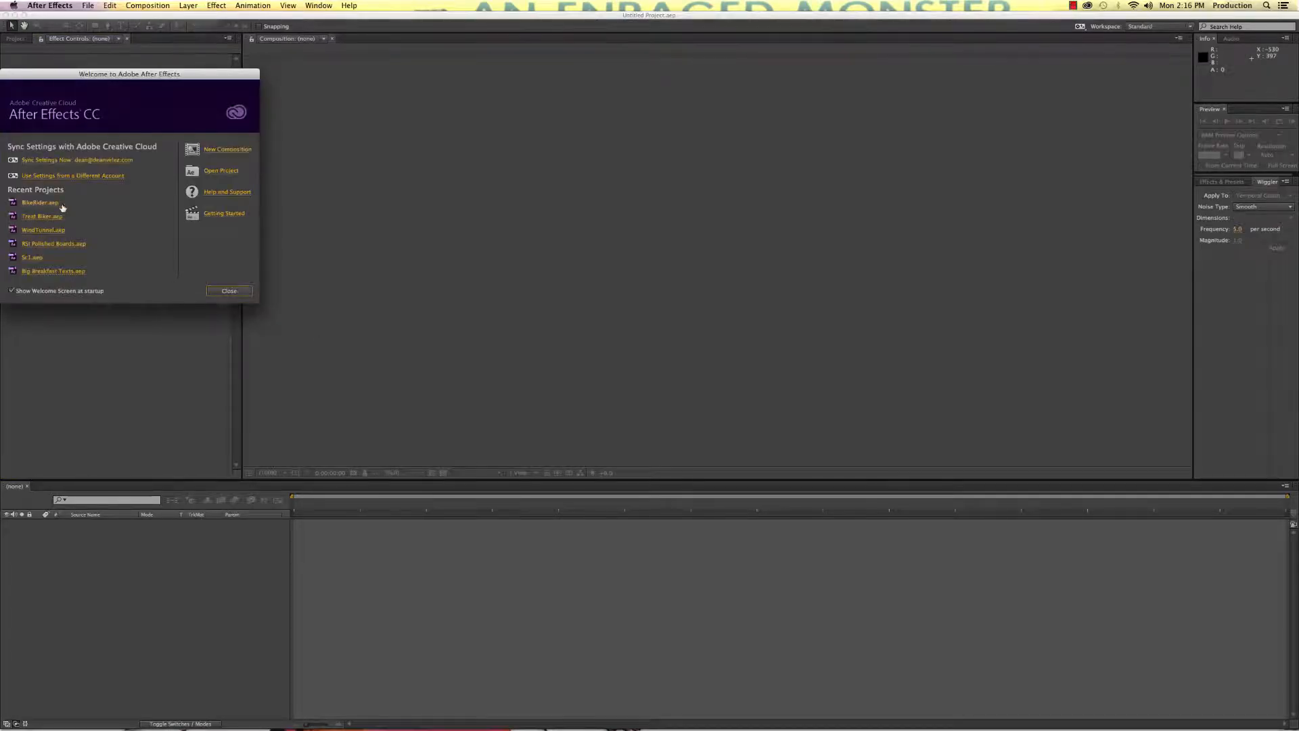
Step: Reopen BikeRider from recent projects, wiggle the toner blend amount and preview it
left_click(39, 201)
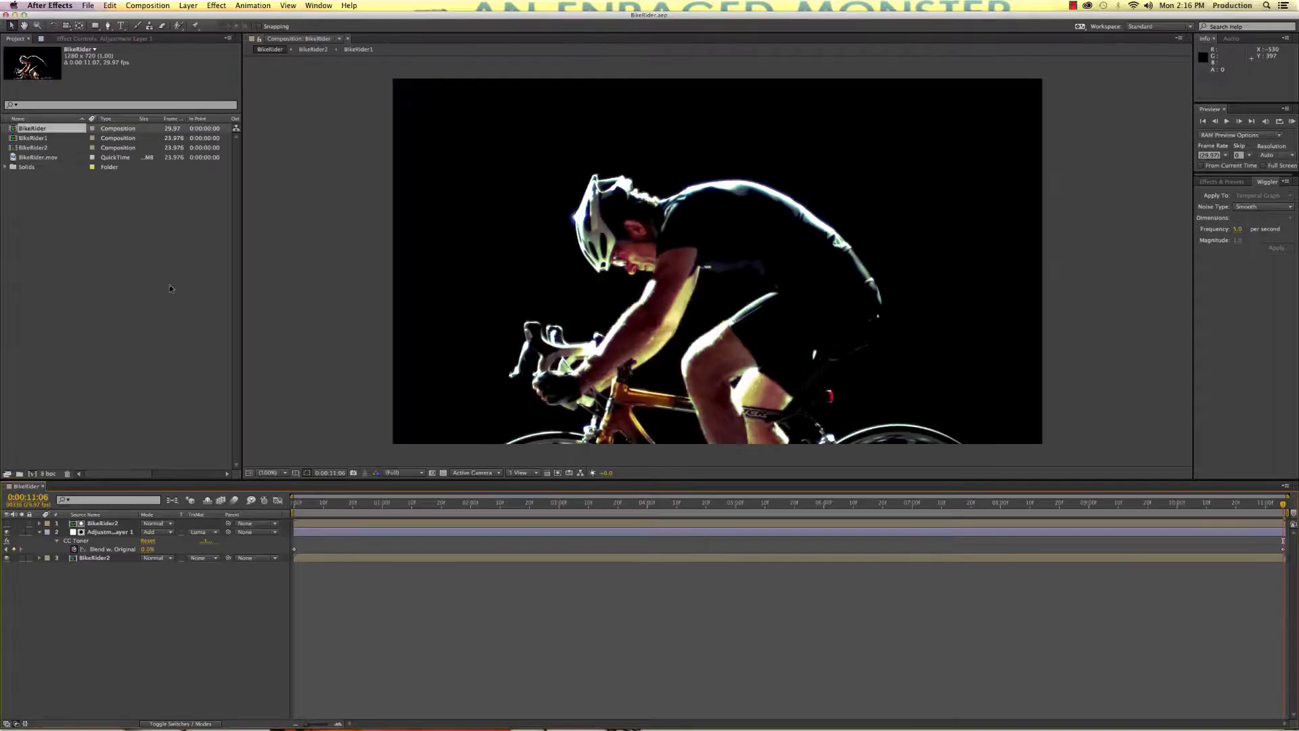
left_click(108, 531)
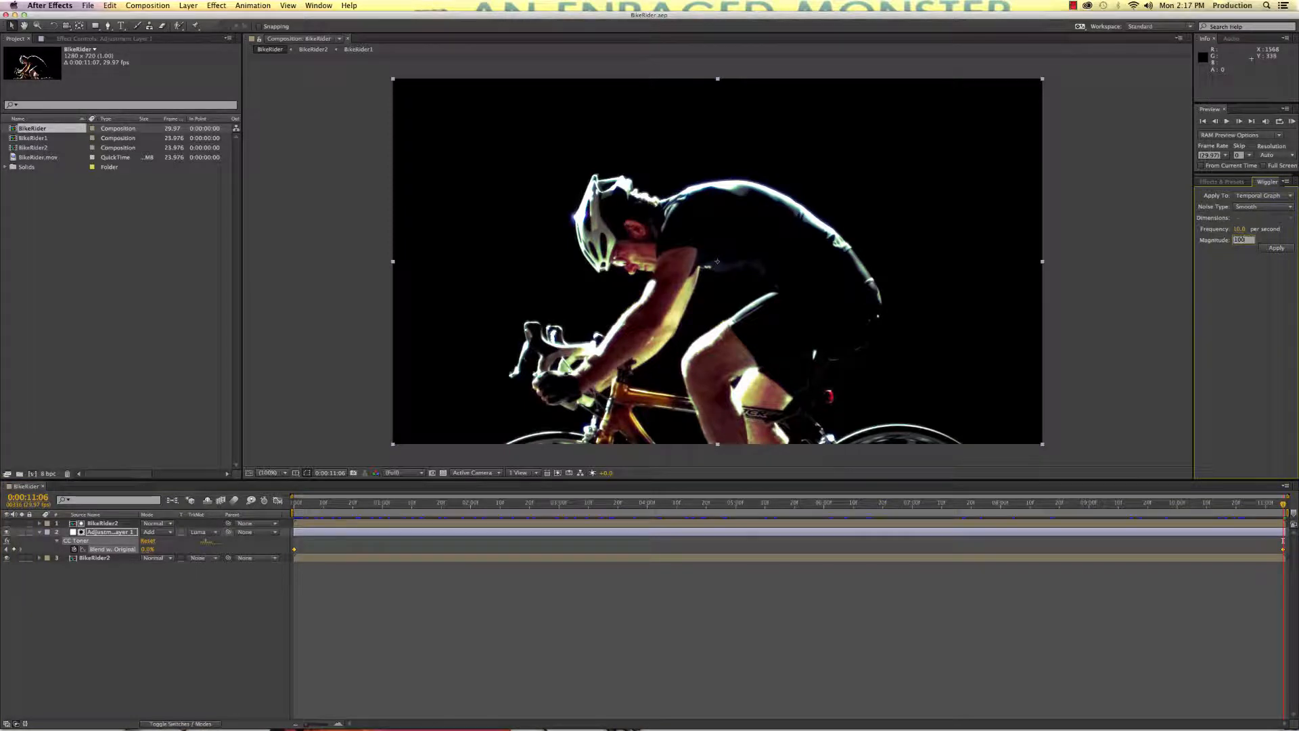
left_click(1276, 246)
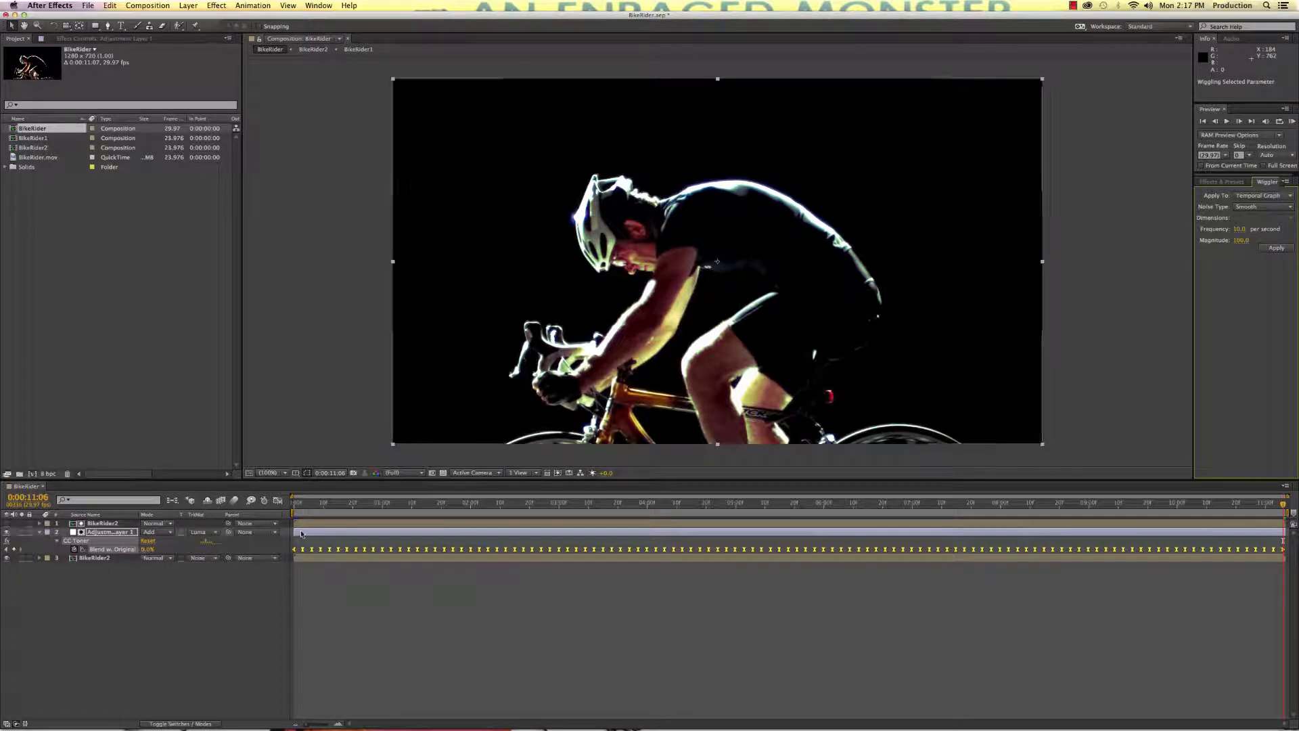
left_click(540, 504)
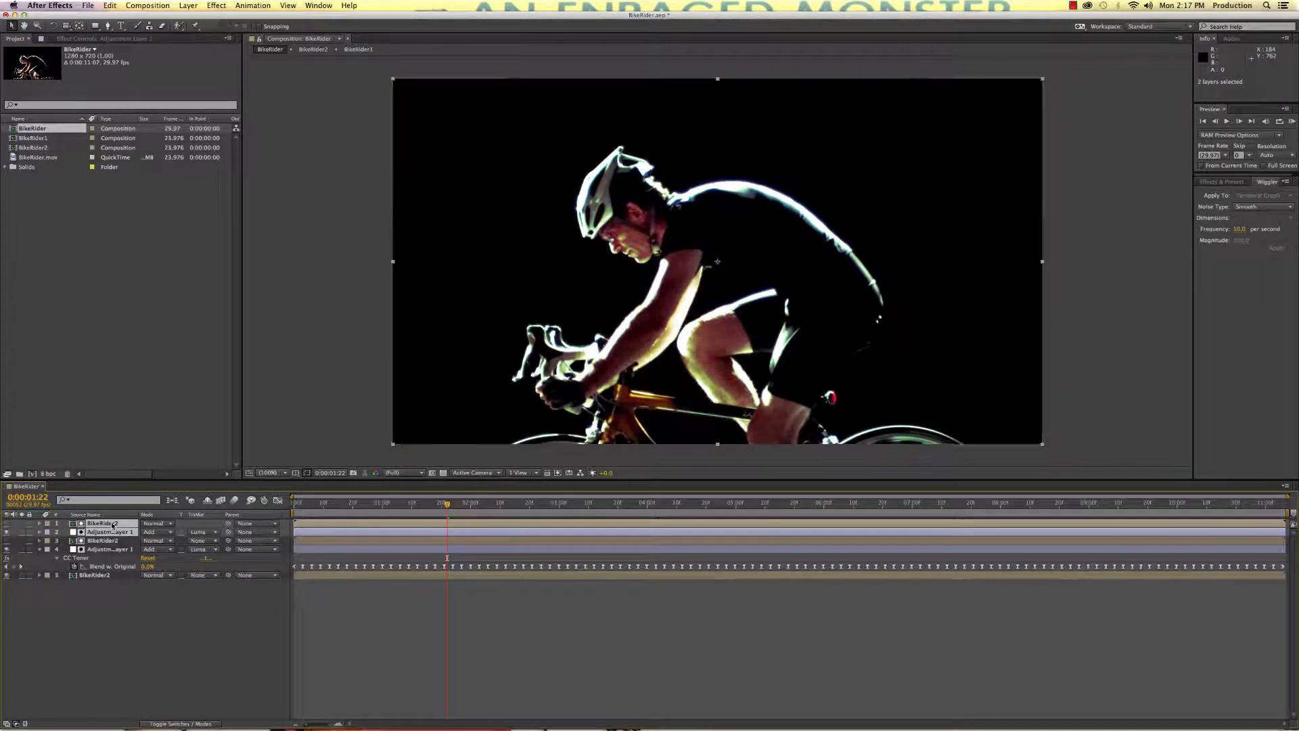
Step: Set the lower Adjustment Layer 1's blend mode to Overlay
left_click(157, 550)
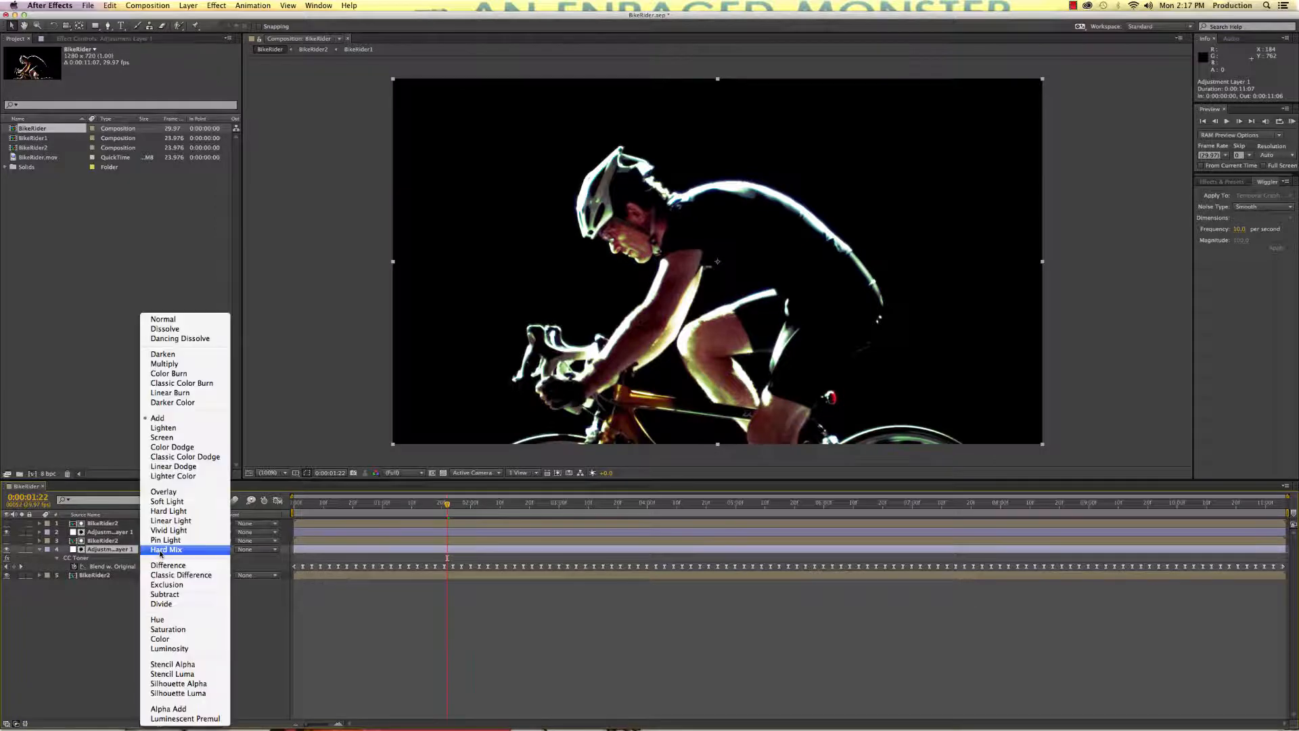
mouse_move(163, 594)
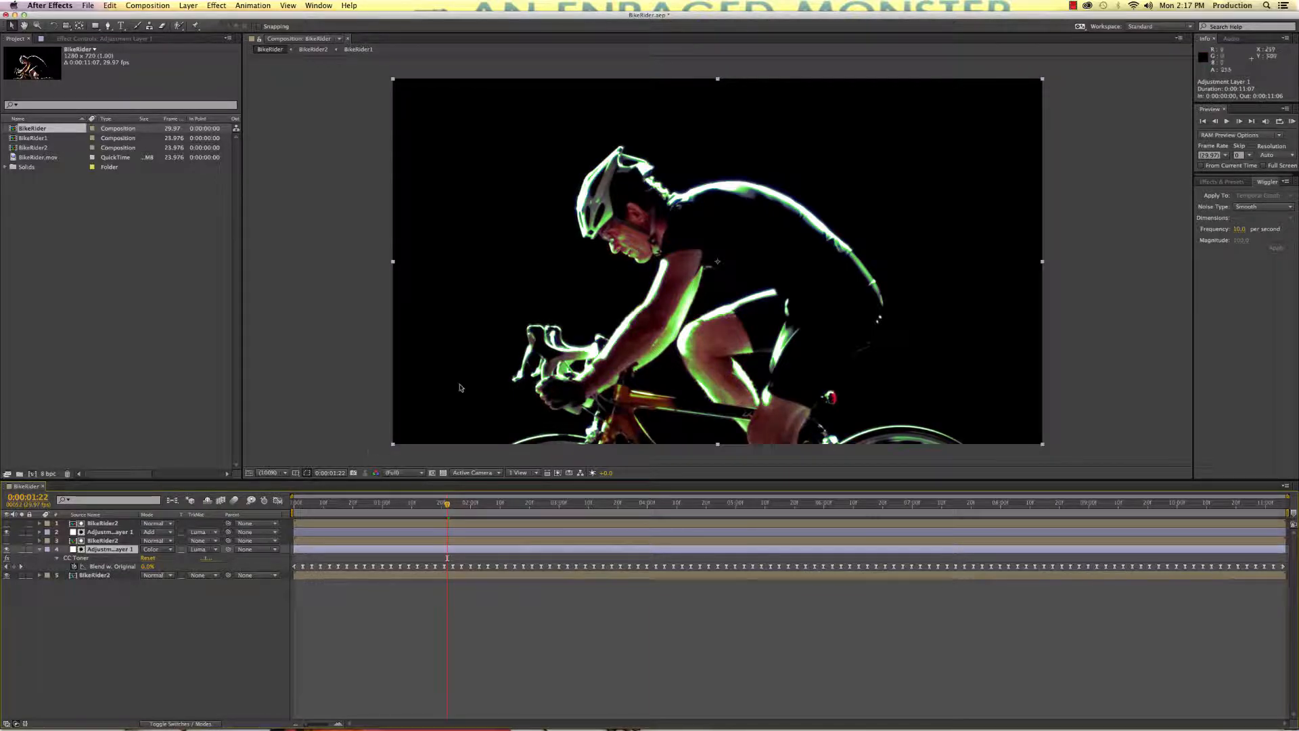
mouse_move(596, 429)
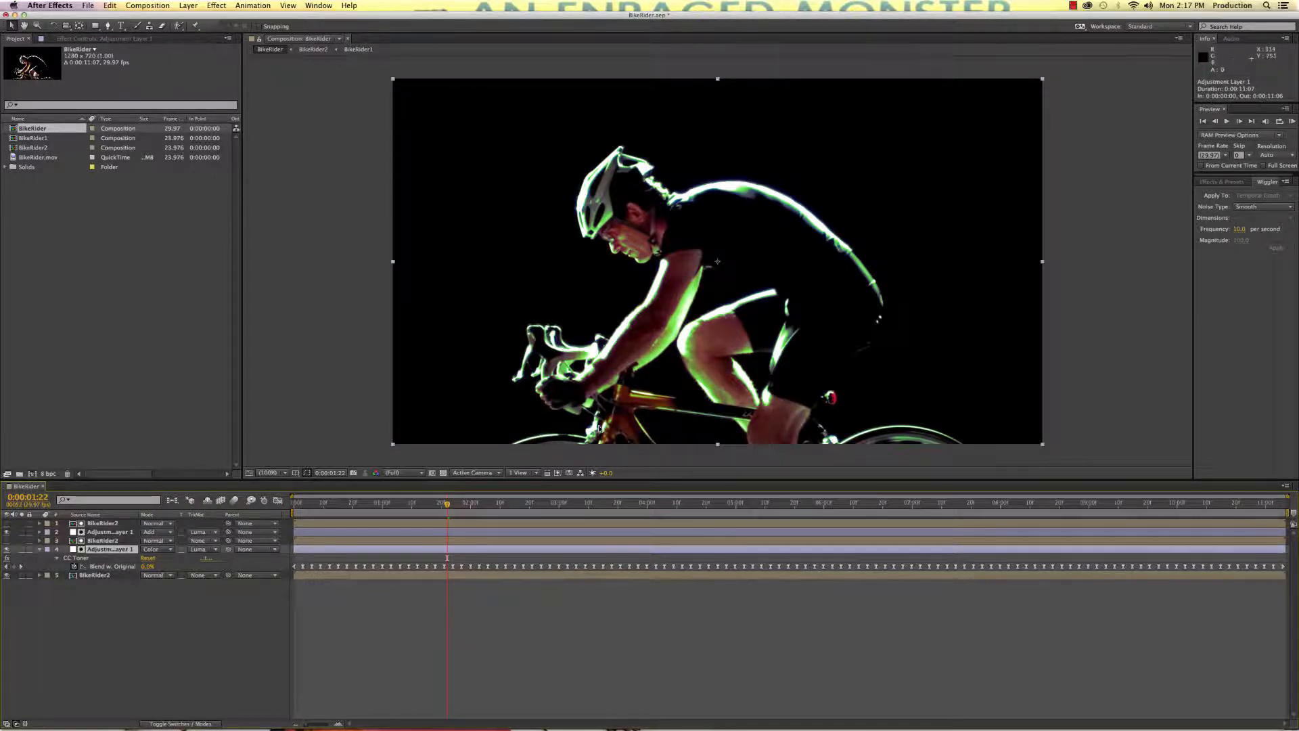
left_click(156, 548)
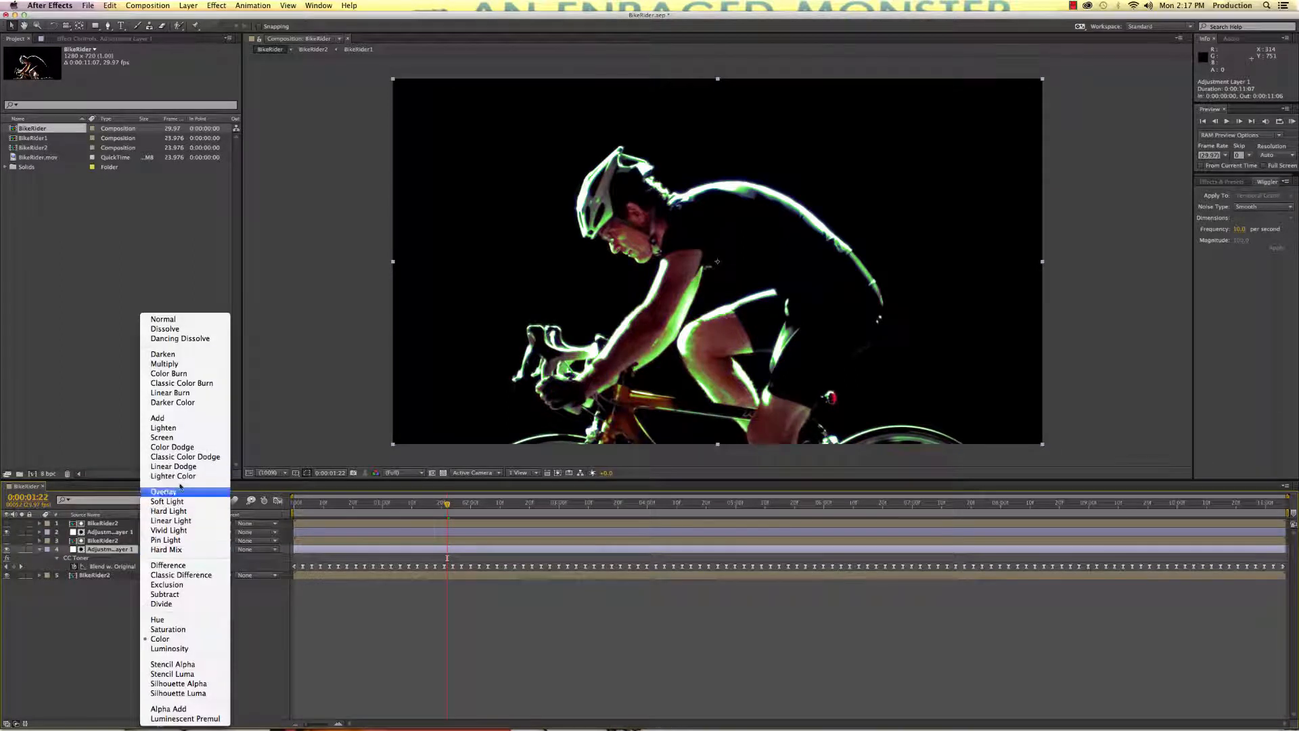
left_click(164, 491)
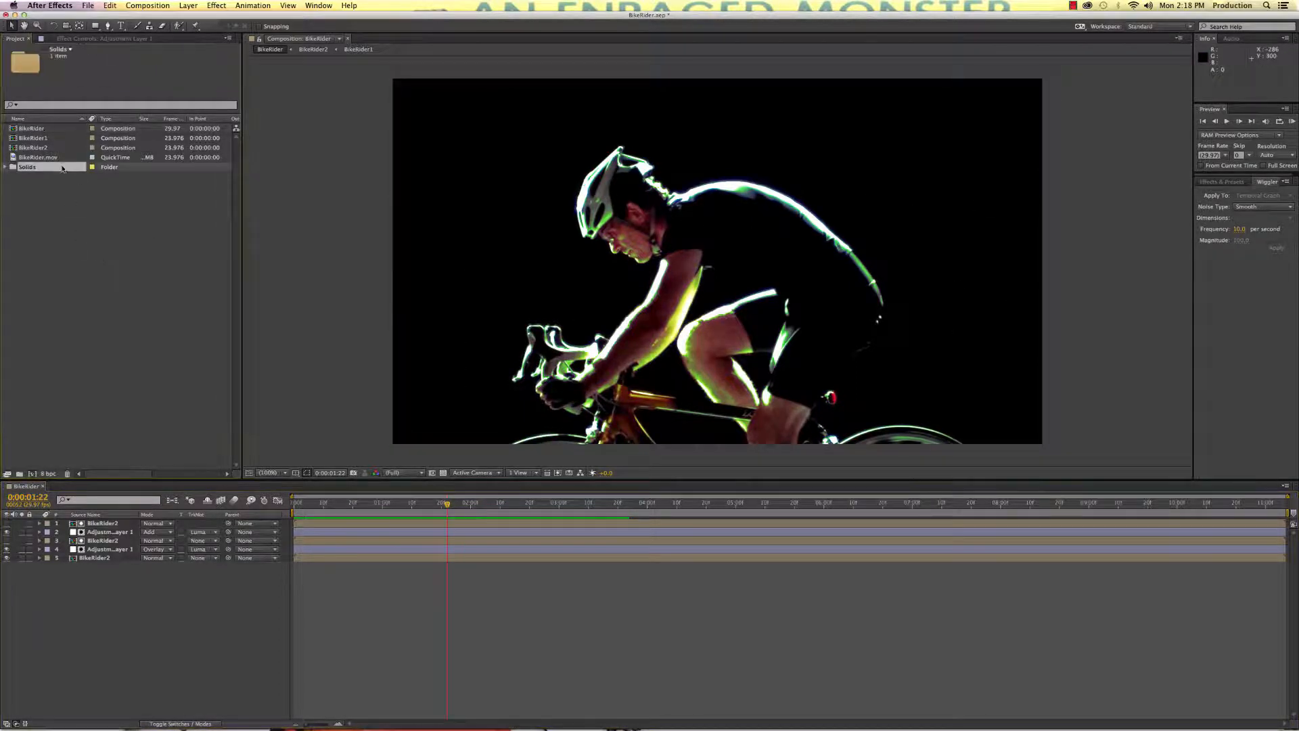
Step: Duplicate the wide rider comp, rename it BikeRider1Echo and open it
left_click(38, 157)
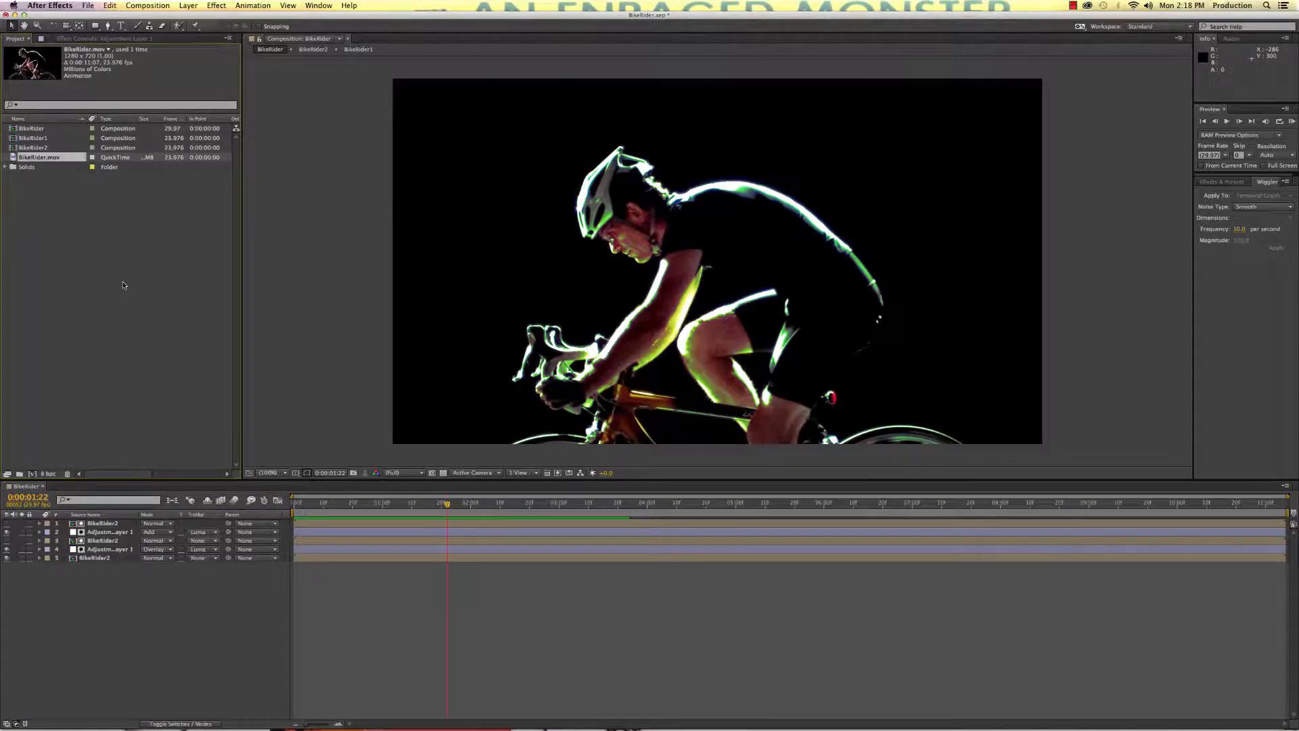
left_click(33, 138)
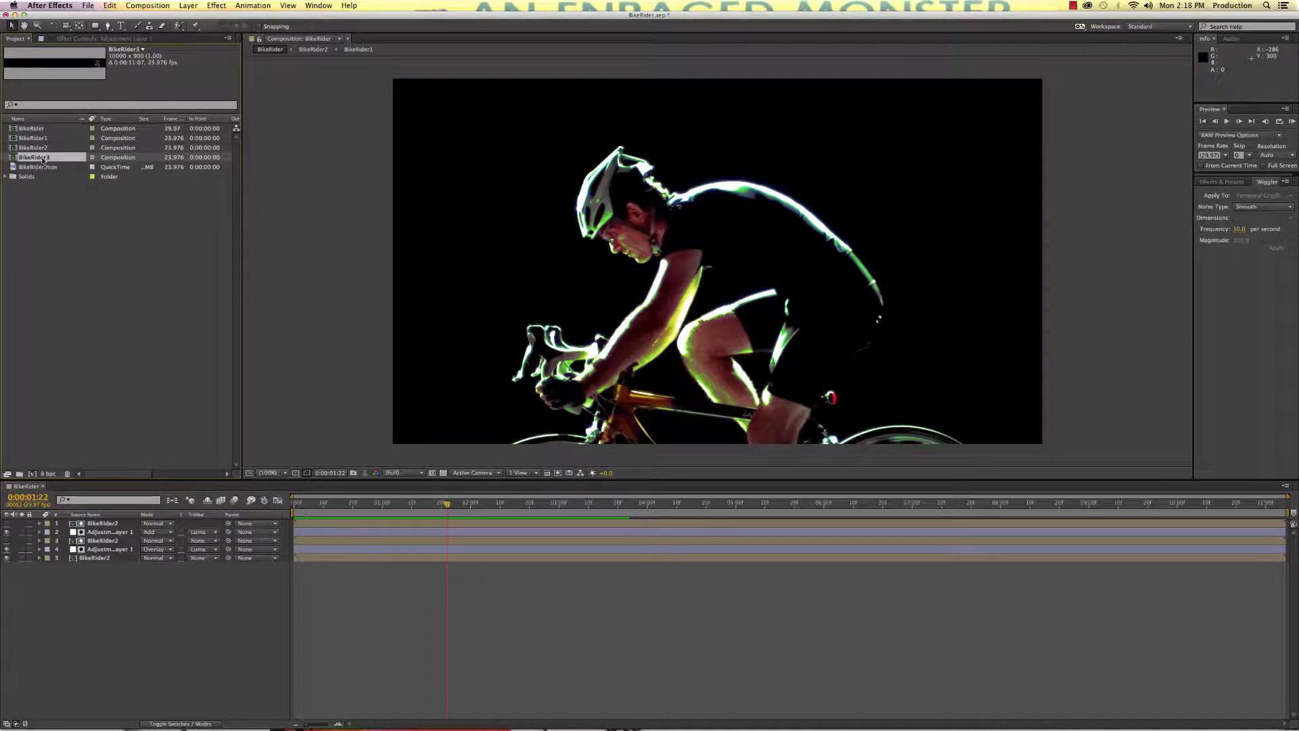
double_click(35, 157)
type("Echo")
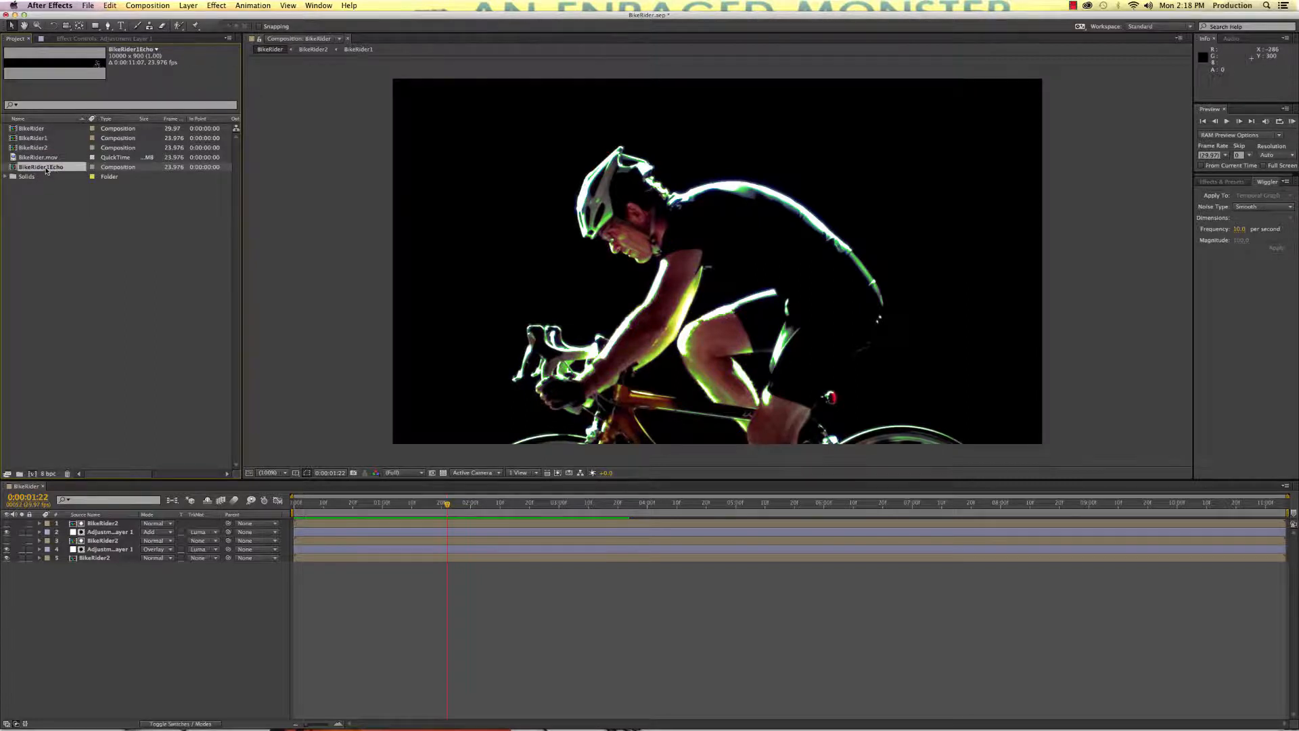
double_click(40, 167)
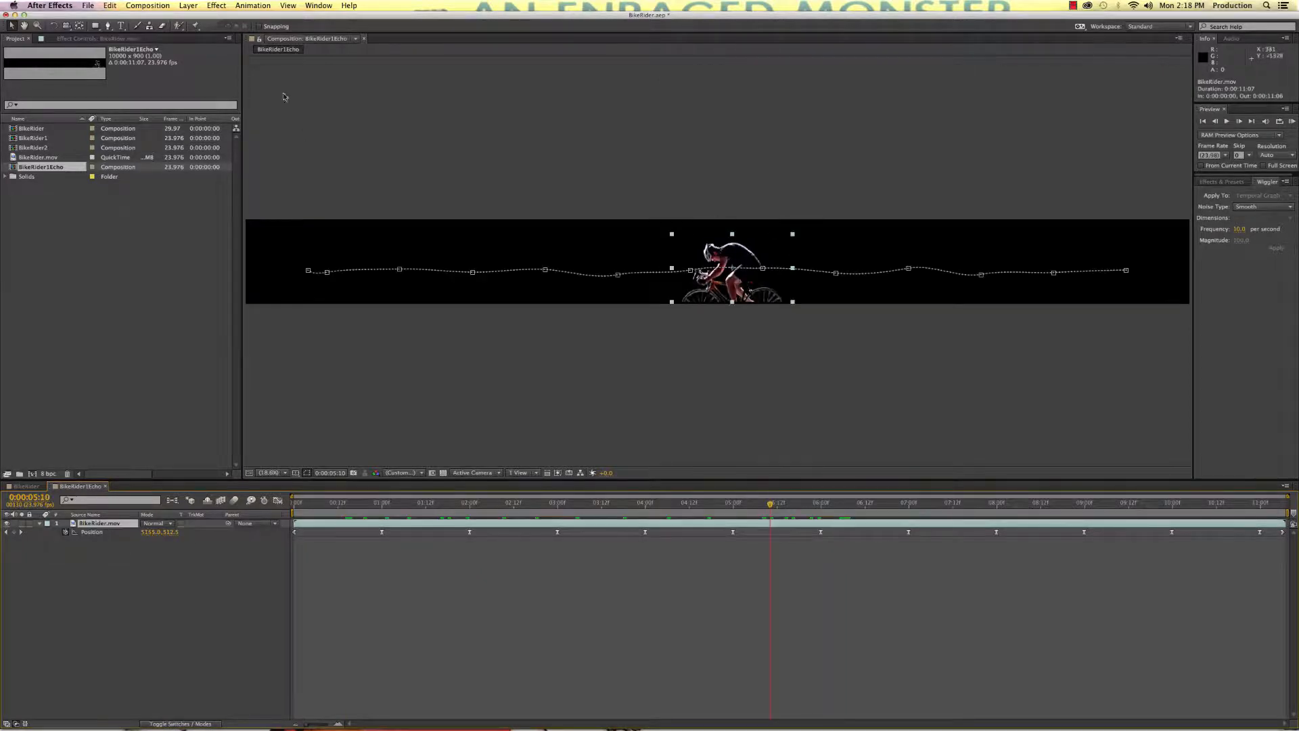
Step: Add Tint and Levels to the echo footage, crushing input black and white to isolate white edge highlights
left_click(215, 5)
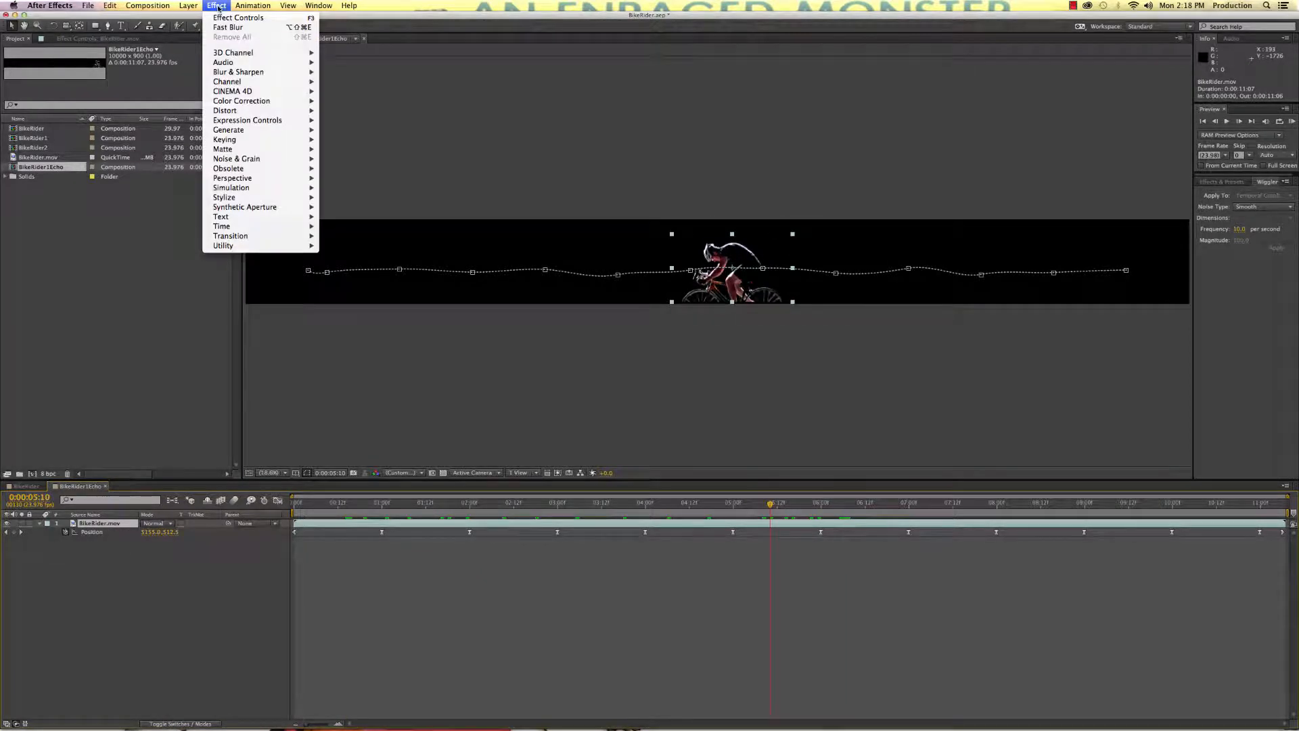
mouse_move(241, 101)
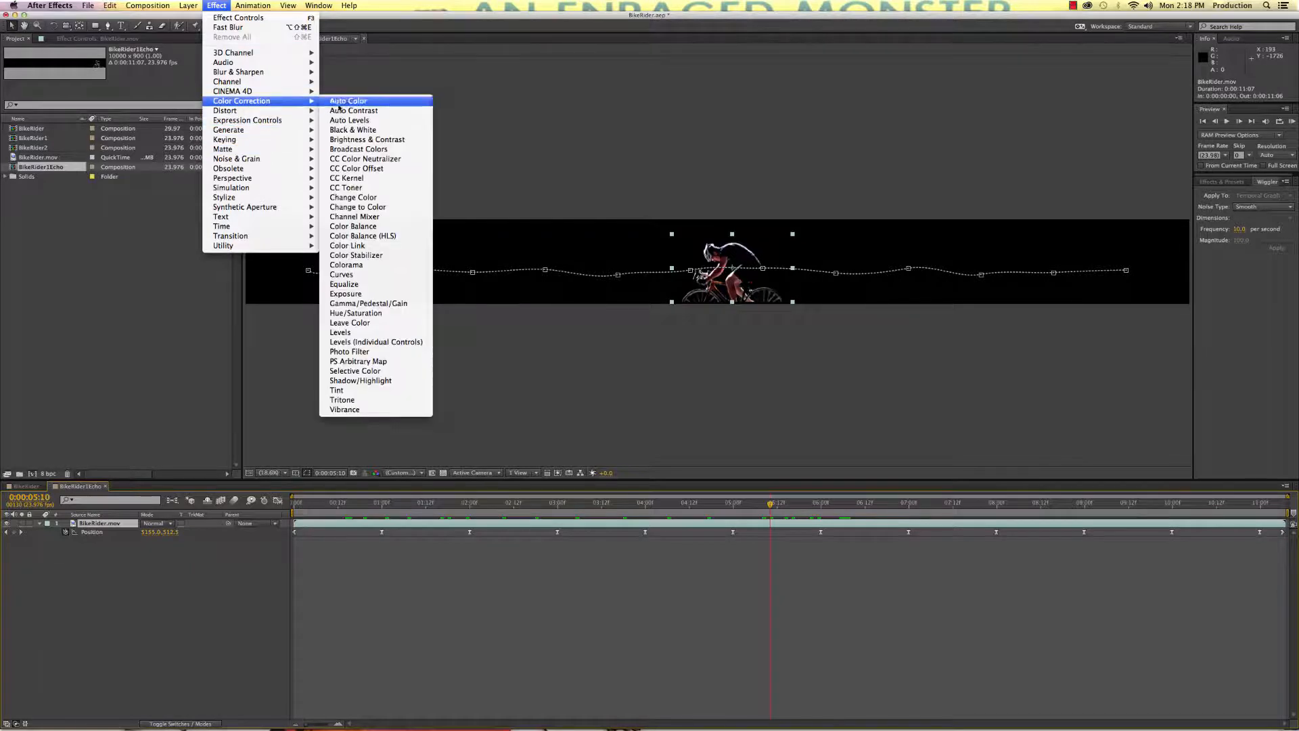
mouse_move(340, 333)
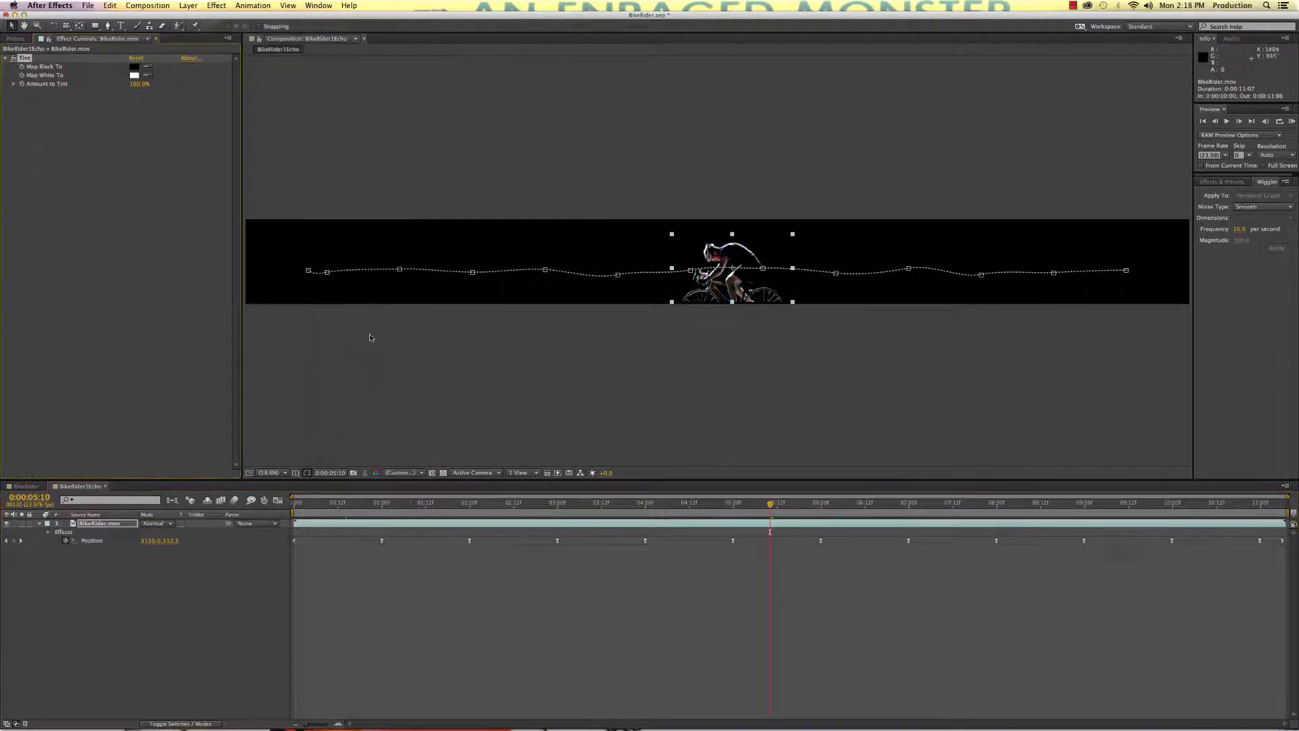
left_click(215, 5)
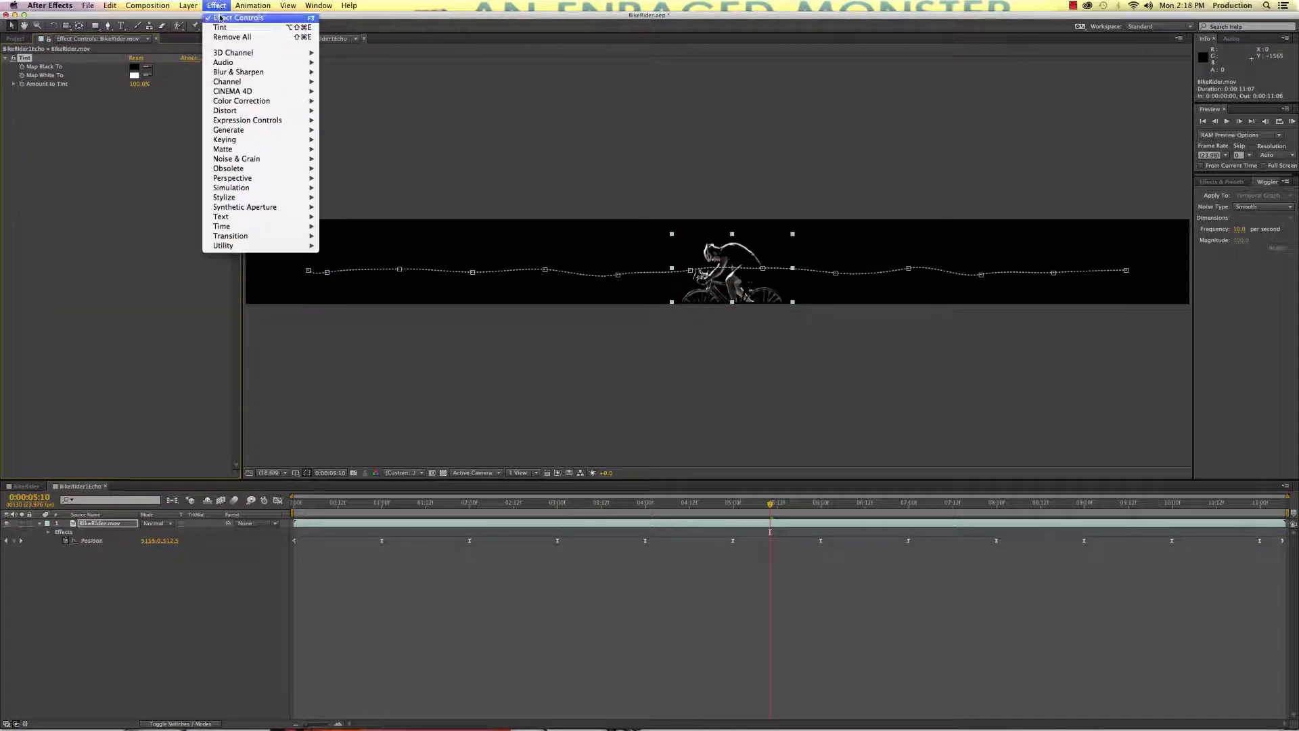
mouse_move(241, 100)
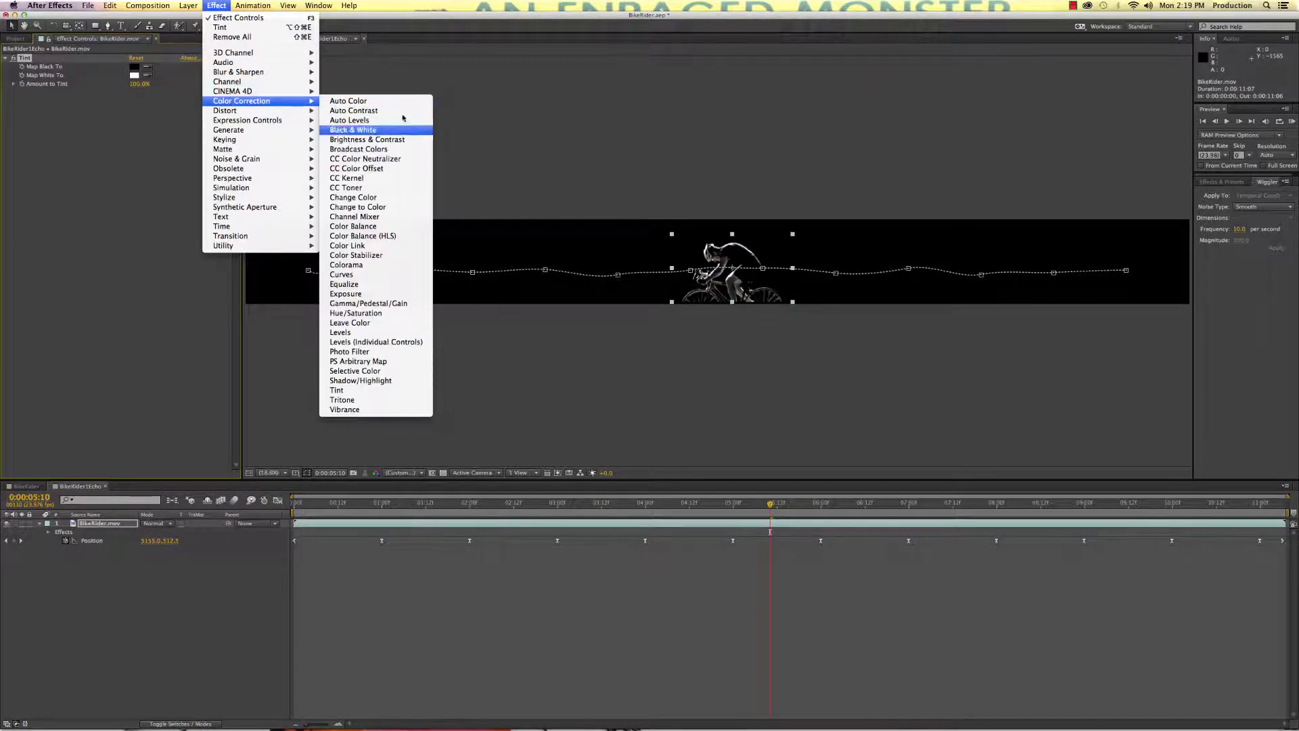
mouse_move(339, 332)
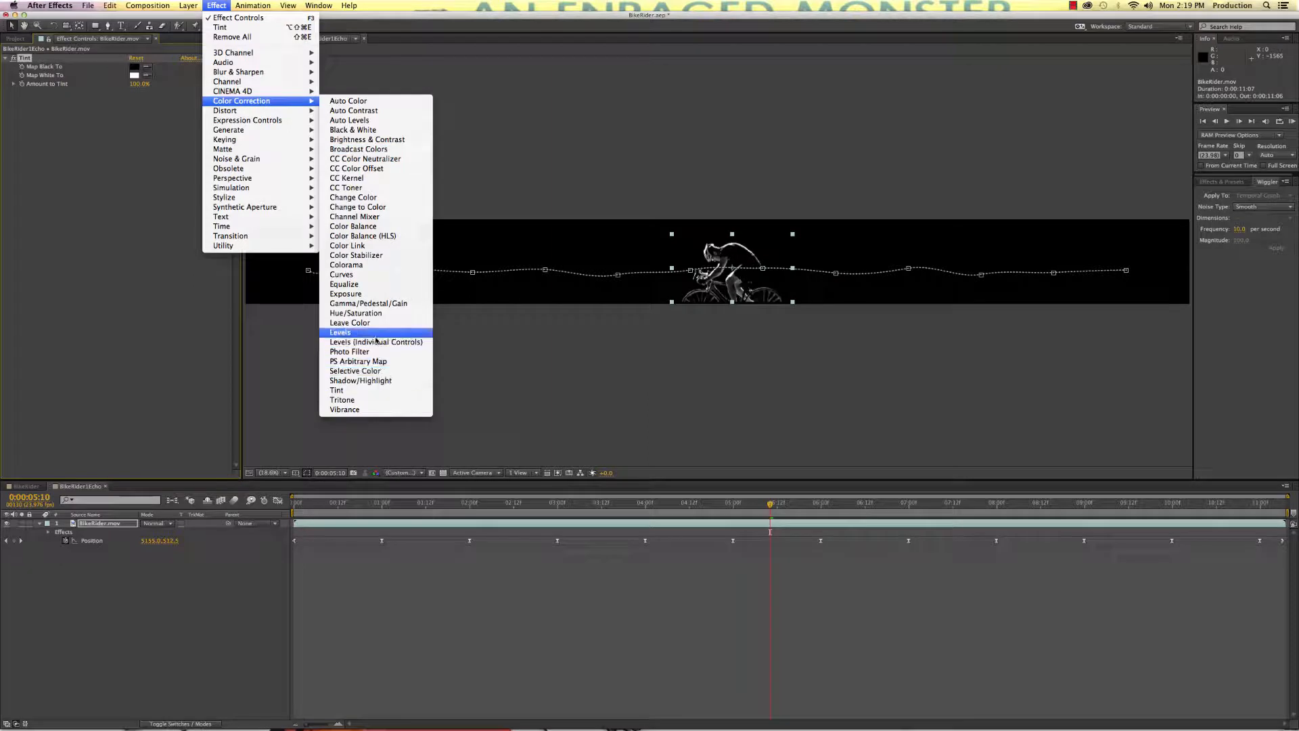
left_click(340, 333)
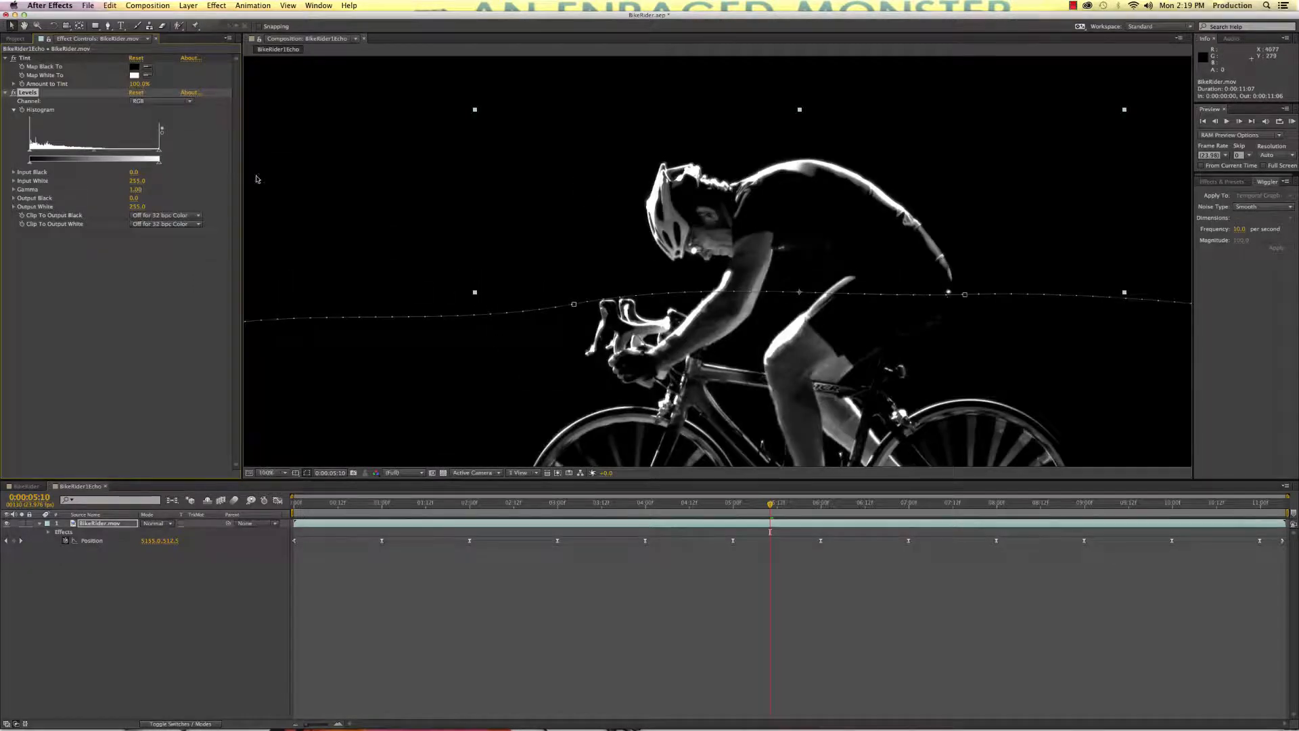
left_click_drag(161, 159, 125, 159)
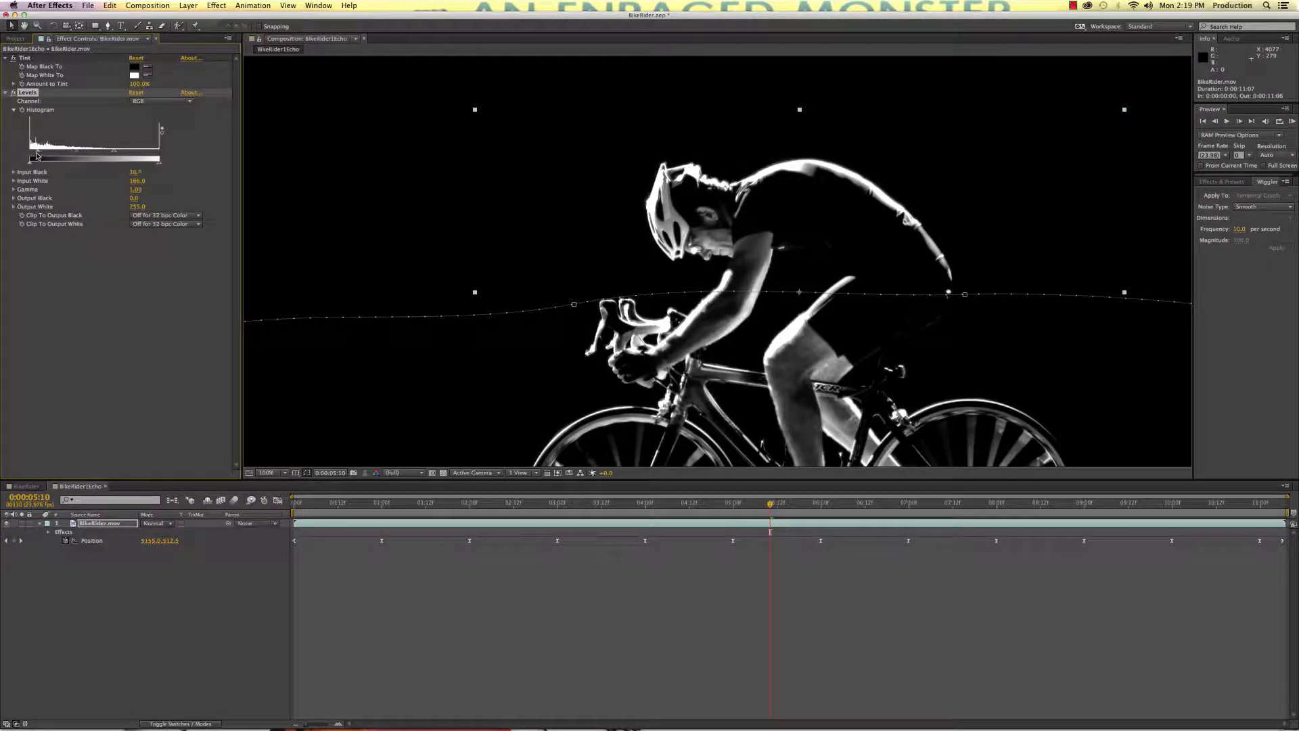
left_click_drag(39, 160, 82, 161)
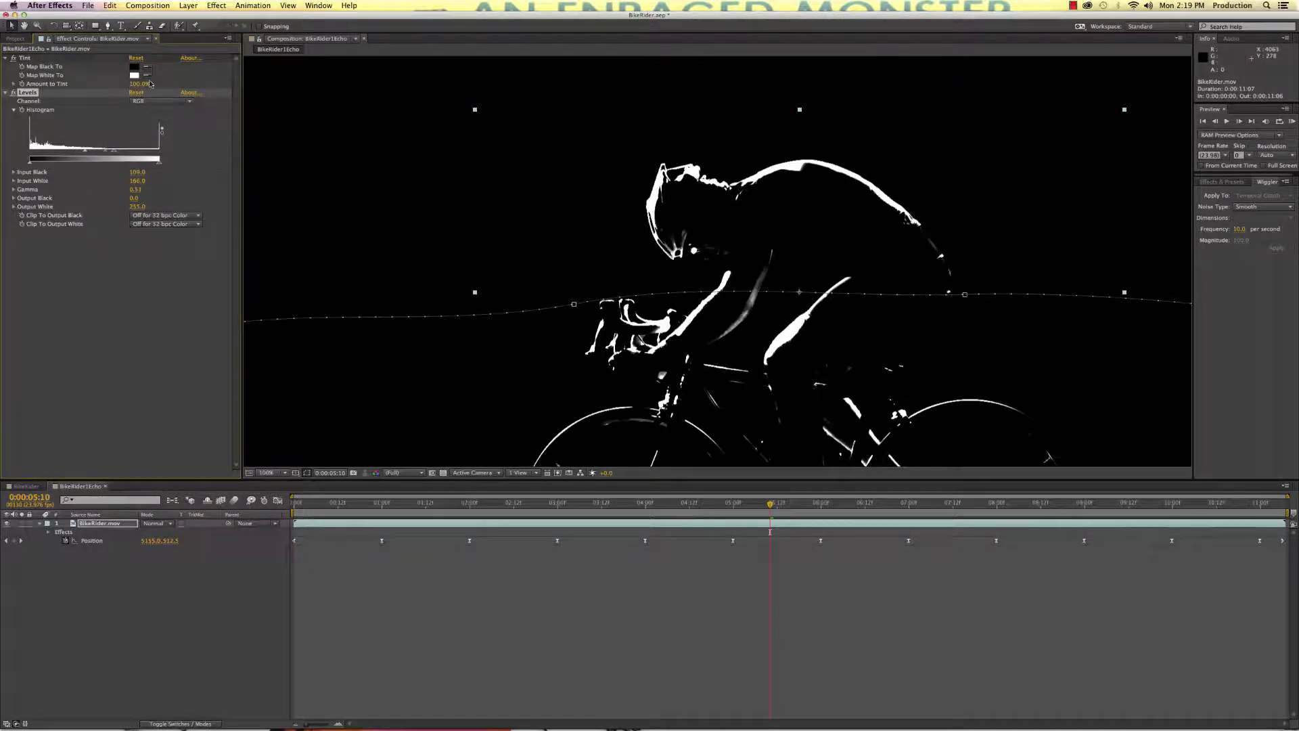
Step: Add two Fast Blurs, the second Horizontal with Blurriness 100
left_click(215, 6)
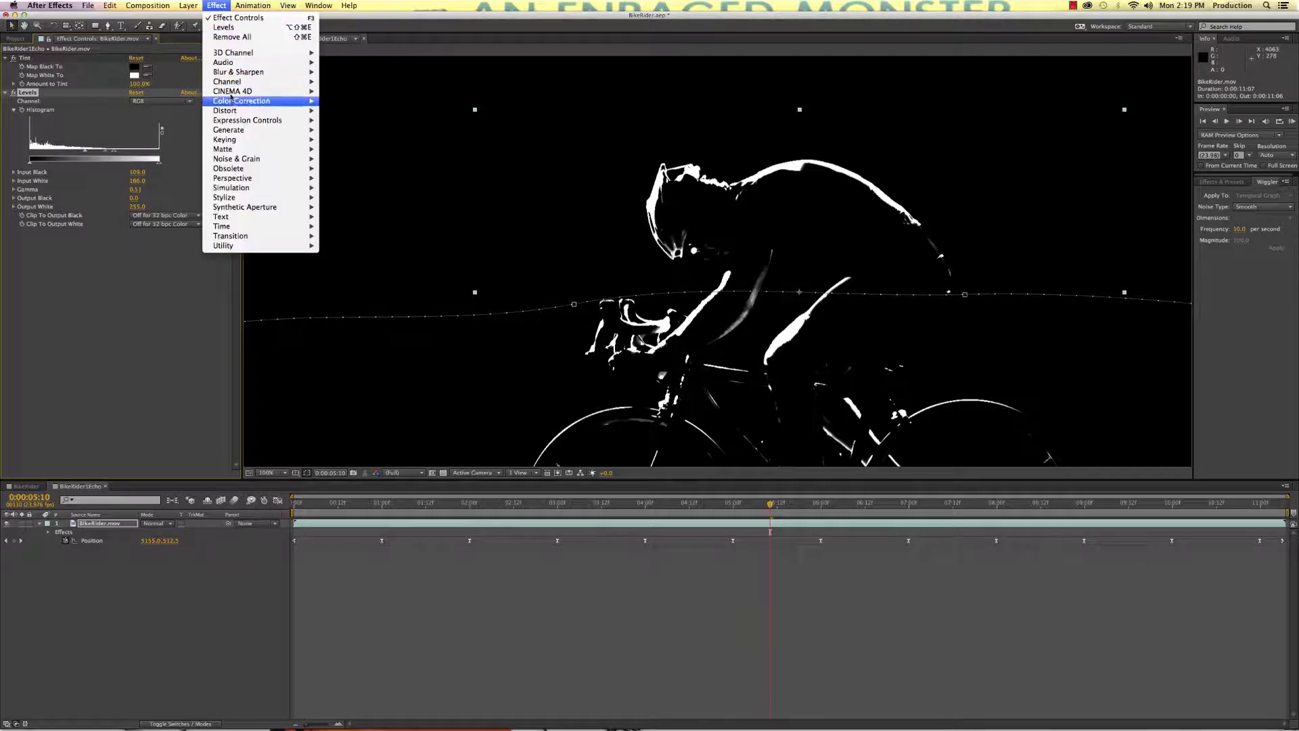
mouse_move(238, 72)
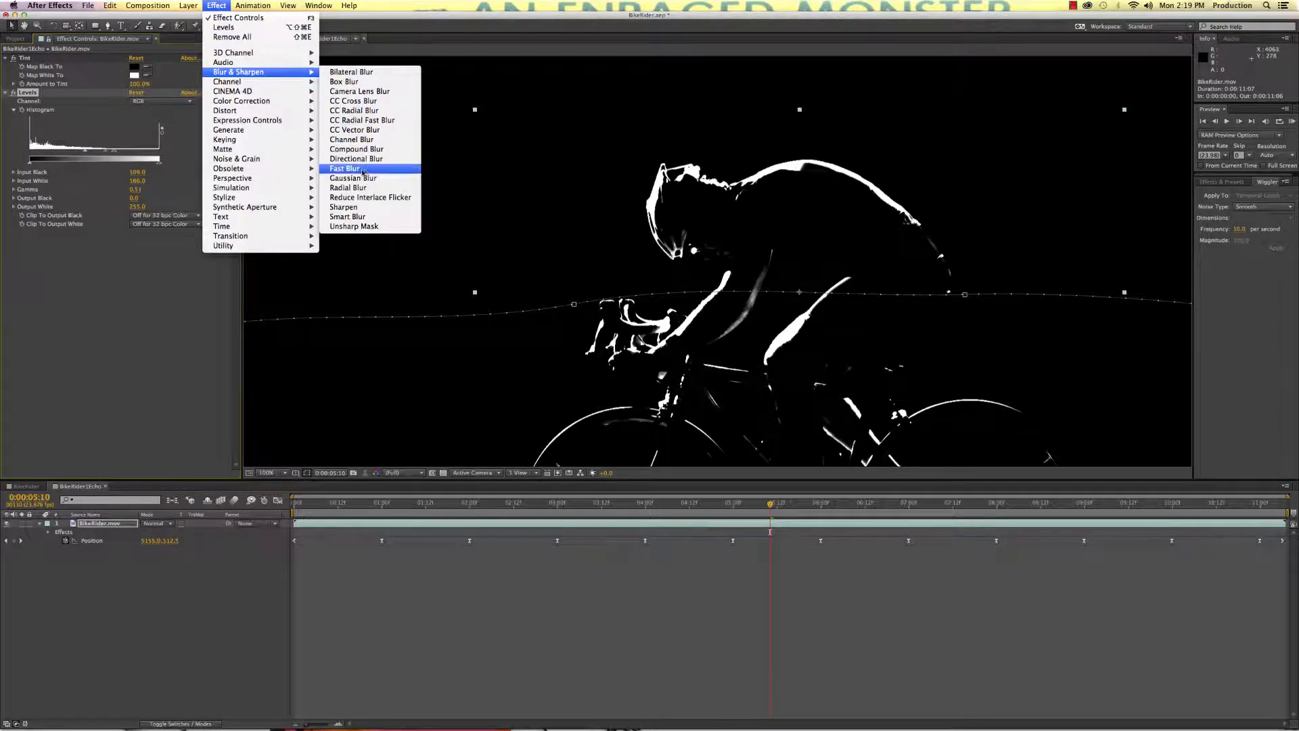
left_click(345, 168)
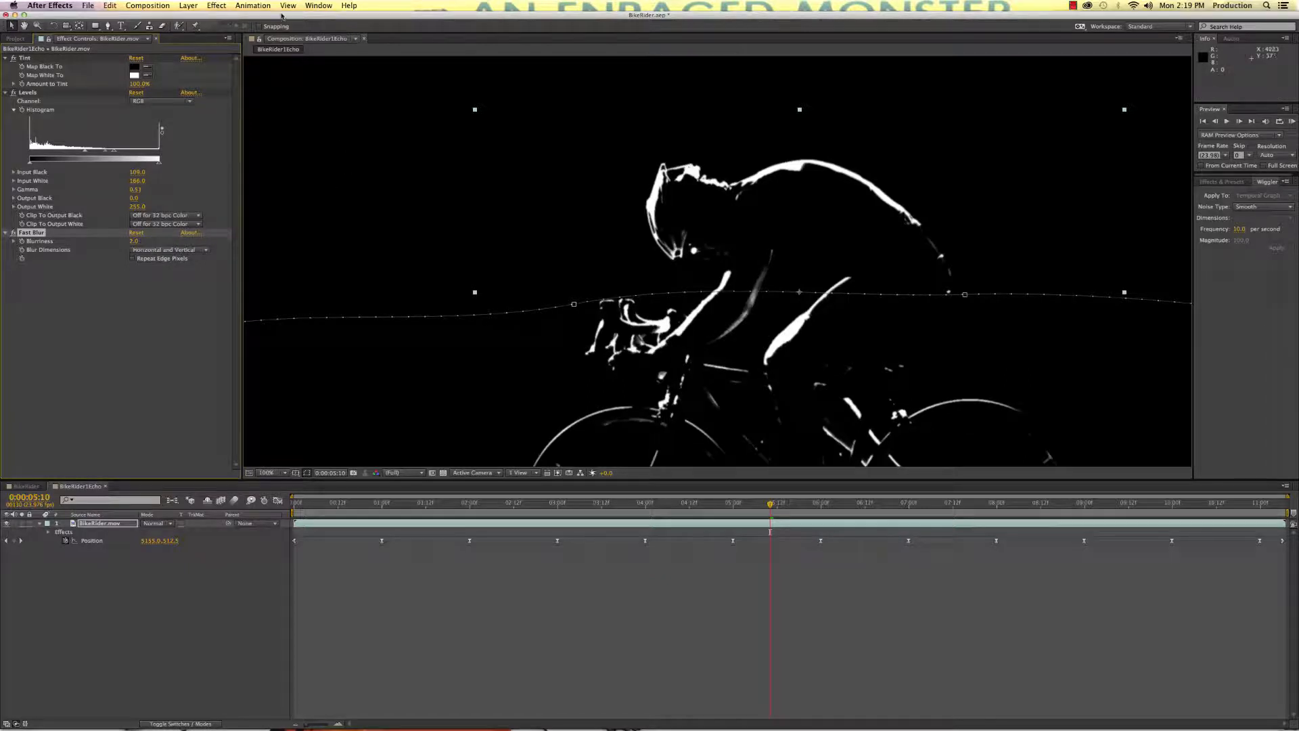
left_click(215, 5)
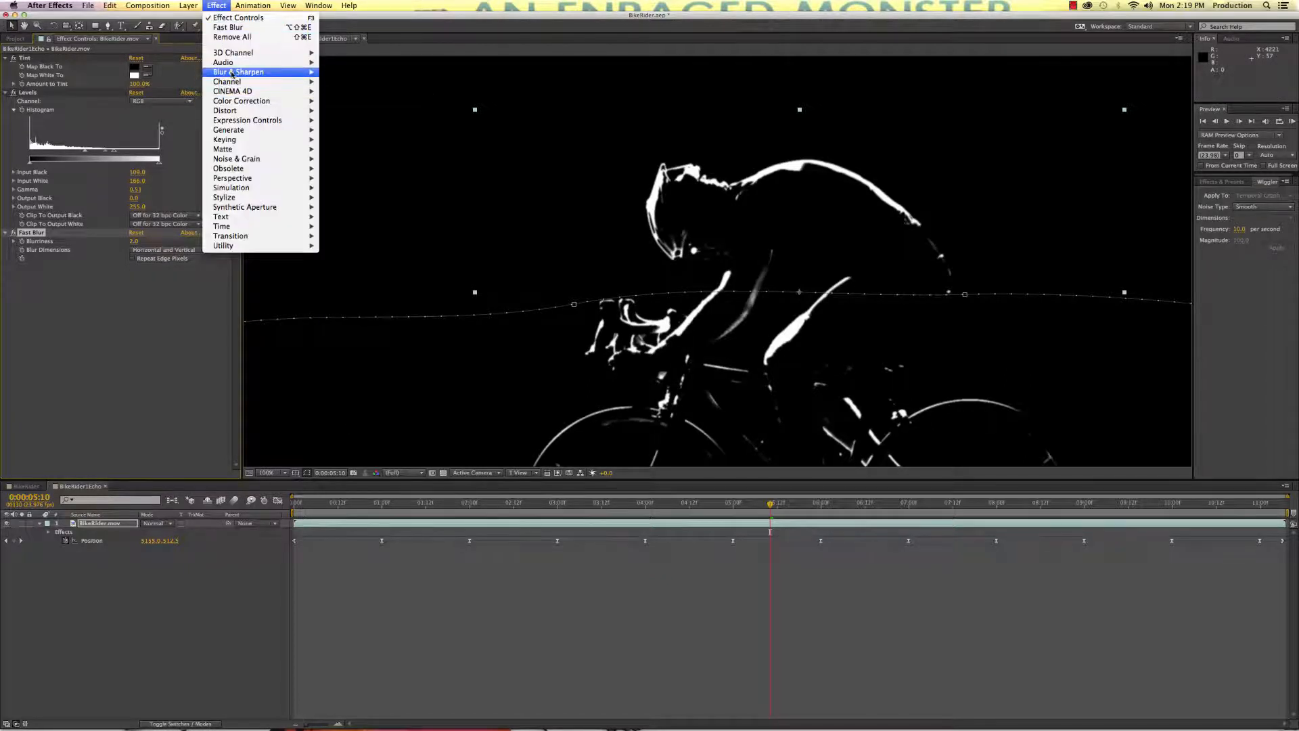
left_click(349, 170)
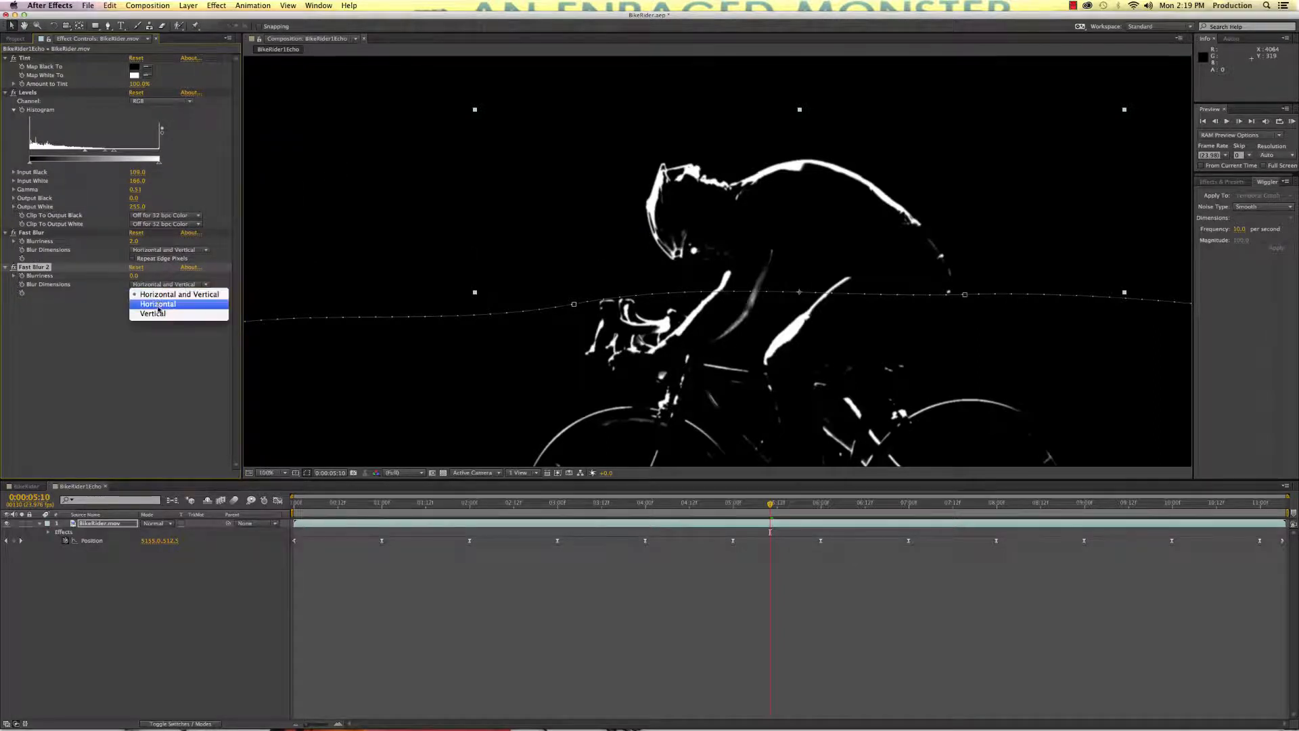
left_click(157, 303)
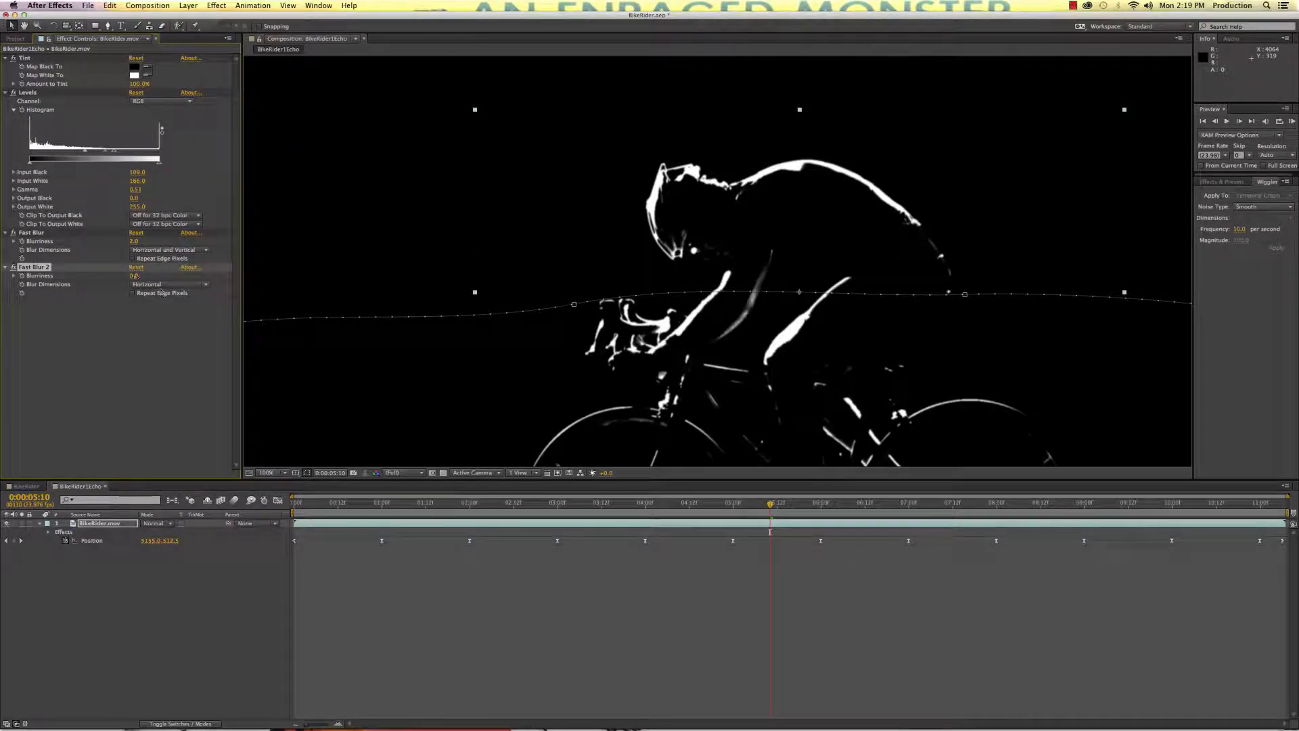
double_click(136, 276)
type("100")
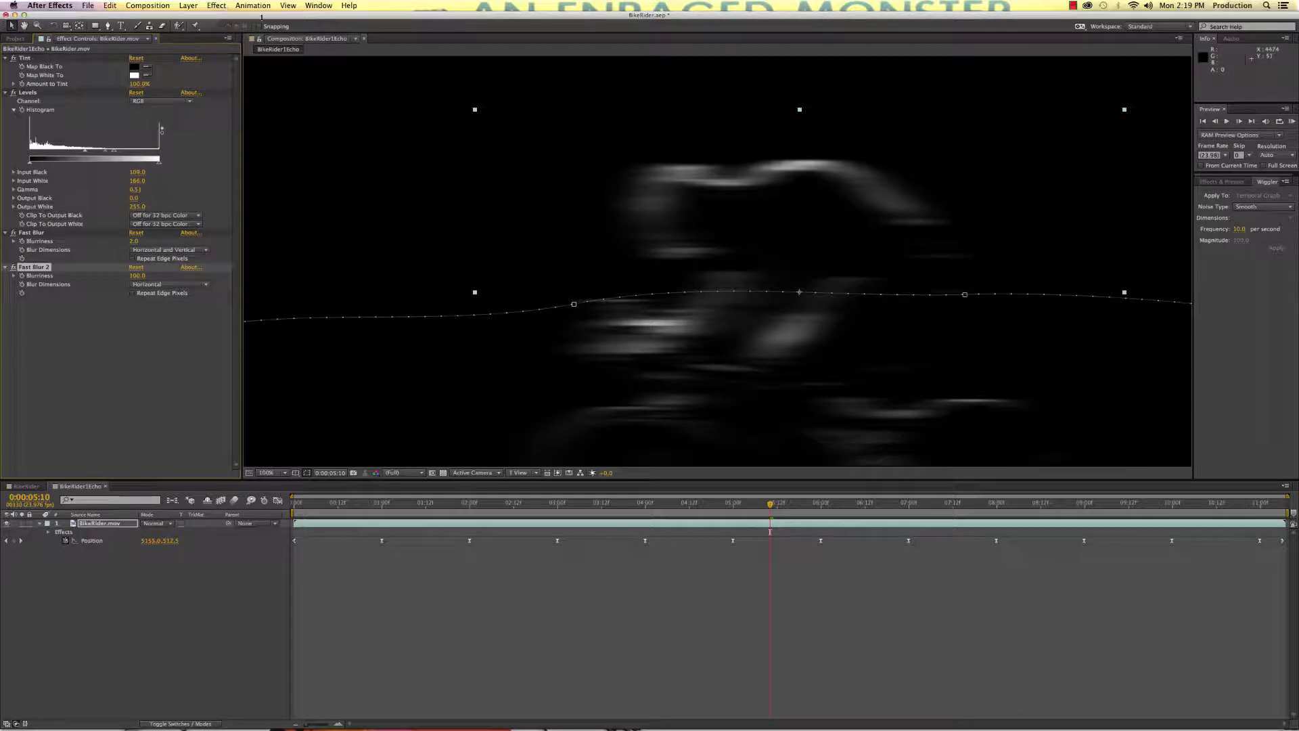
Step: Add a second Levels with Input Black 17 and Input White about 175 to brighten the streaks
left_click(215, 5)
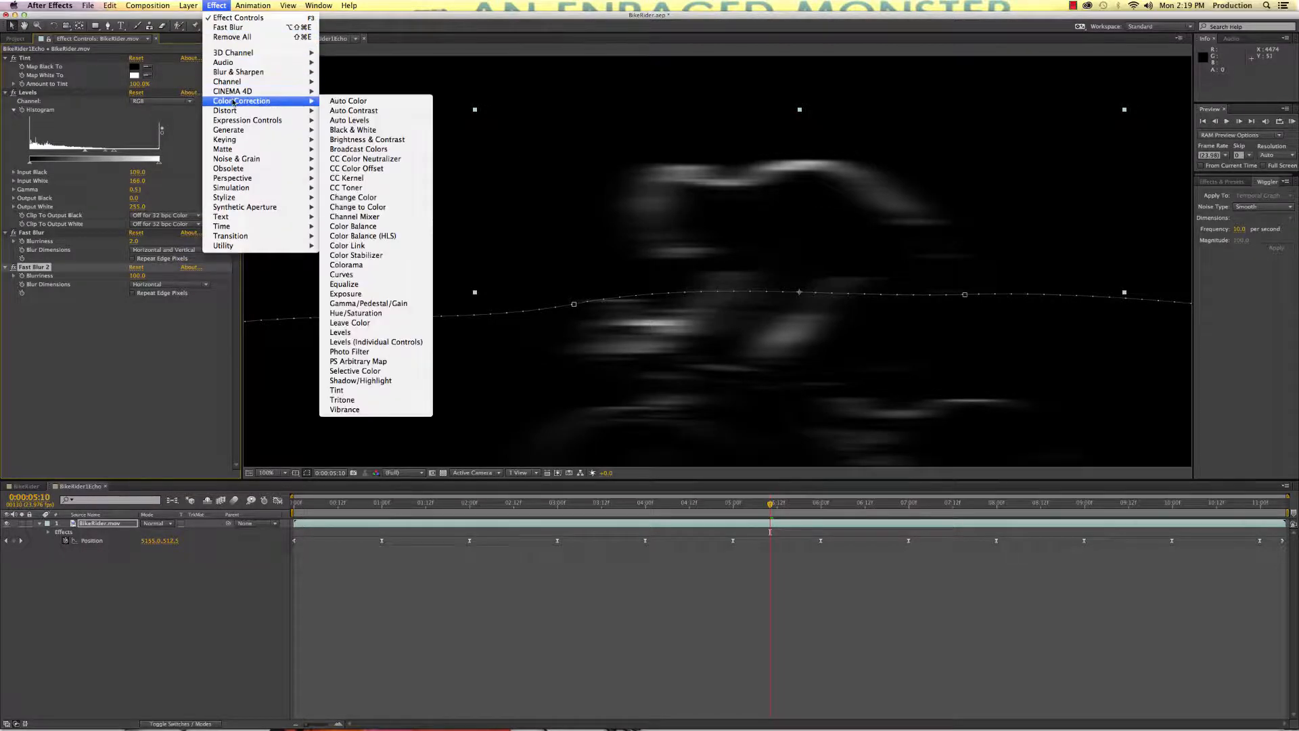
mouse_move(354, 312)
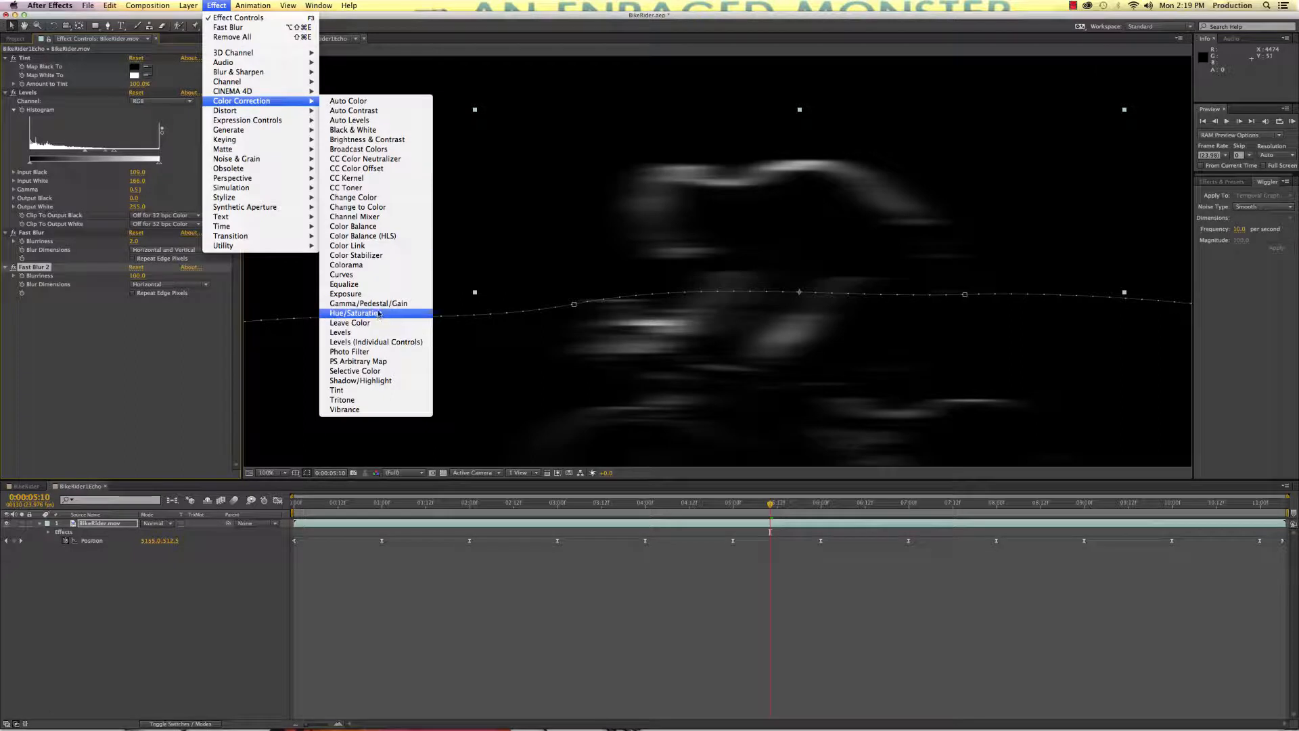
left_click(340, 333)
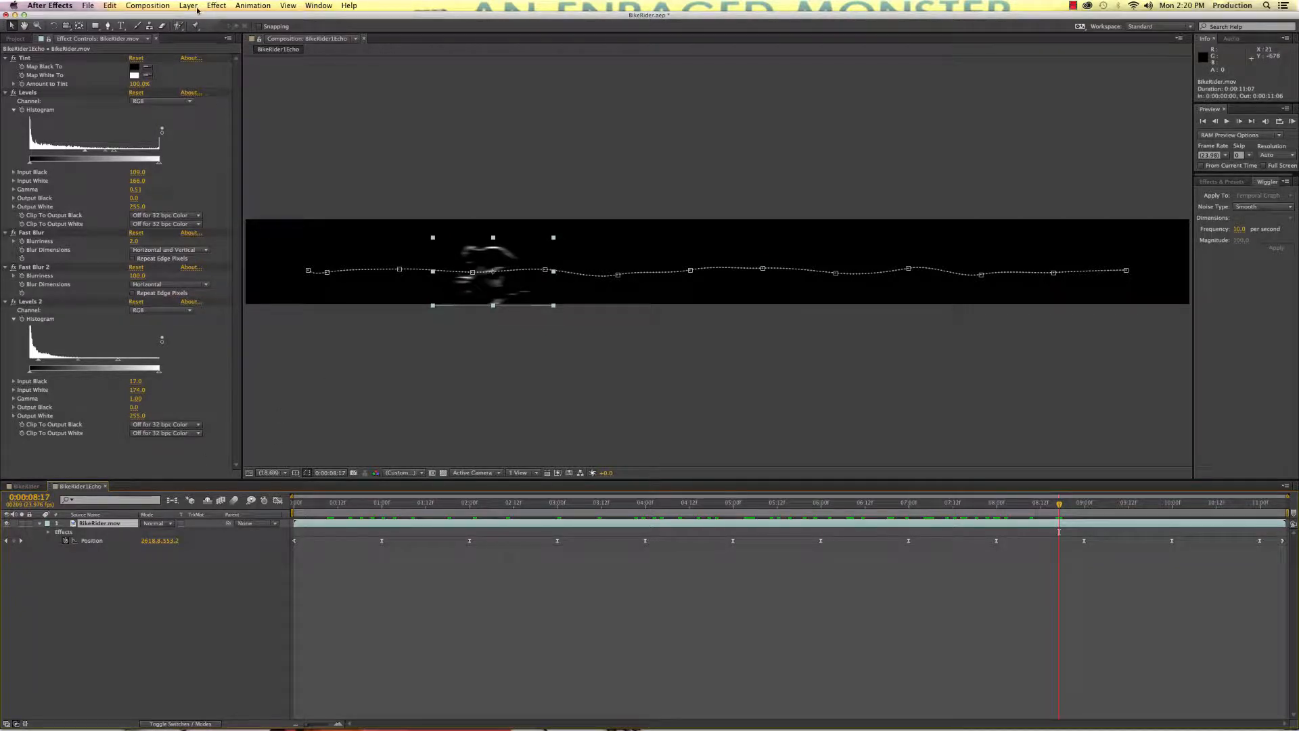
Step: Pre-compose the footage layer as 'BikeRider2 Echo', moving all attributes, and scrub to a frame showing the rider
left_click(188, 5)
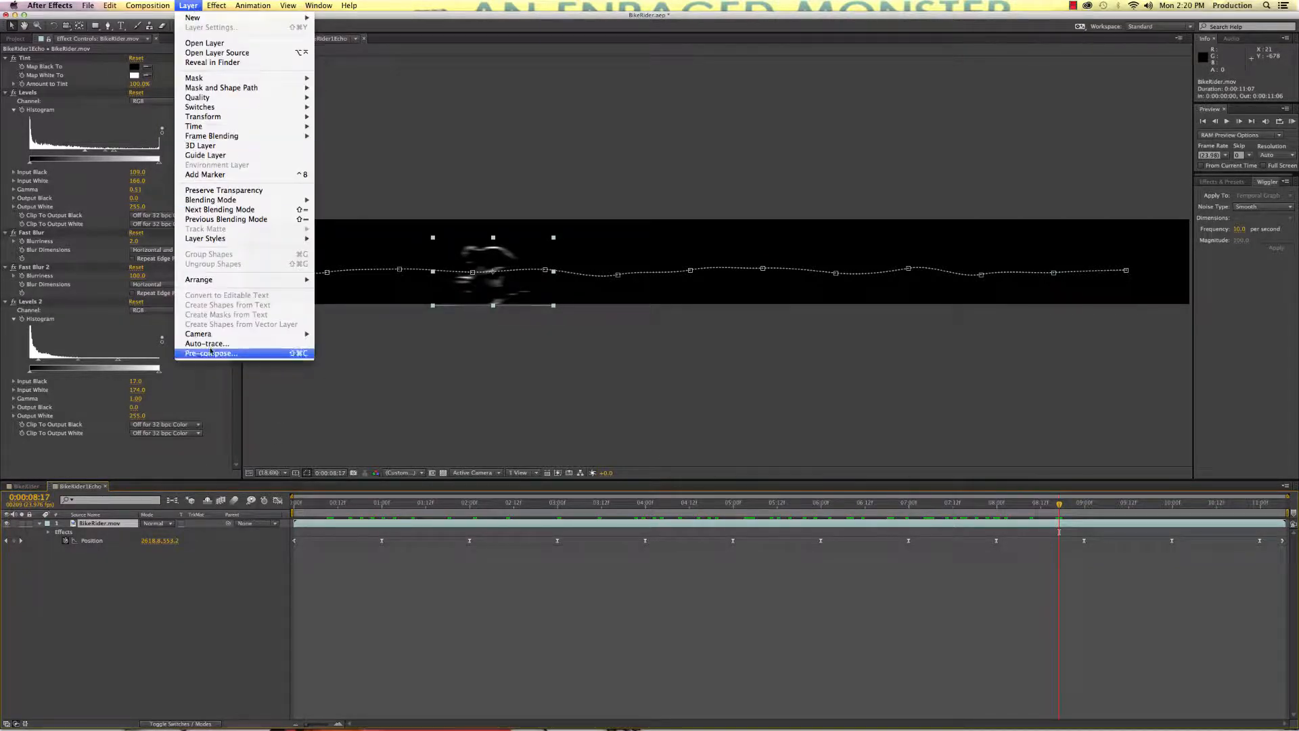
left_click(211, 353)
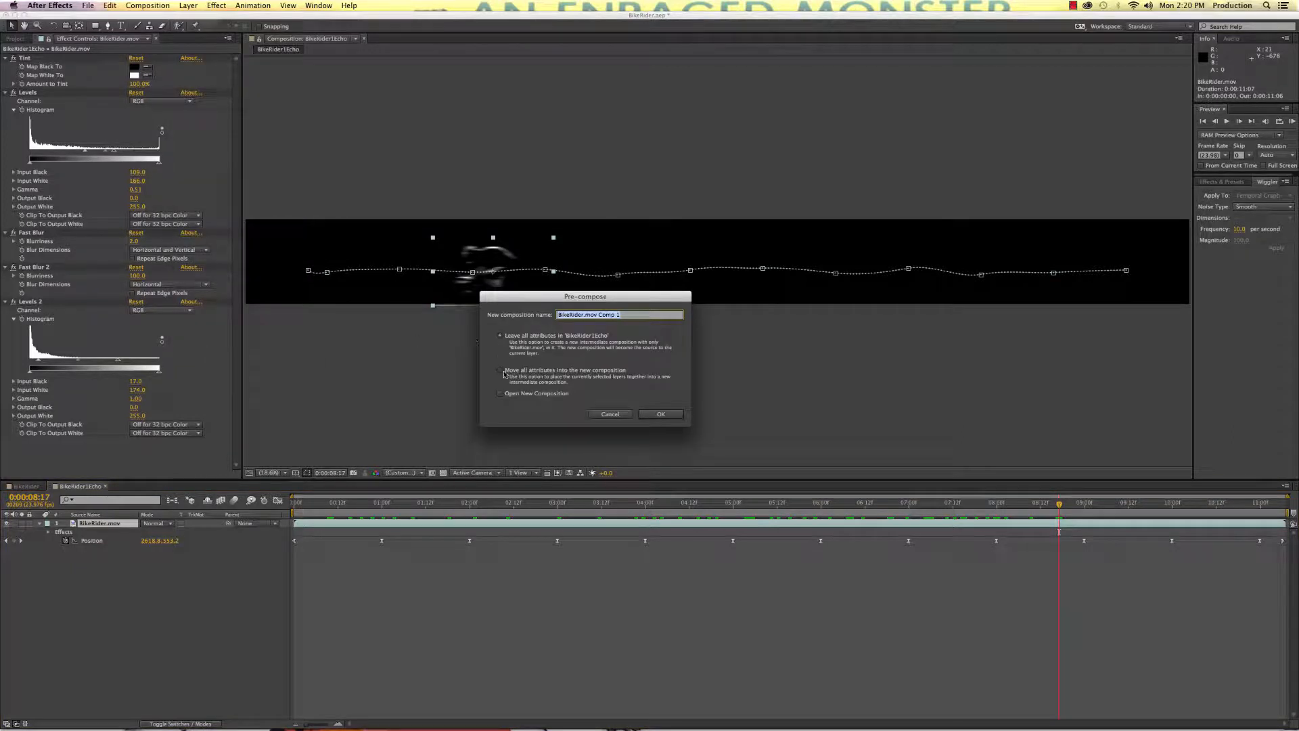
left_click(499, 371)
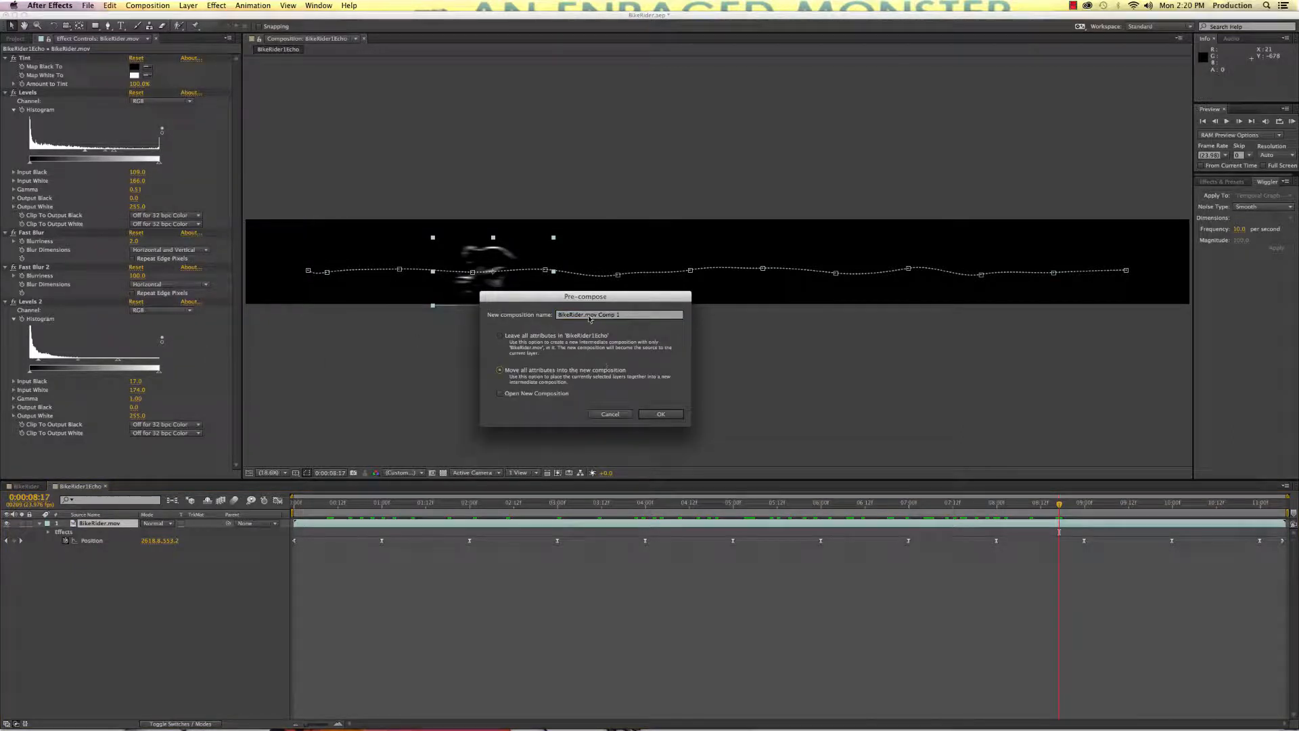
left_click(619, 314)
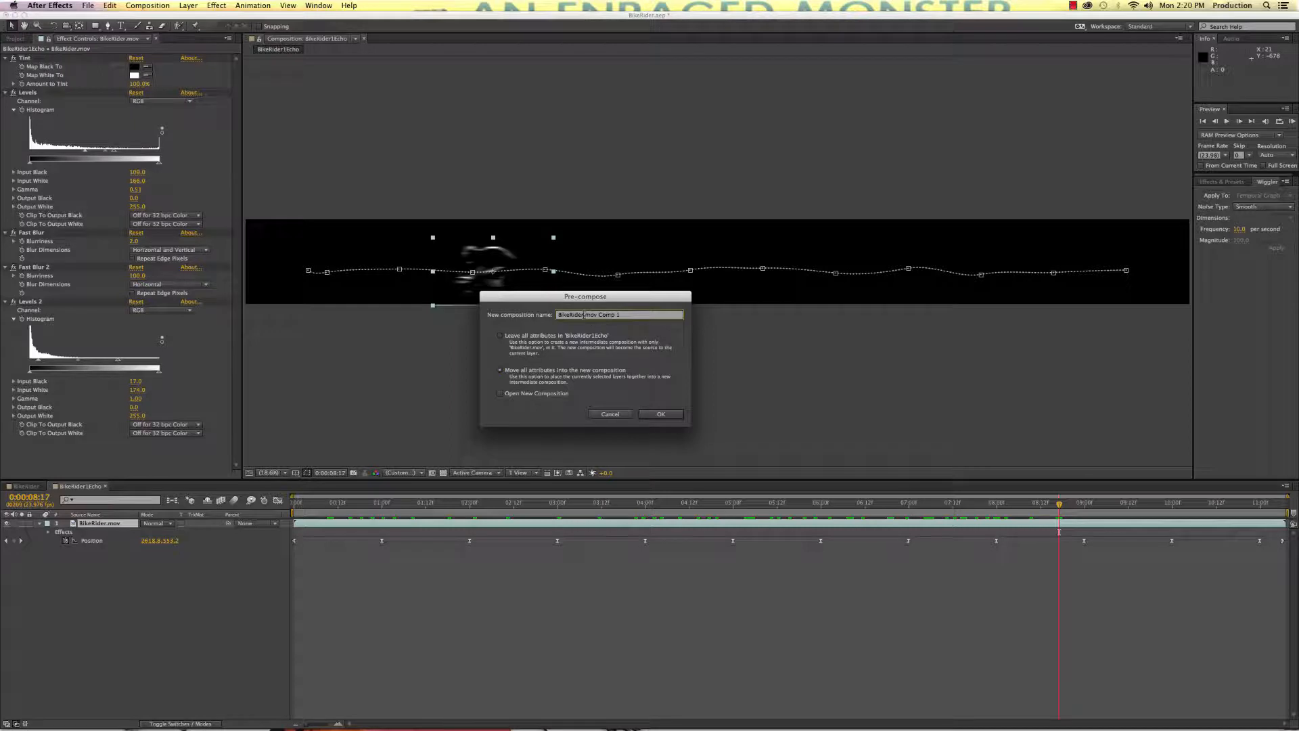
type("BikeRider2")
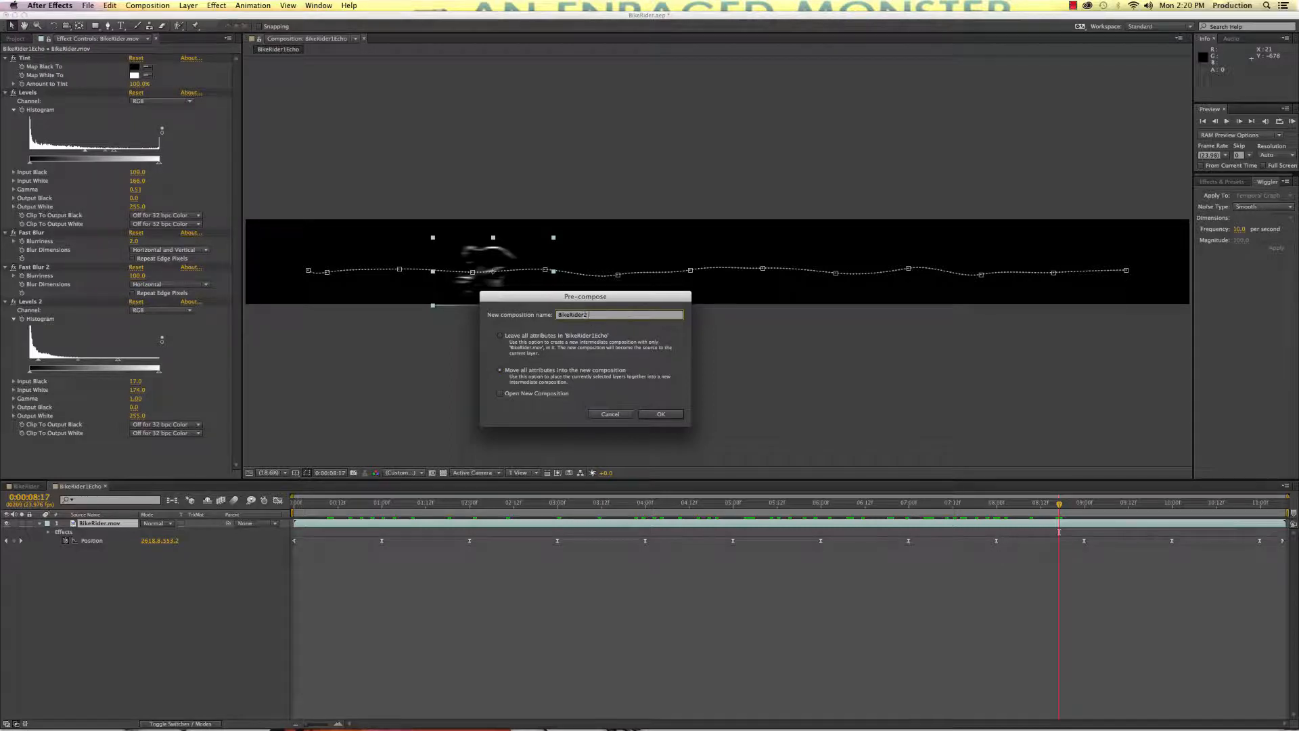
type("Echo")
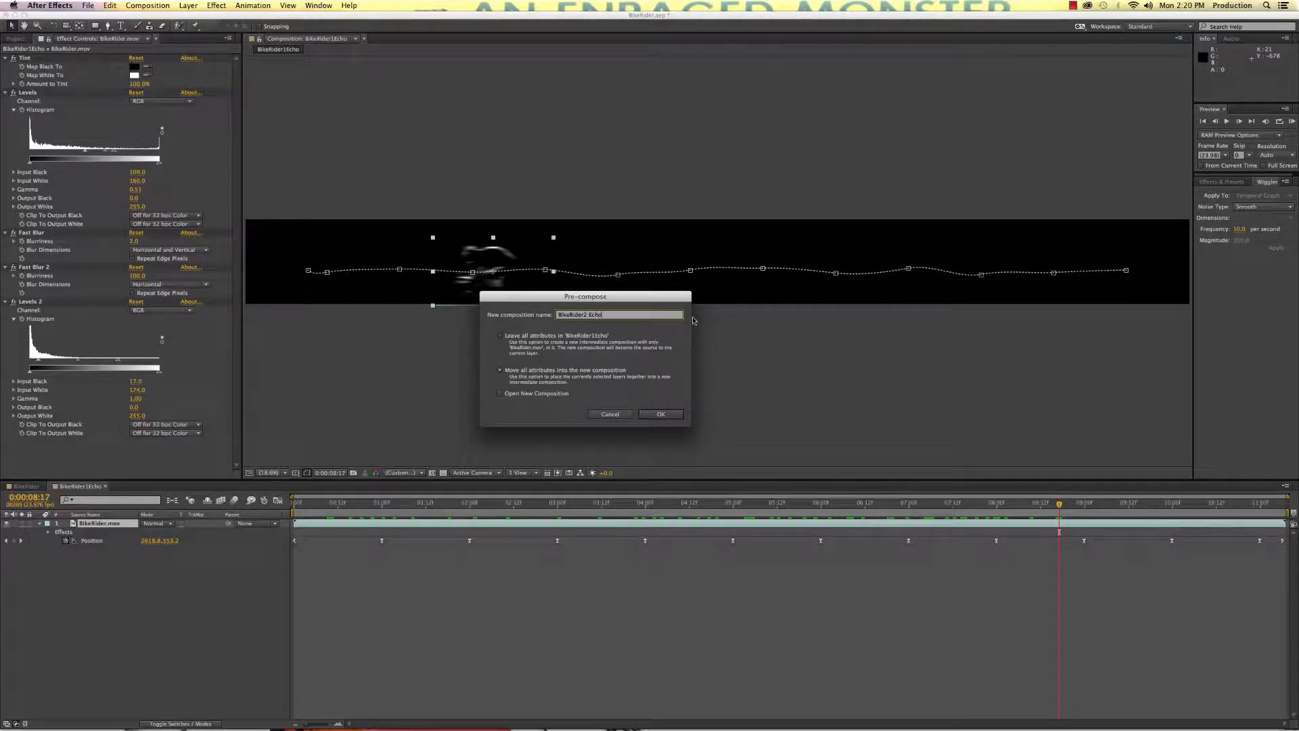
left_click(660, 414)
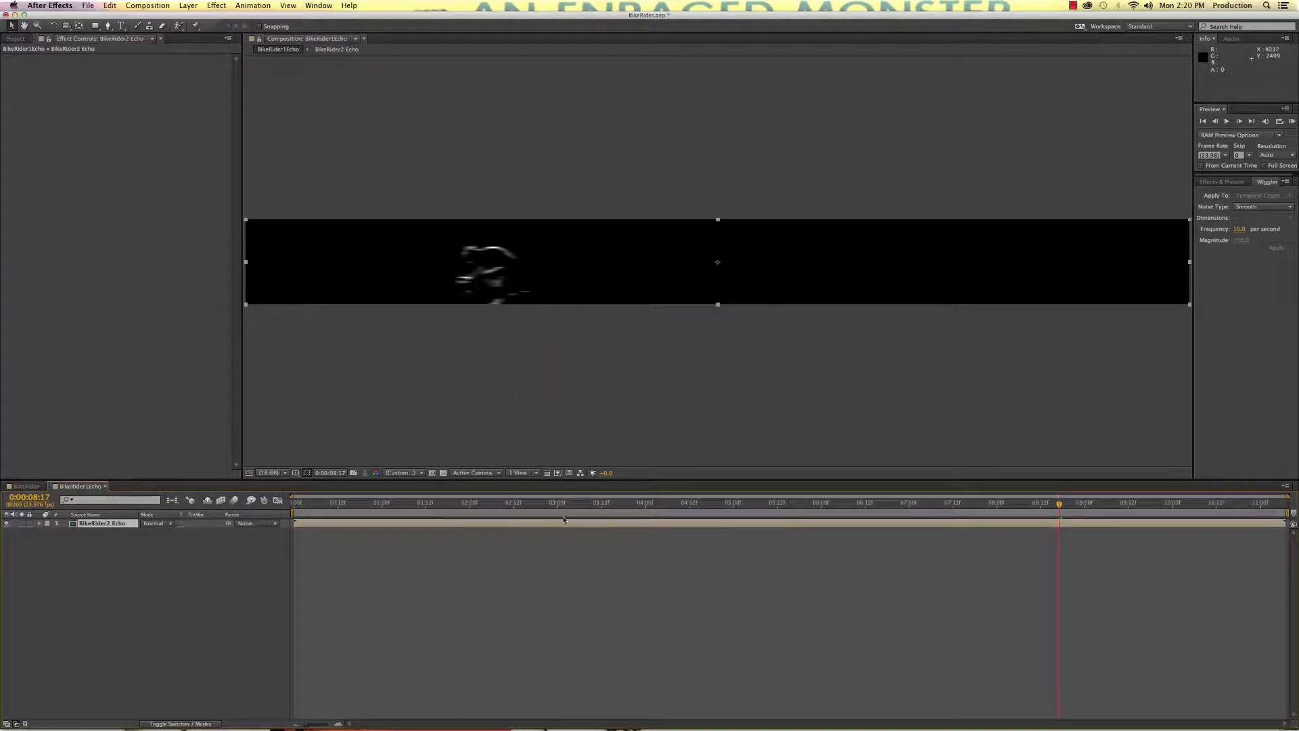
left_click(573, 504)
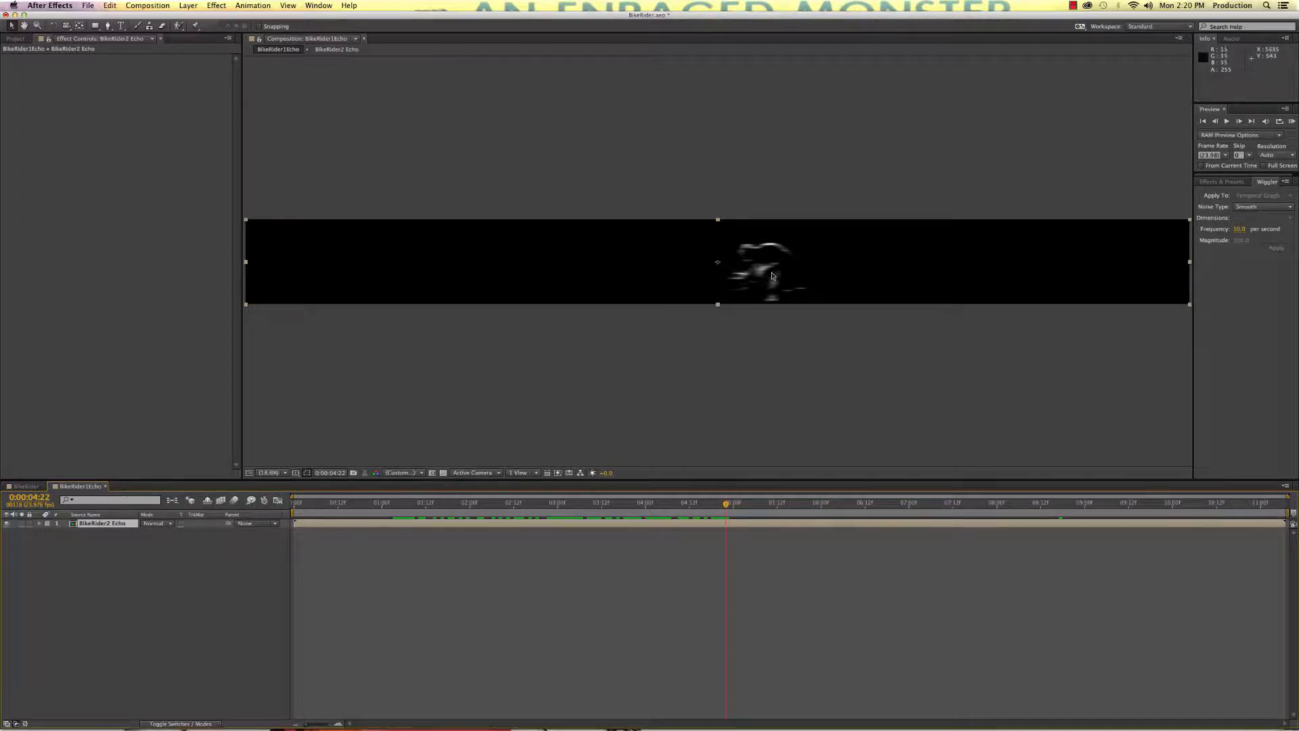
mouse_move(717, 345)
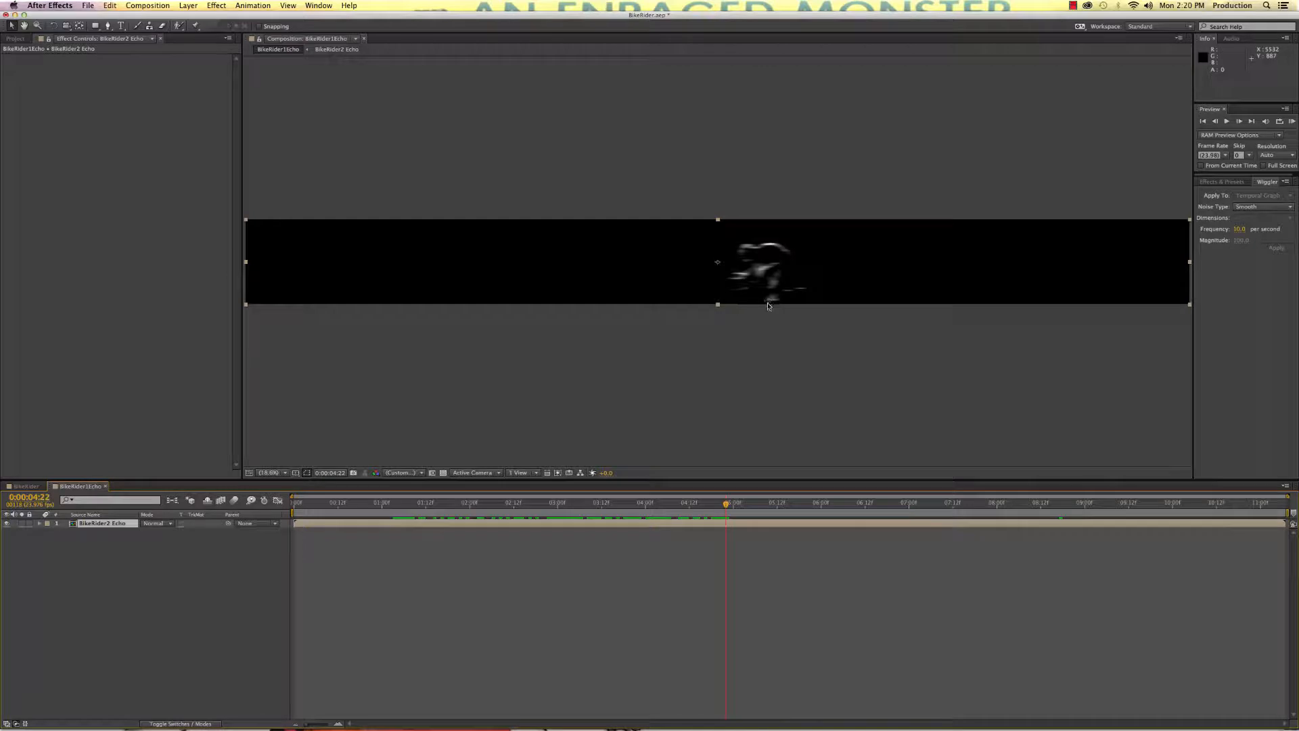
mouse_move(799, 307)
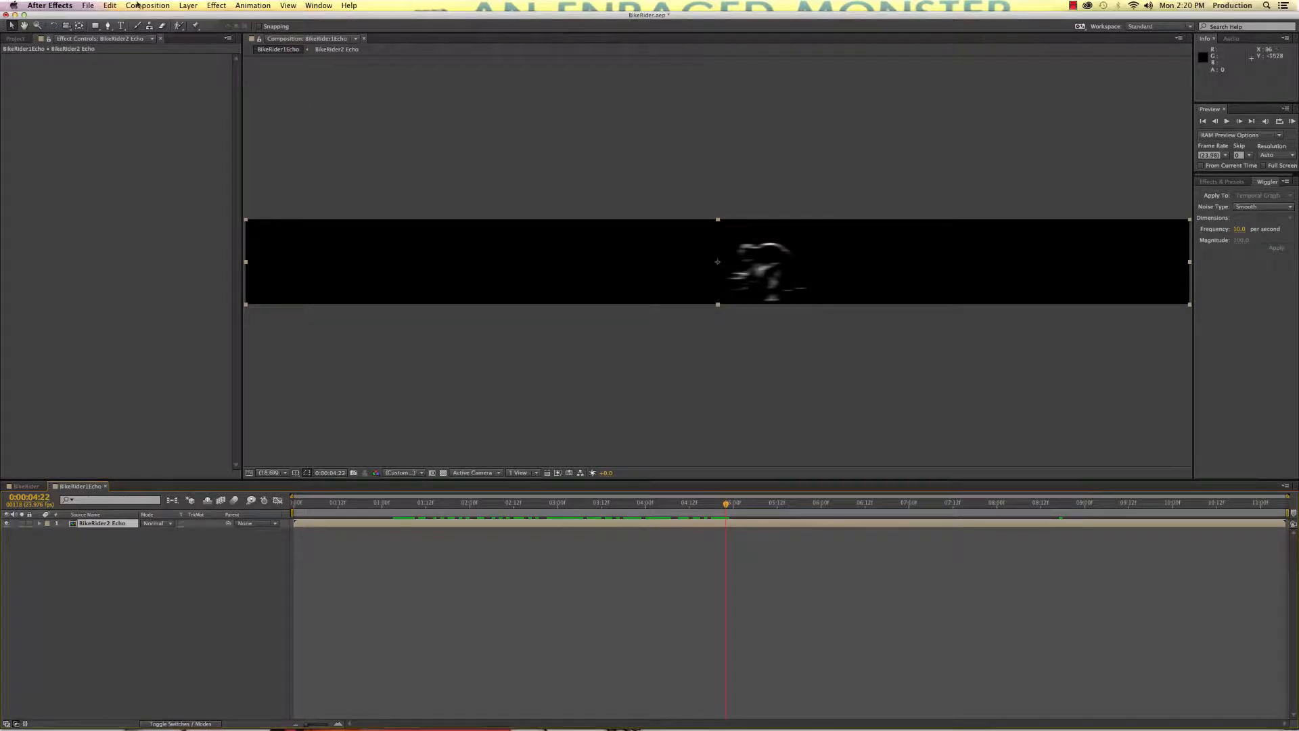
Step: Queue BikeRider1Echo, set the Output Module's Post-Render Action to Import, and render it
left_click(148, 5)
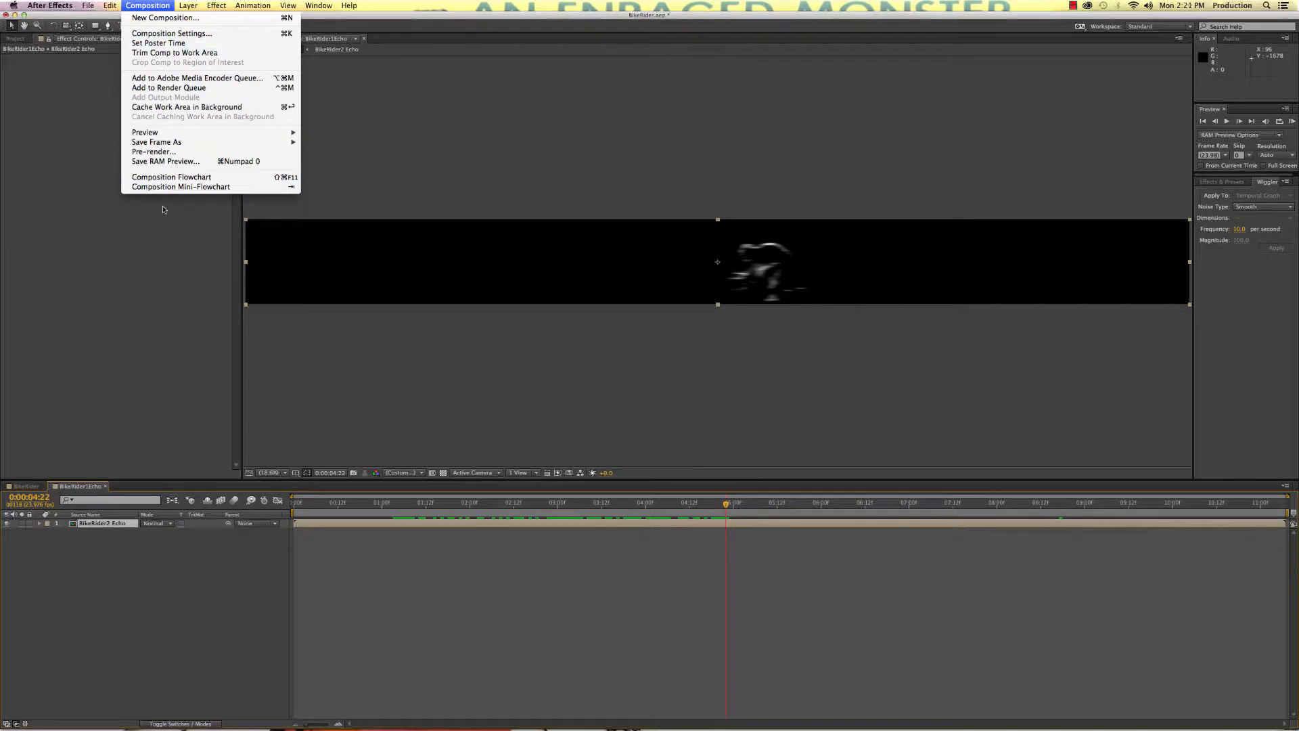
left_click(168, 88)
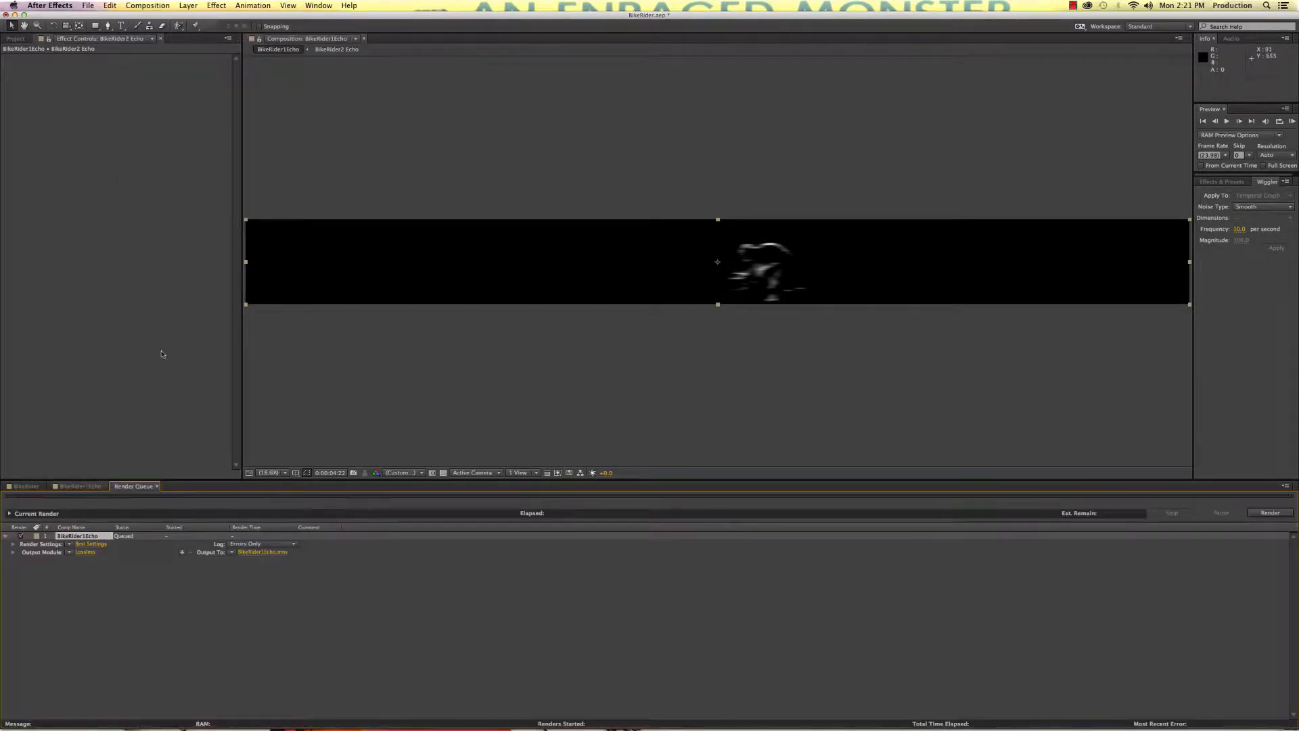
left_click(85, 552)
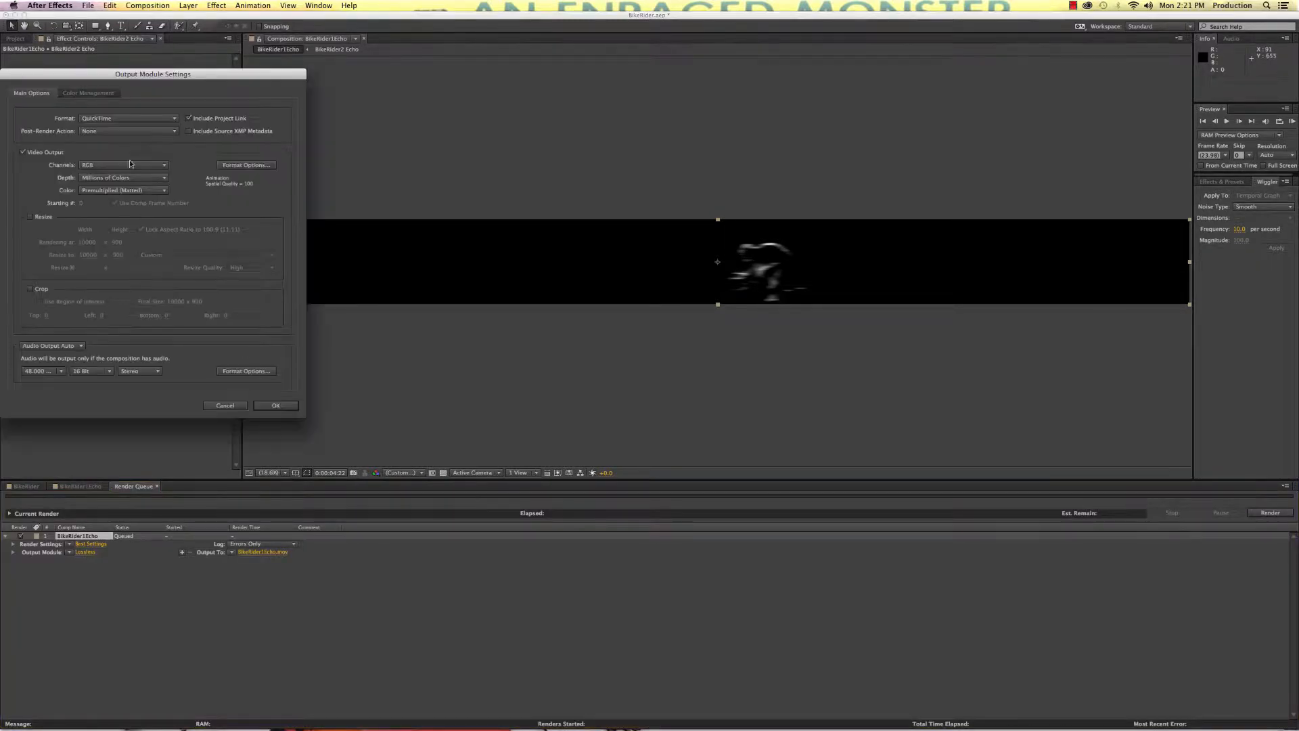
left_click(128, 131)
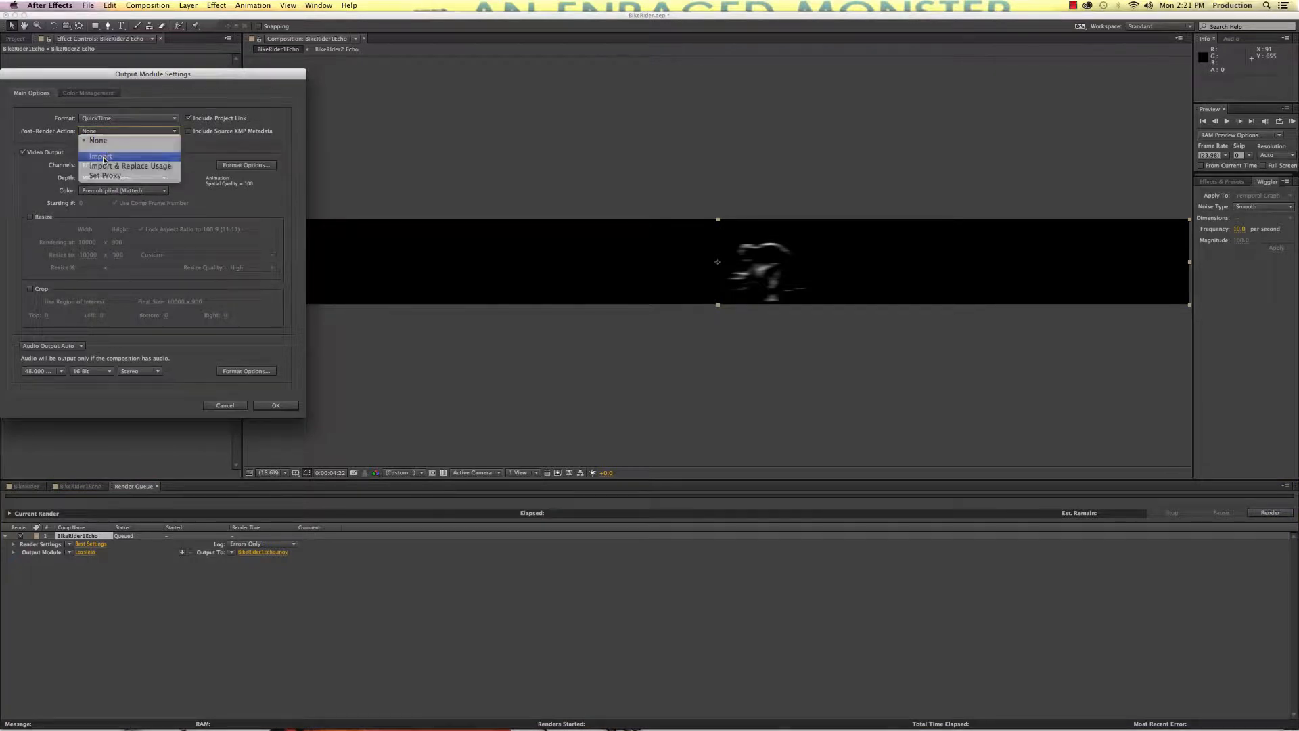
left_click(98, 156)
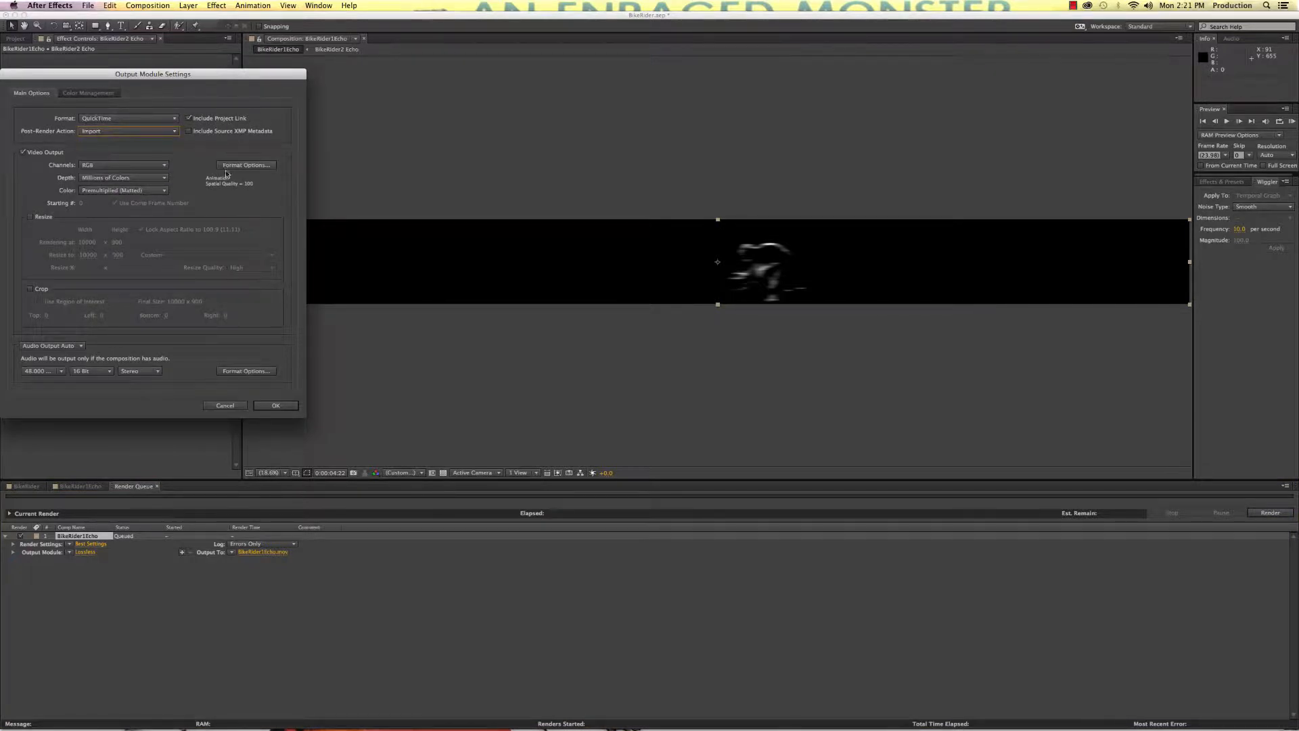
left_click(274, 405)
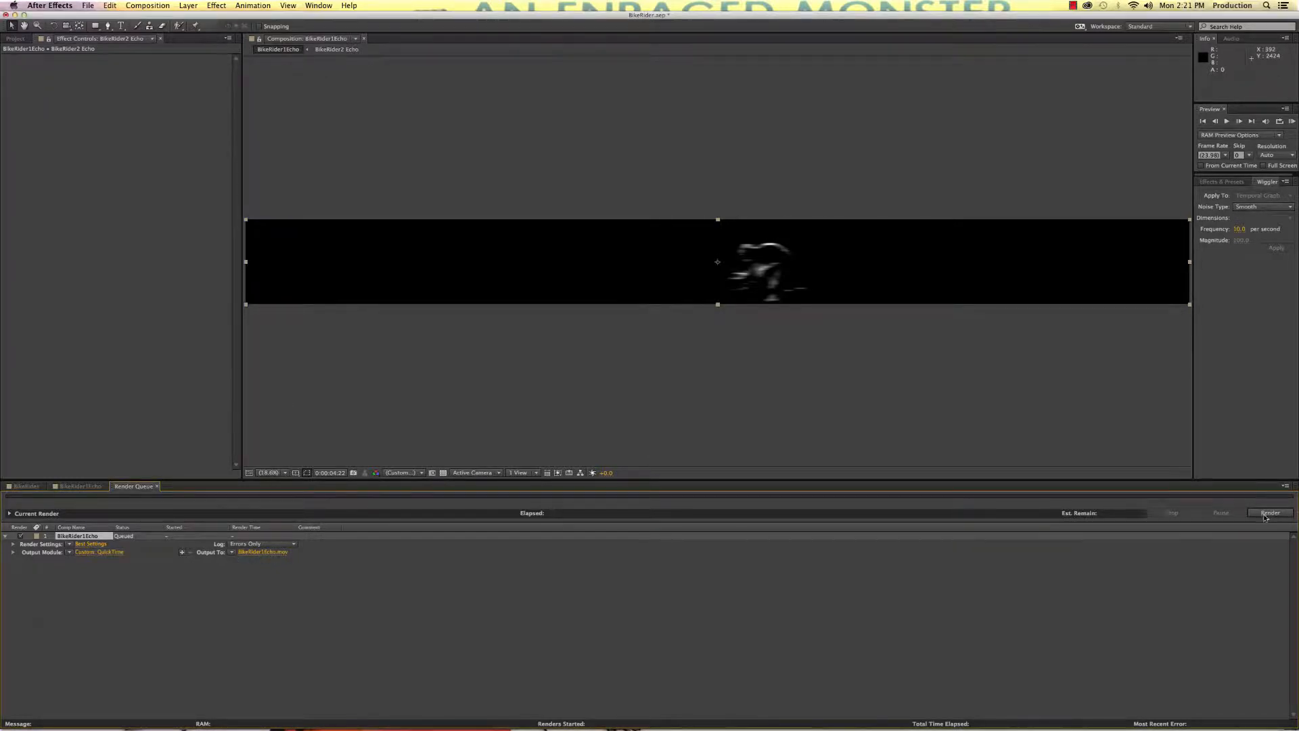
left_click(1269, 511)
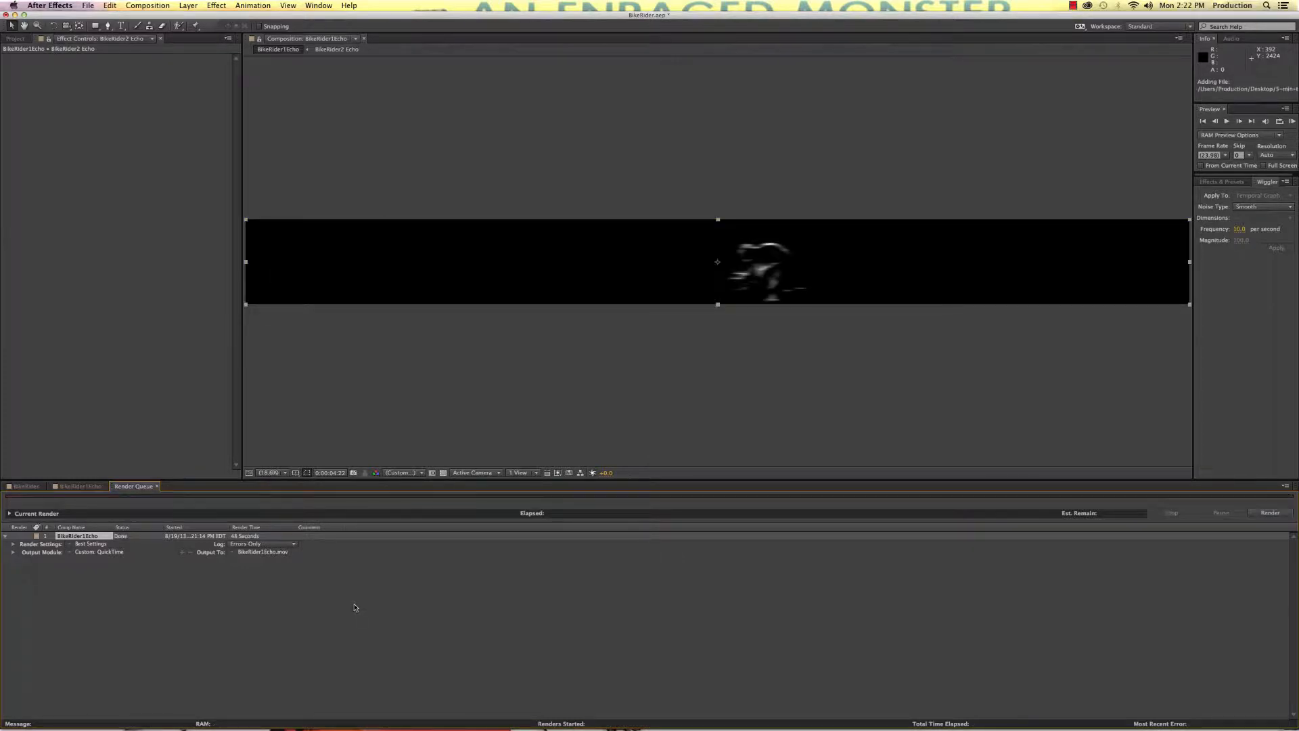
mouse_move(338, 589)
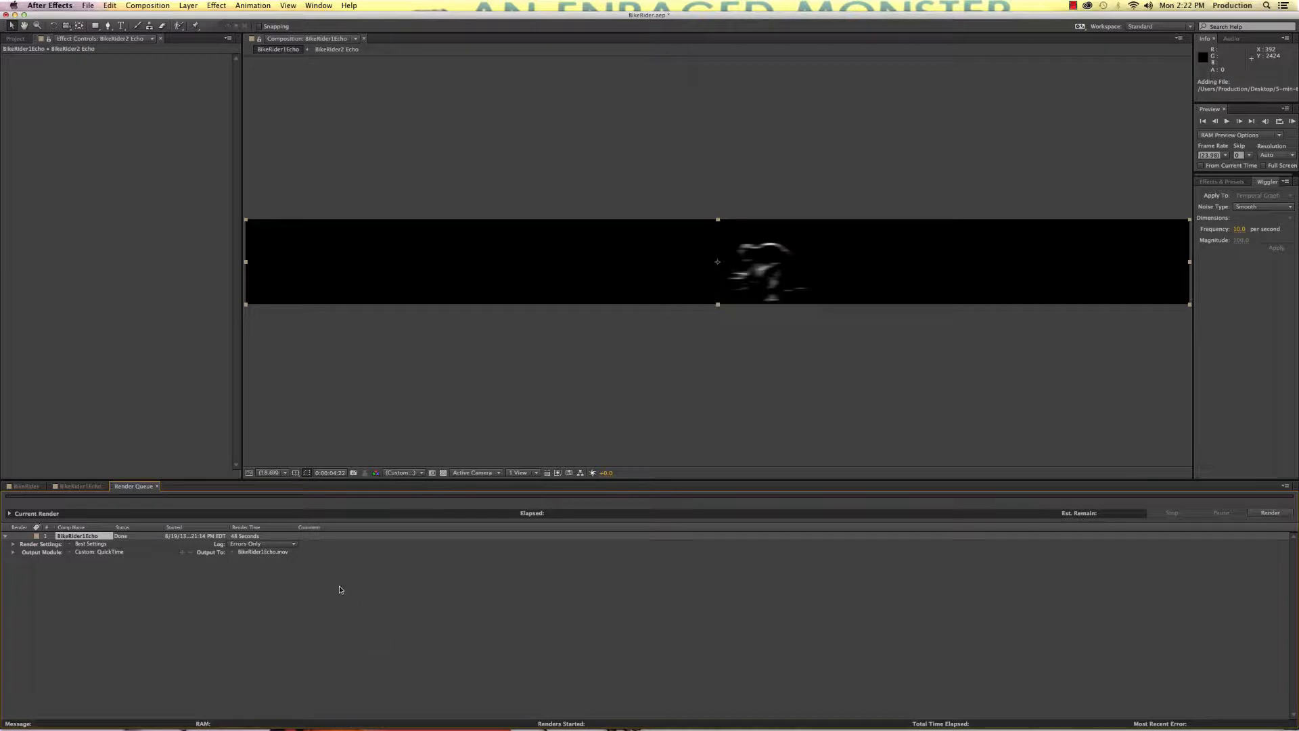
Step: Apply Effect > Time > Echo to the rendered BikeRider1Echo movie layer
left_click(78, 485)
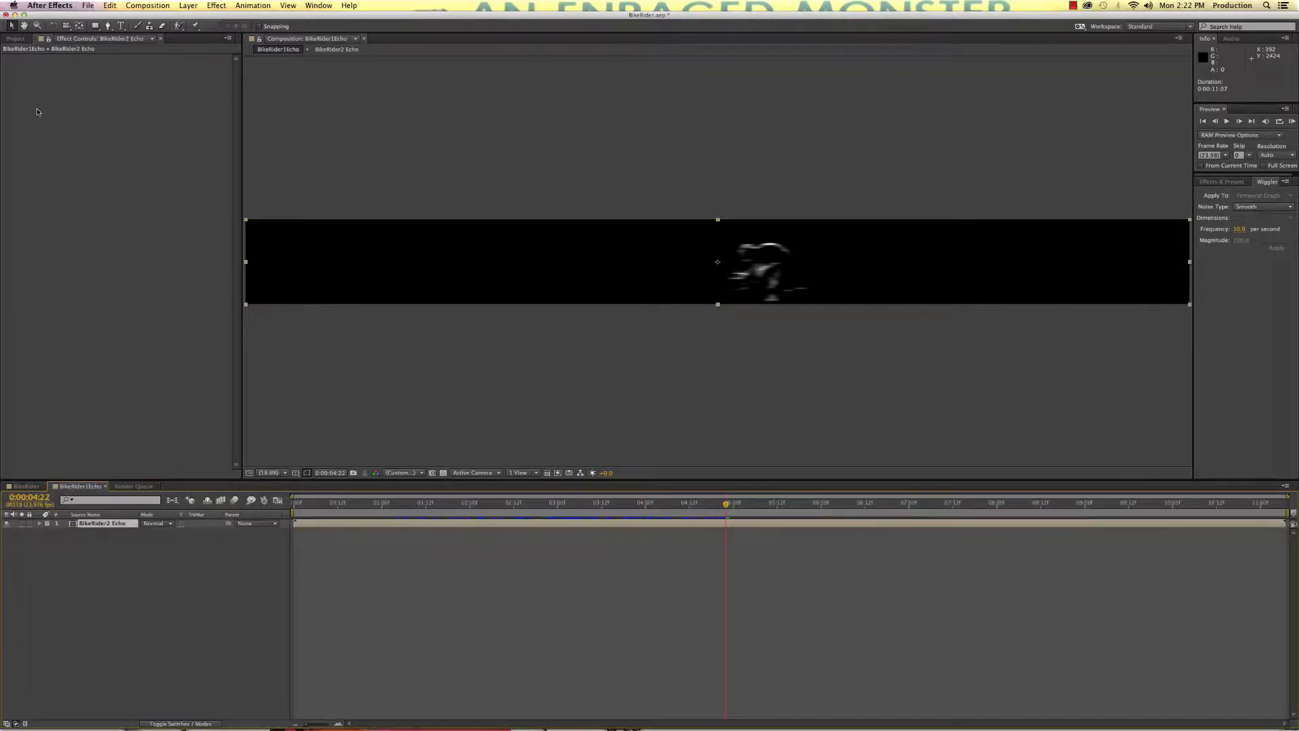
left_click(15, 37)
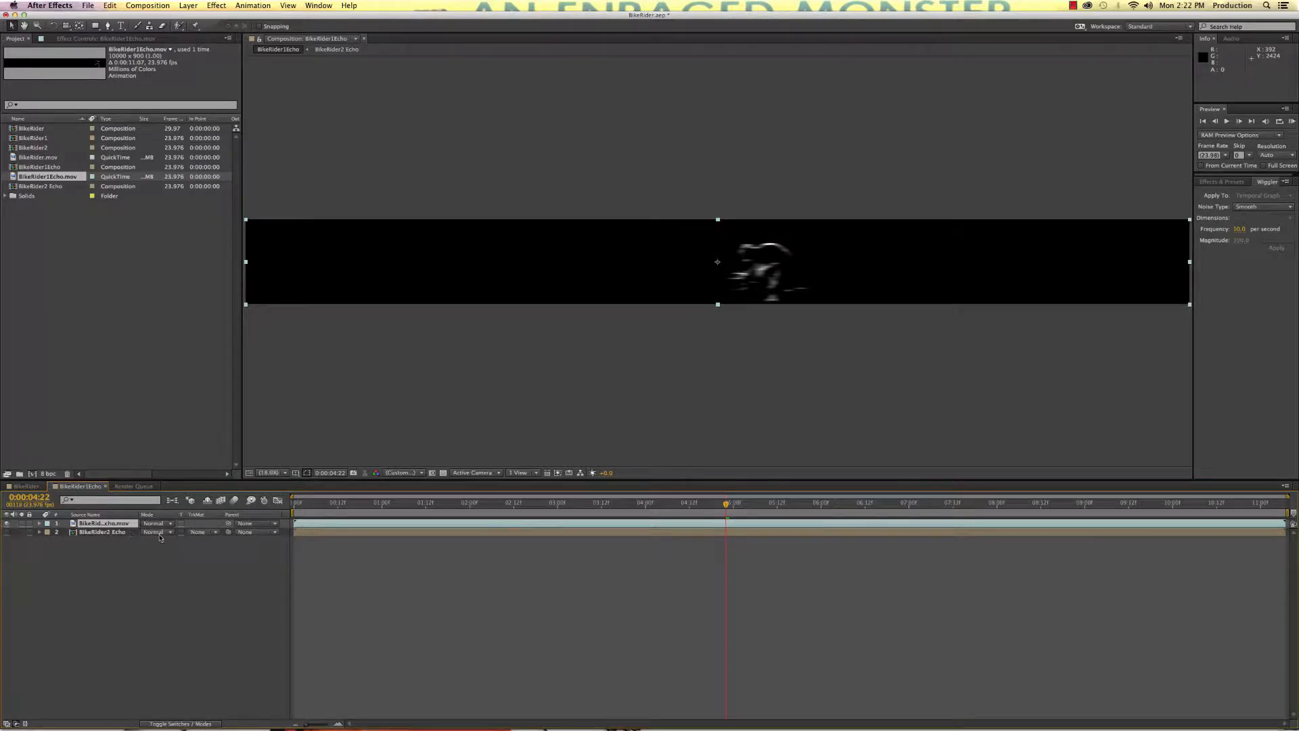
left_click(528, 503)
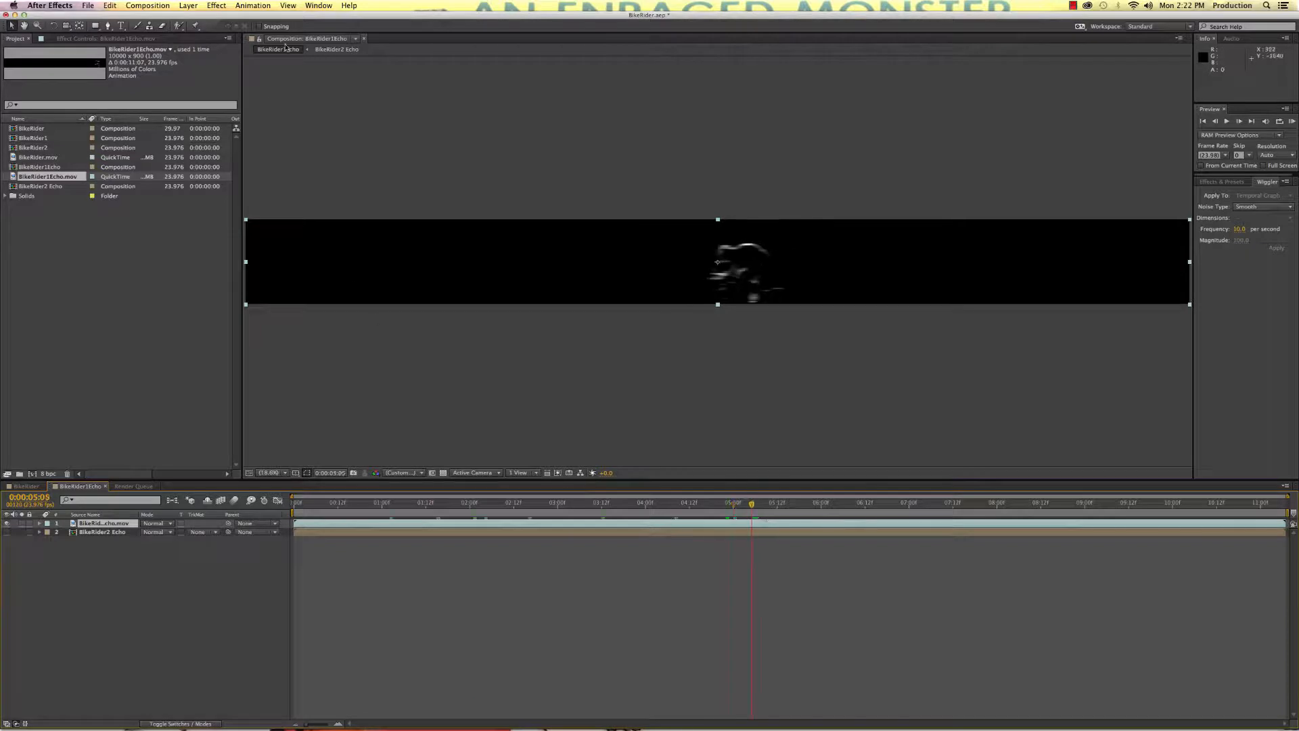
left_click(217, 6)
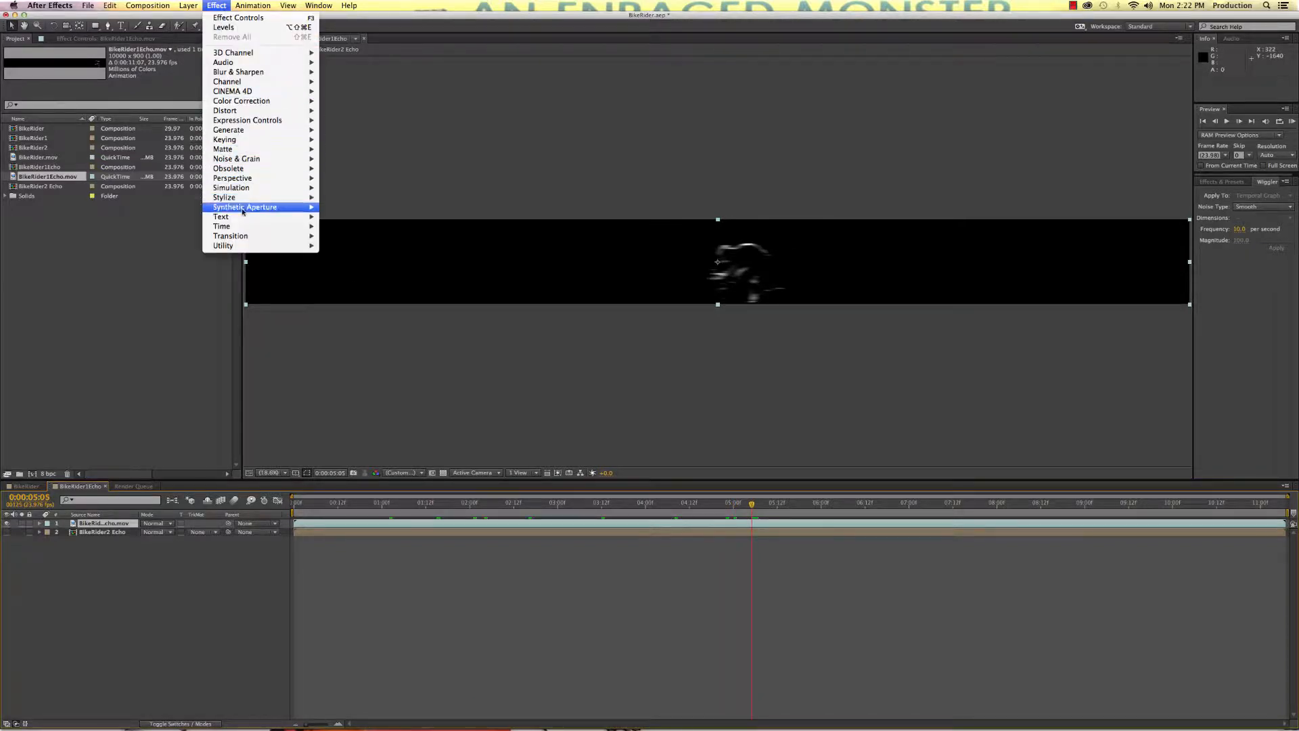
mouse_move(220, 225)
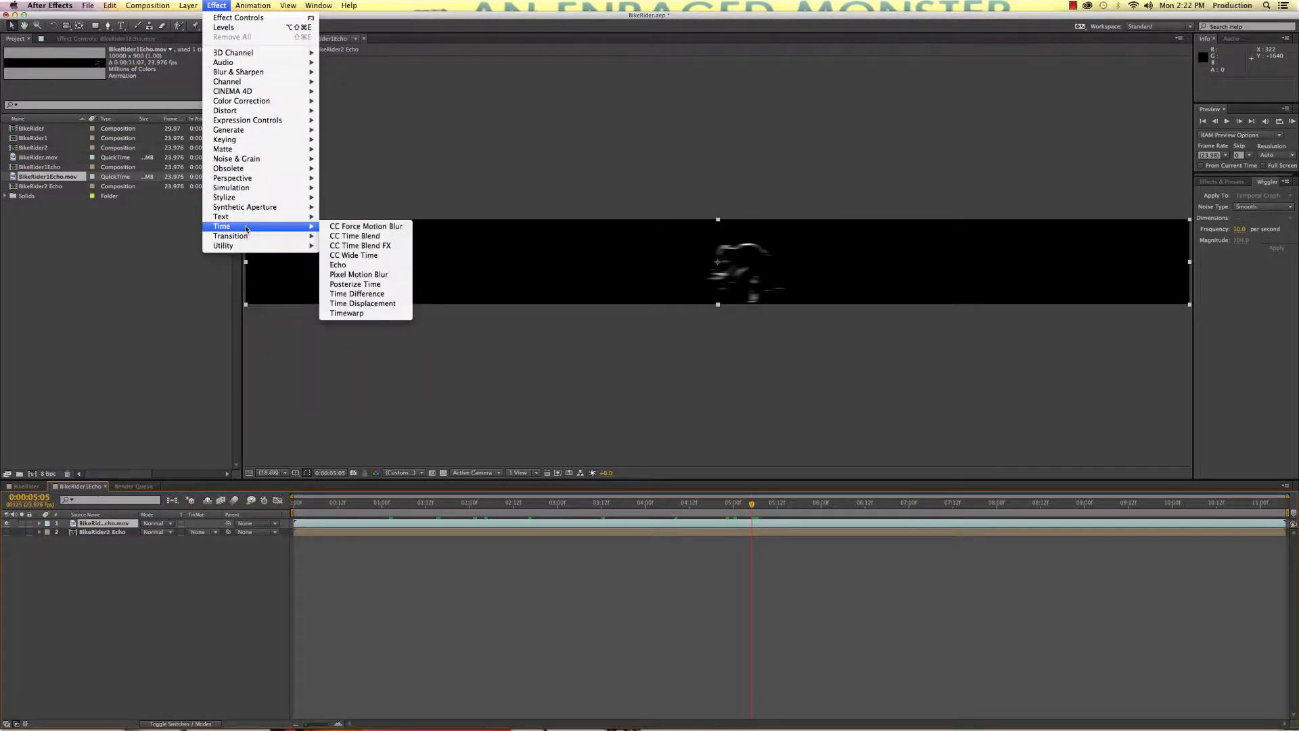
left_click(337, 264)
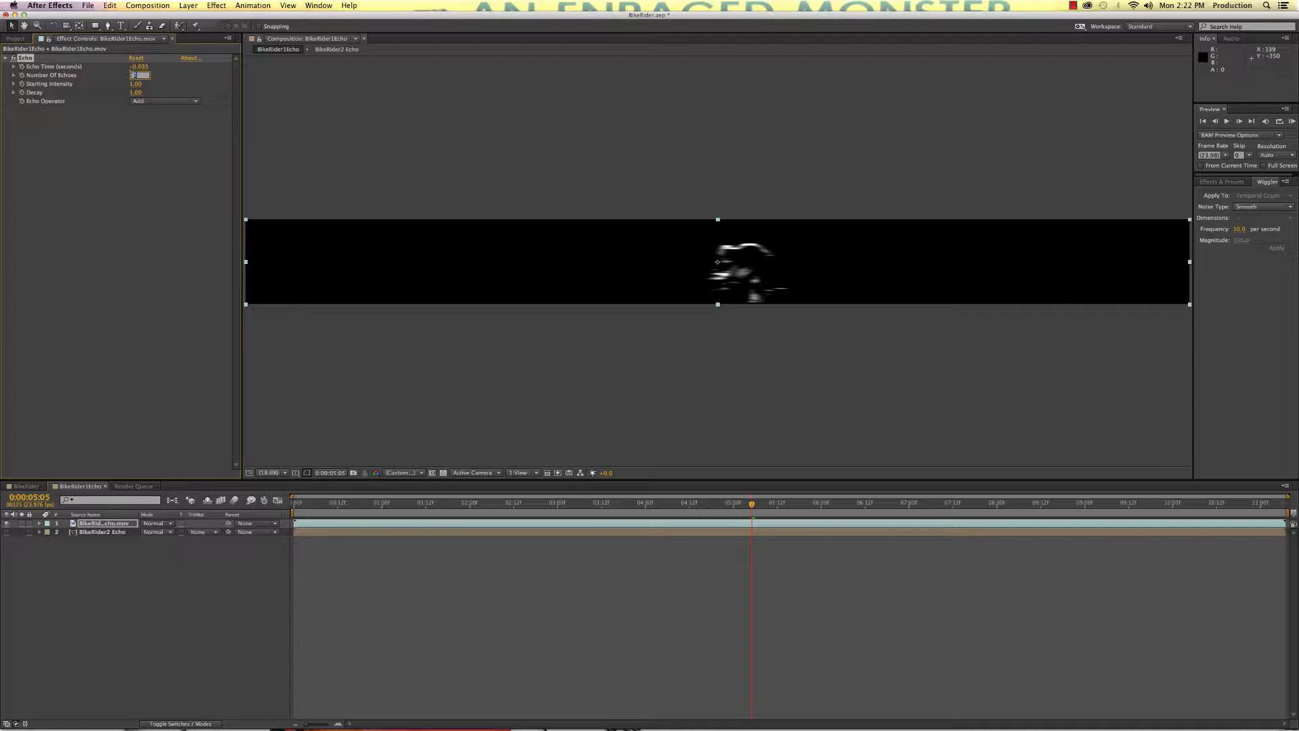
Step: Tune the Echo to 90 echoes with Decay 0.36 for faint white trails
type("150")
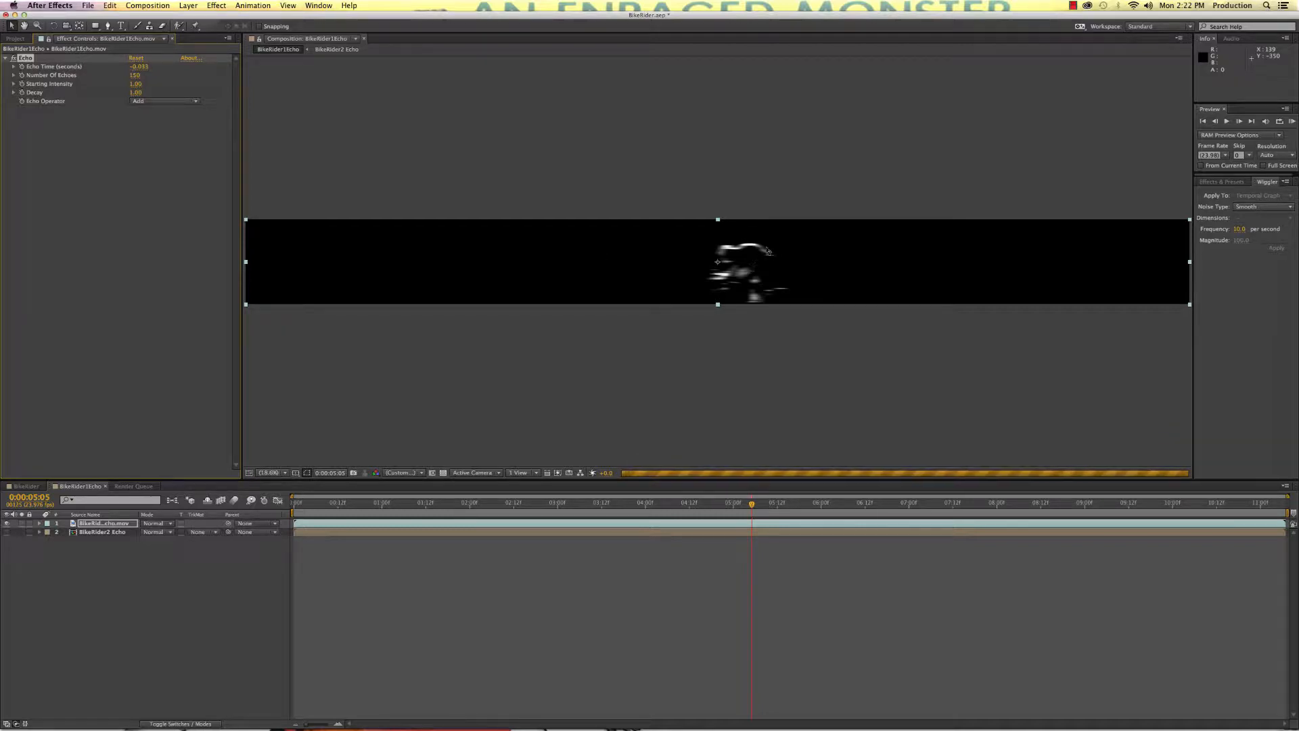
mouse_move(626, 296)
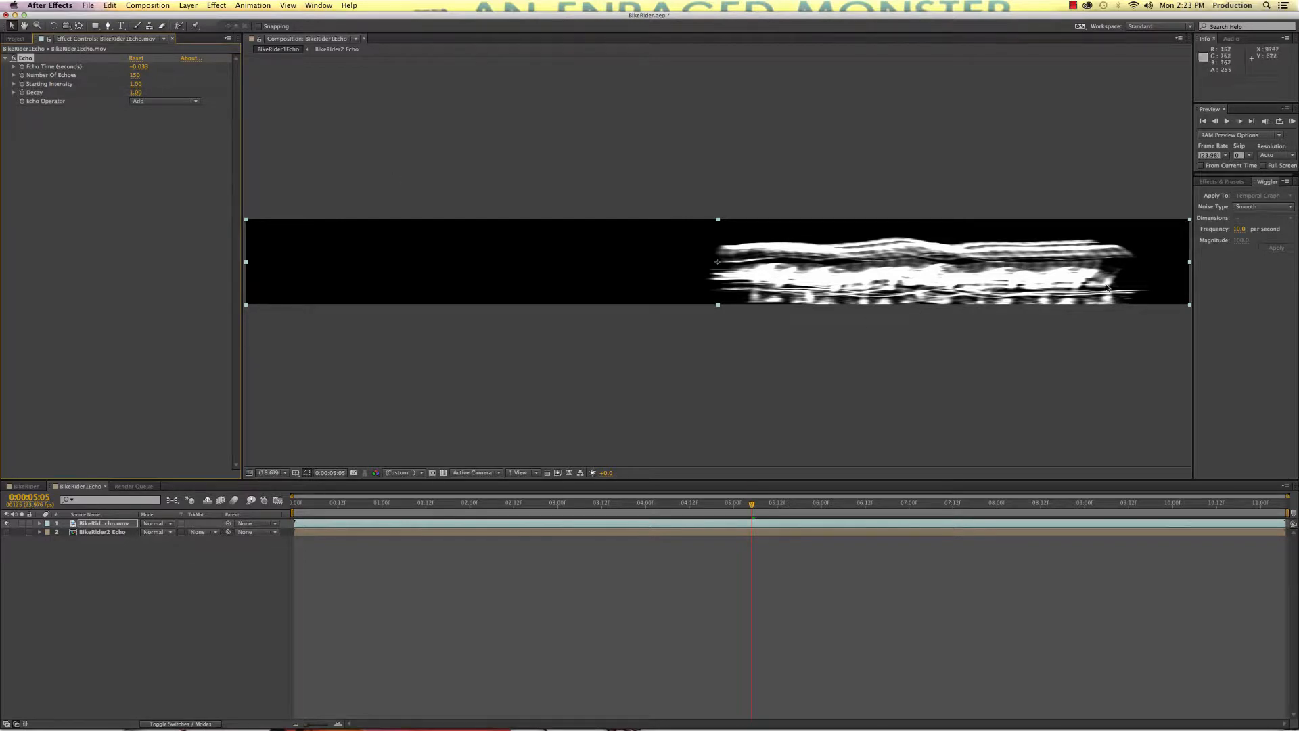
double_click(135, 75)
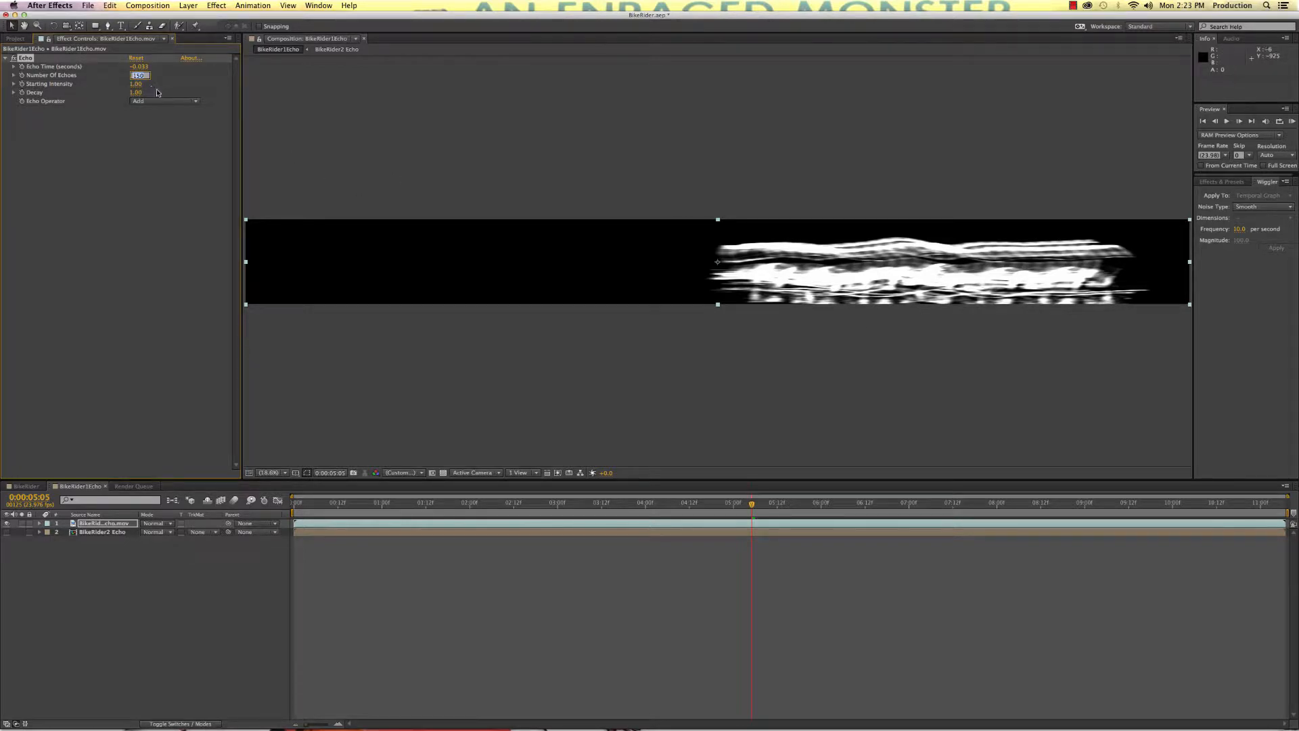
type("90")
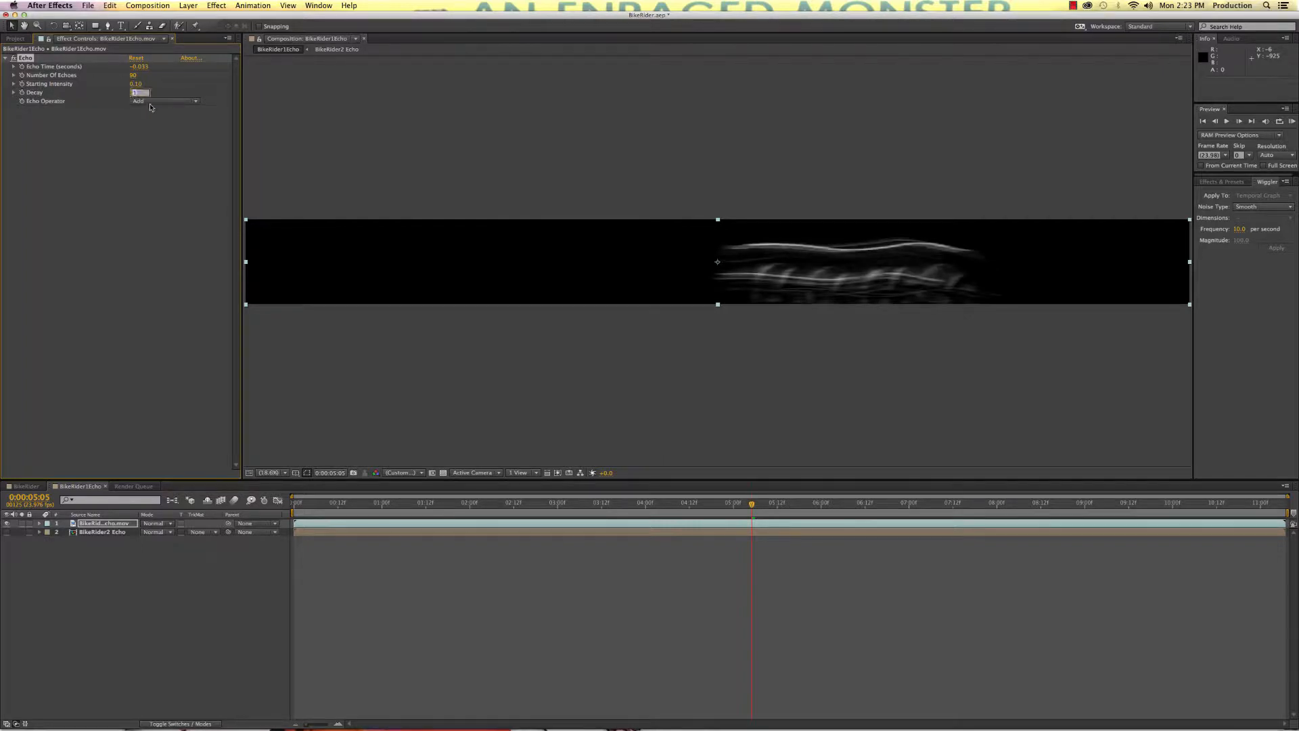
type("0.36")
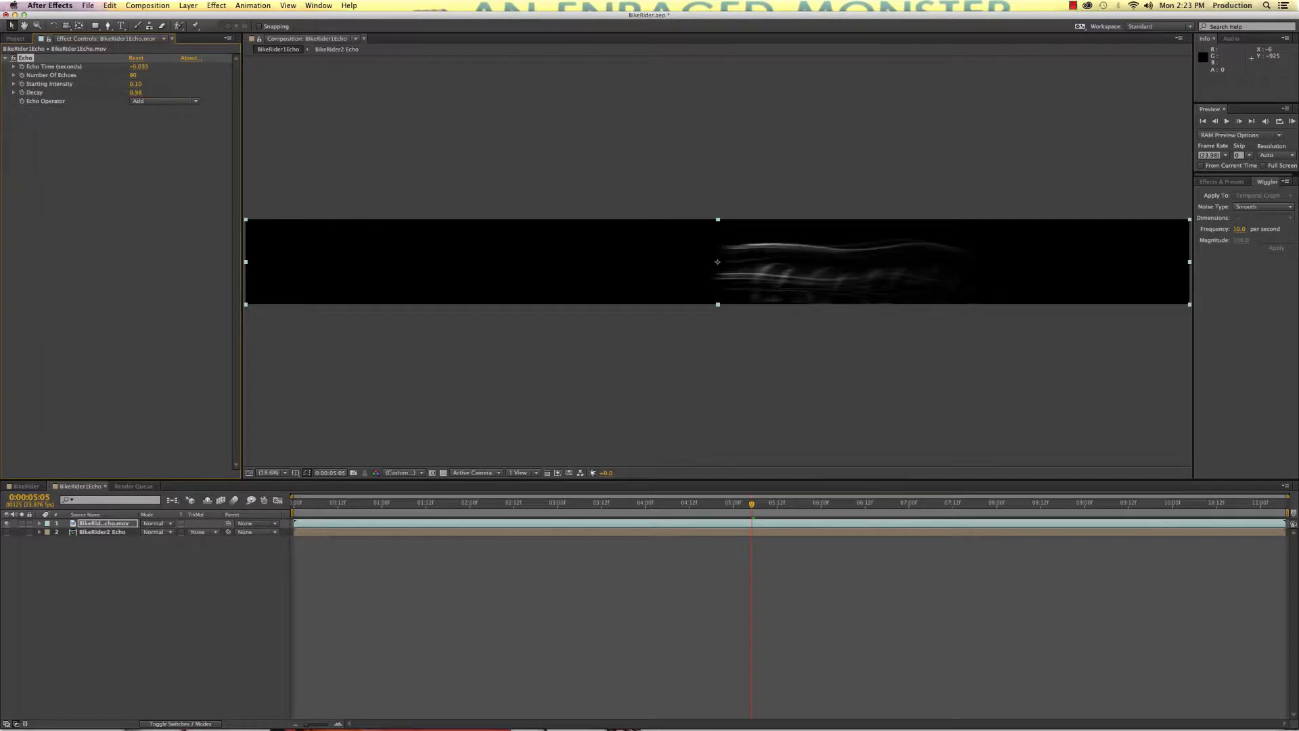
mouse_move(972, 260)
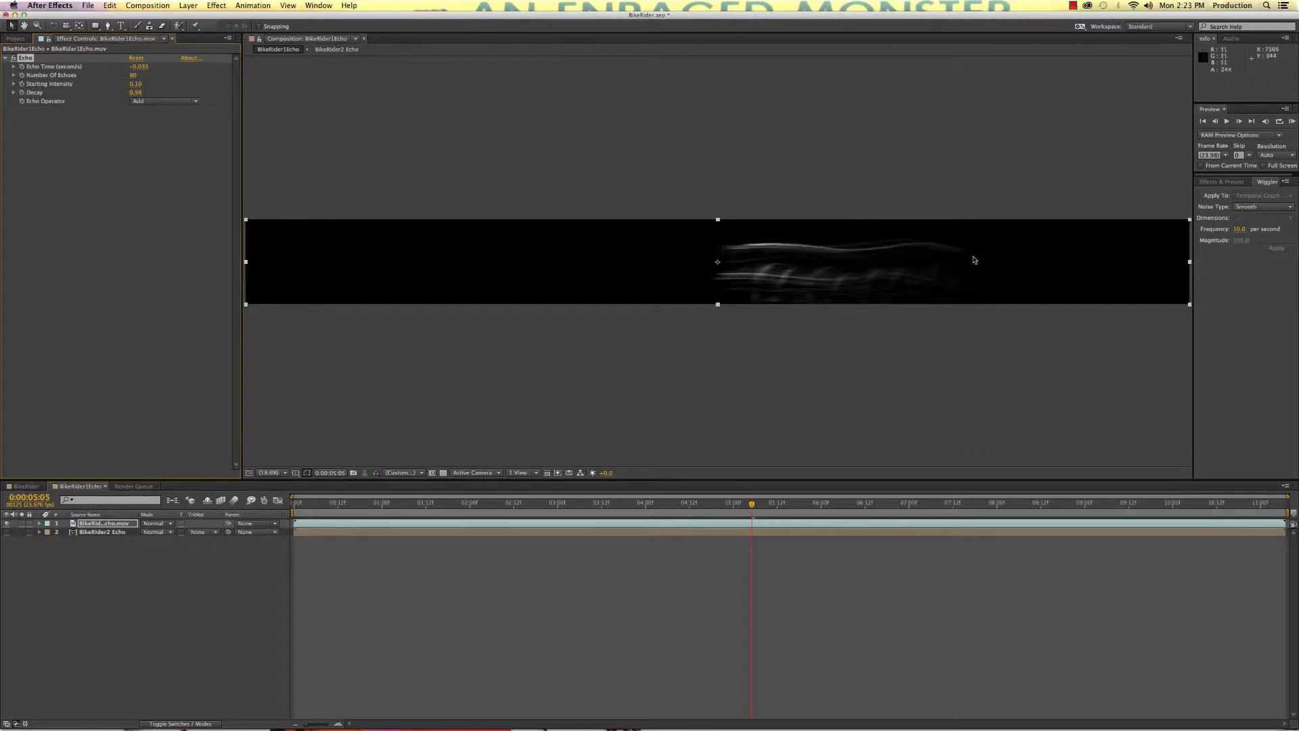
mouse_move(728, 278)
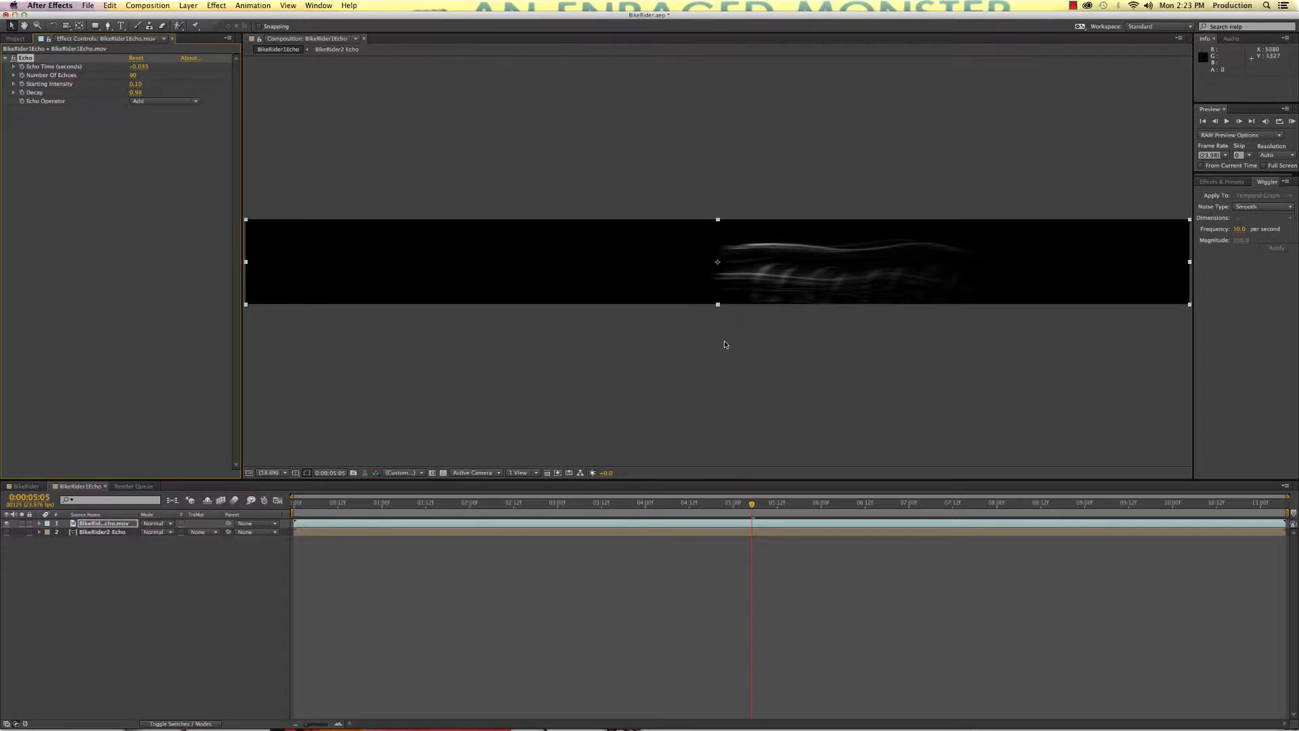
mouse_move(105, 511)
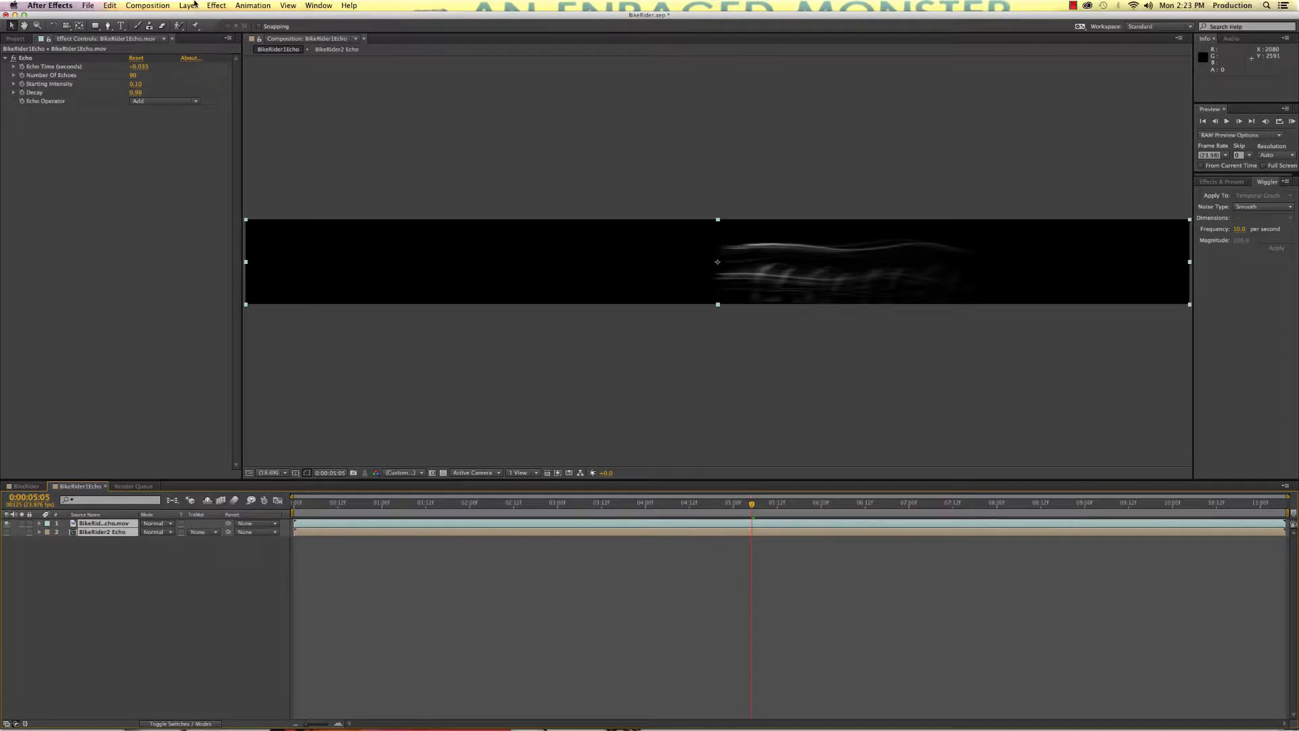
Step: Pre-compose the echo layers into a new composition named BikeRider3
left_click(187, 6)
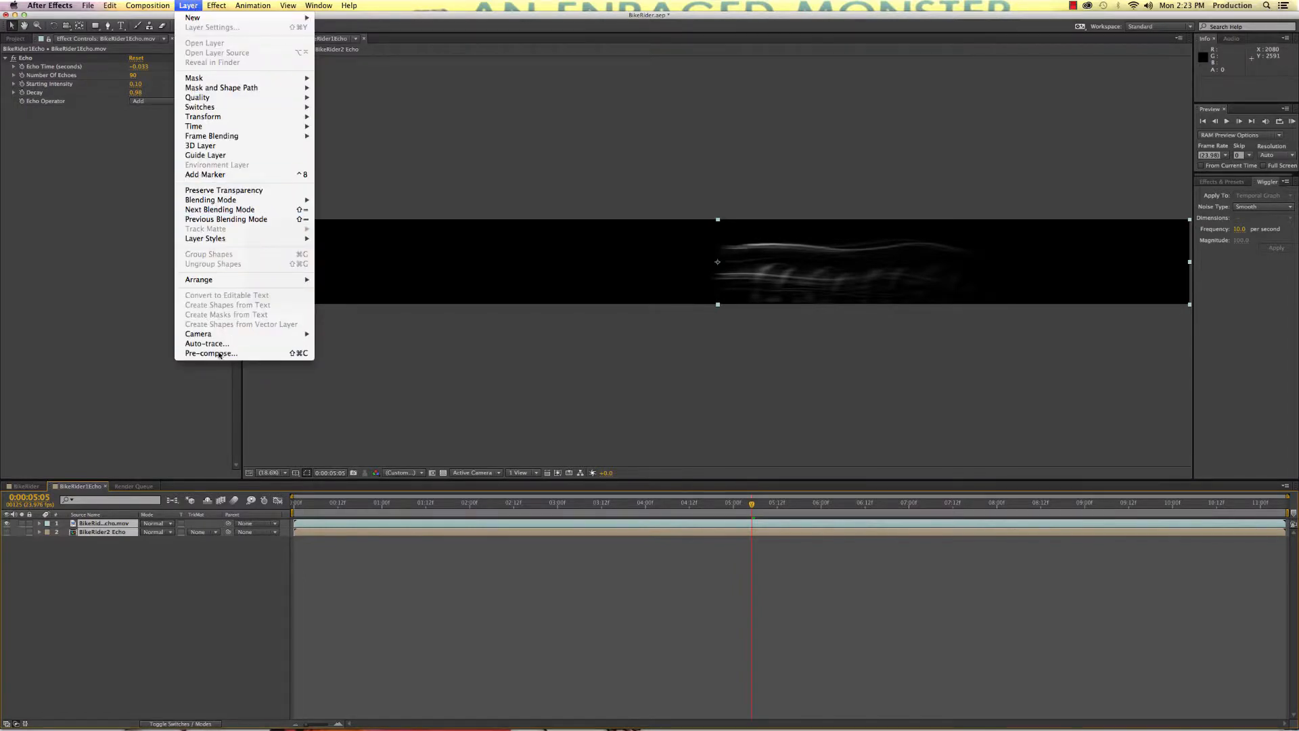
left_click(211, 353)
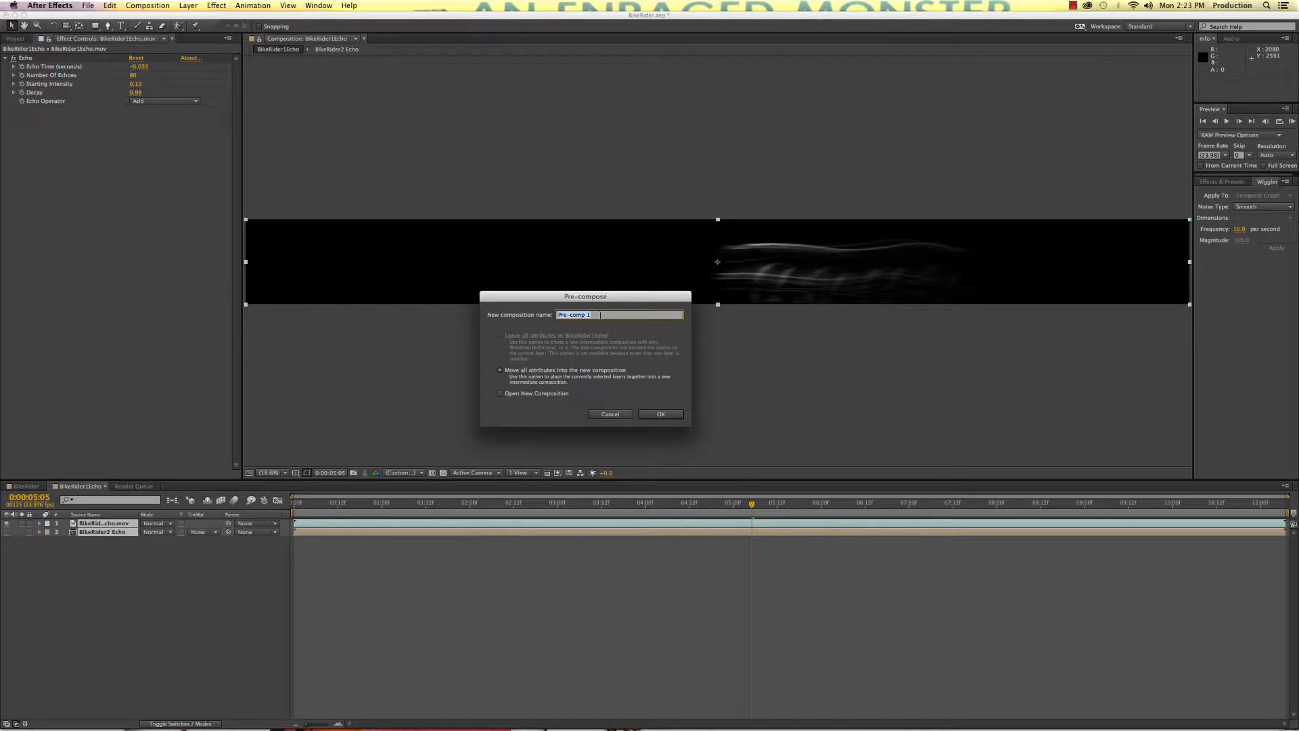
type("1")
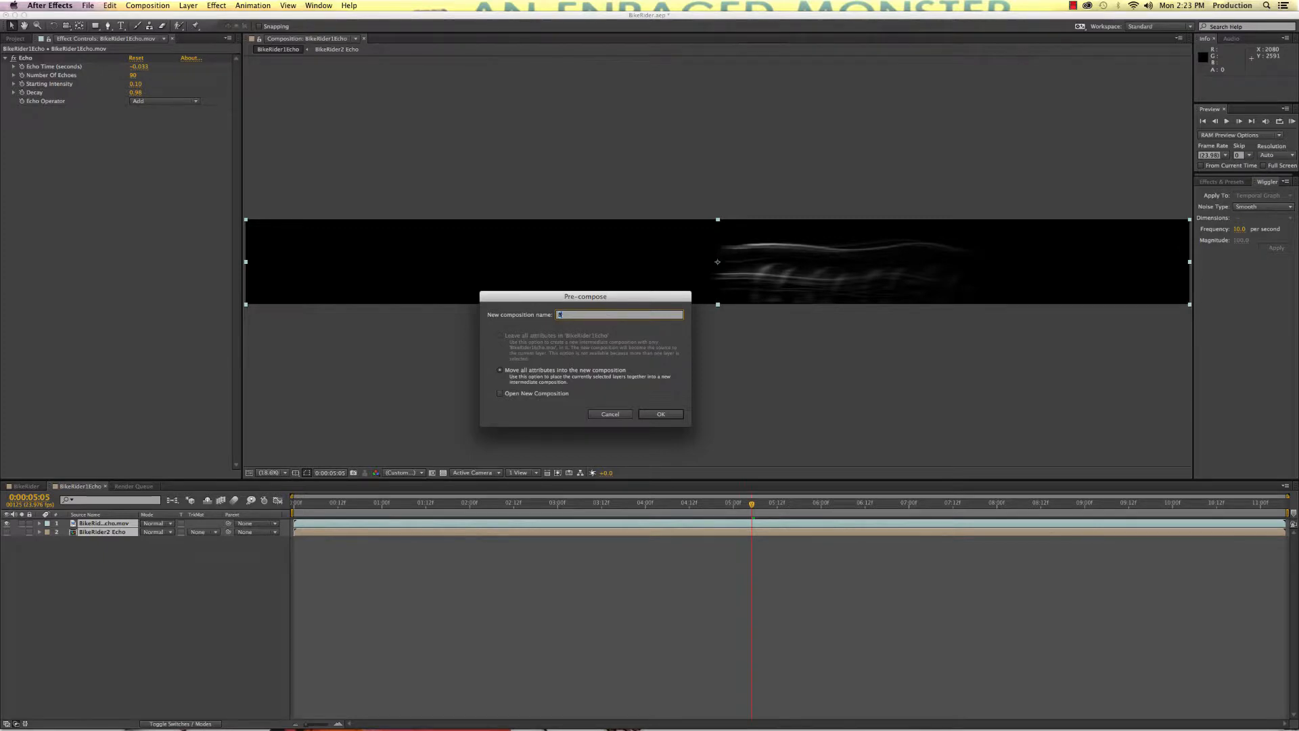
type("BikeRider3")
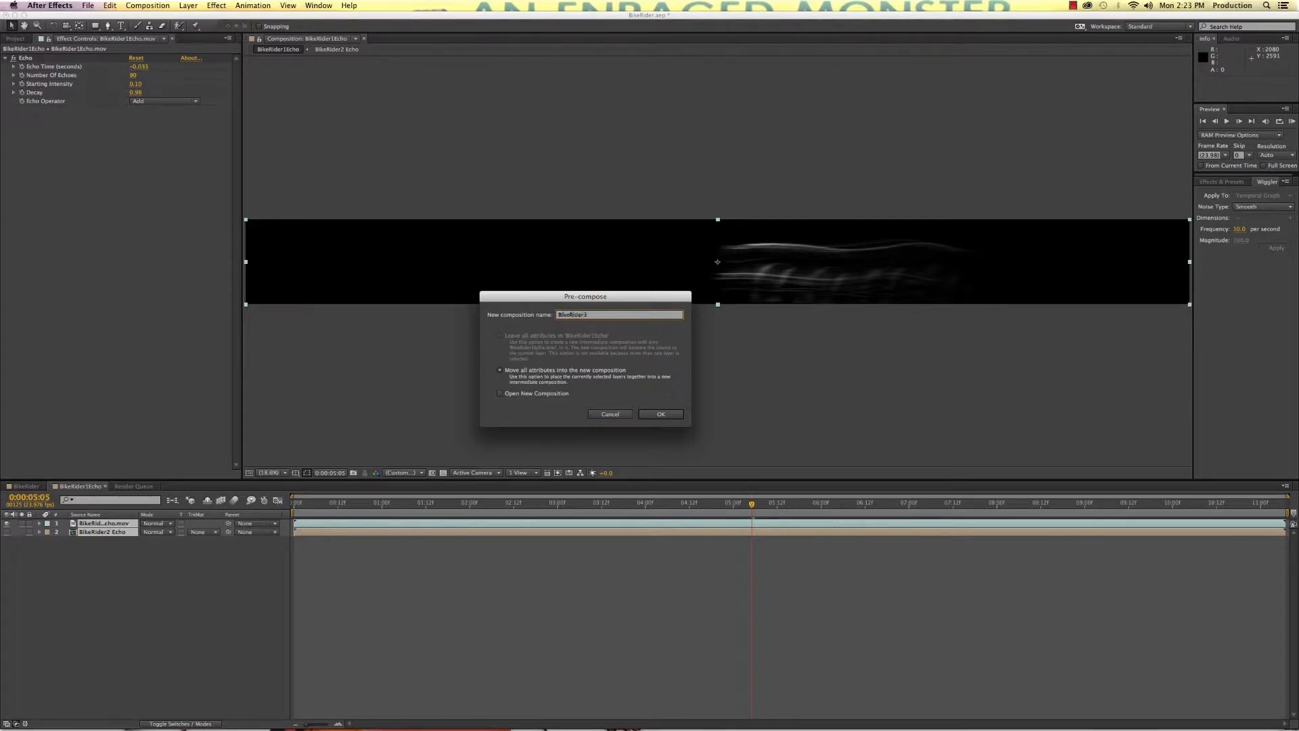
left_click(661, 414)
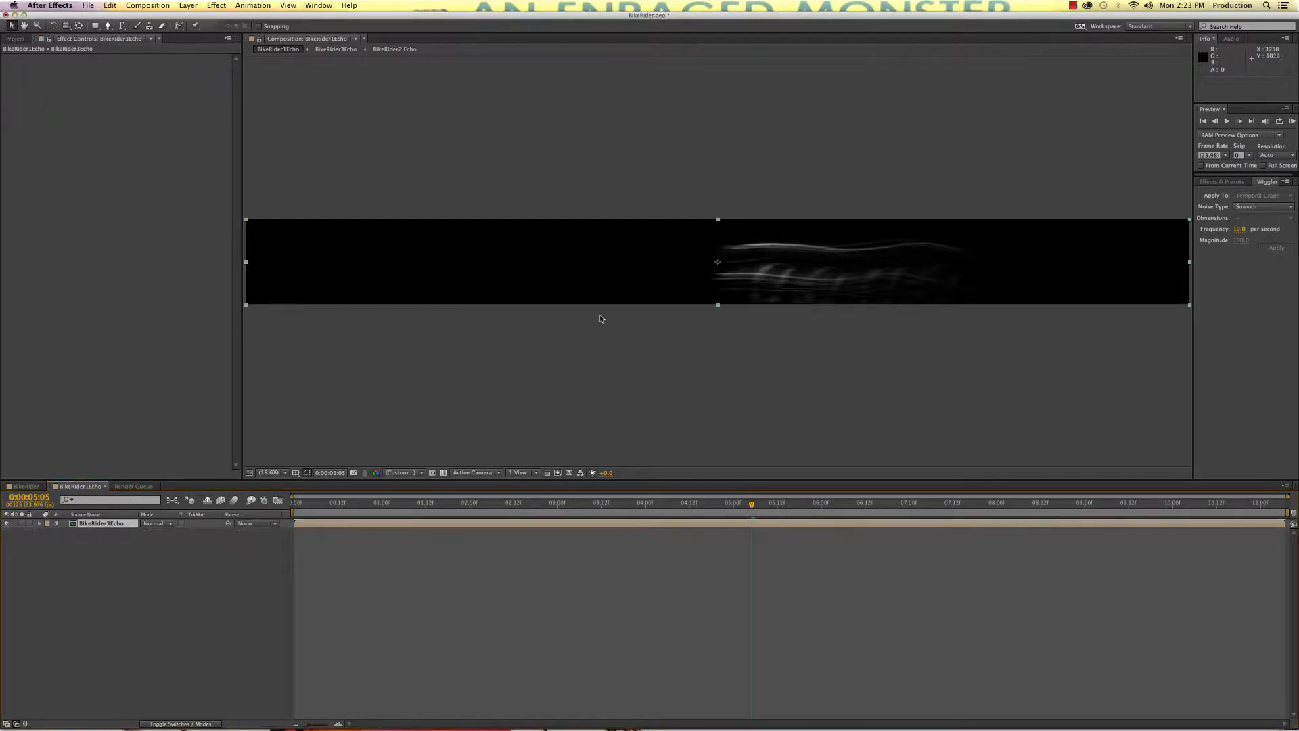
Step: Set the echo composition to the HDV/HDTV 720 29.97 preset (1280×720)
left_click(147, 6)
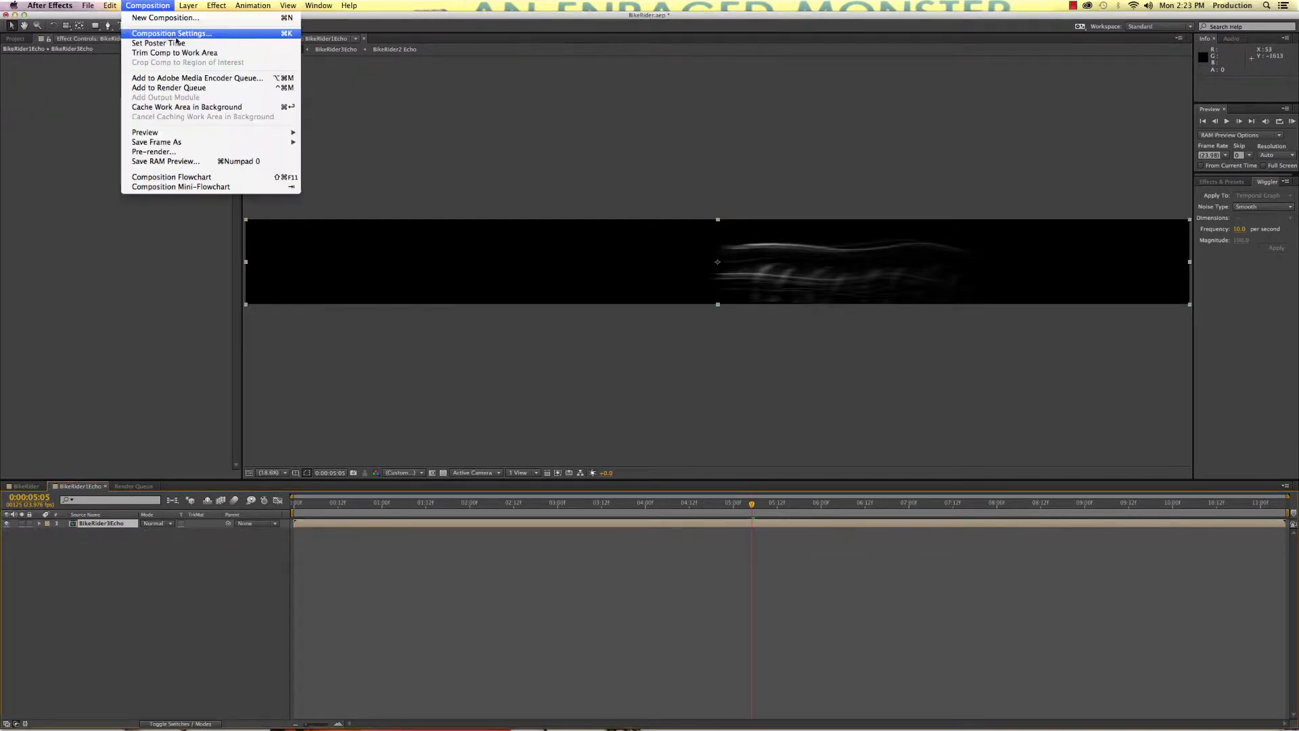
left_click(171, 32)
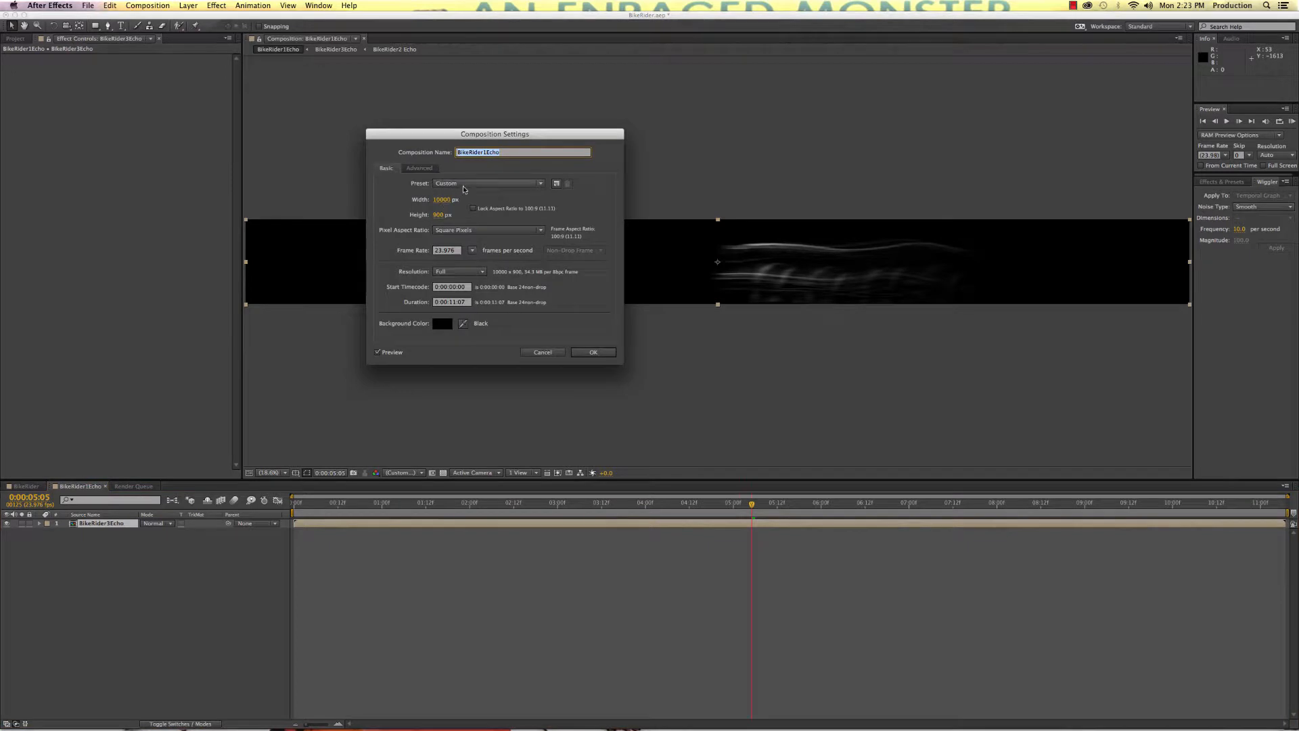
left_click(488, 183)
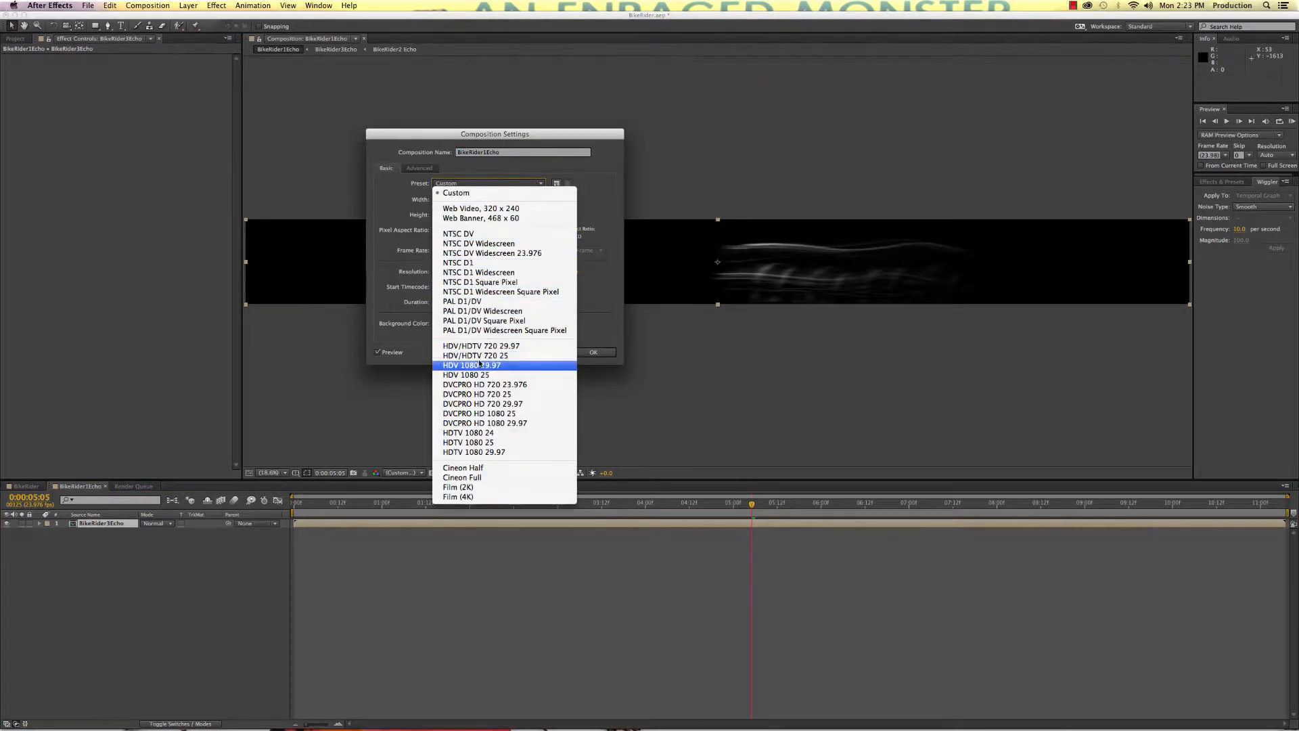
left_click(482, 345)
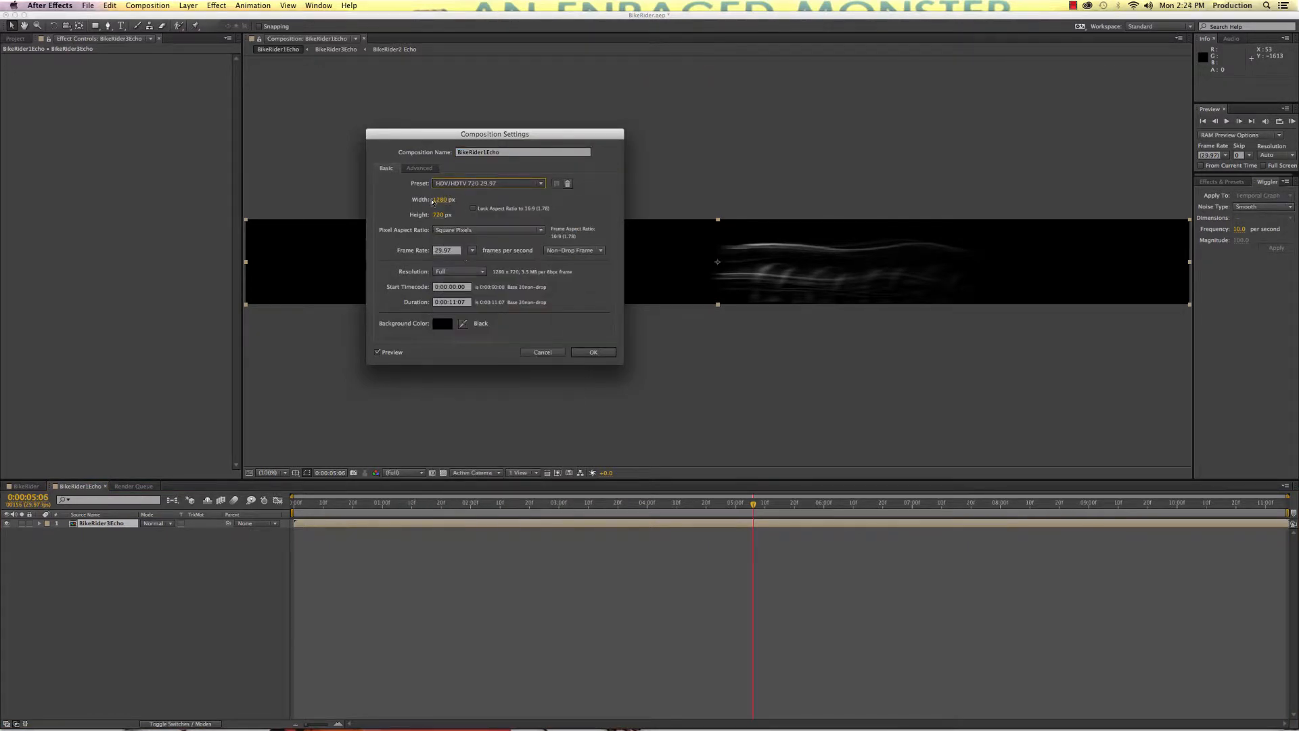
left_click(593, 351)
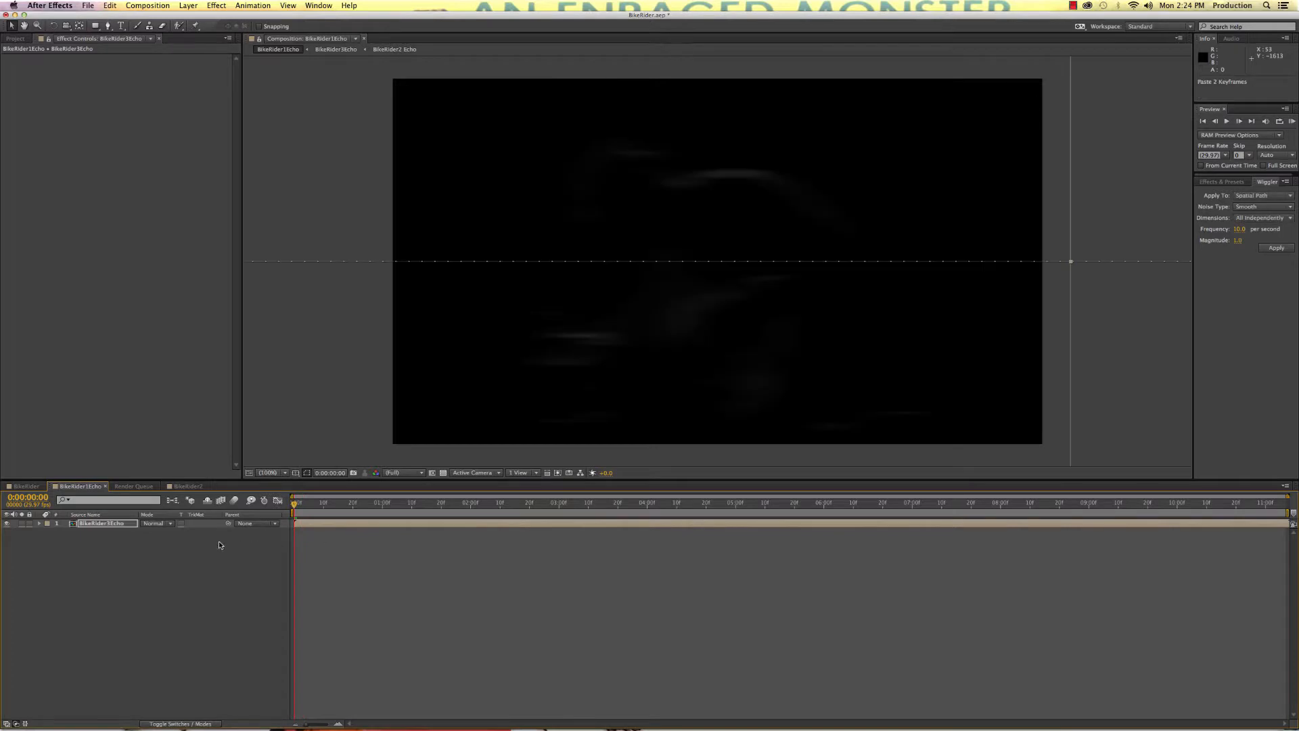
mouse_move(147, 532)
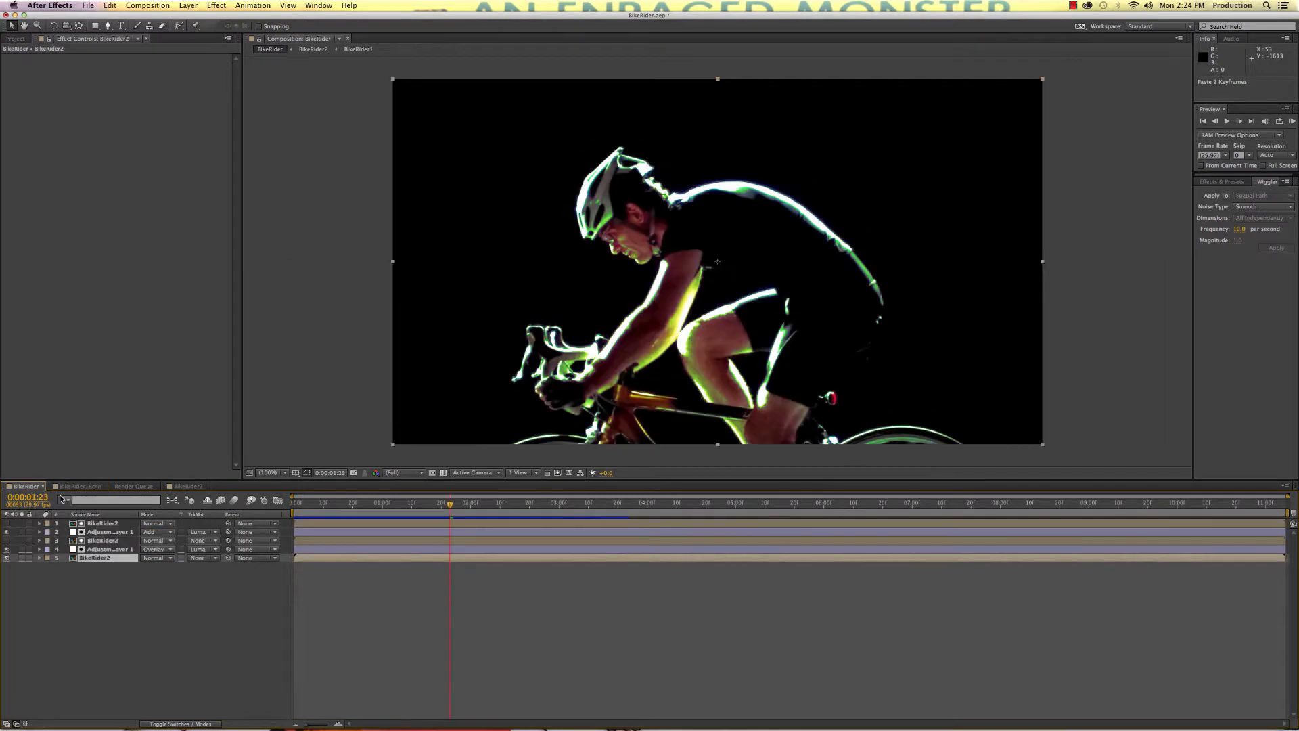
Step: Place BikeRider1Echo on top of the BikeRider comp and blend it in Add mode
left_click(15, 38)
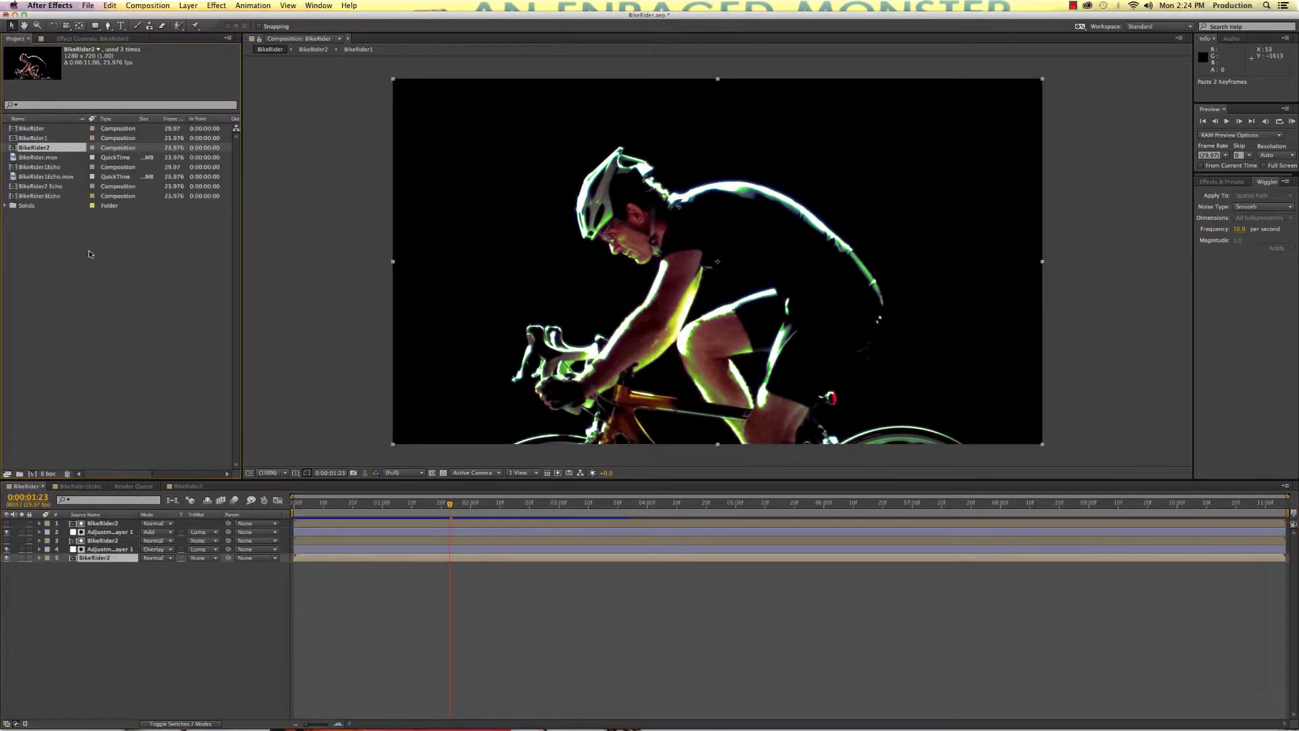
left_click(43, 167)
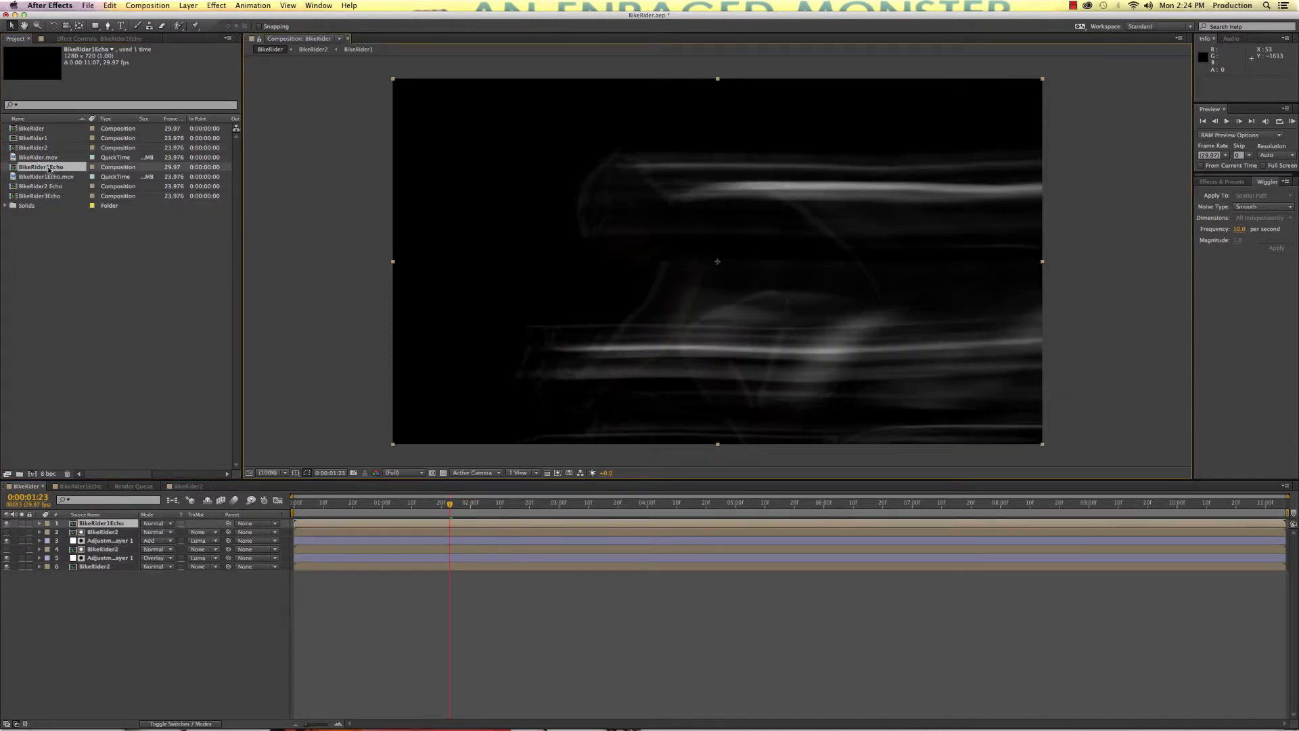
left_click(156, 522)
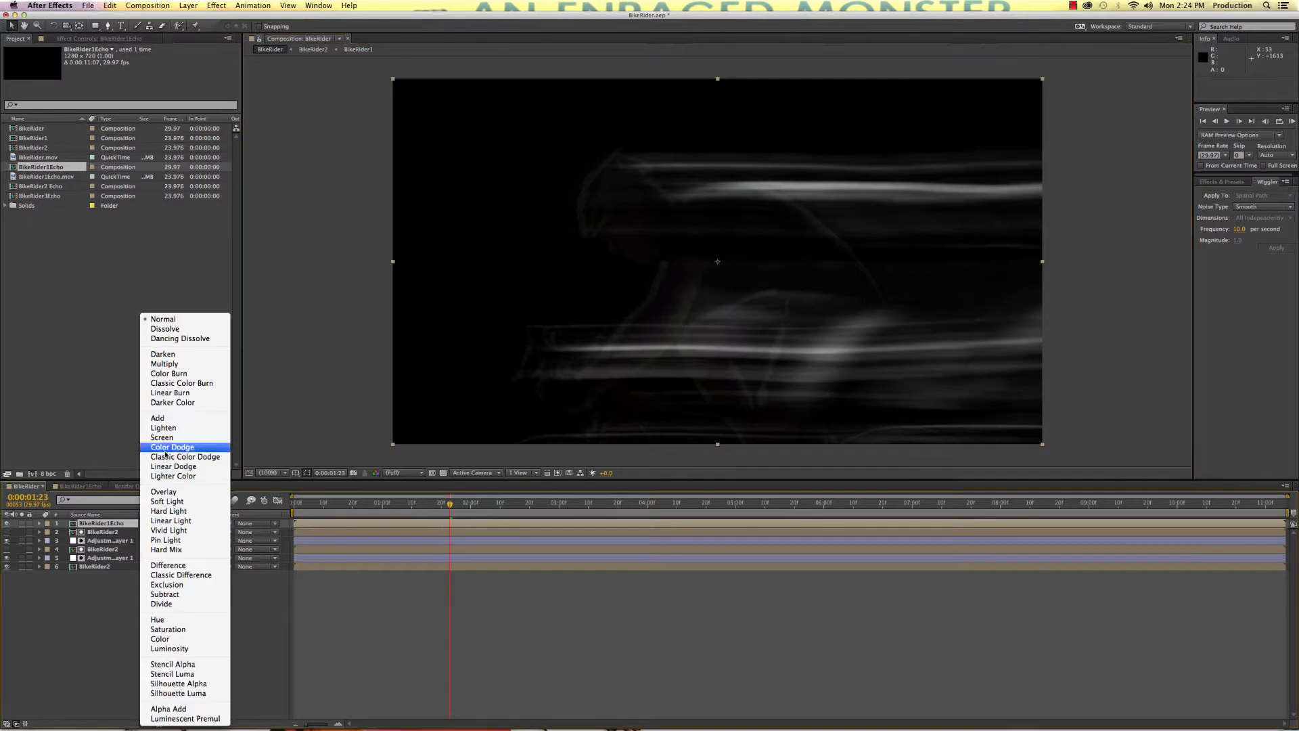
left_click(156, 416)
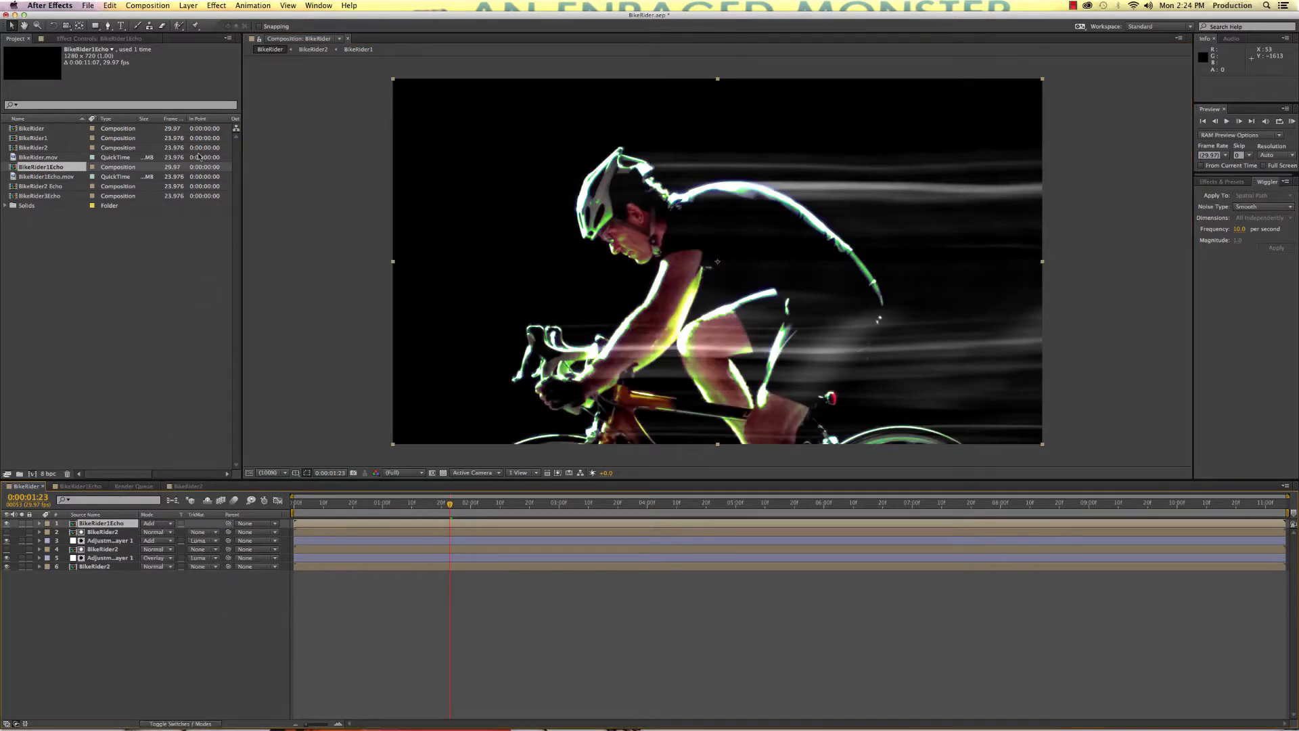
Step: Tint the echo streaks green with CC Toner using a green Midtones colour
left_click(216, 5)
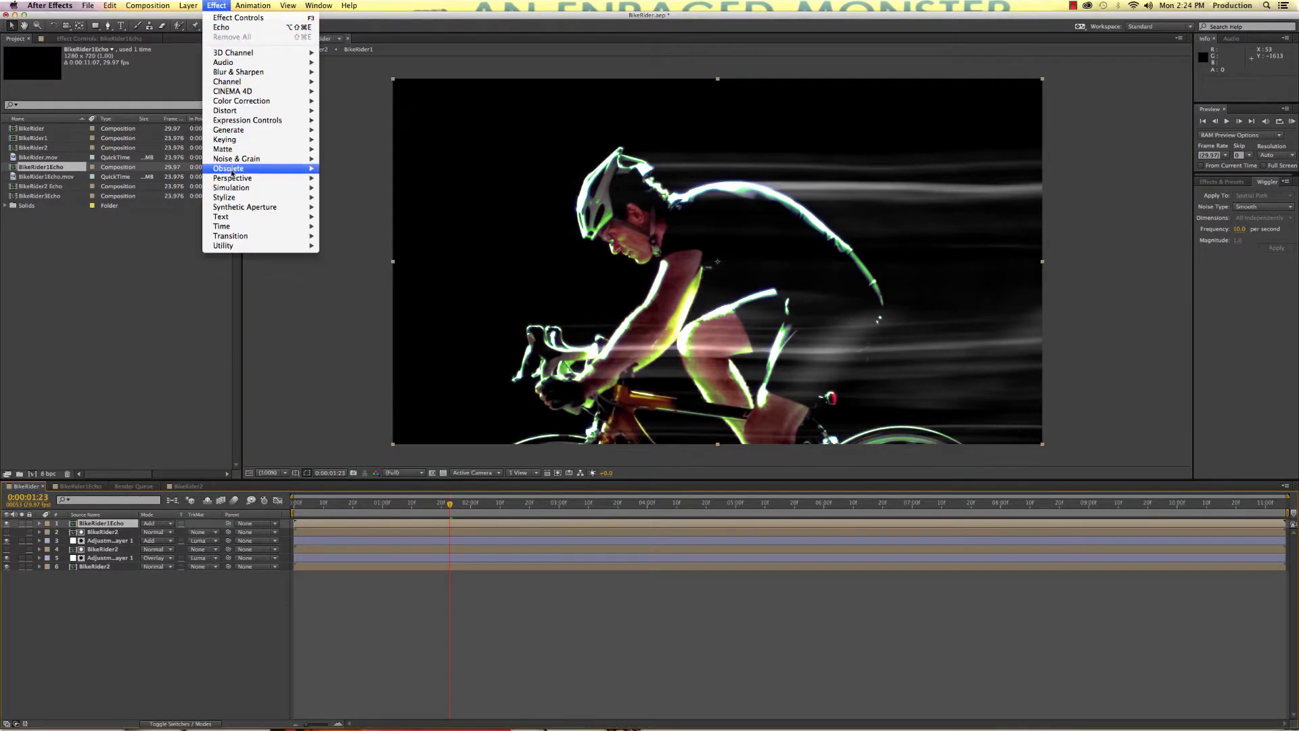
mouse_move(238, 72)
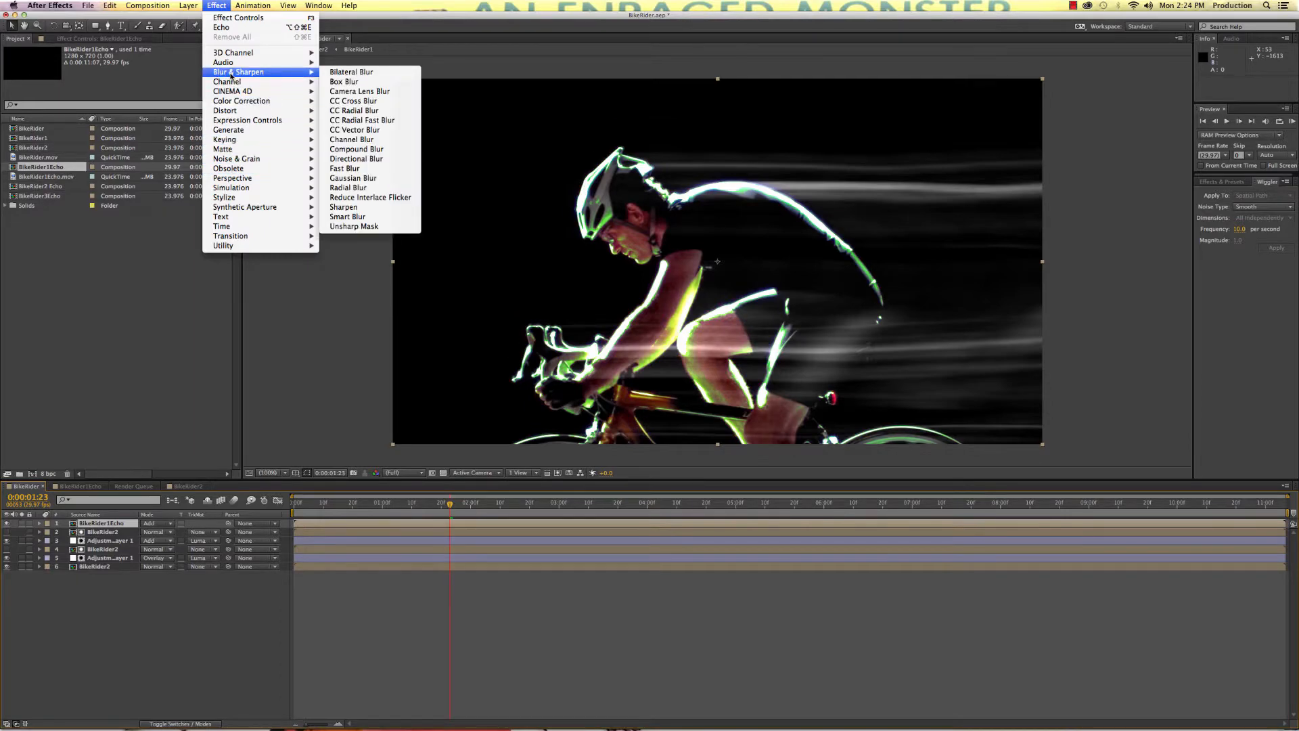
mouse_move(240, 100)
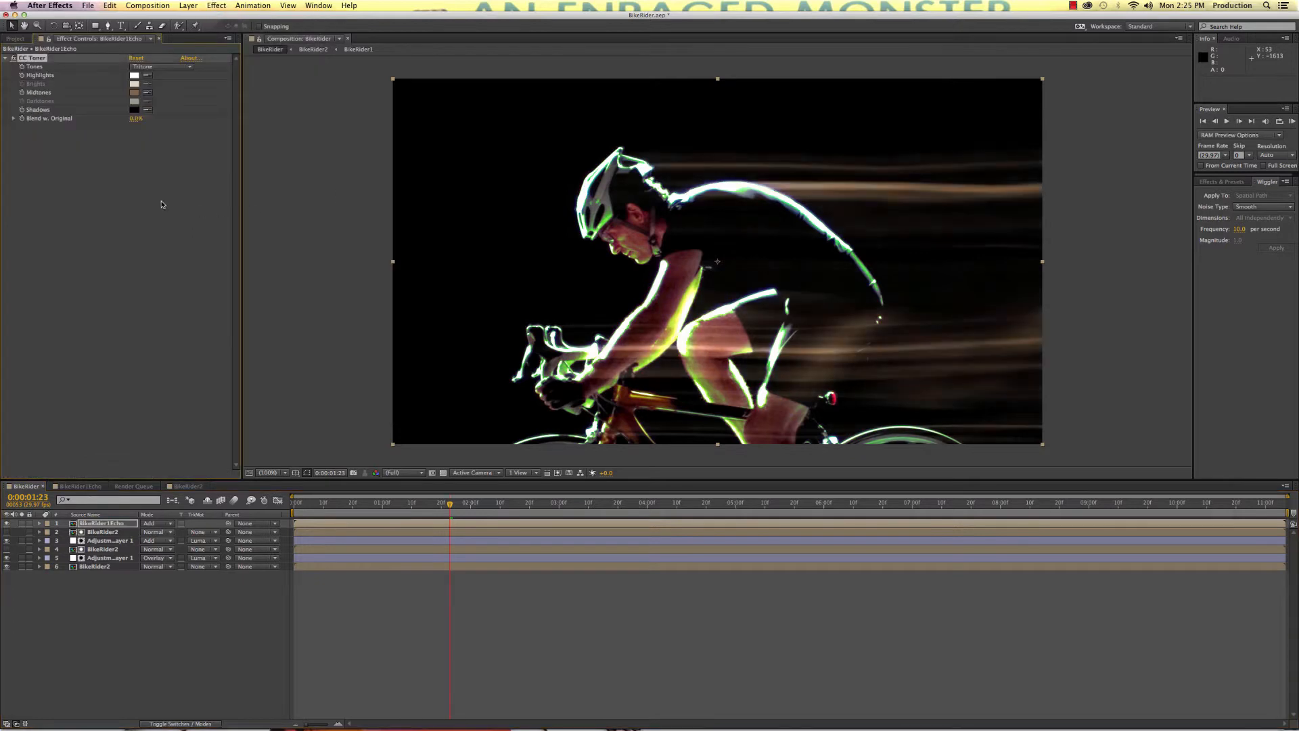
left_click(135, 94)
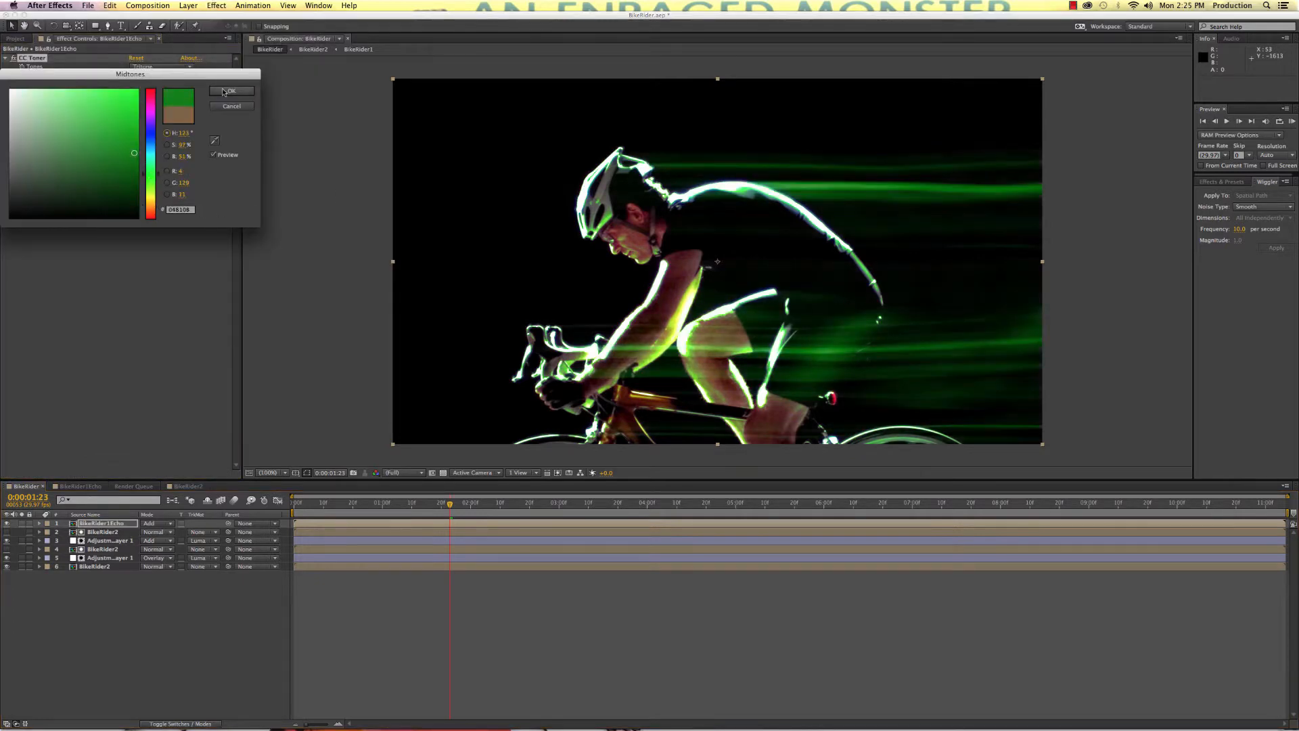
left_click(232, 91)
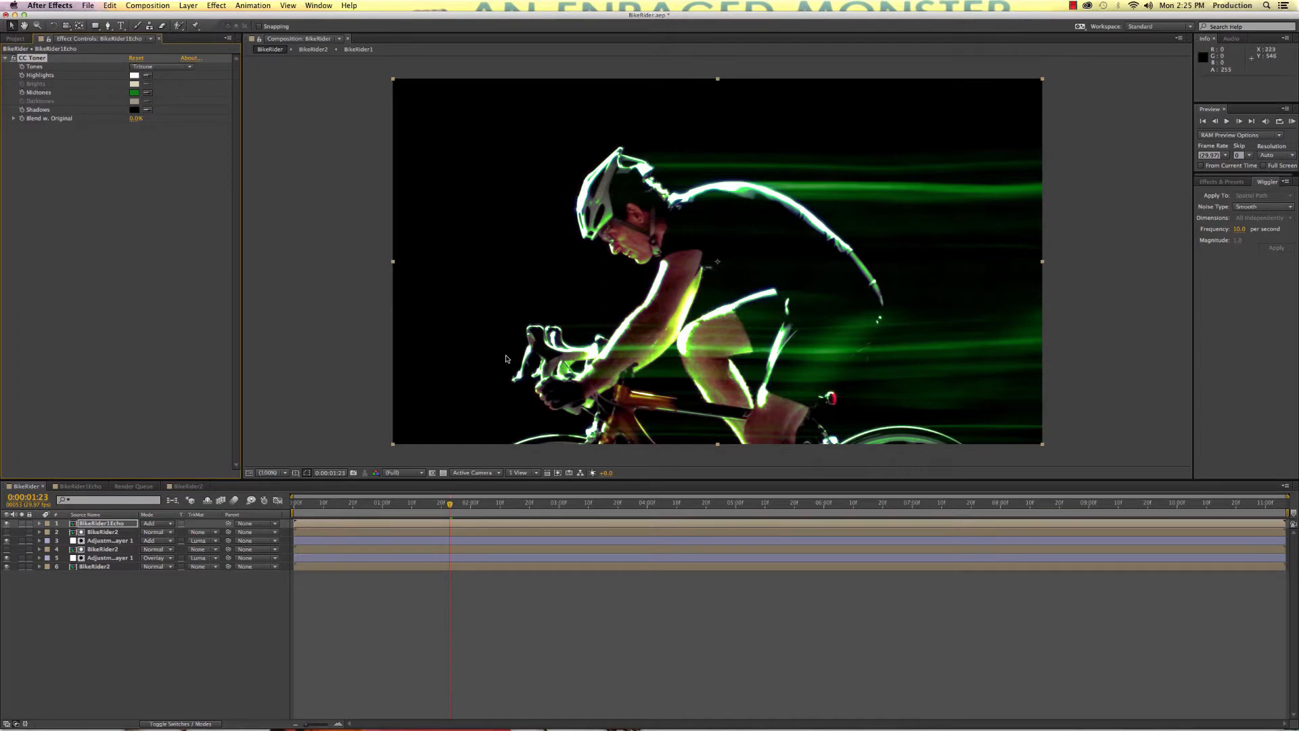
mouse_move(669, 369)
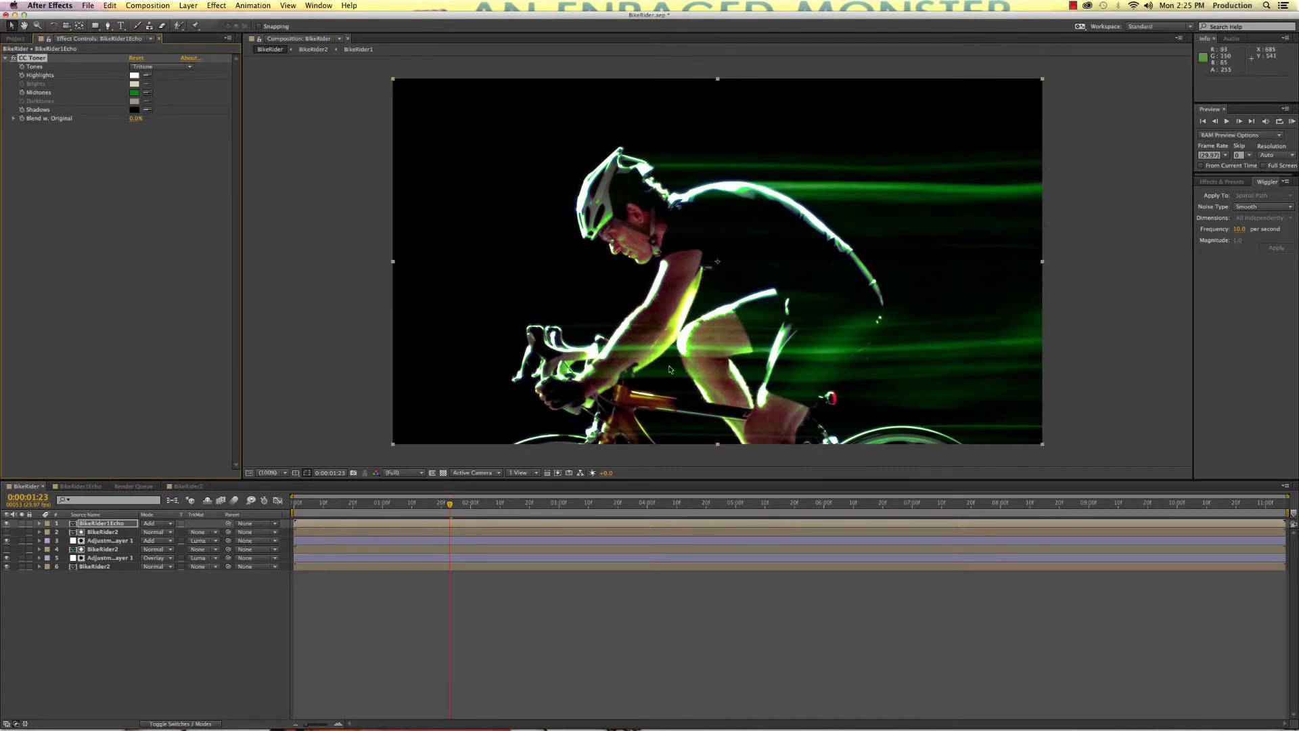
left_click(215, 6)
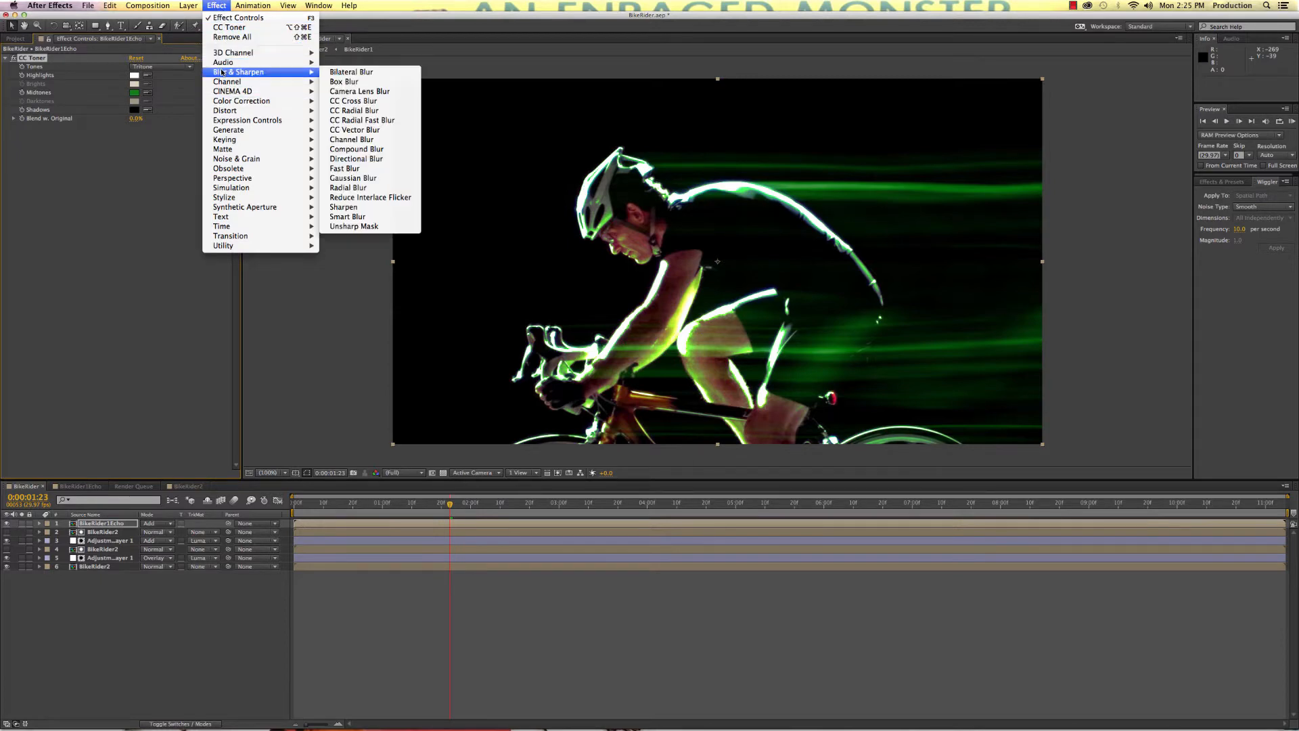
Step: Soften the streaks with CC Vector Blur at Amount 25
left_click(354, 130)
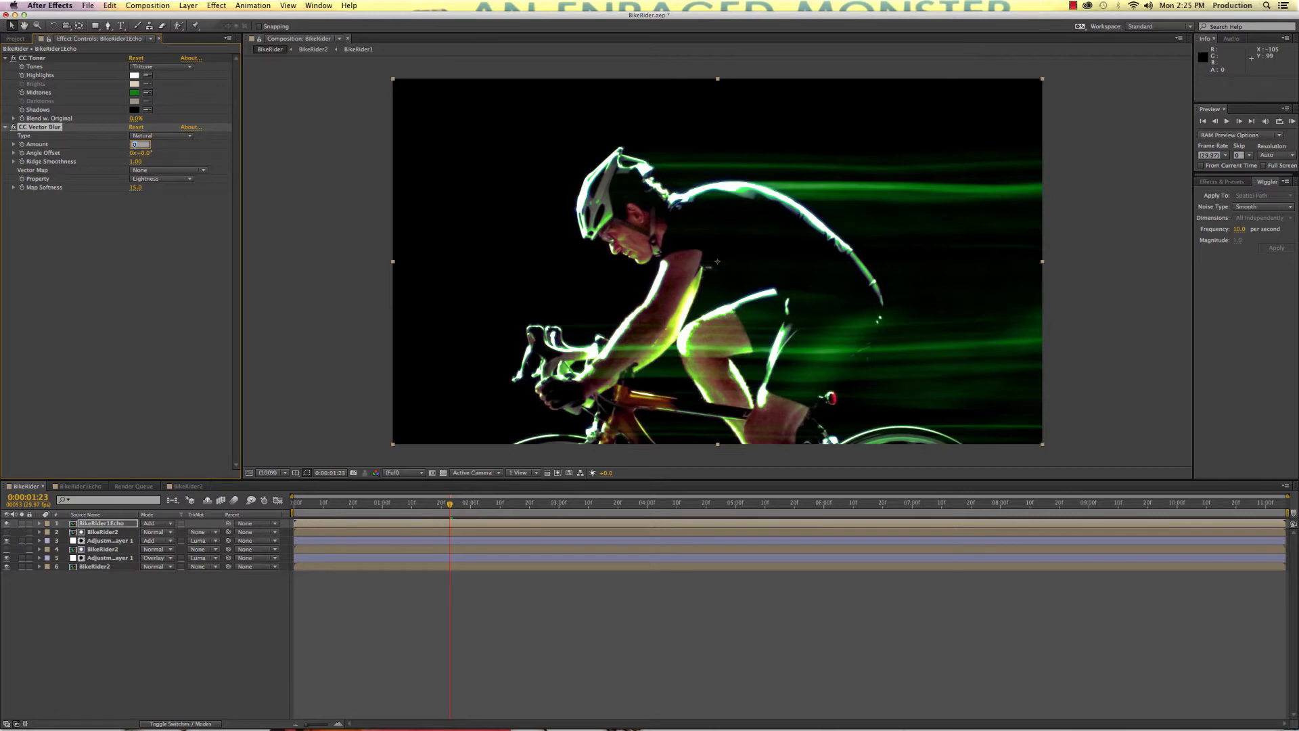
type("25.0")
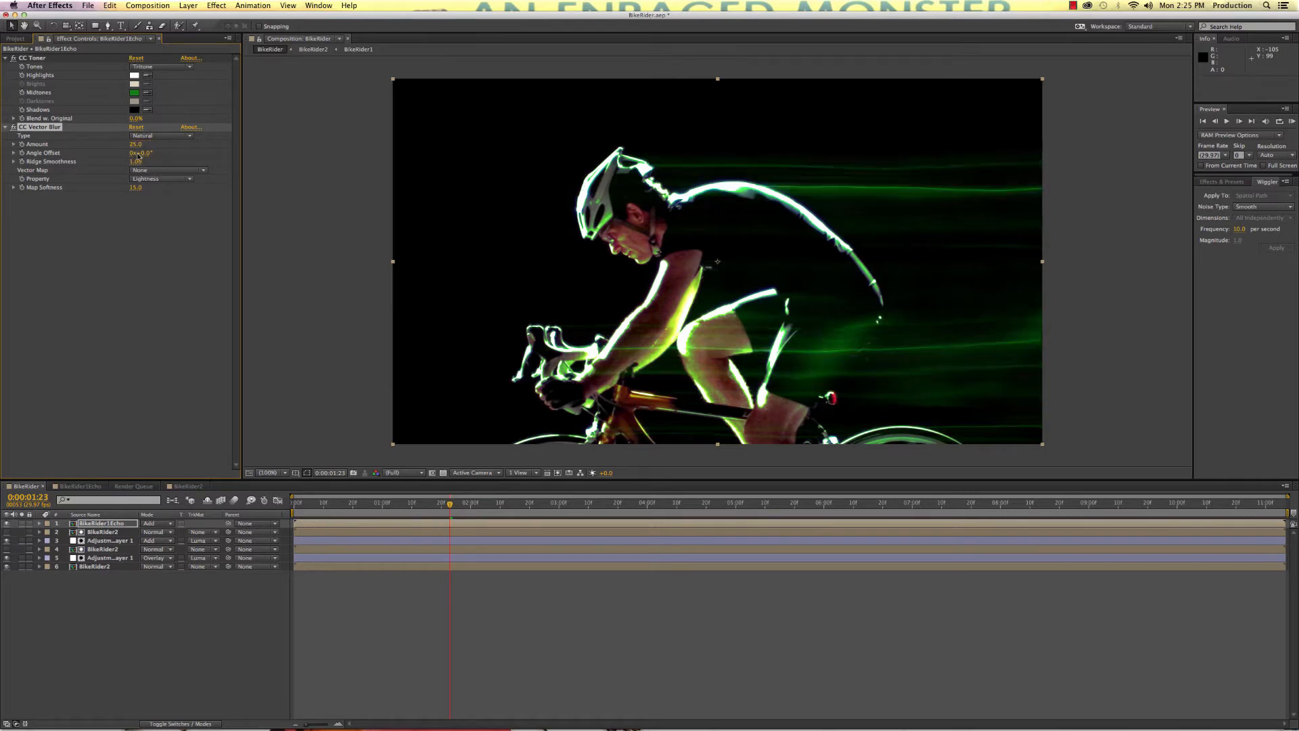
mouse_move(830, 352)
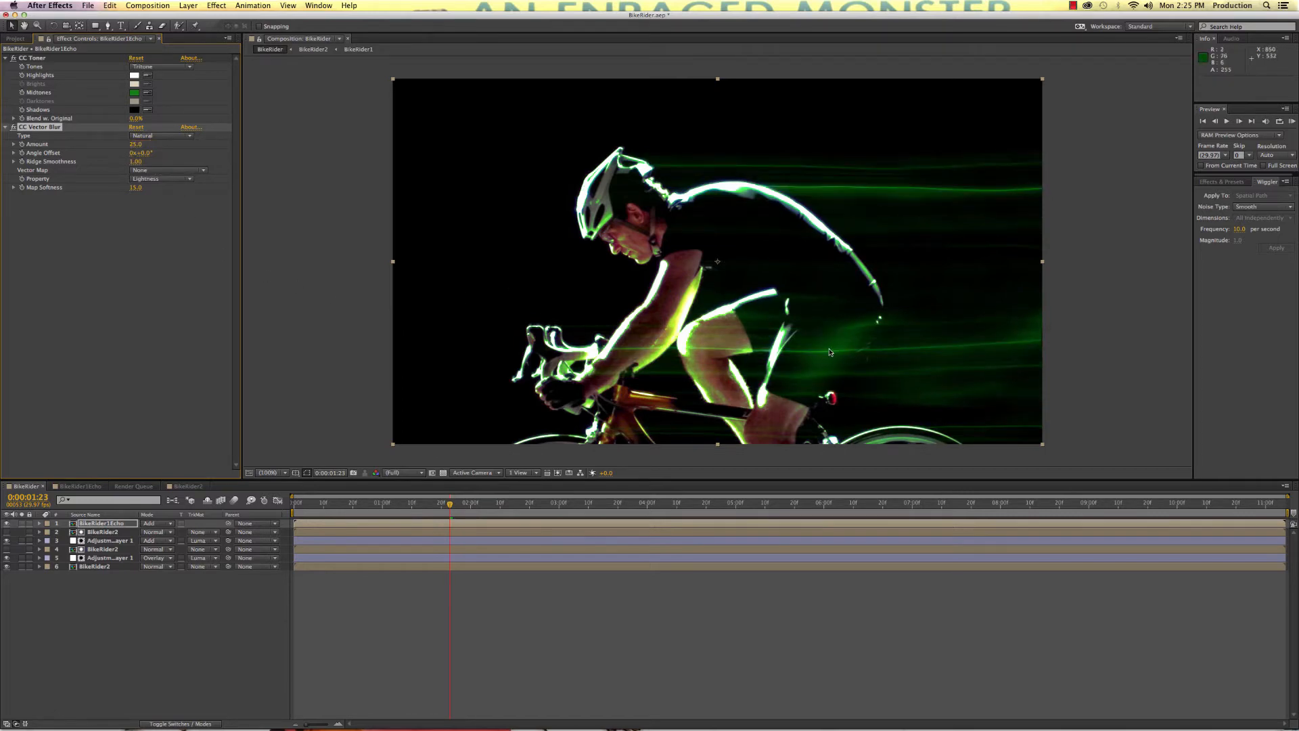
mouse_move(821, 334)
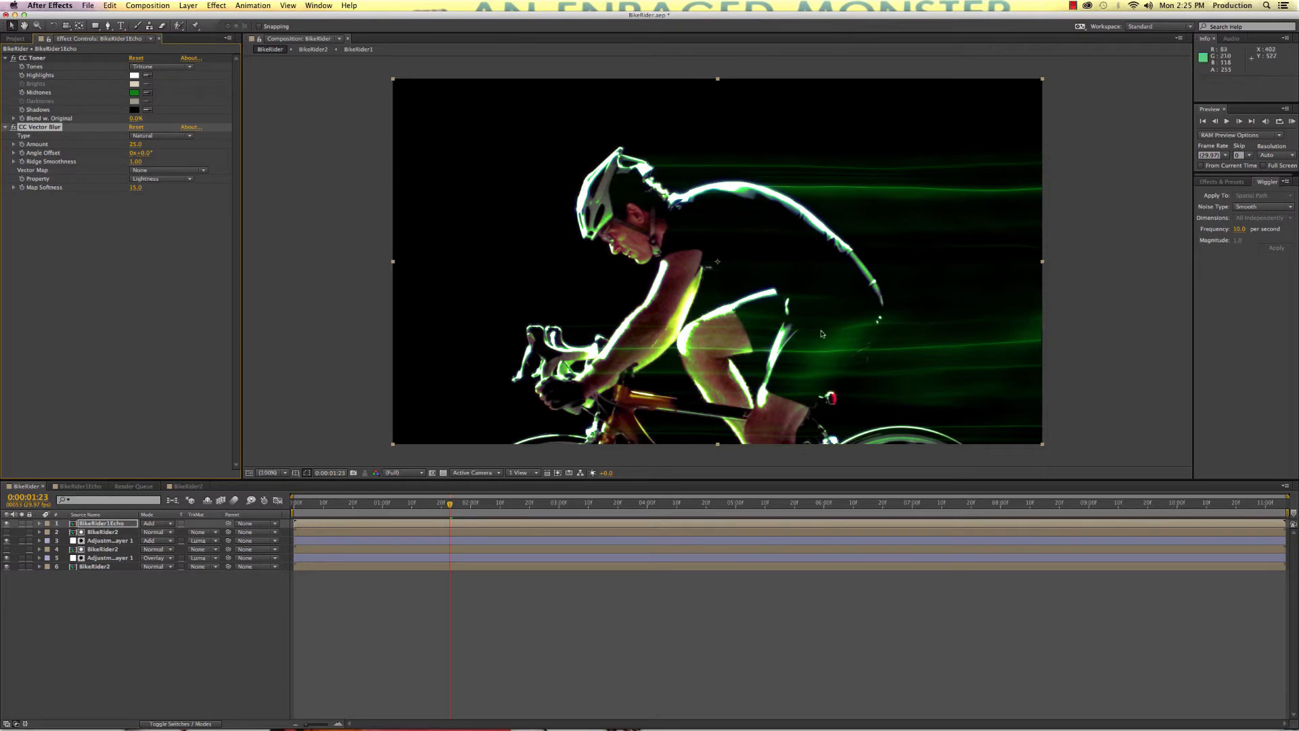
mouse_move(552, 512)
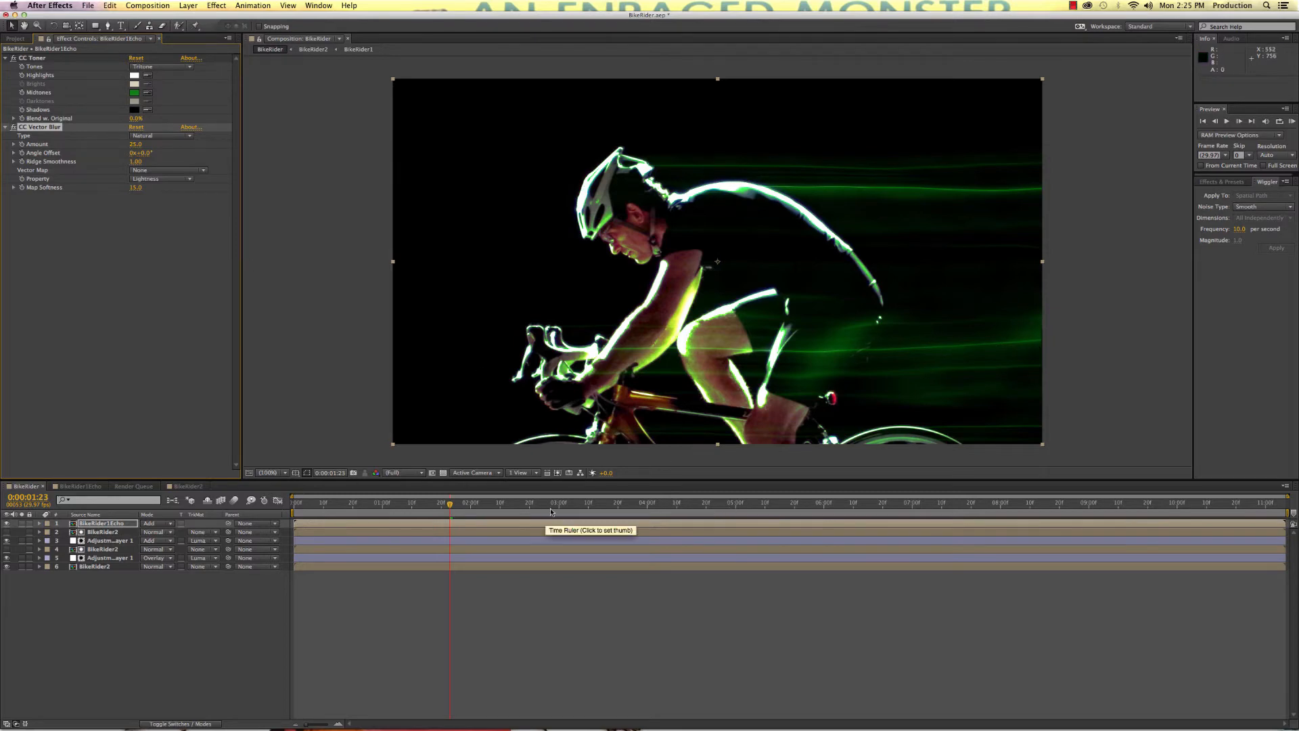
mouse_move(543, 510)
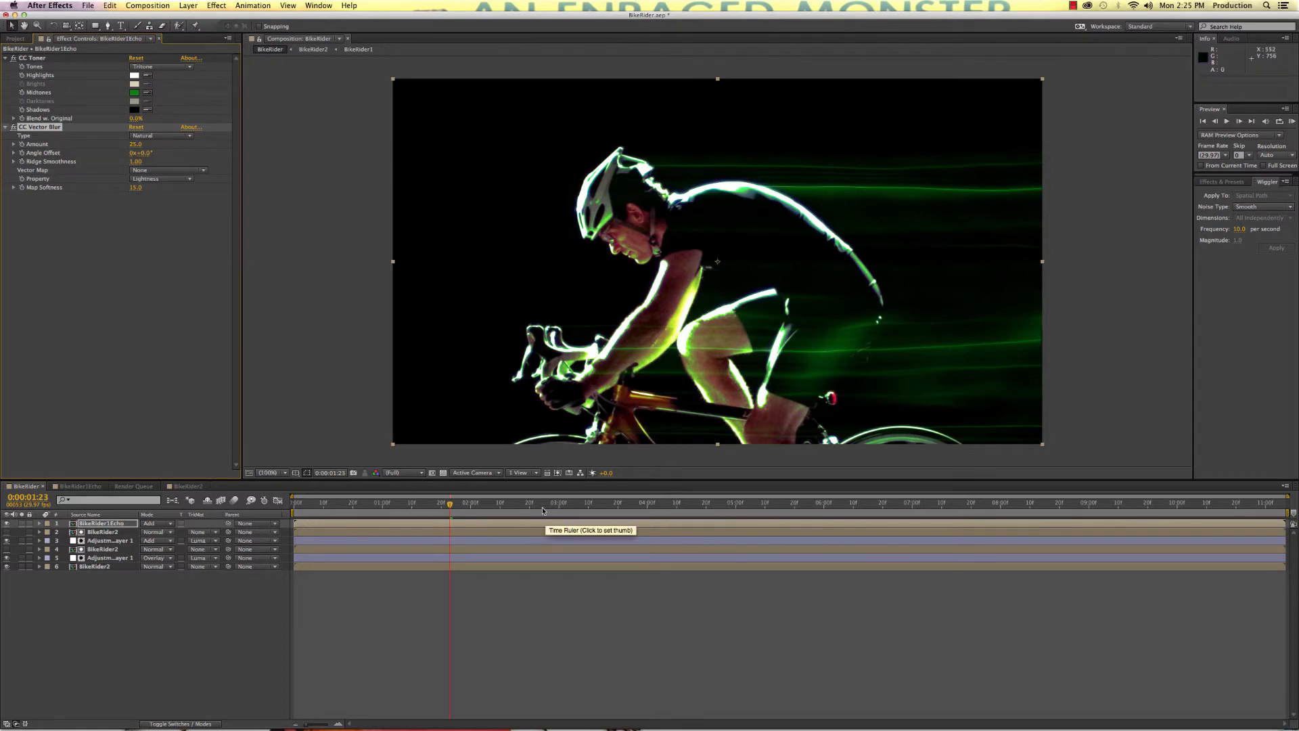